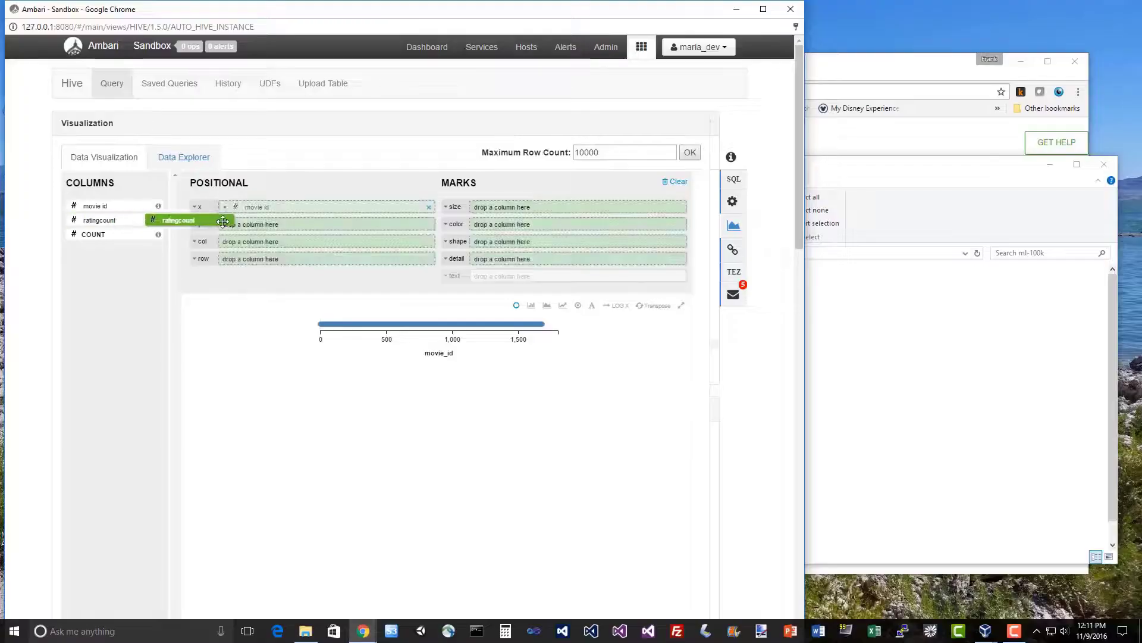
- Drag ratingcount onto the y axis to plot it against movie_id on x
drag(178, 220, 328, 223)
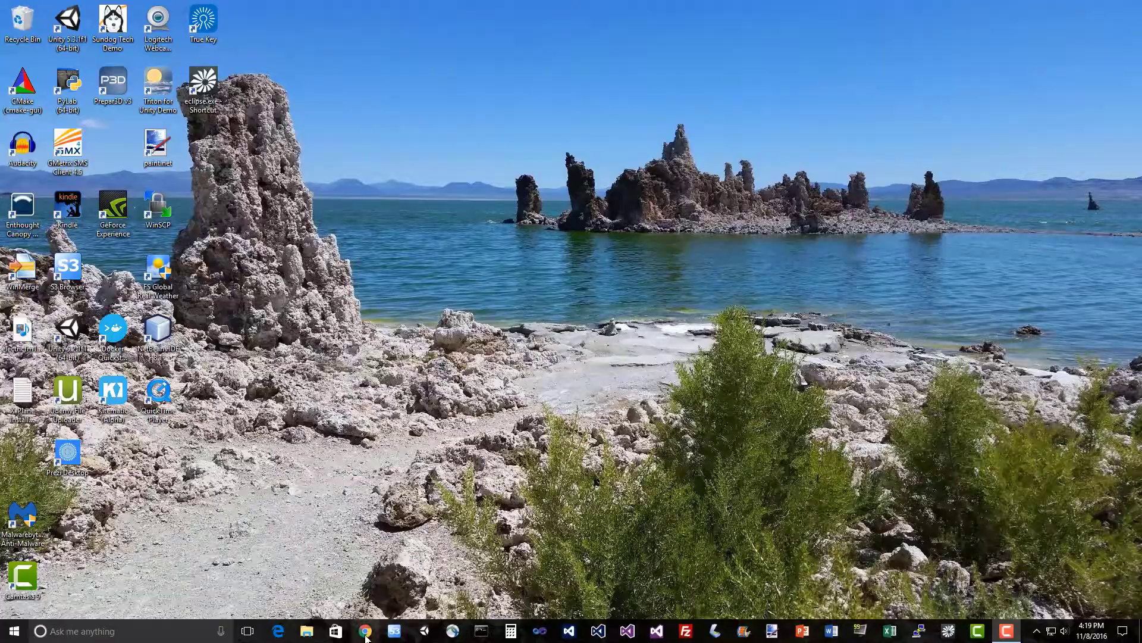
- Launch Google Chrome from the taskbar
click(367, 631)
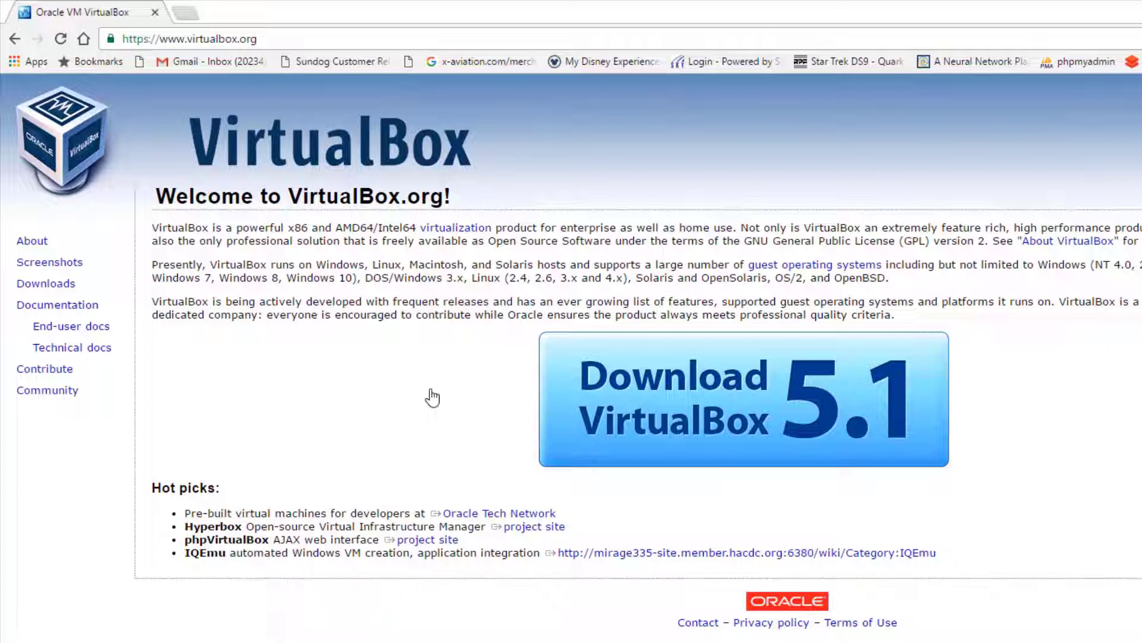
mouse_move(743, 430)
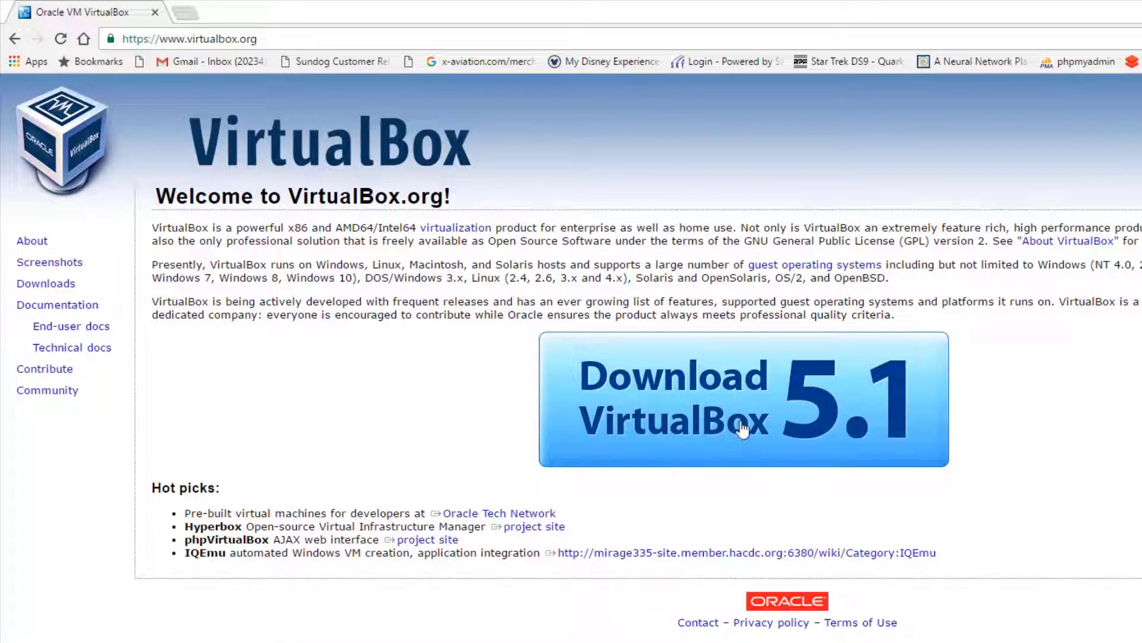
mouse_move(780, 412)
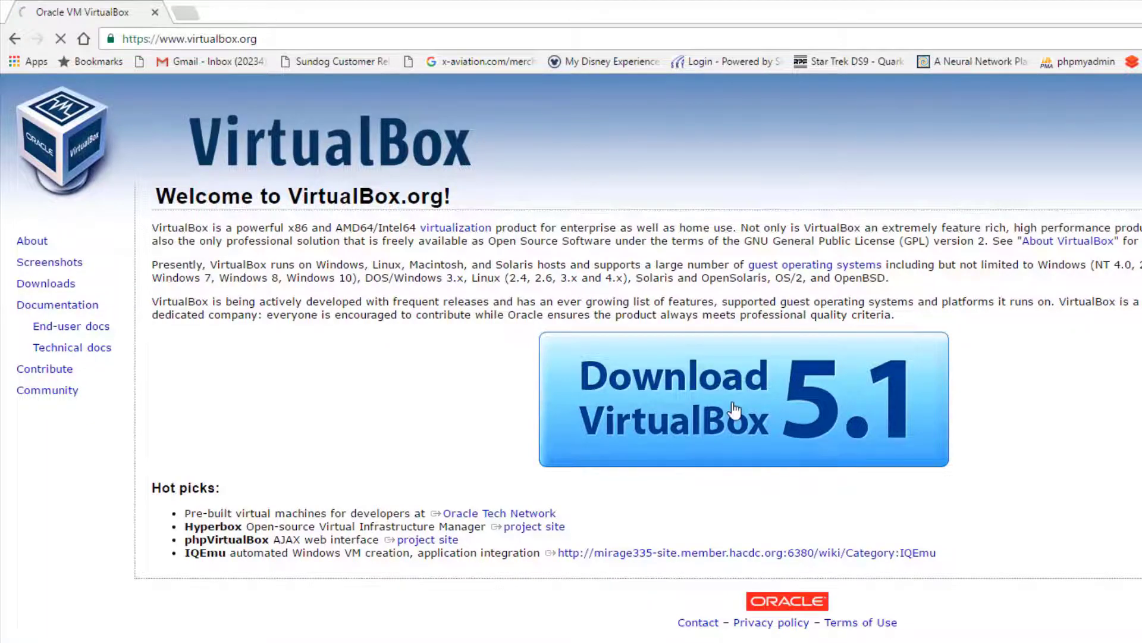
- Download the VirtualBox 5.1.8 installer for Windows hosts and run the downloaded .exe
click(743, 399)
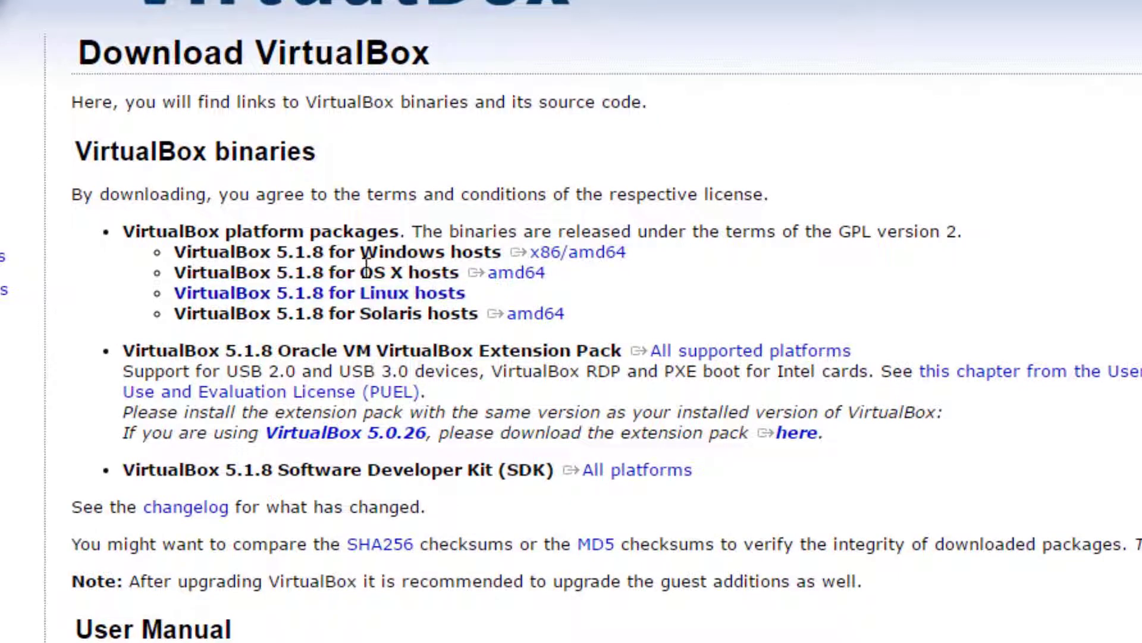
double_click(561, 252)
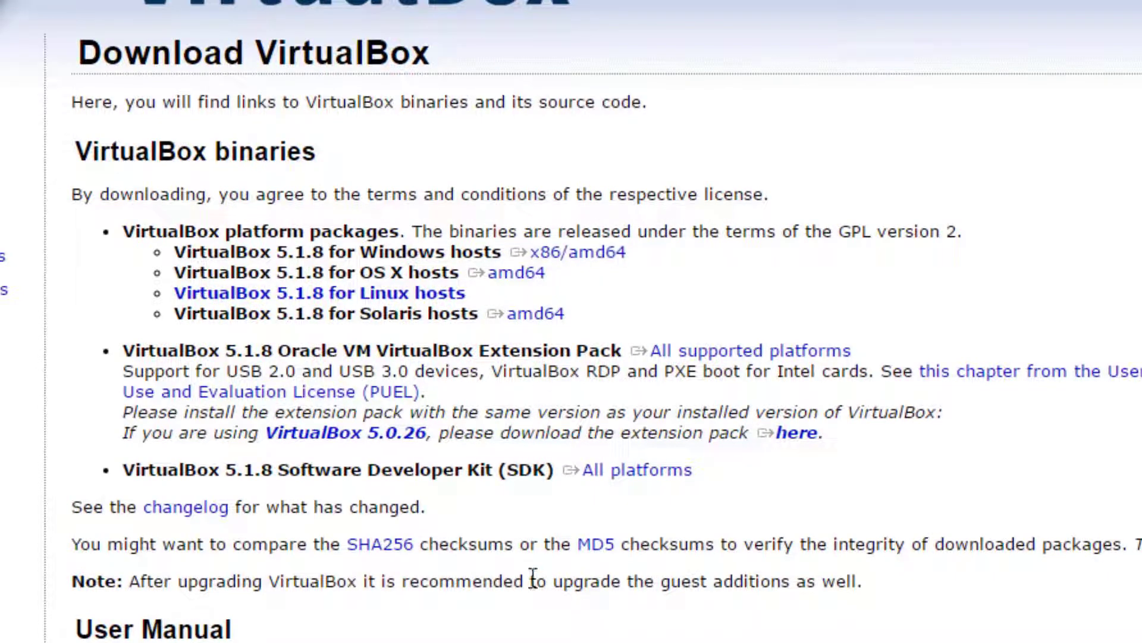
scroll(down, 3)
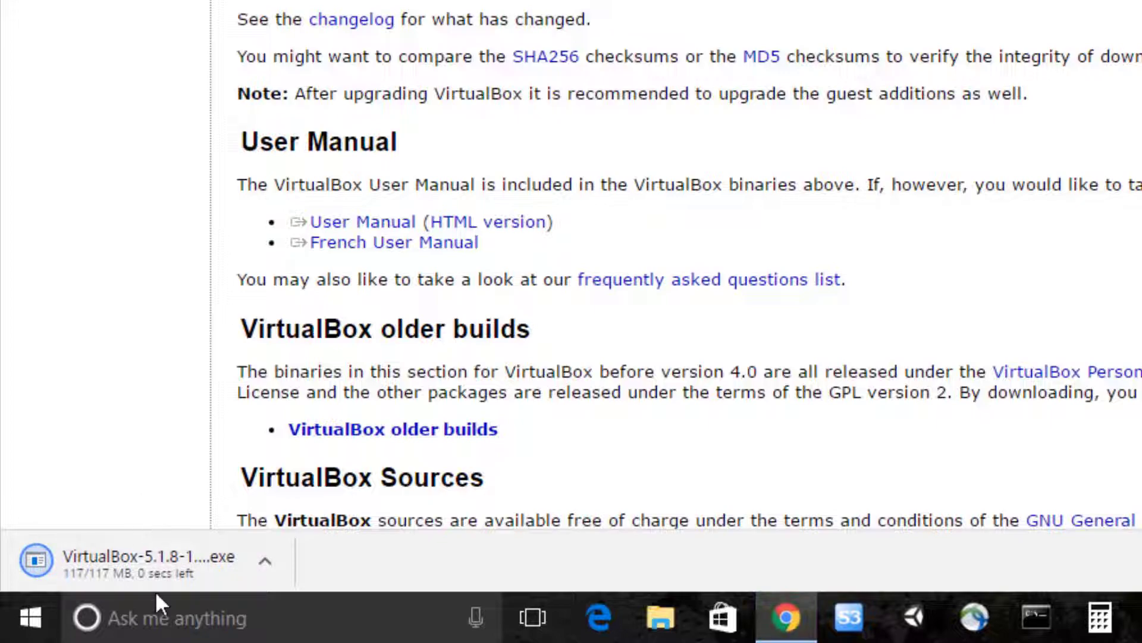
click(146, 558)
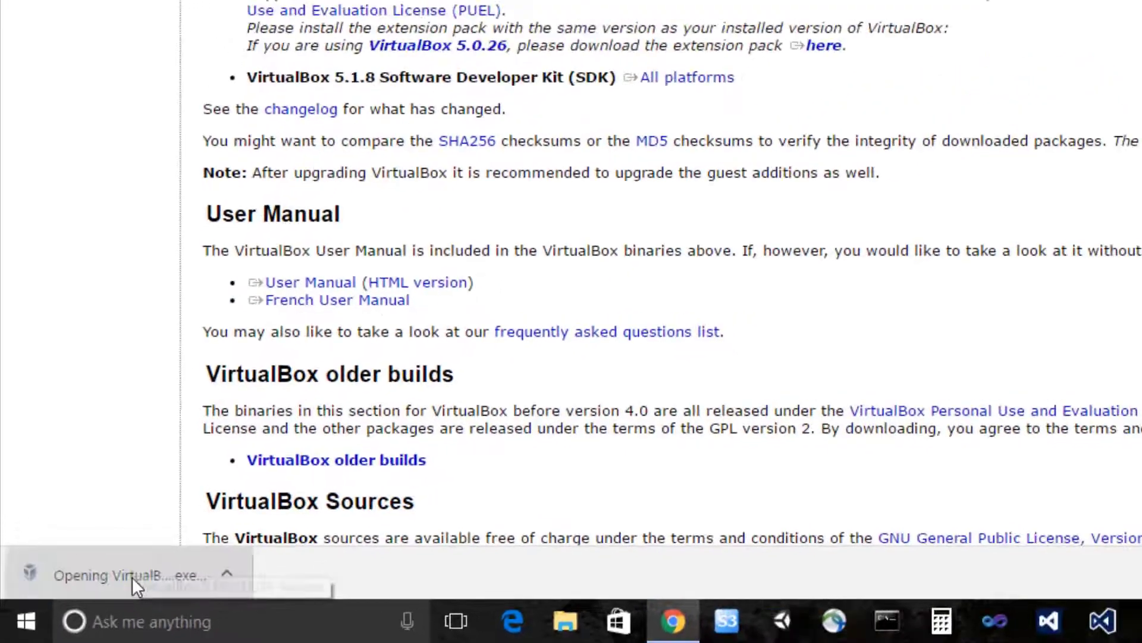
- Install with default features, accepting the network and UAC prompts, without launching VirtualBox afterwards
click(129, 575)
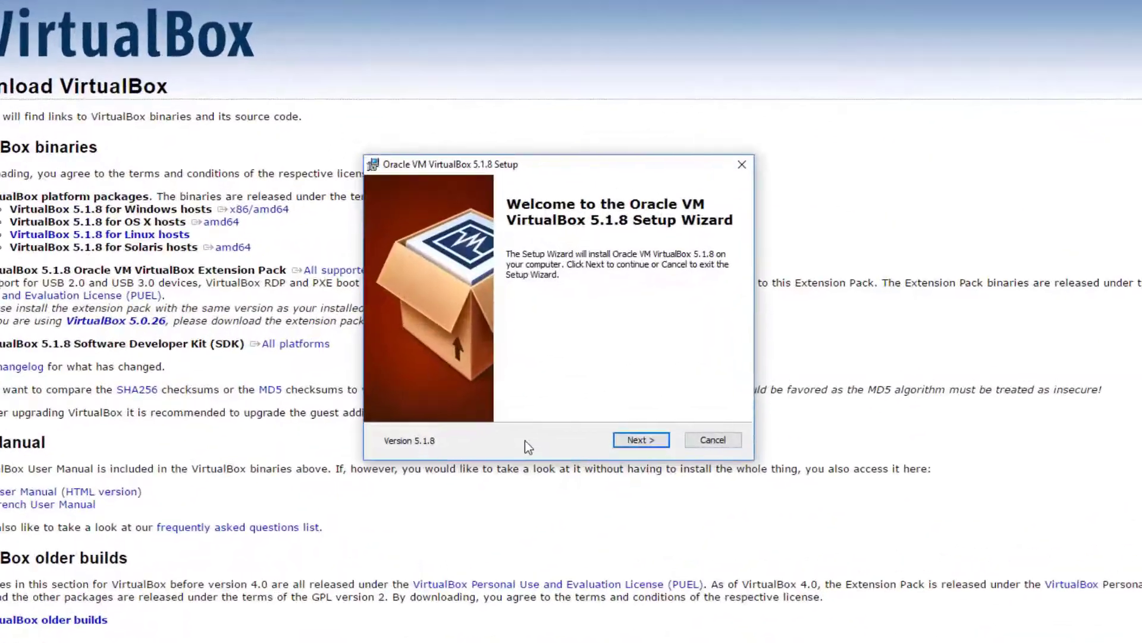
click(640, 439)
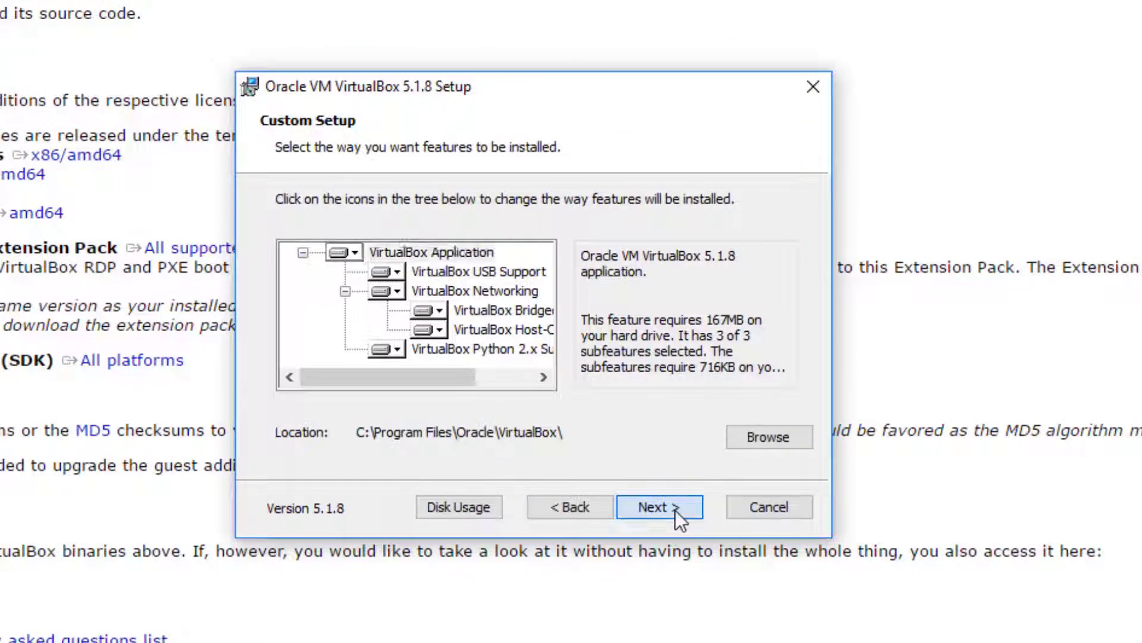
click(656, 507)
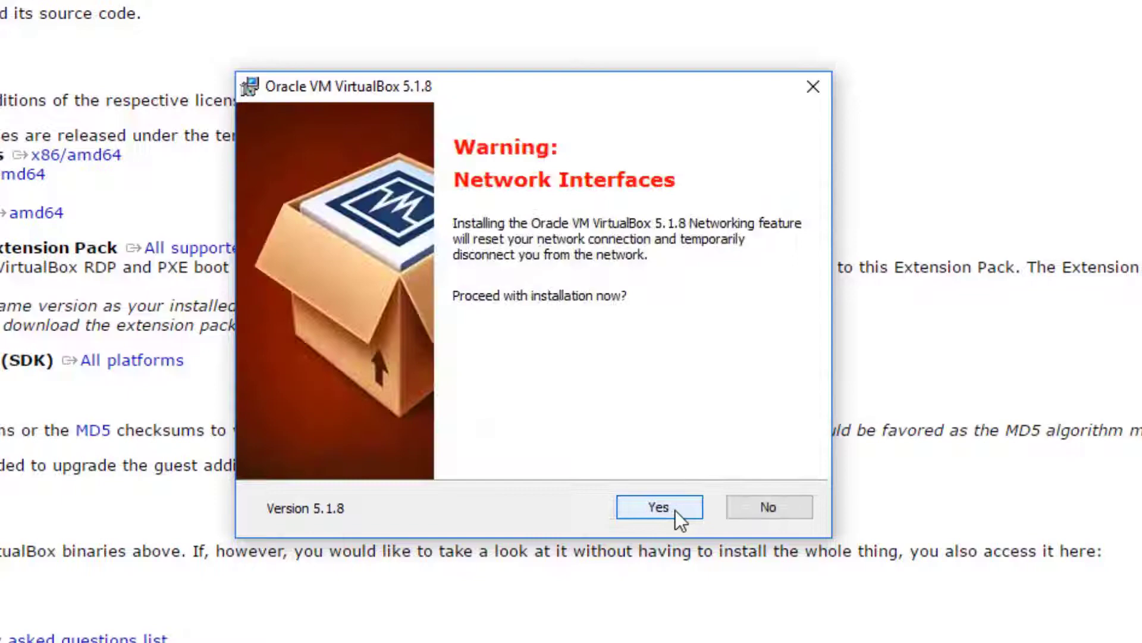
click(658, 506)
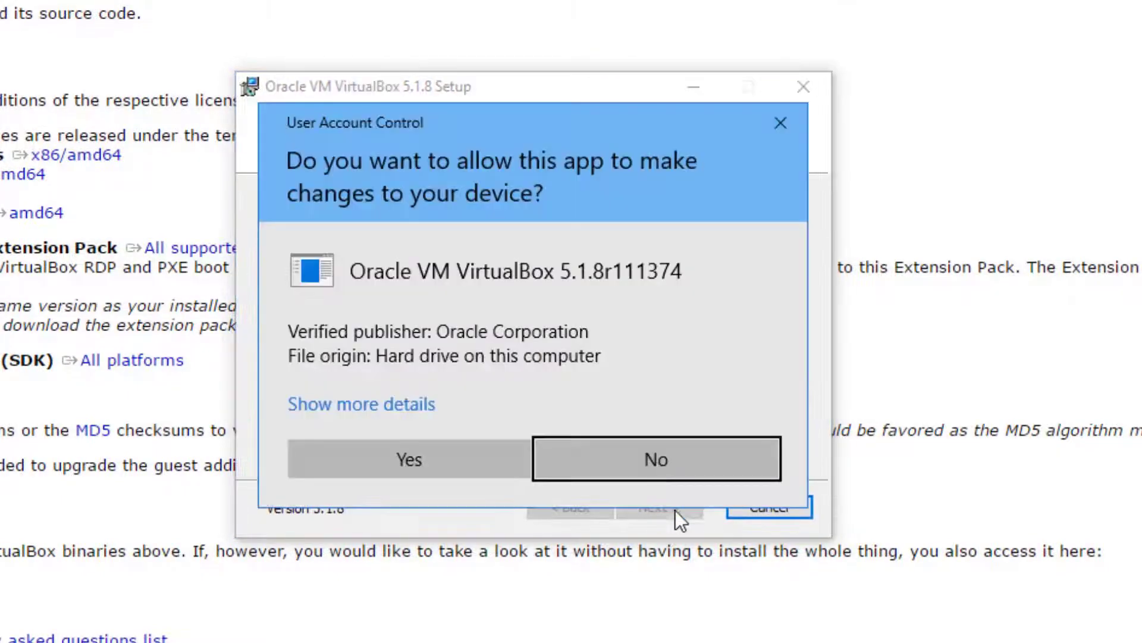
click(408, 458)
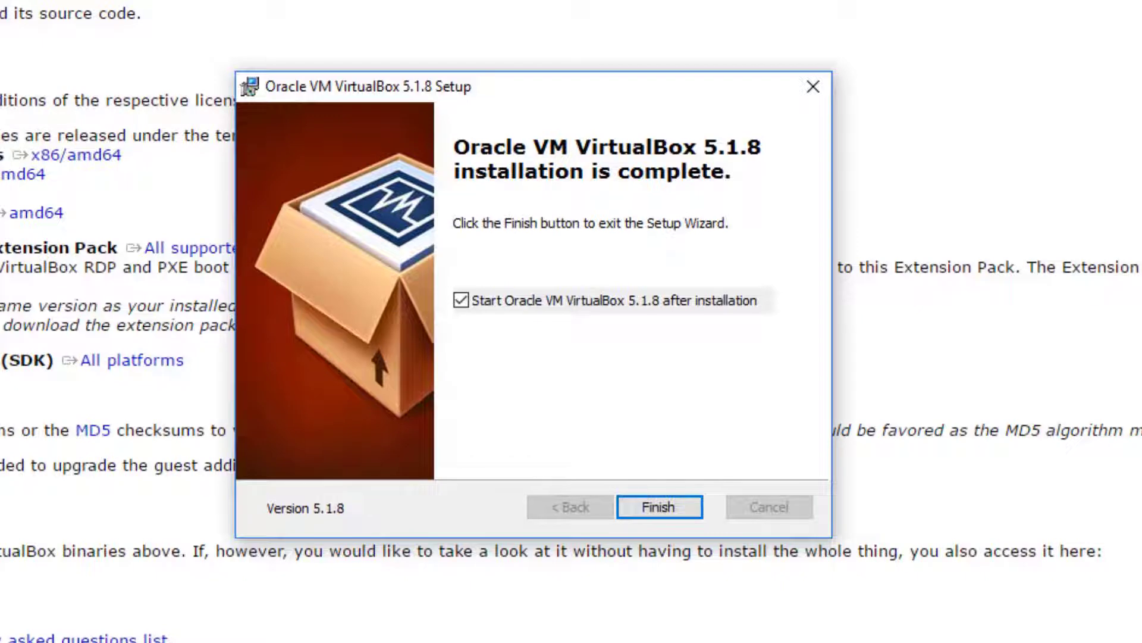
mouse_move(625, 368)
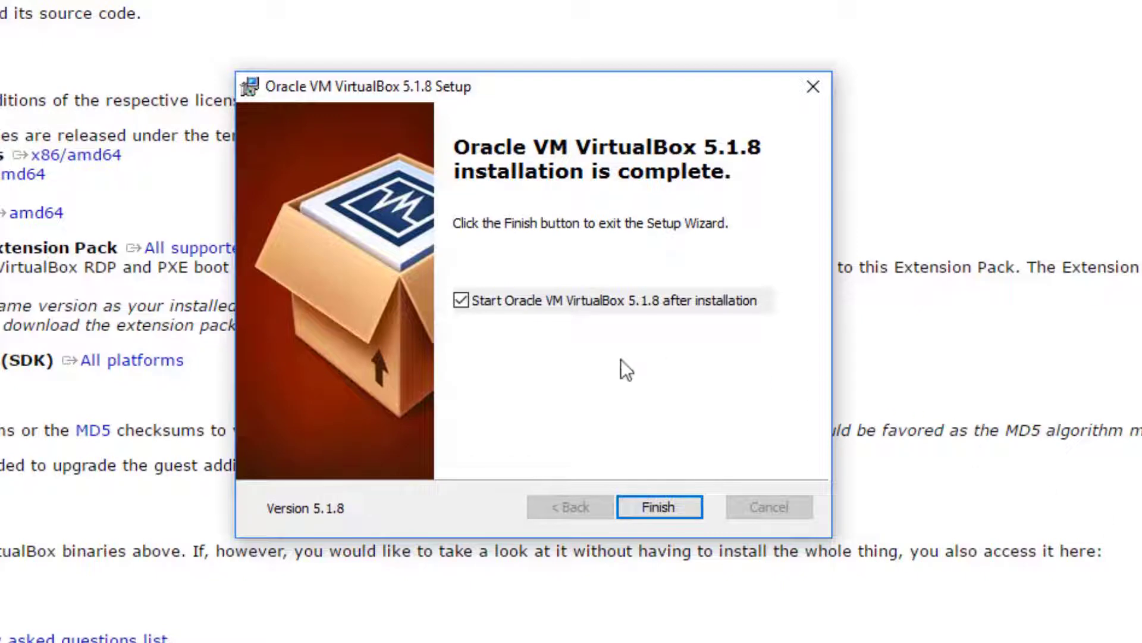
mouse_move(659, 394)
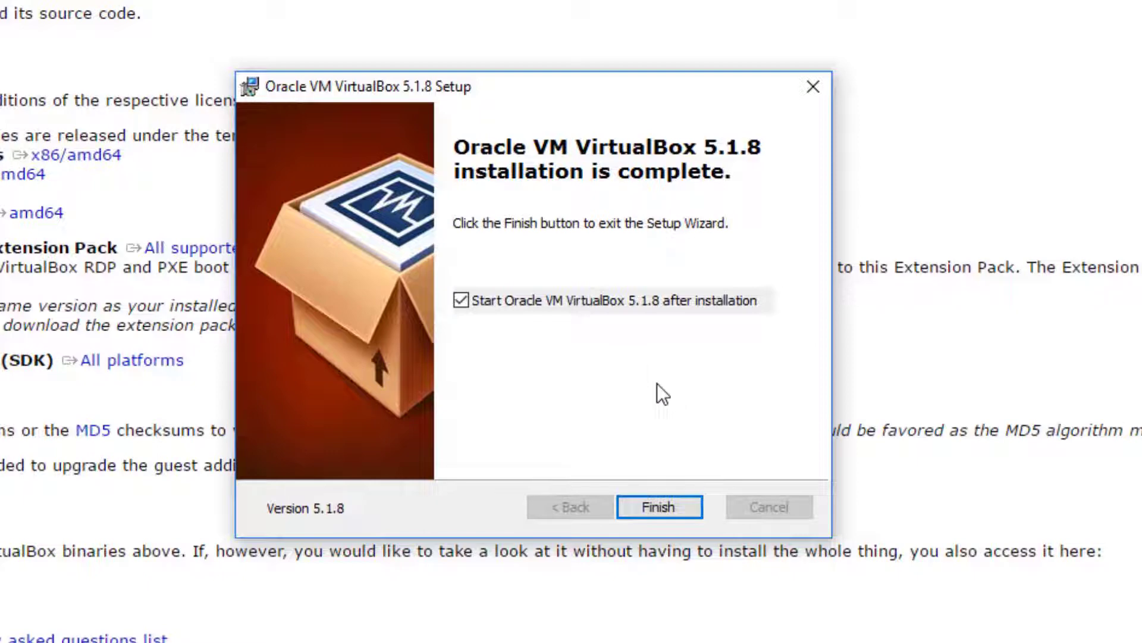
mouse_move(672, 375)
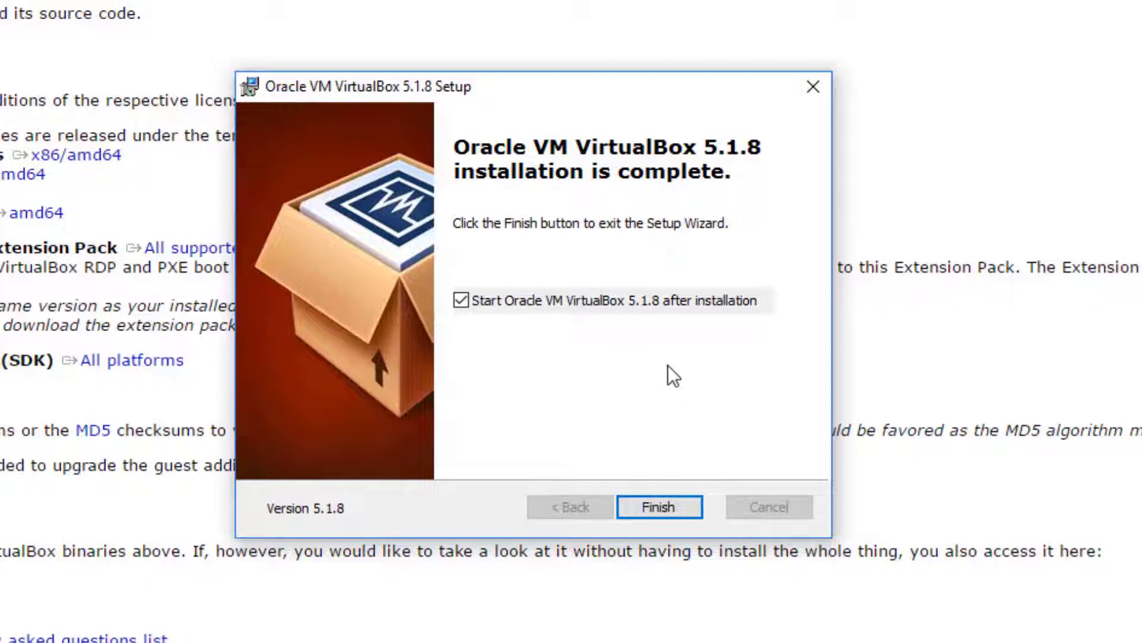
mouse_move(648, 396)
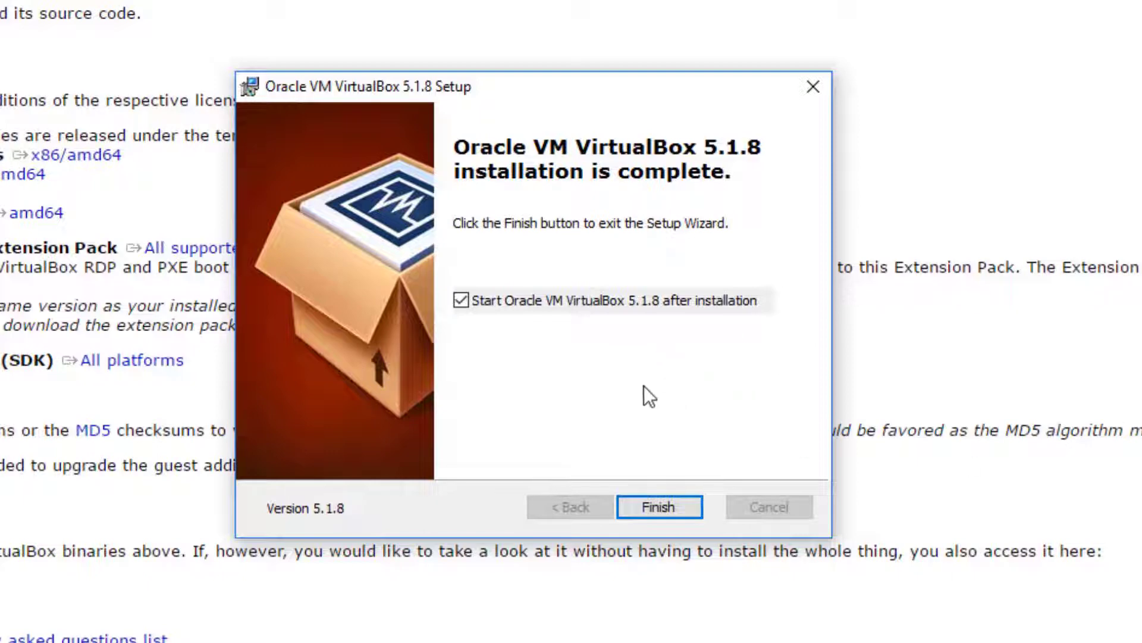
mouse_move(529, 373)
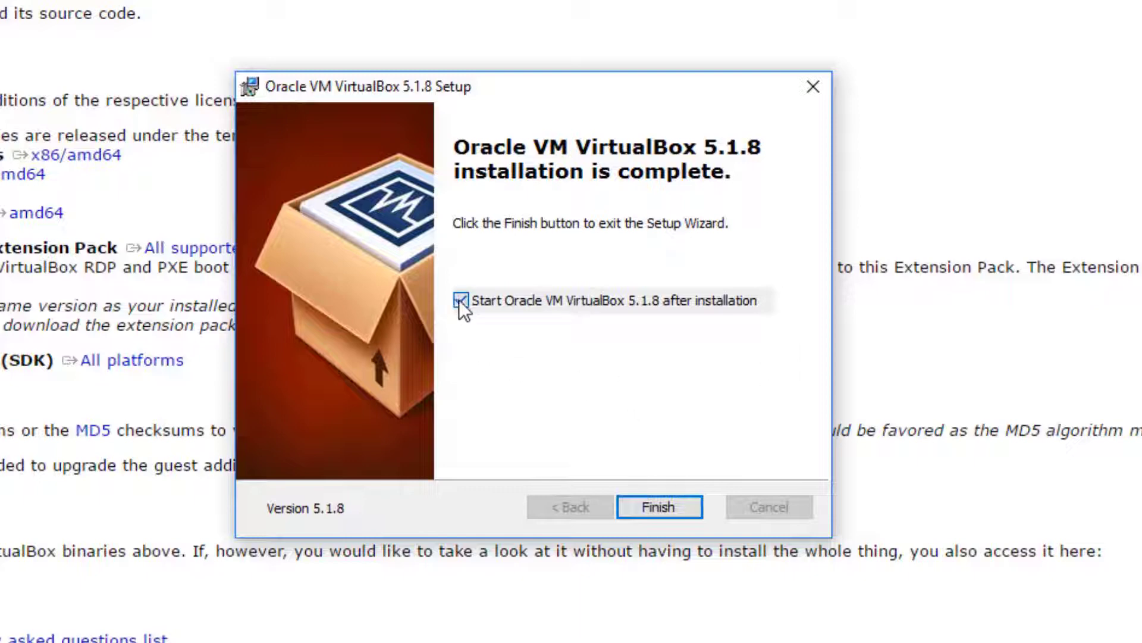
click(460, 300)
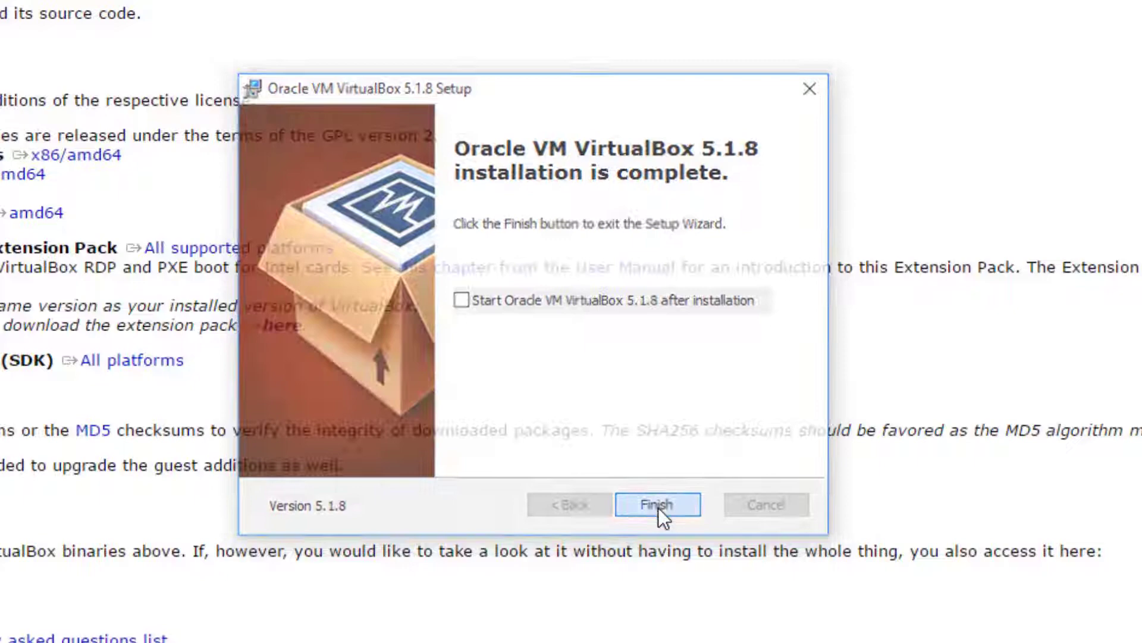
click(656, 504)
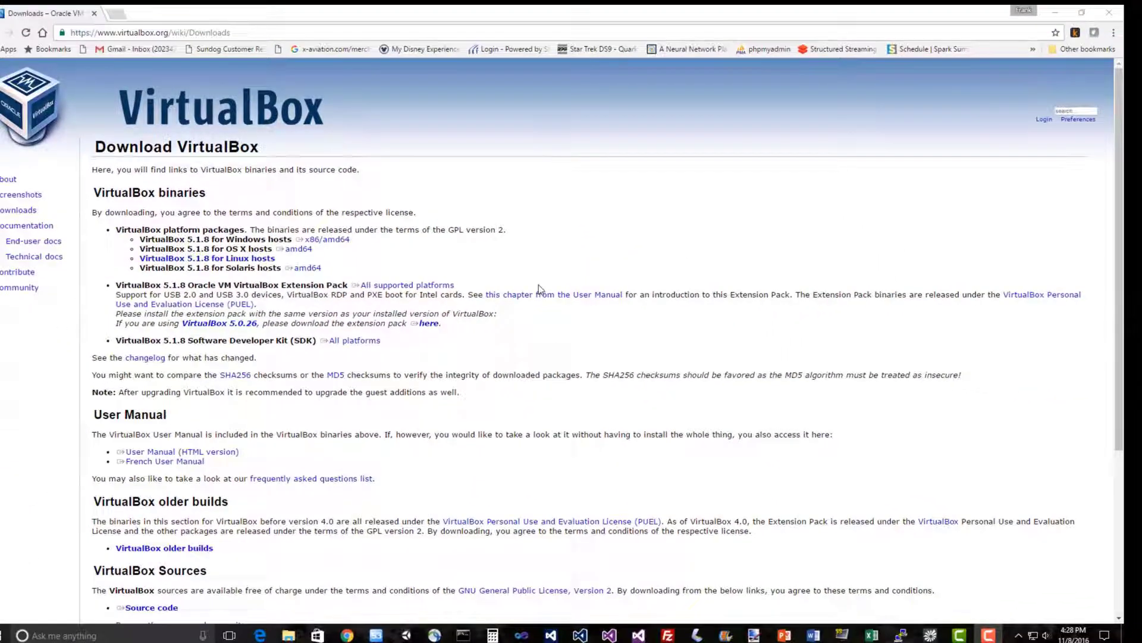
mouse_move(378, 153)
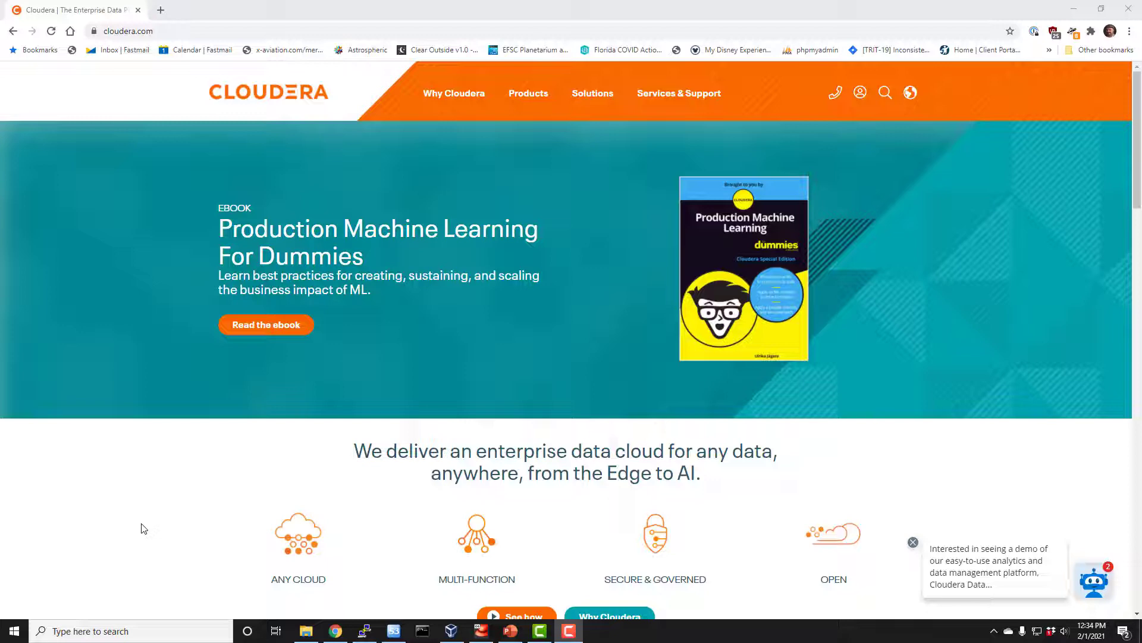
- Zoom in on the Cloudera homepage in Chrome
key(ctrl+plus)
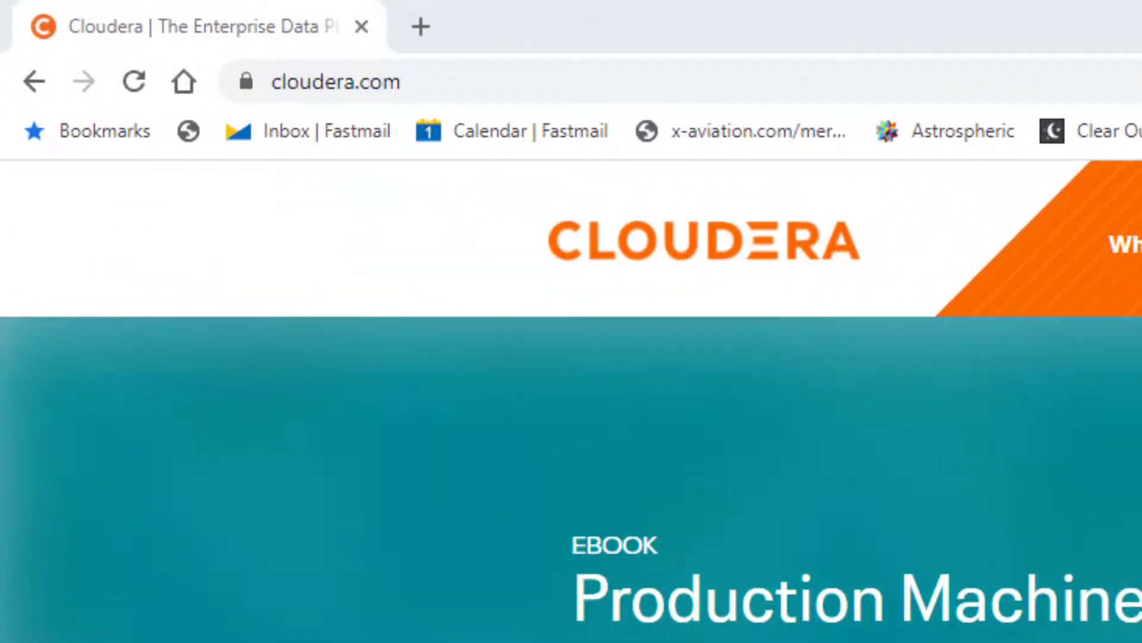
mouse_move(538, 82)
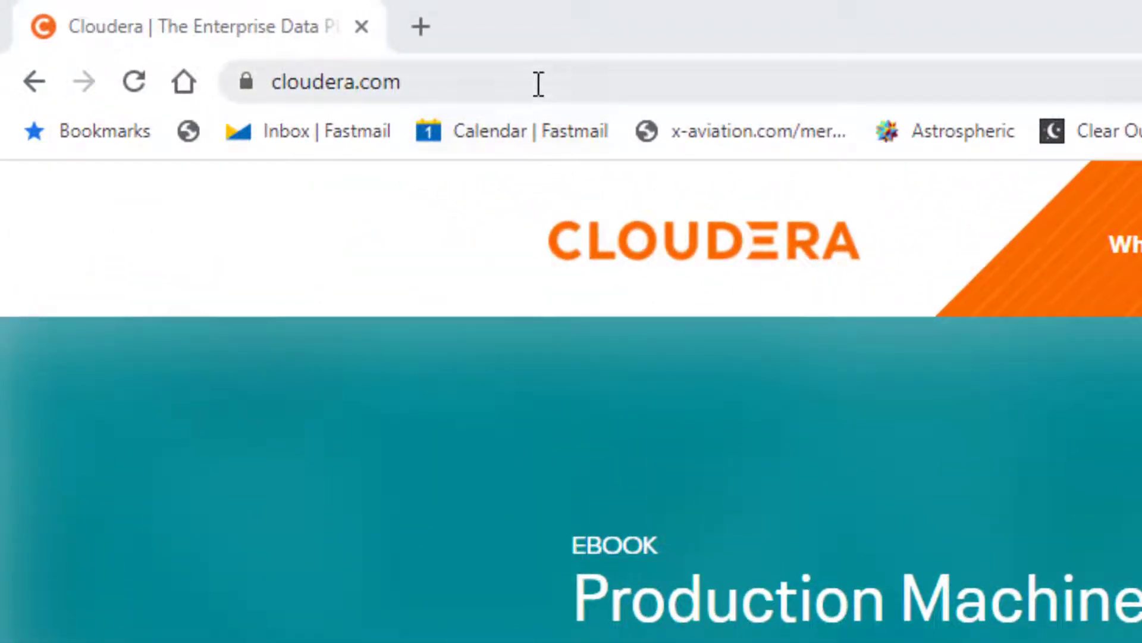
mouse_move(421, 360)
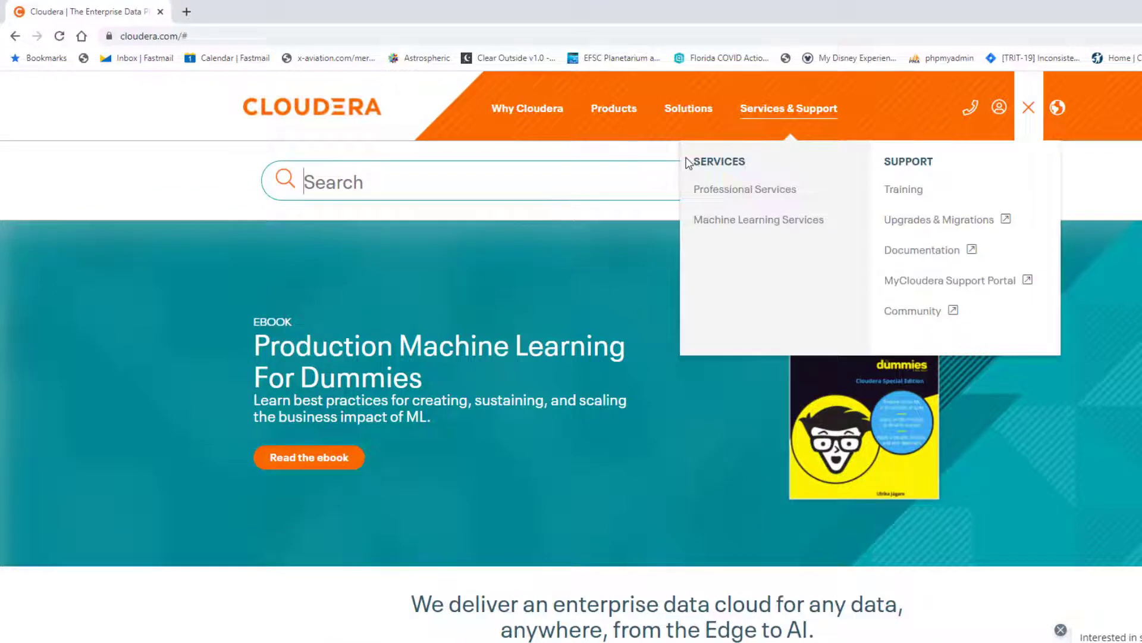
- Search for 'hdp sandbox', filter to downloads, and open the Hortonworks Sandbox result
text(hdp)
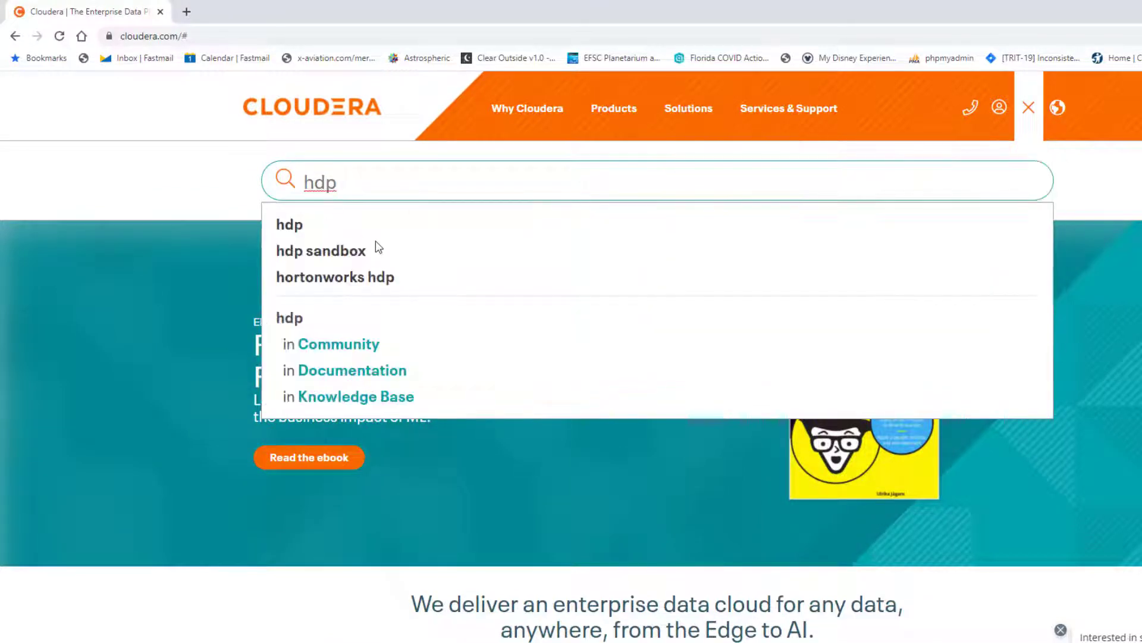
click(321, 250)
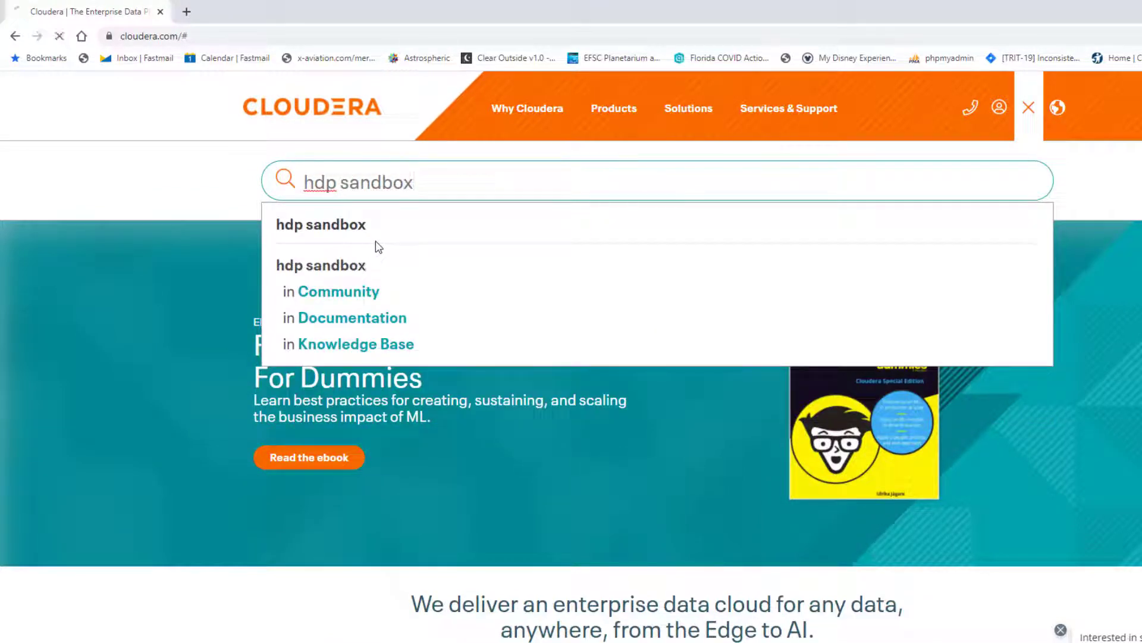
click(322, 224)
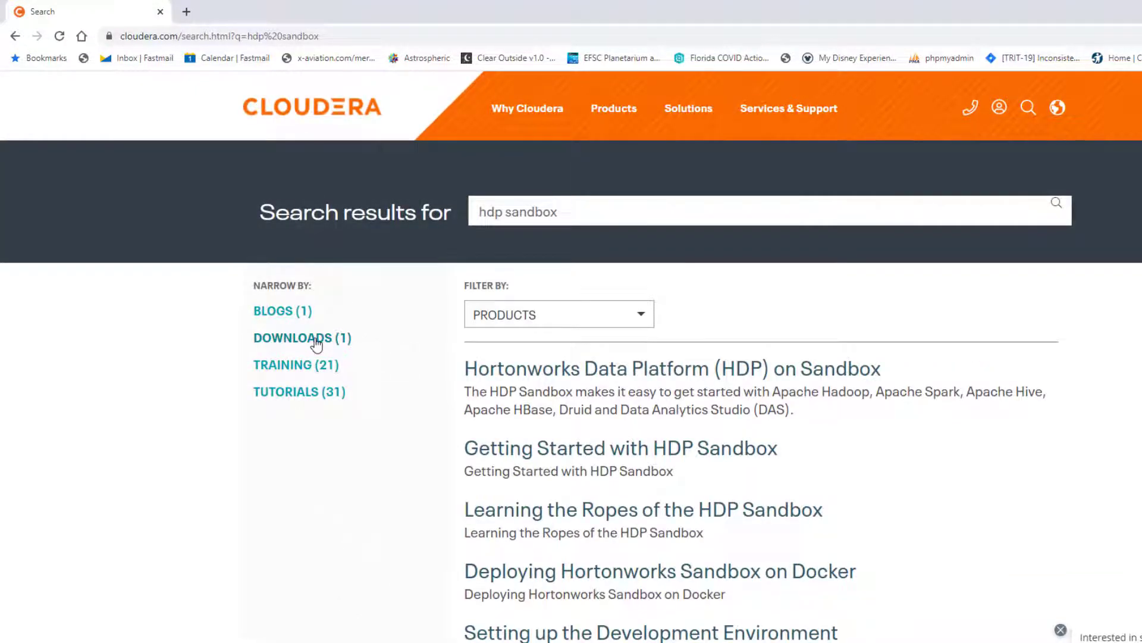
click(302, 337)
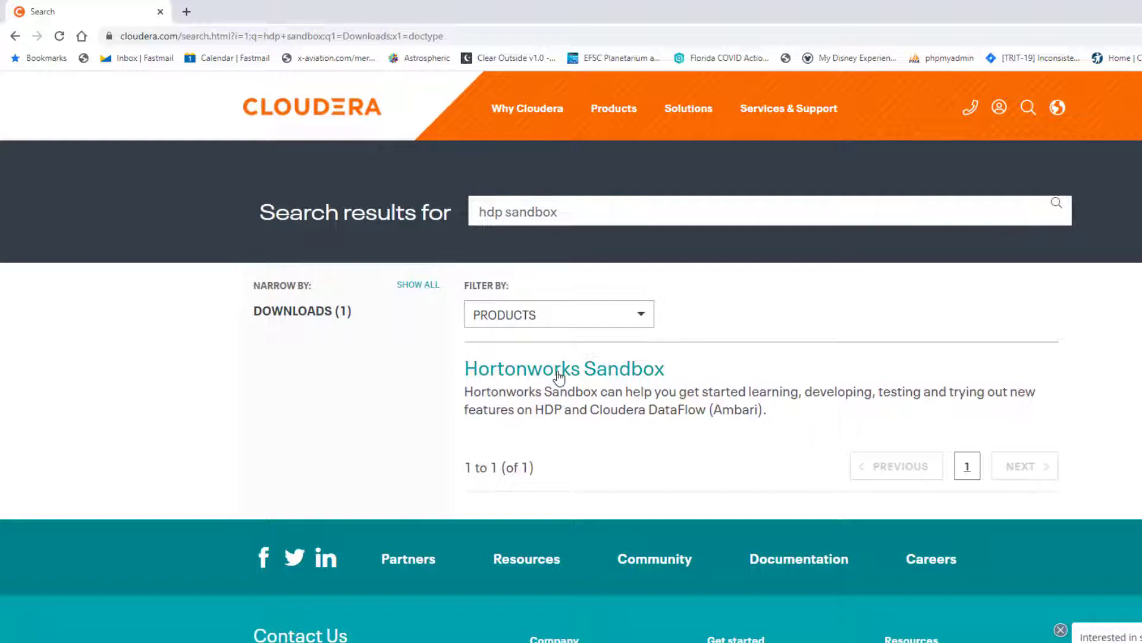
click(564, 368)
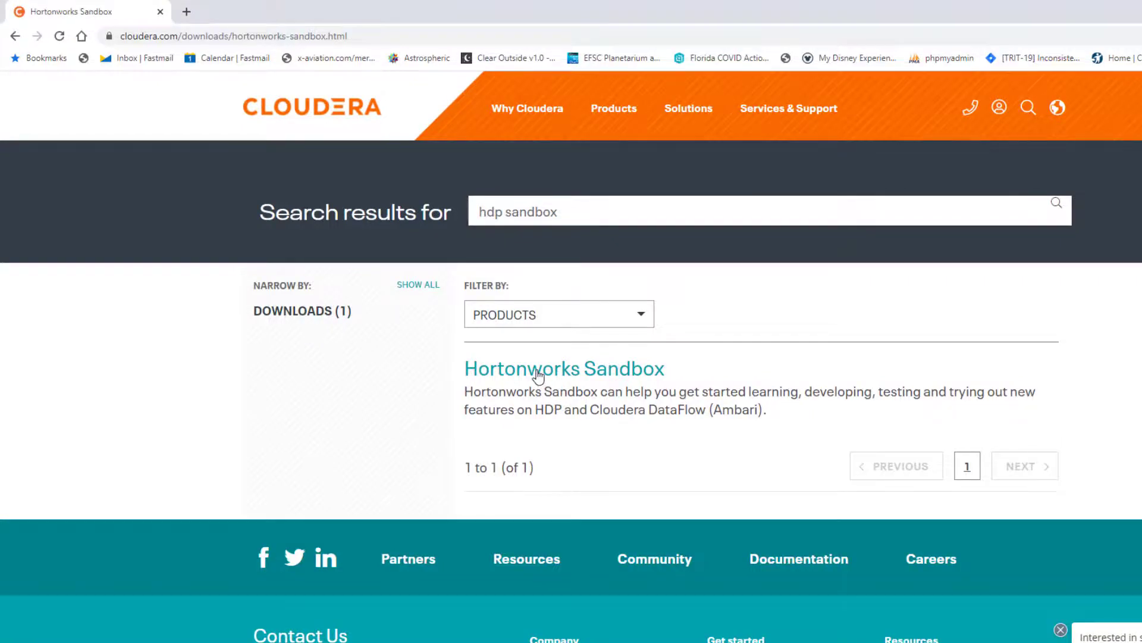
click(564, 367)
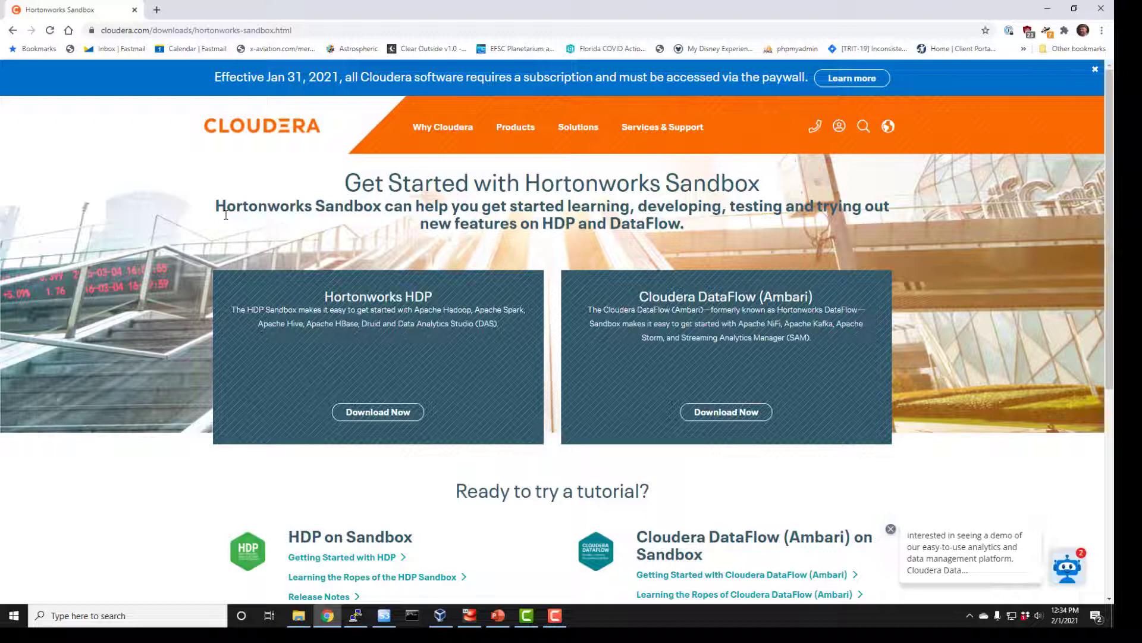
mouse_move(306, 414)
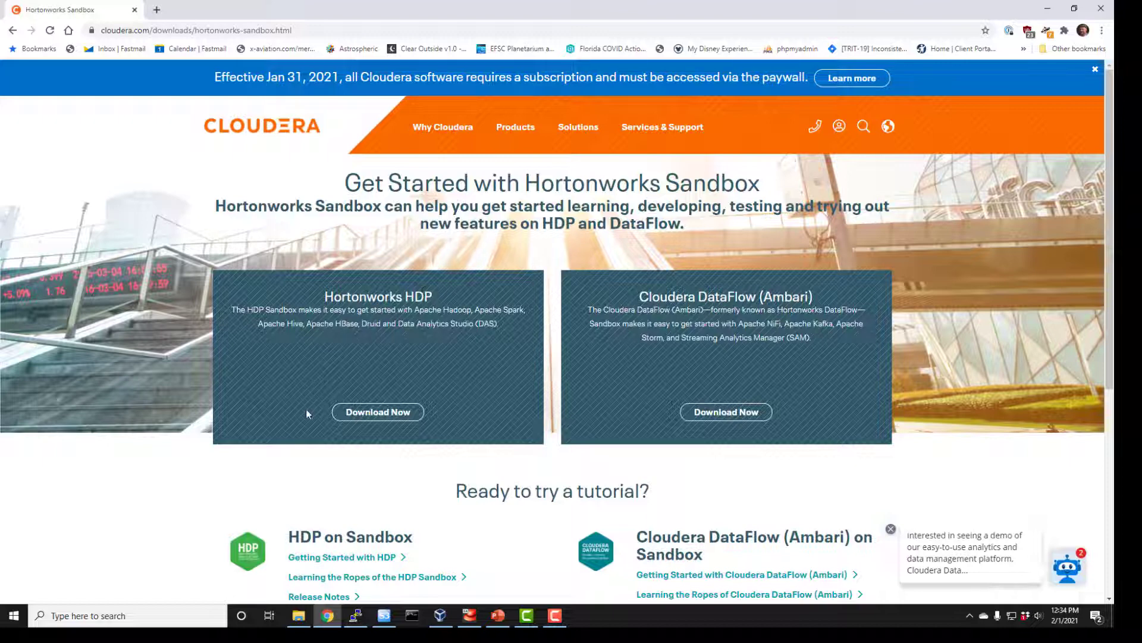
mouse_move(378, 412)
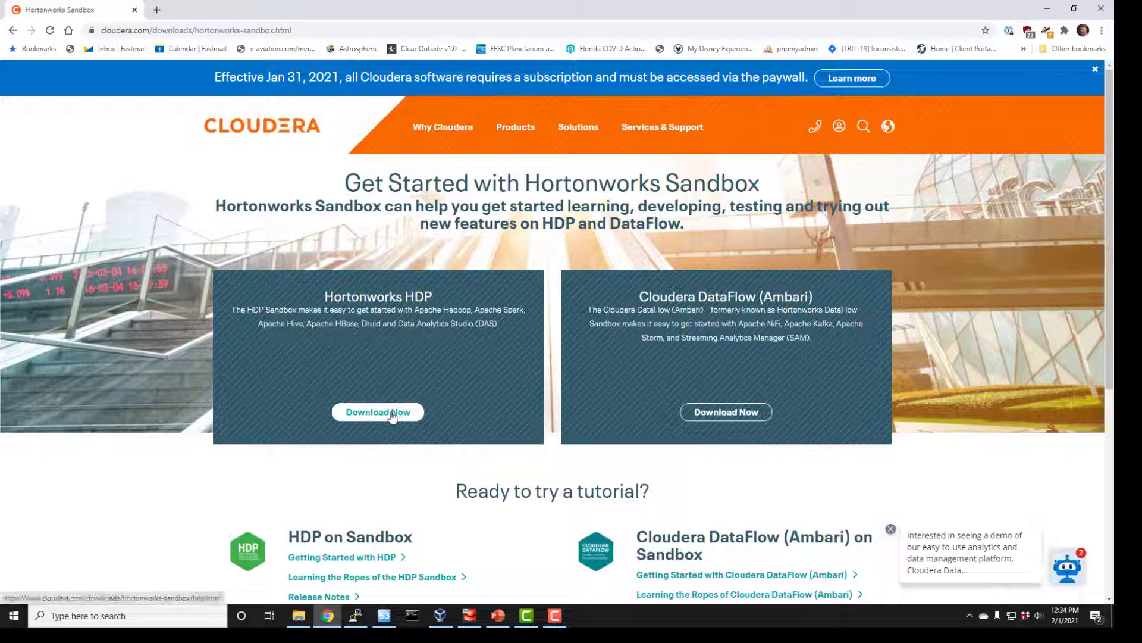
- Request the Hortonworks HDP sandbox download with the Virtualbox installation type
click(377, 412)
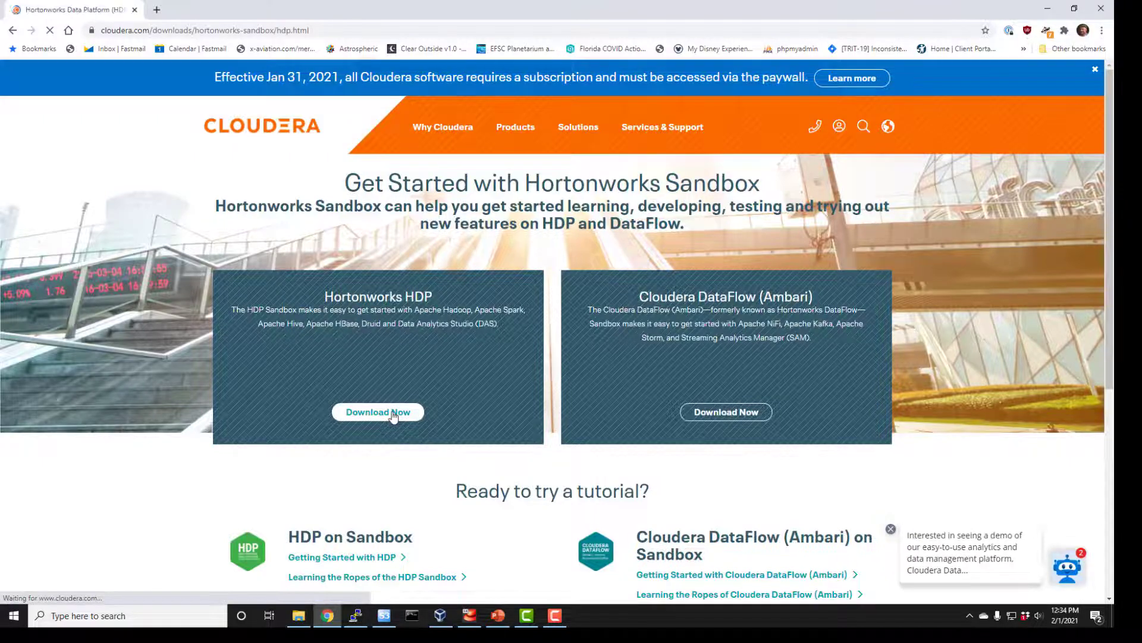
click(378, 411)
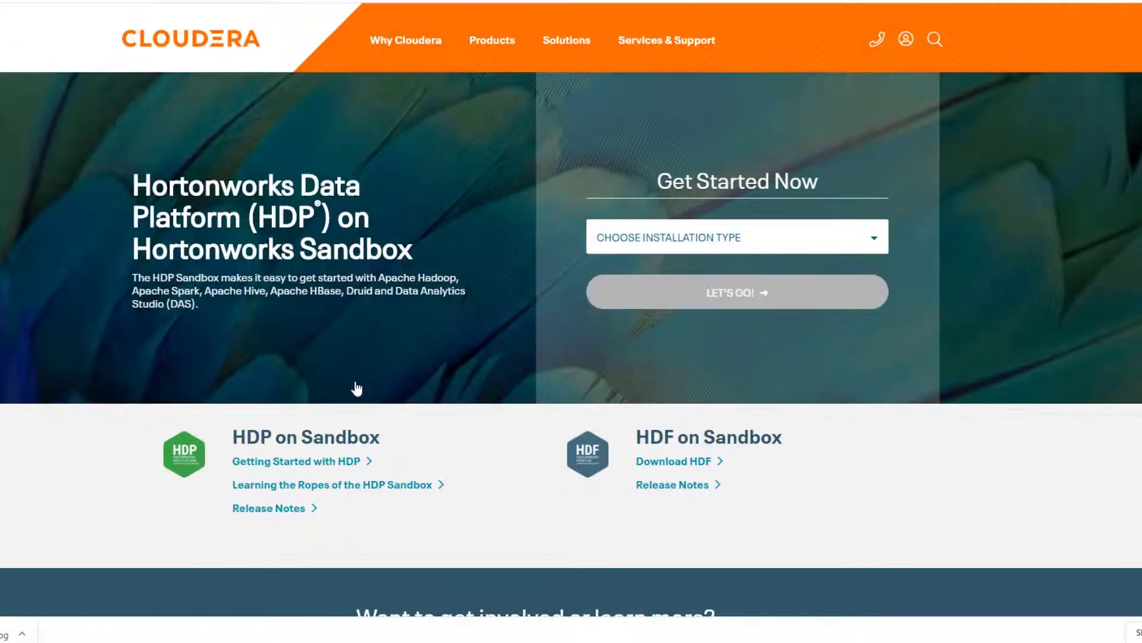
click(736, 236)
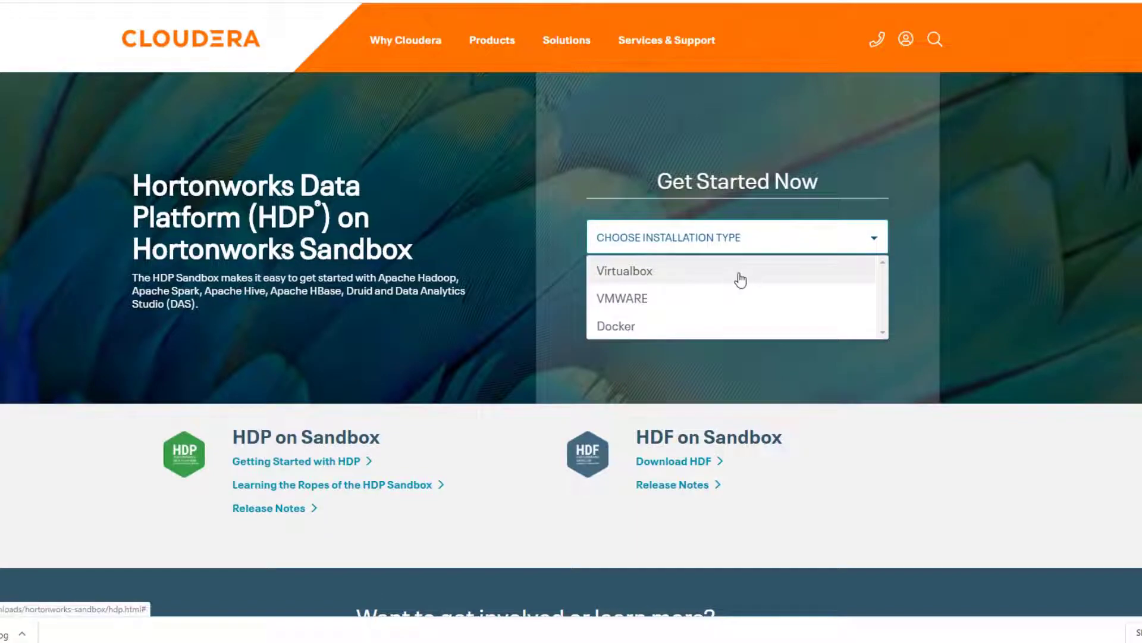
click(624, 270)
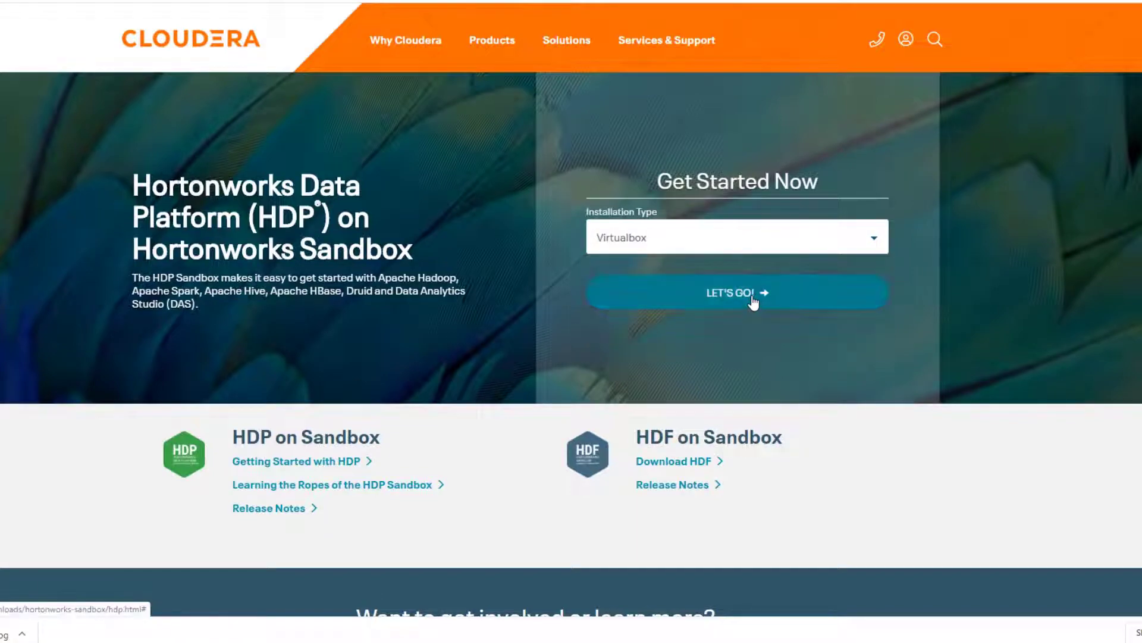
click(736, 292)
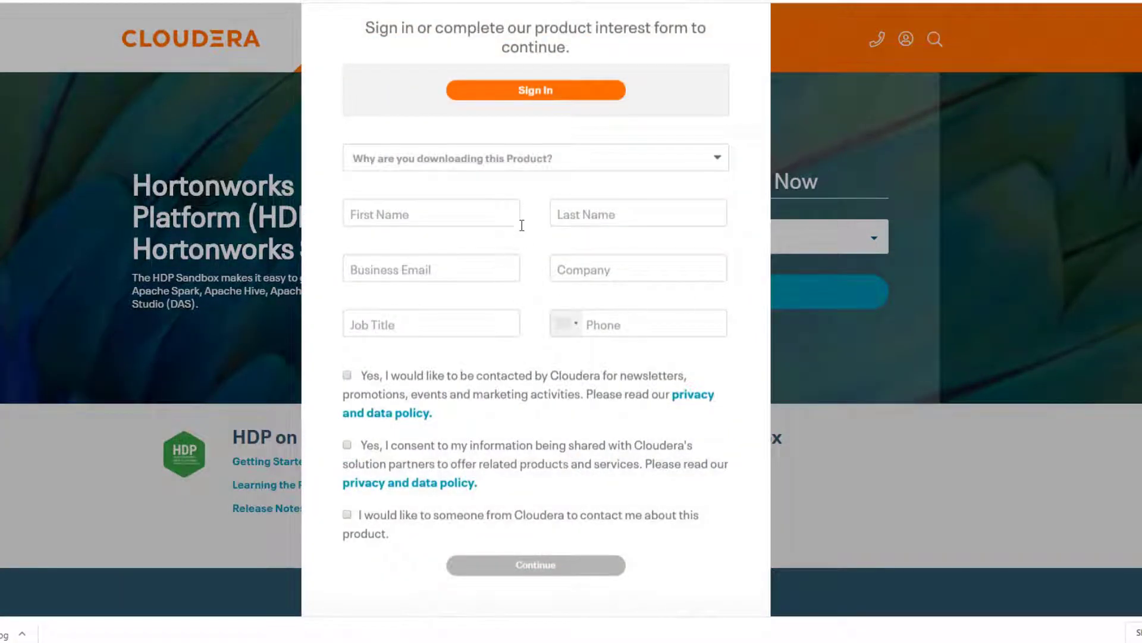
mouse_move(539, 195)
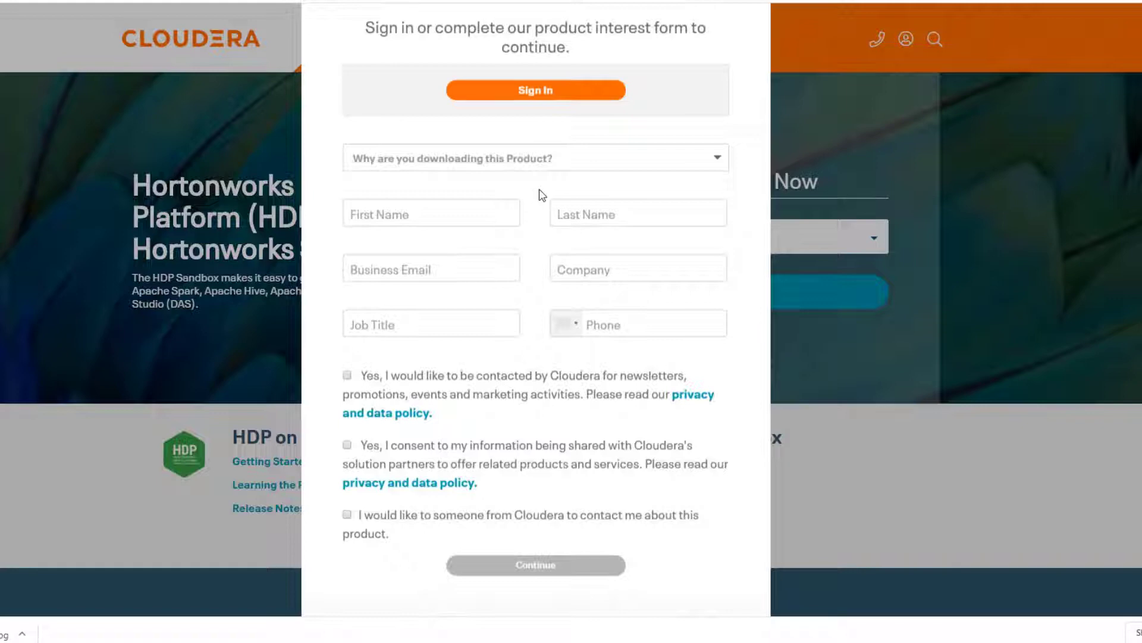
mouse_move(561, 173)
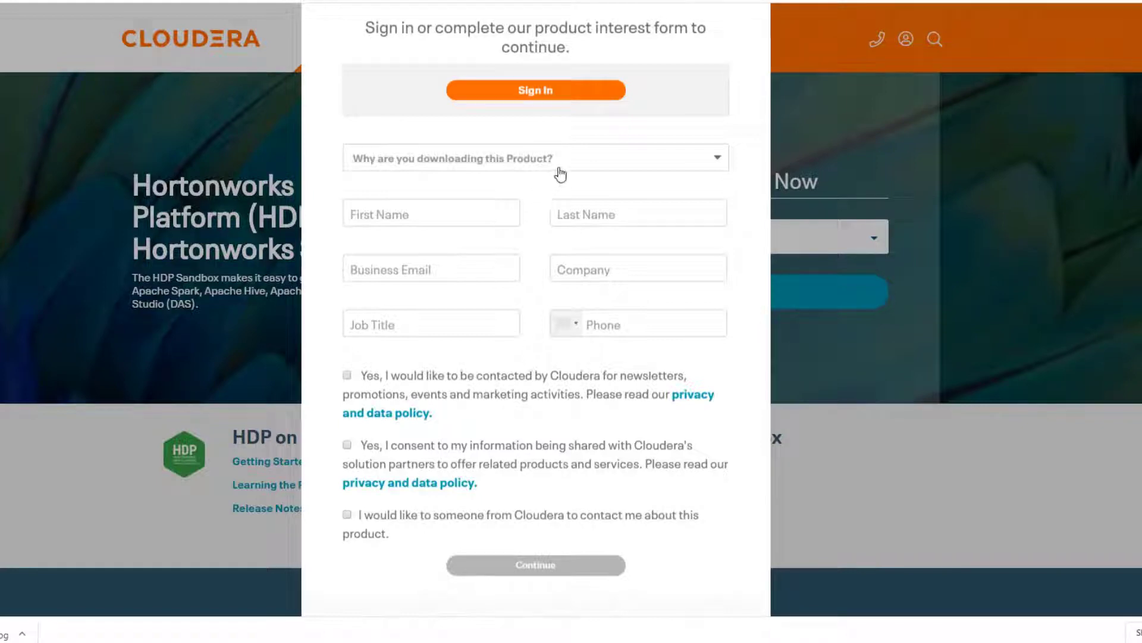
- Choose online training course as the download reason on the interest form and continue
click(536, 157)
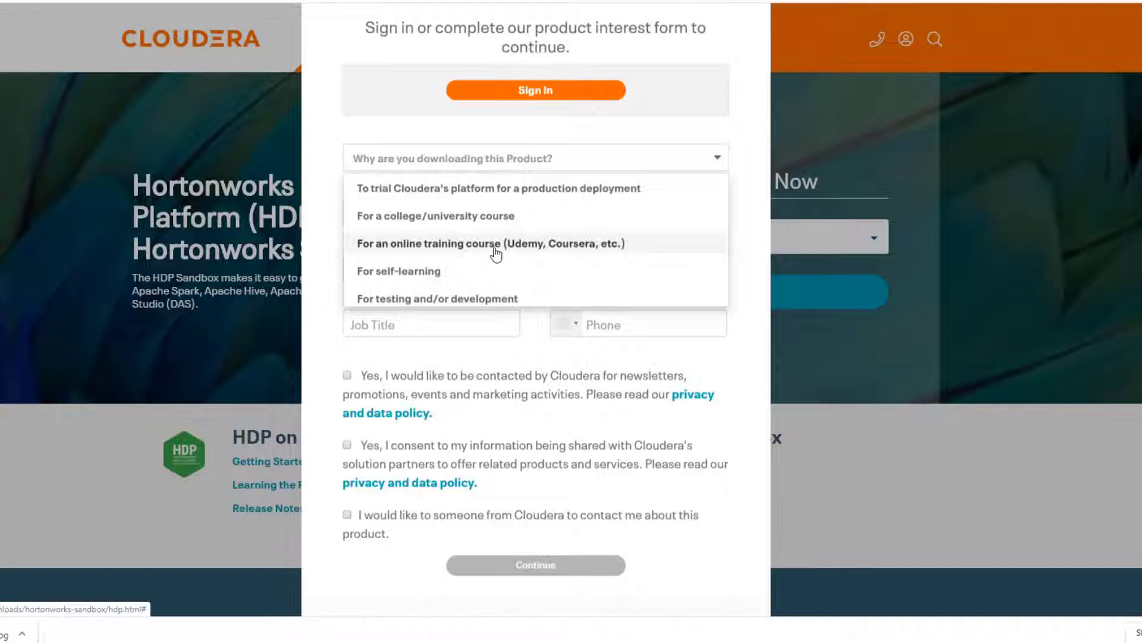
click(490, 243)
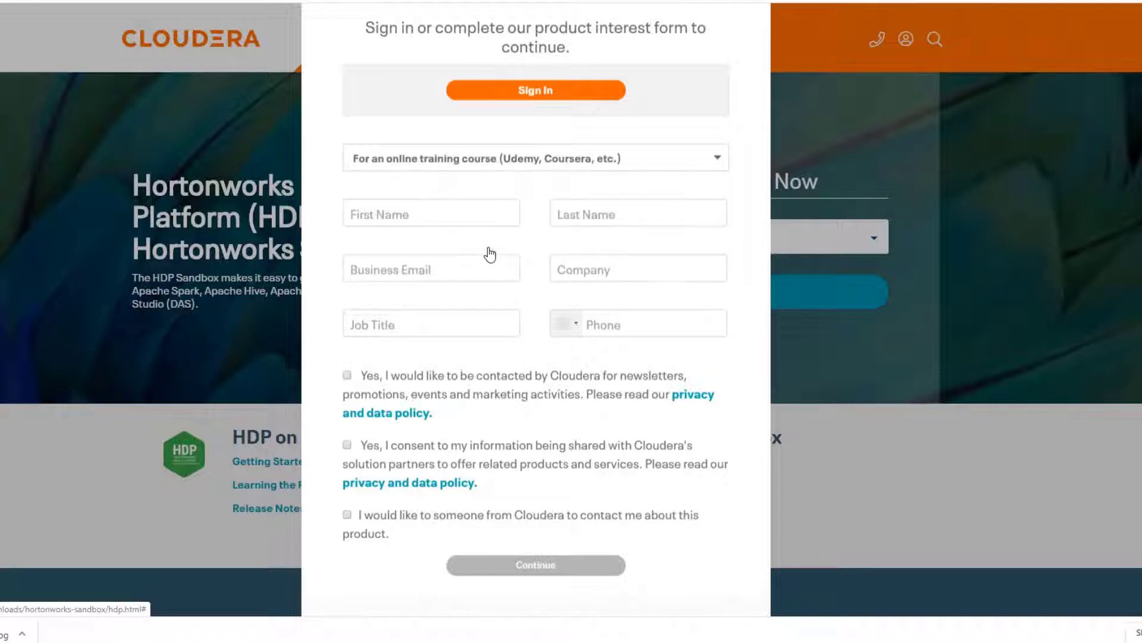
click(430, 213)
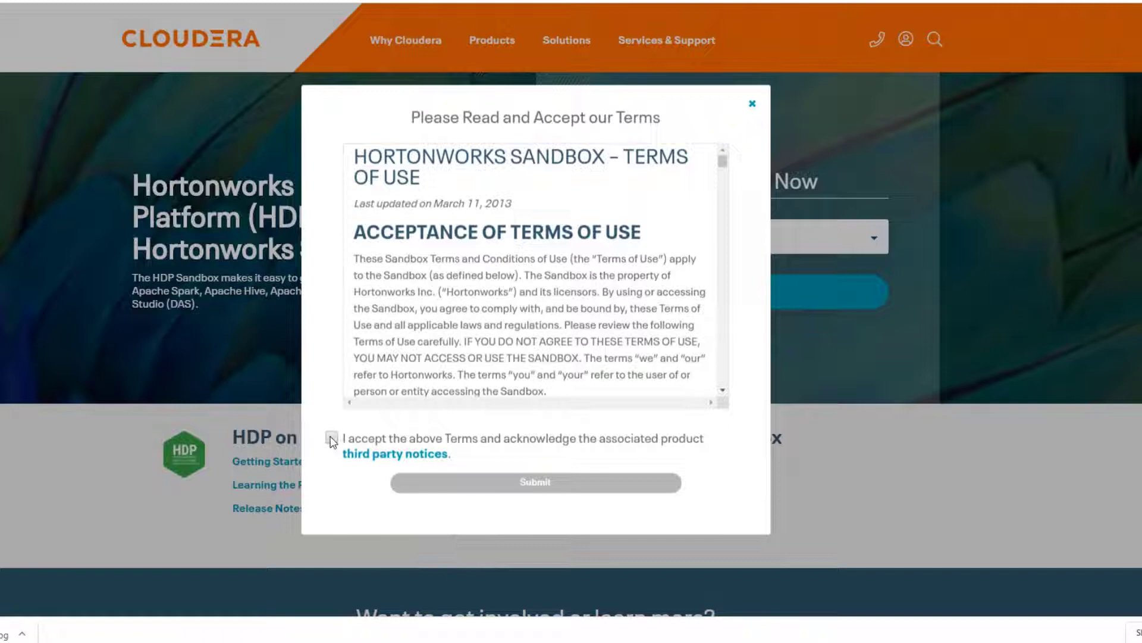
- Tick the checkbox accepting the Hortonworks Sandbox terms of use
click(535, 481)
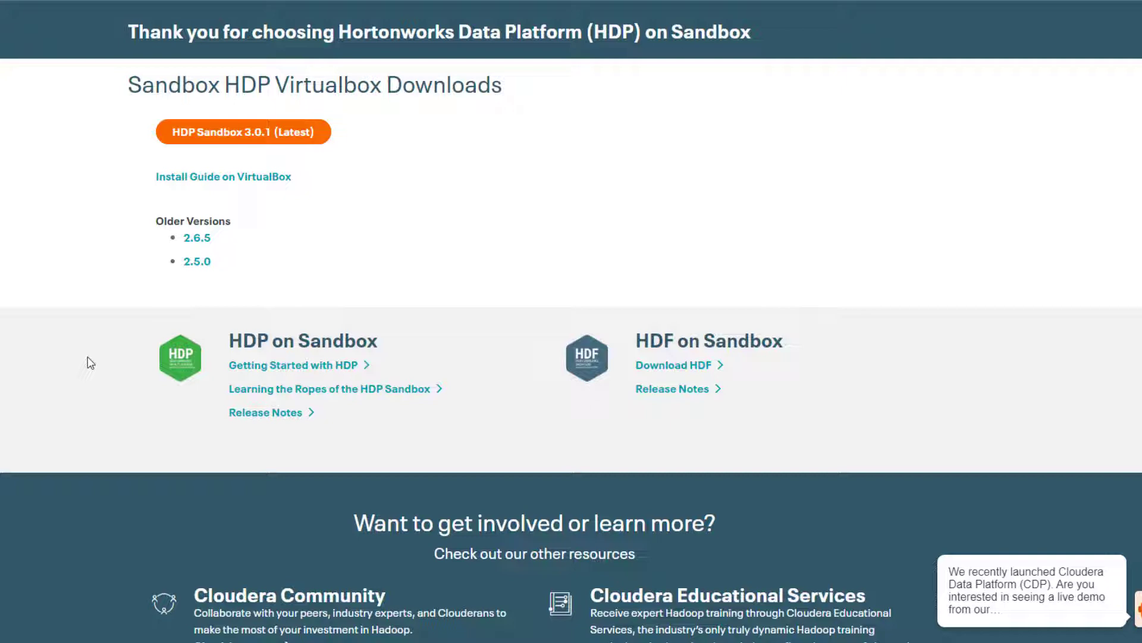
mouse_move(403, 159)
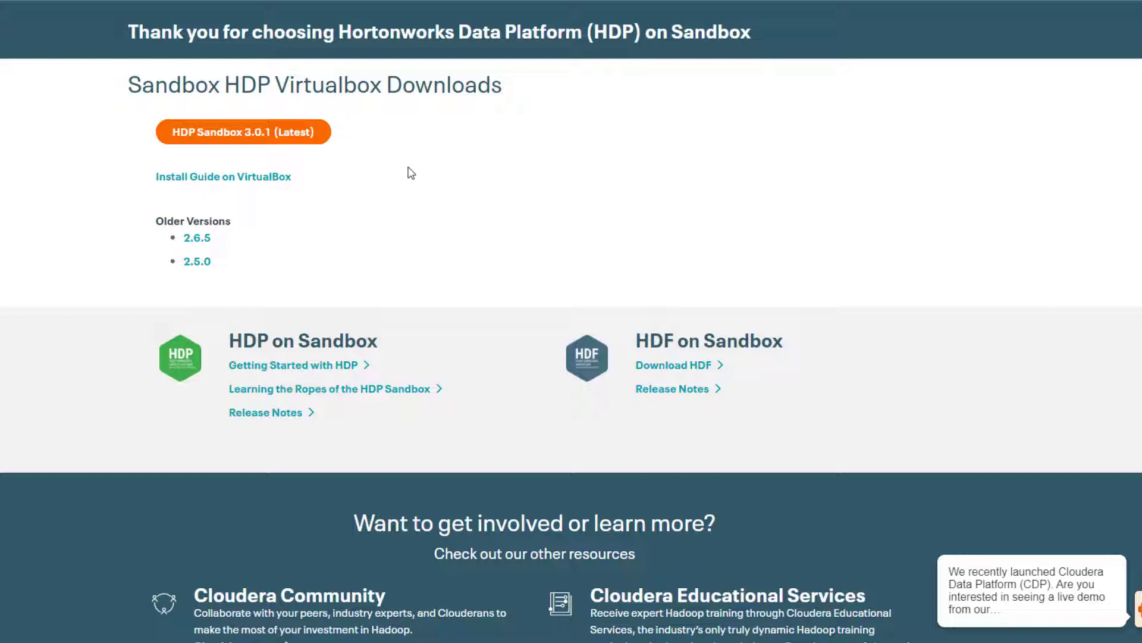
mouse_move(255, 242)
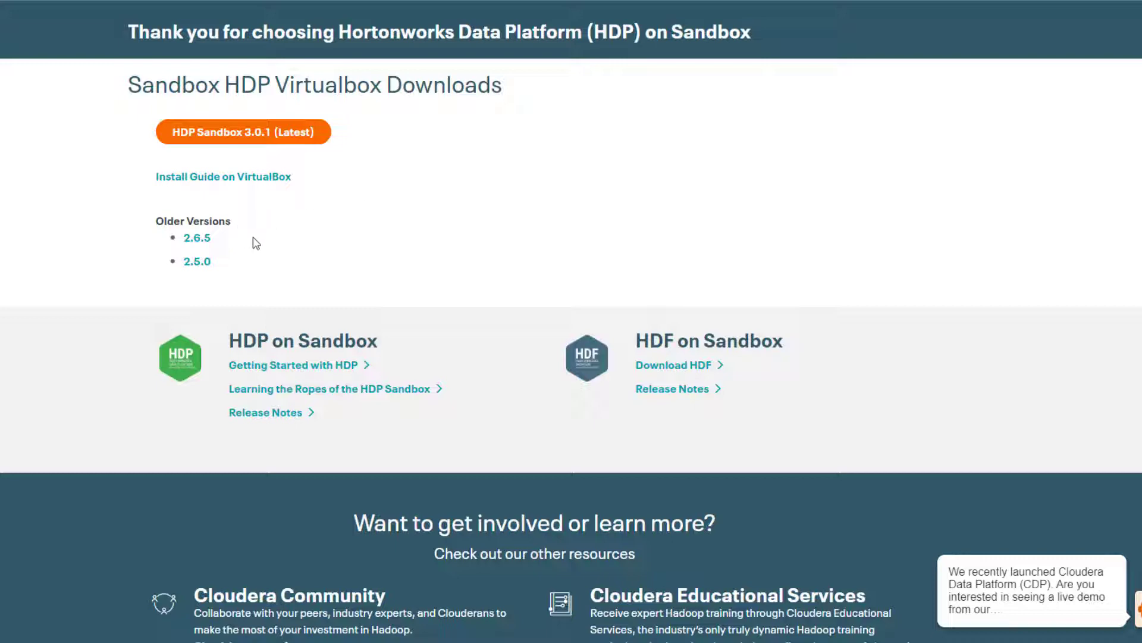
mouse_move(196, 237)
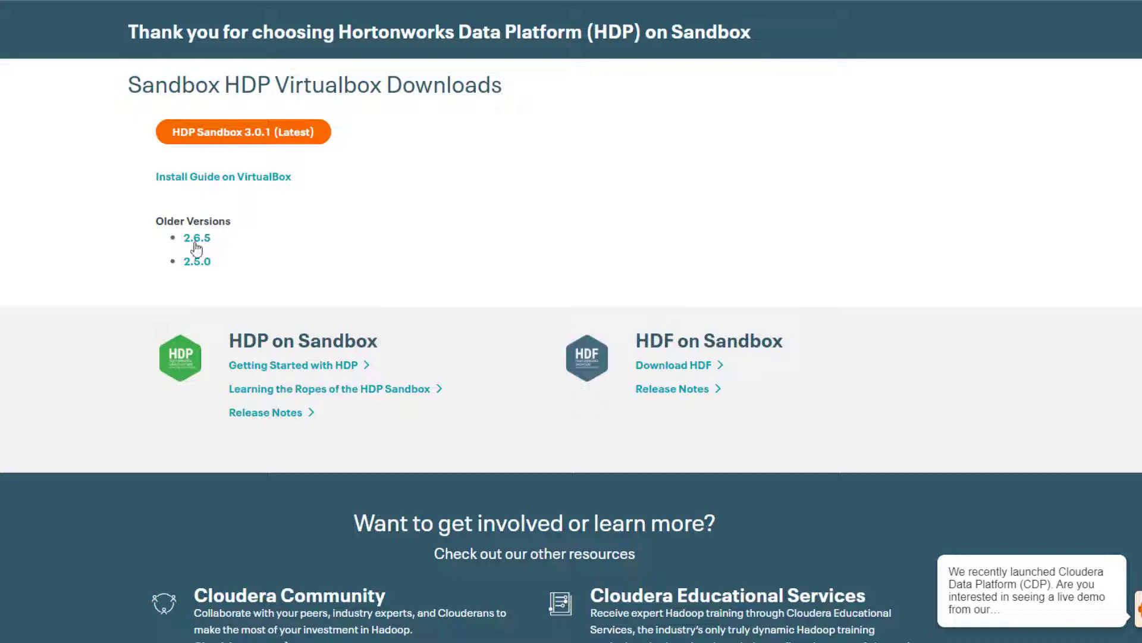
mouse_move(235, 247)
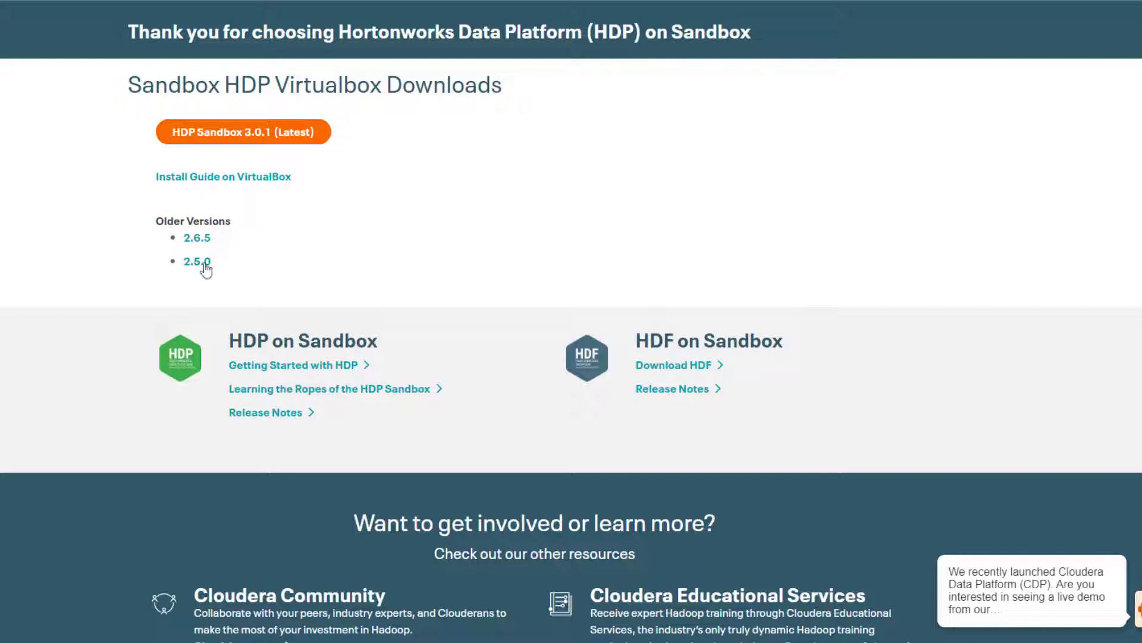
mouse_move(224, 290)
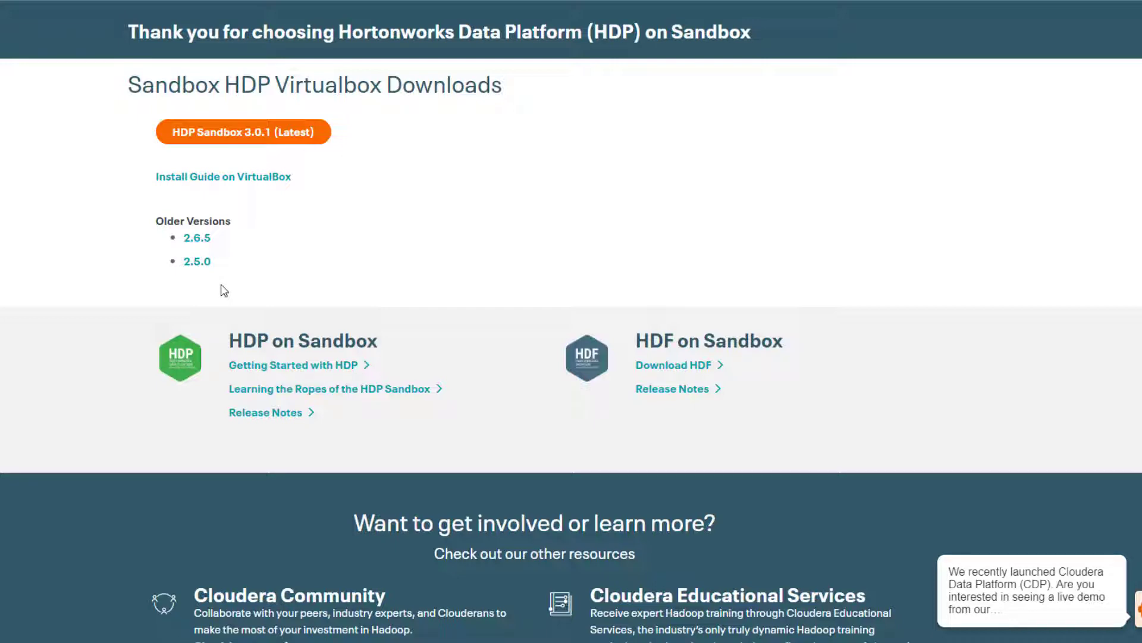
mouse_move(230, 285)
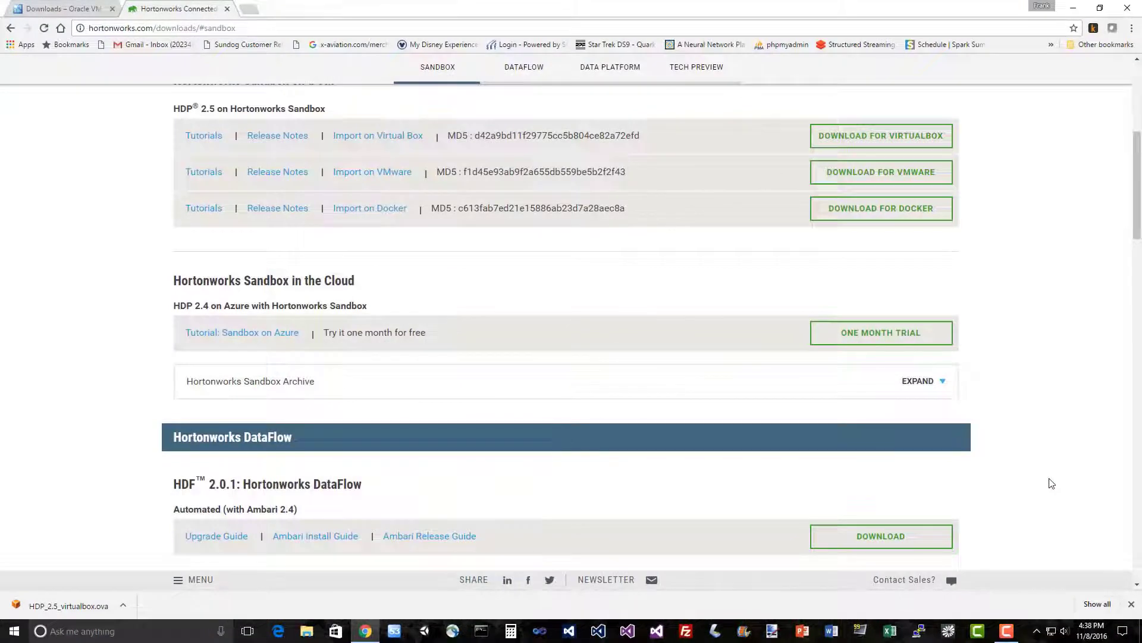
mouse_move(120, 259)
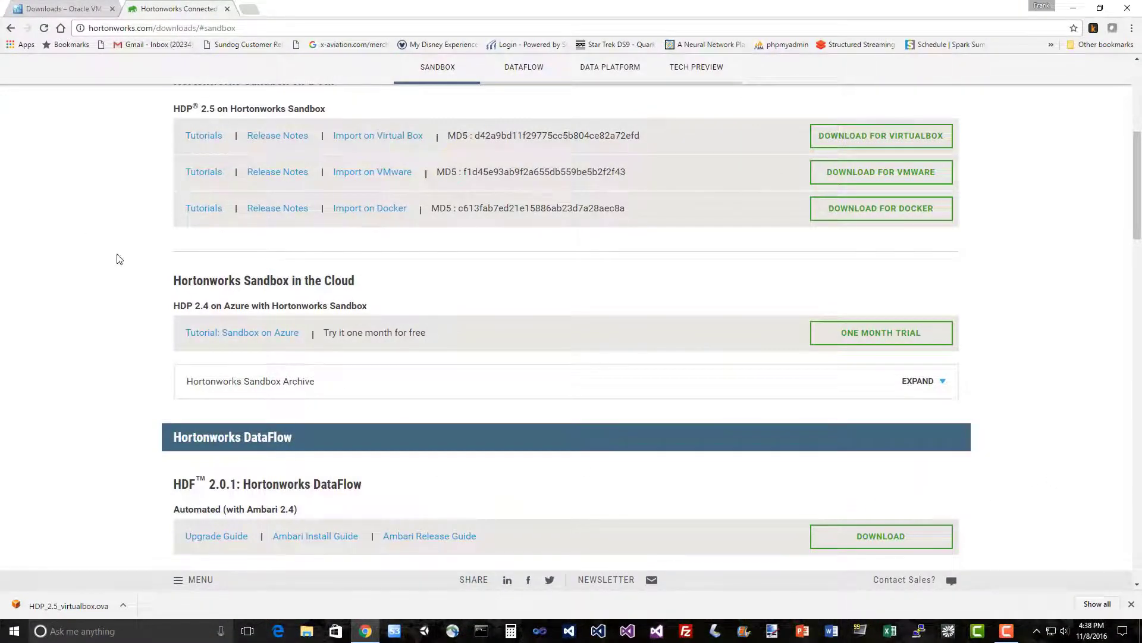
mouse_move(103, 474)
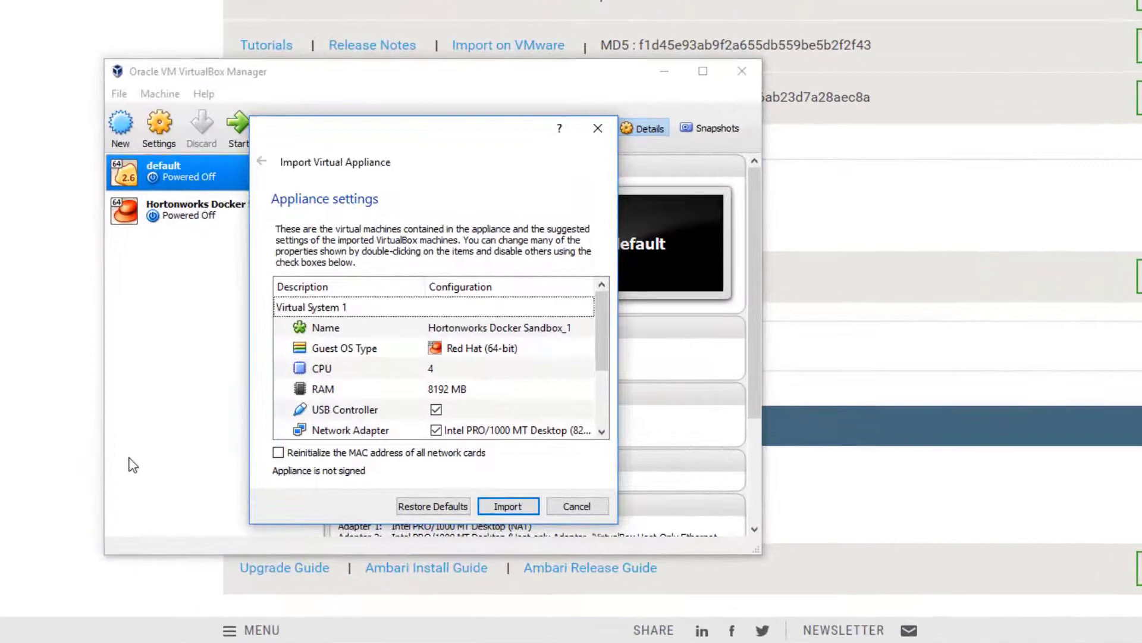
mouse_move(220, 393)
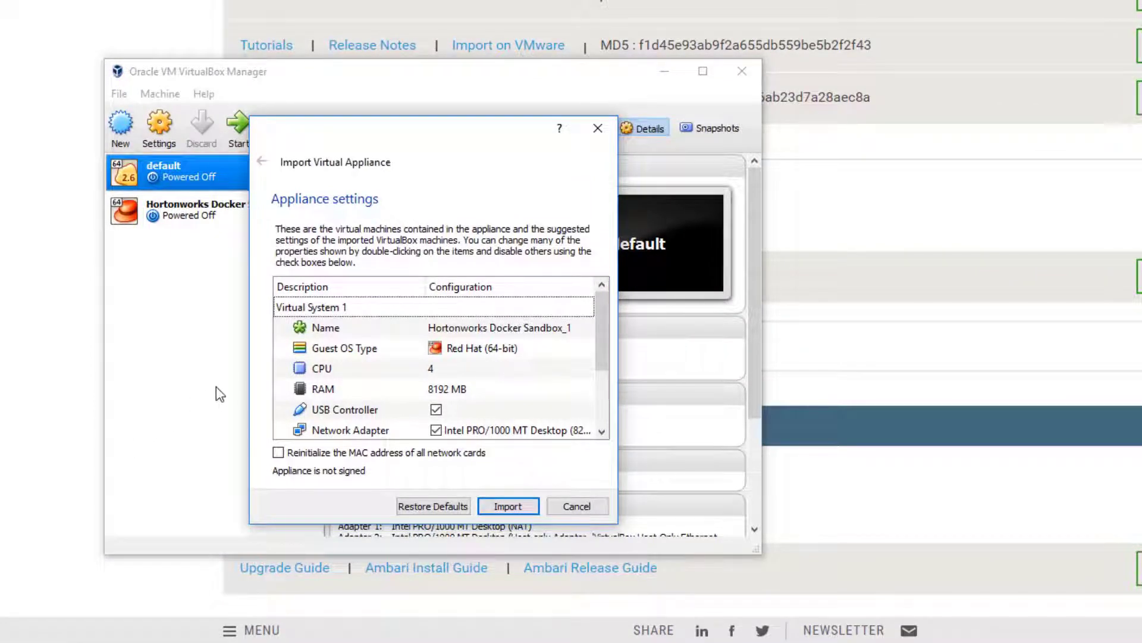
mouse_move(509, 506)
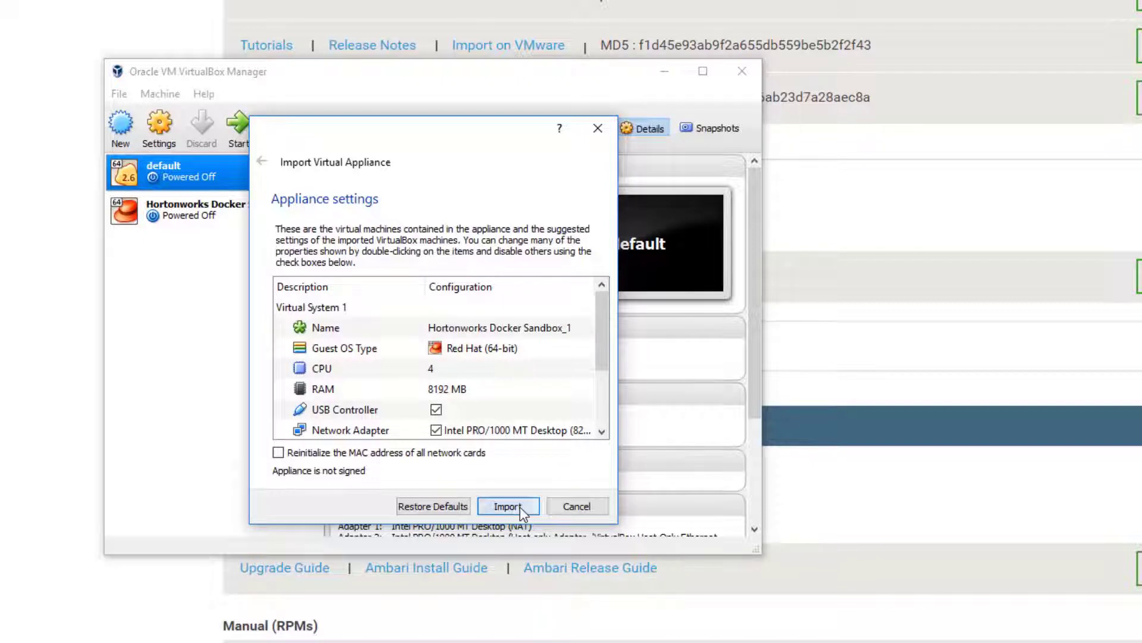
- Confirm Import in the Appliance settings dialog for the Docker Sandbox
click(507, 505)
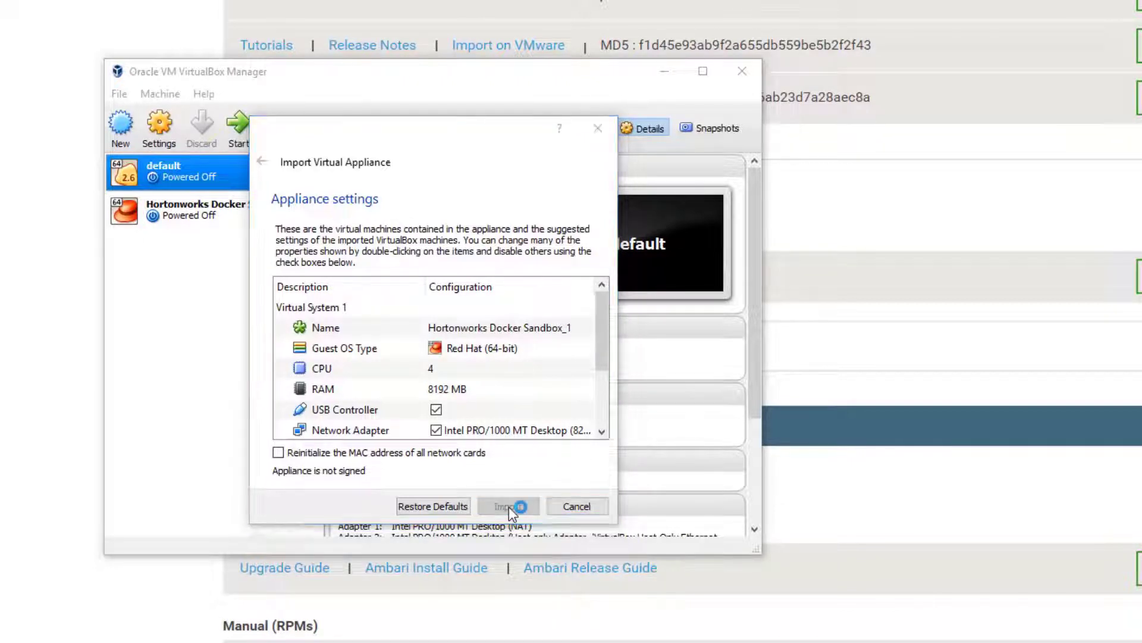
click(507, 506)
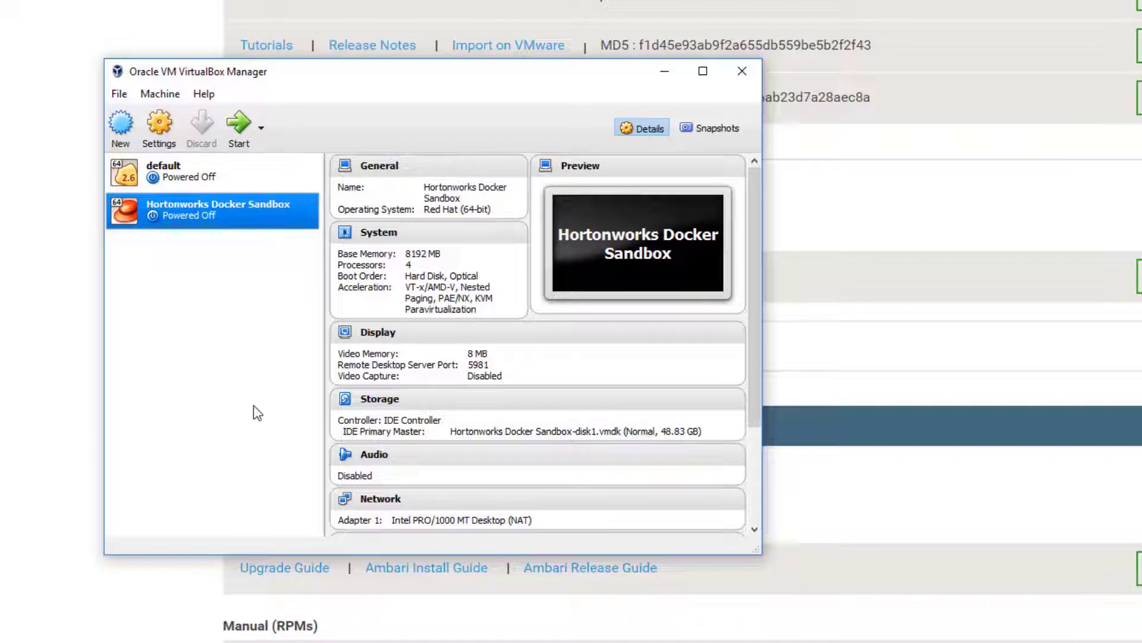
mouse_move(210, 235)
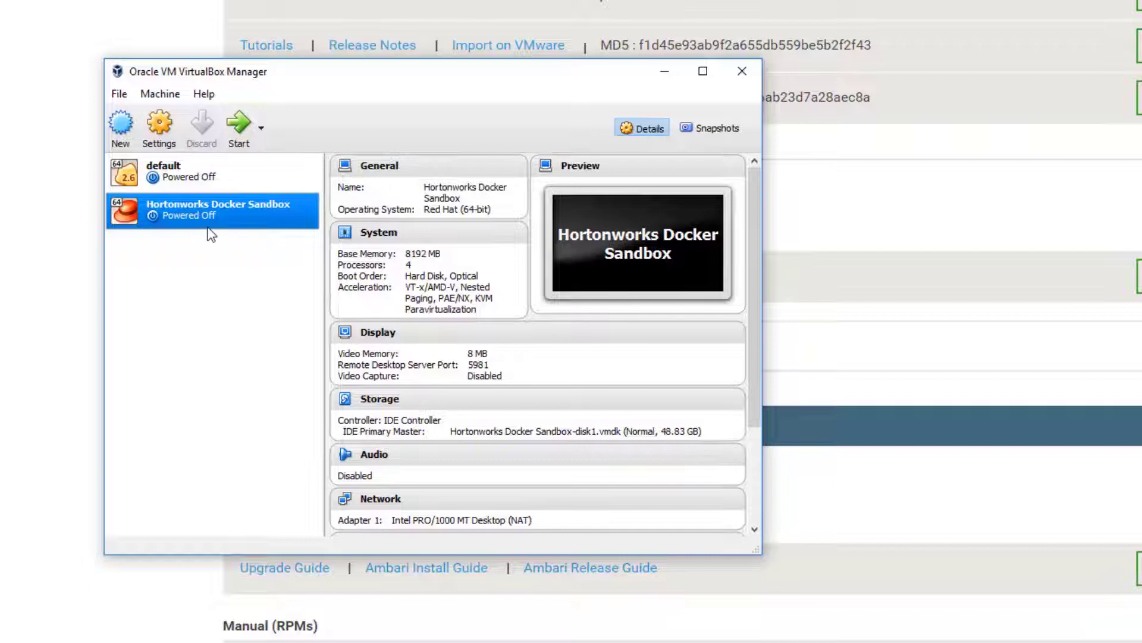
mouse_move(191, 250)
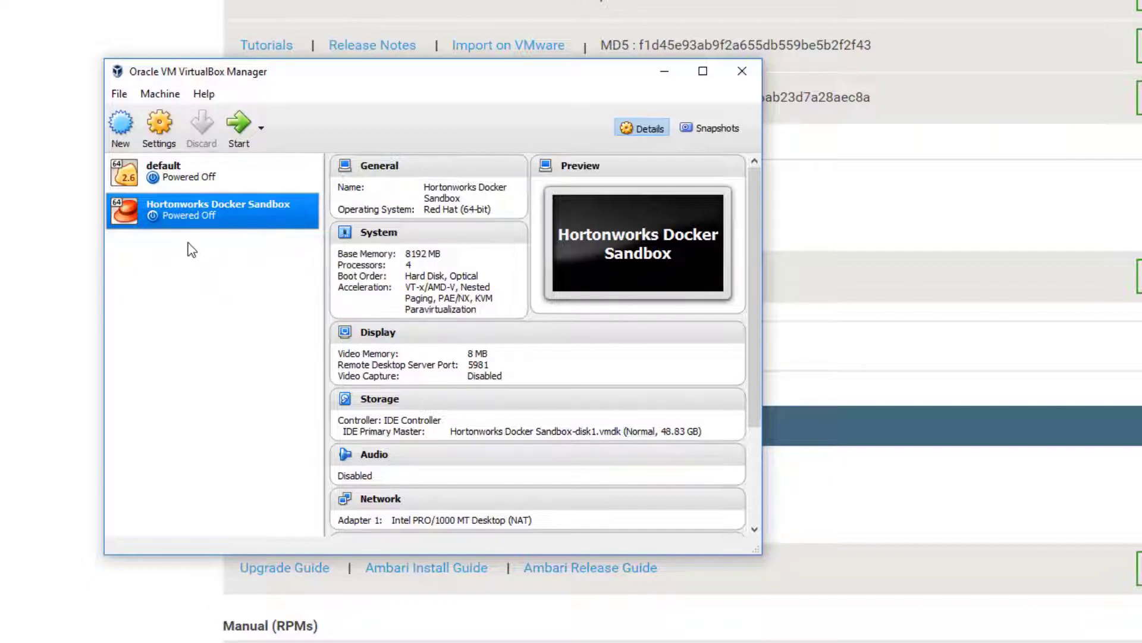
mouse_move(194, 251)
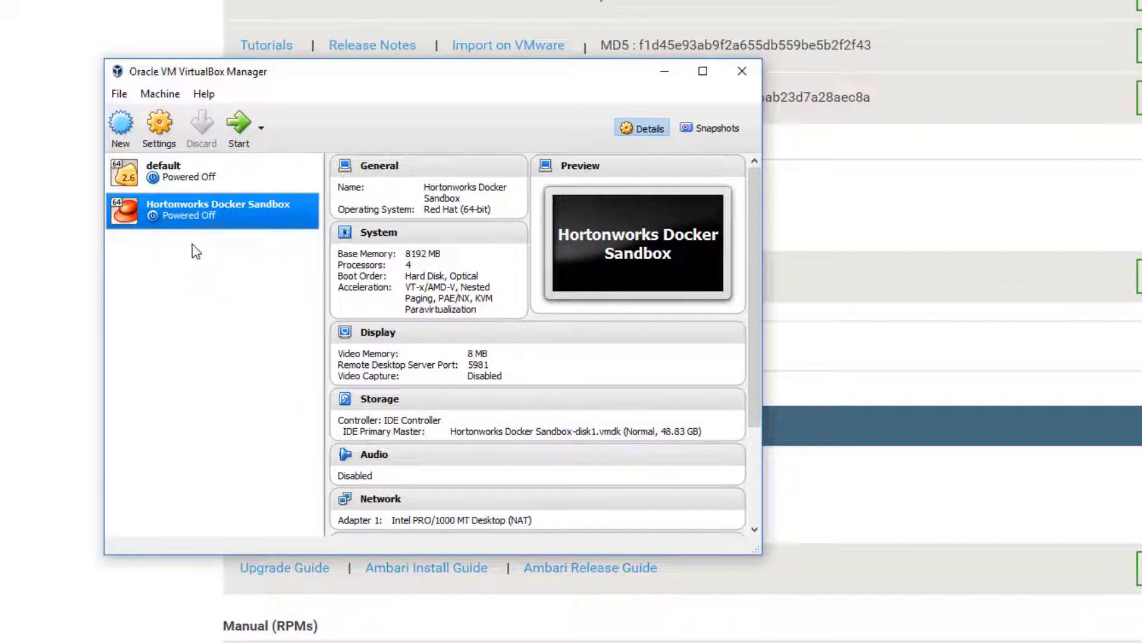
mouse_move(222, 220)
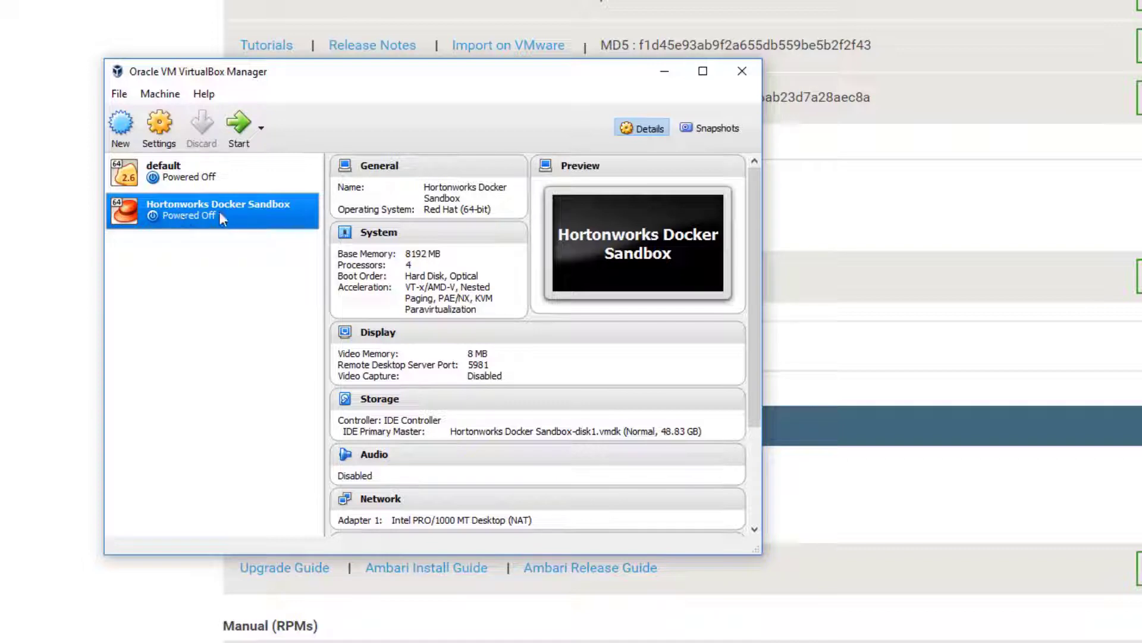
mouse_move(238, 124)
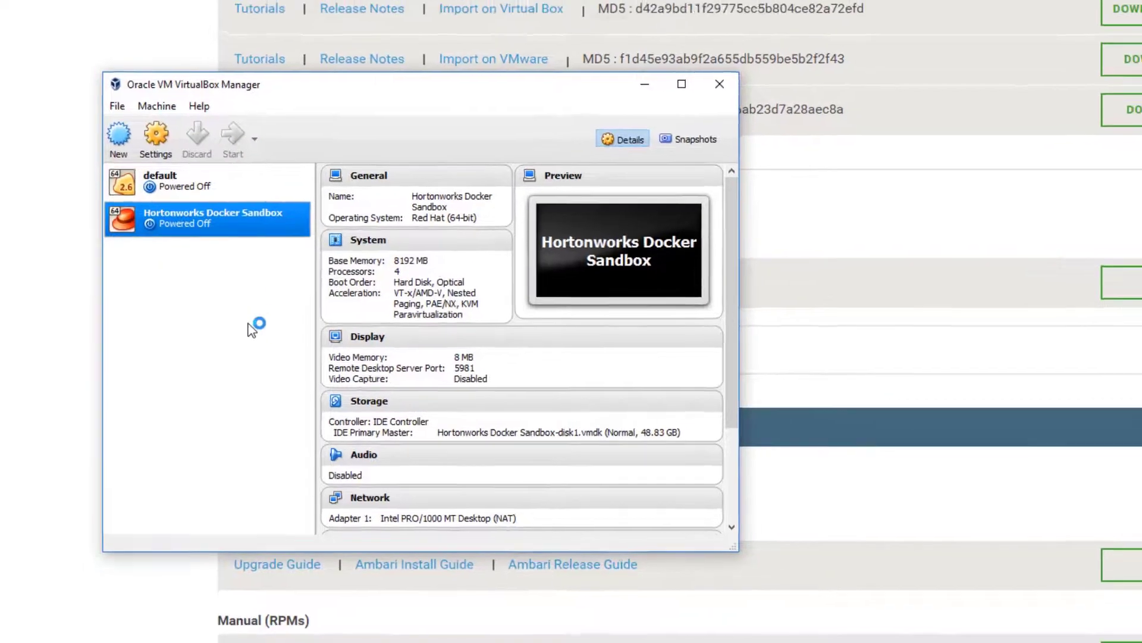
- Select Hortonworks Docker Sandbox in the VirtualBox Manager machine list
click(231, 139)
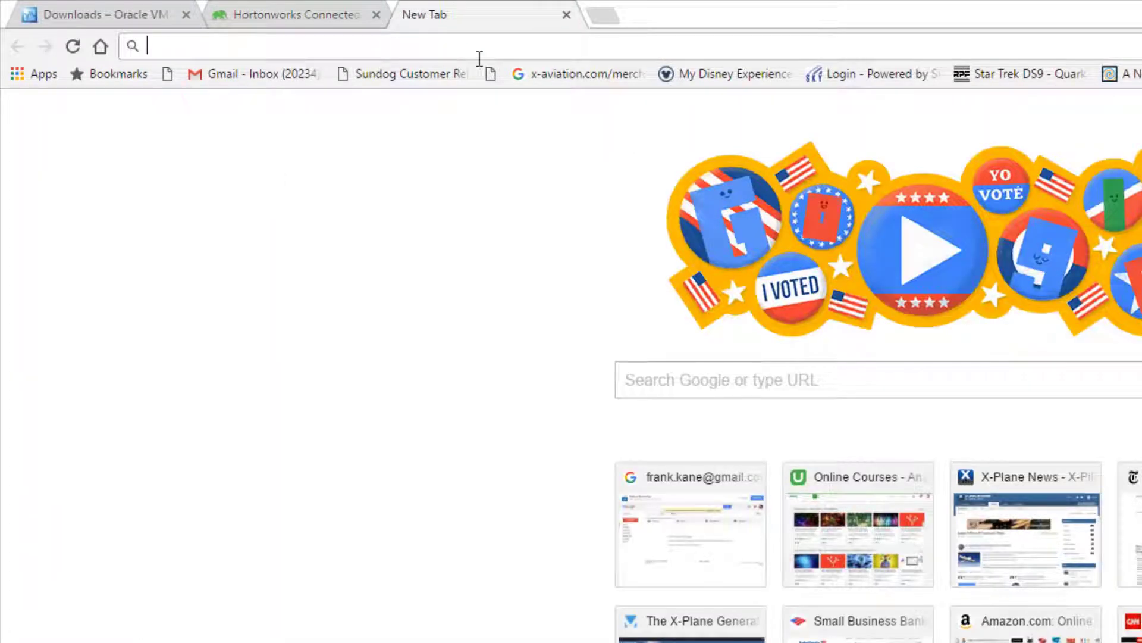
- Load grouplens.org in the new Chrome tab
text(grouplens.org)
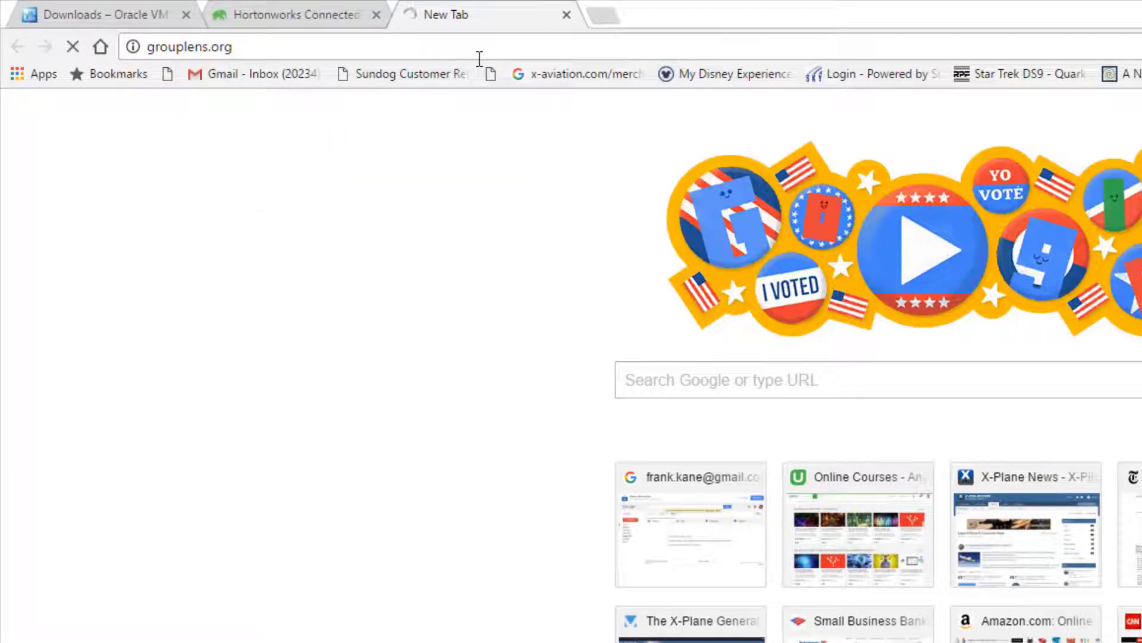
key(Return)
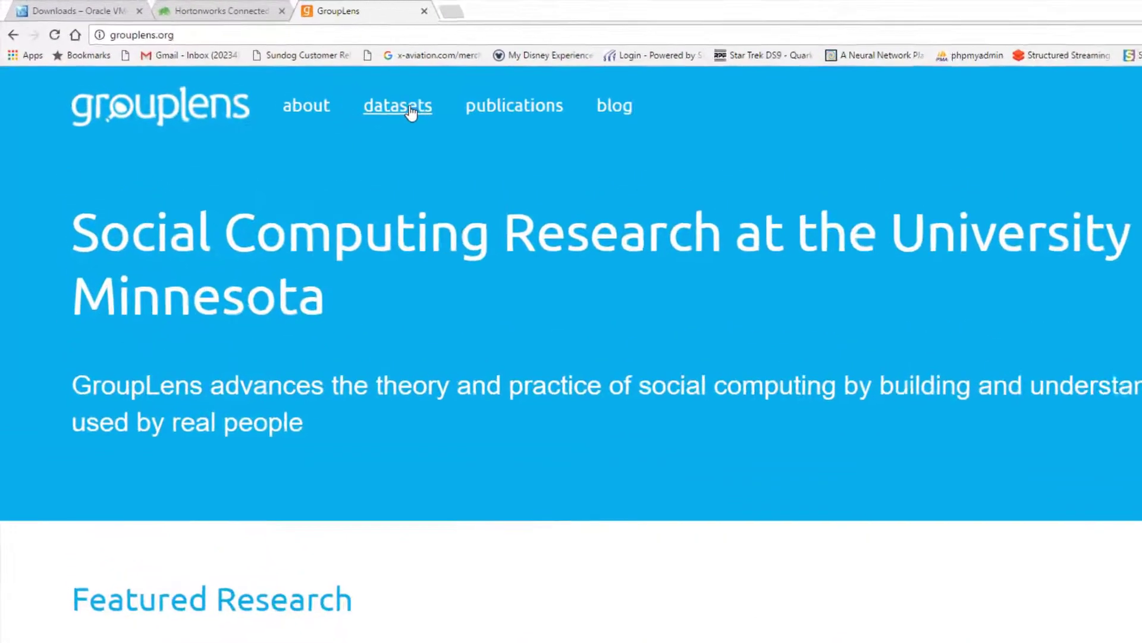
- Download ml-100k.zip from the GroupLens datasets page and show it in its folder
click(397, 105)
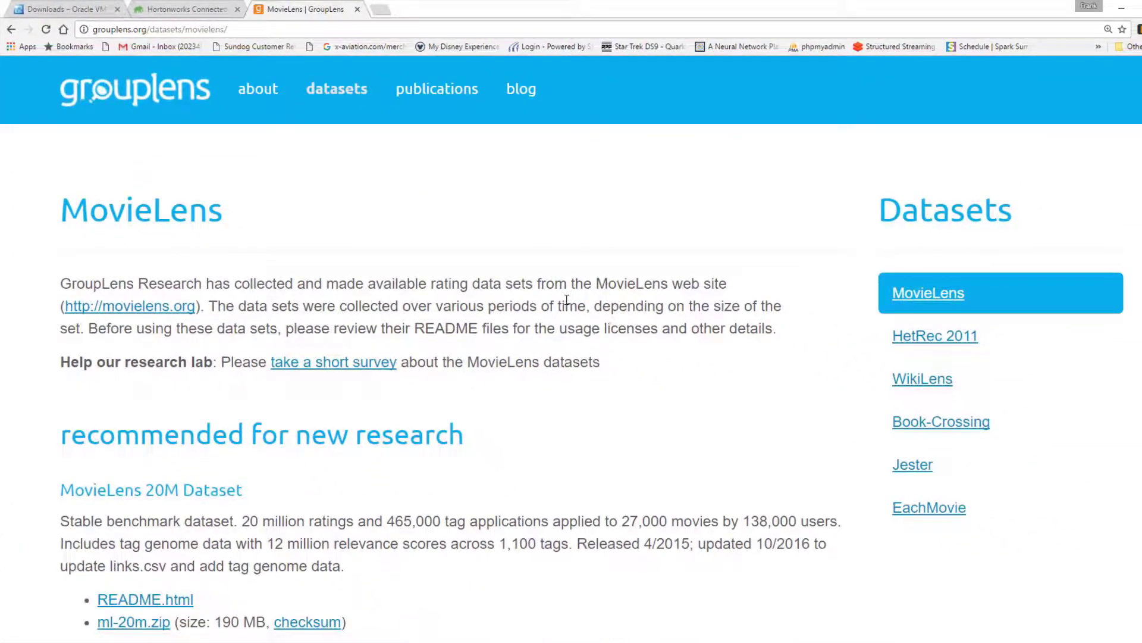
scroll(down, 3)
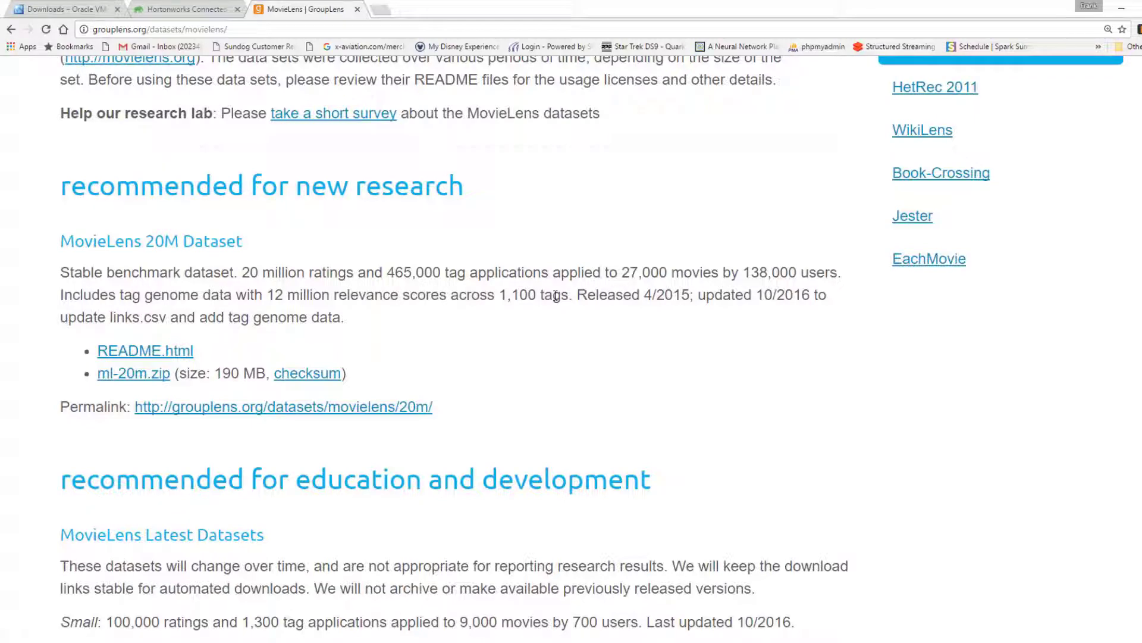
scroll(down, 3)
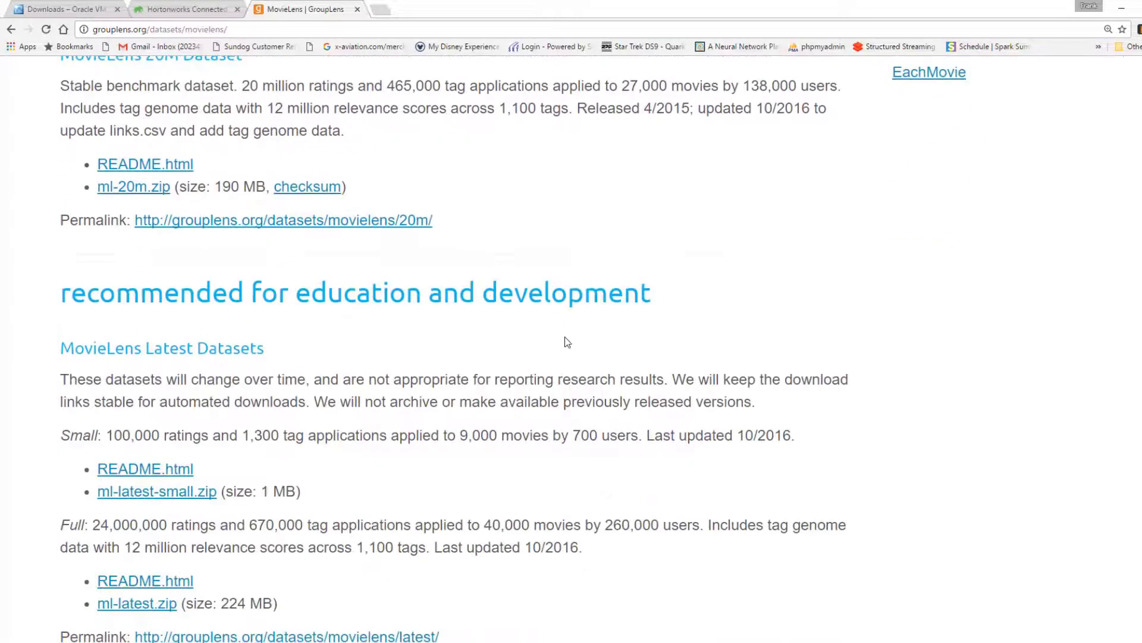
scroll(down, 3)
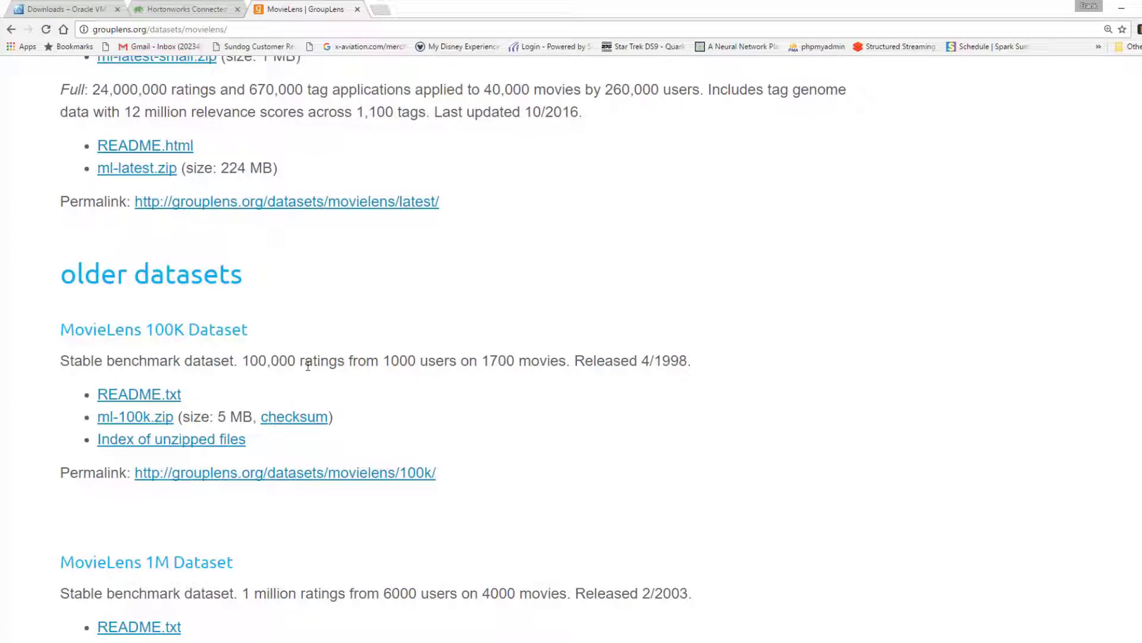
mouse_move(587, 394)
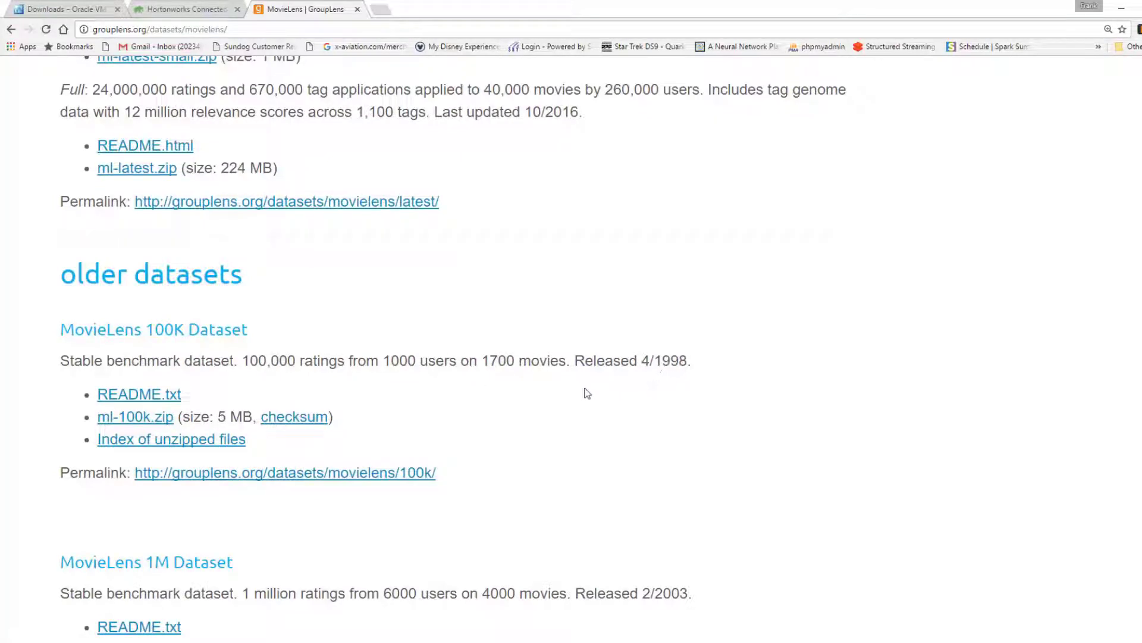
mouse_move(548, 393)
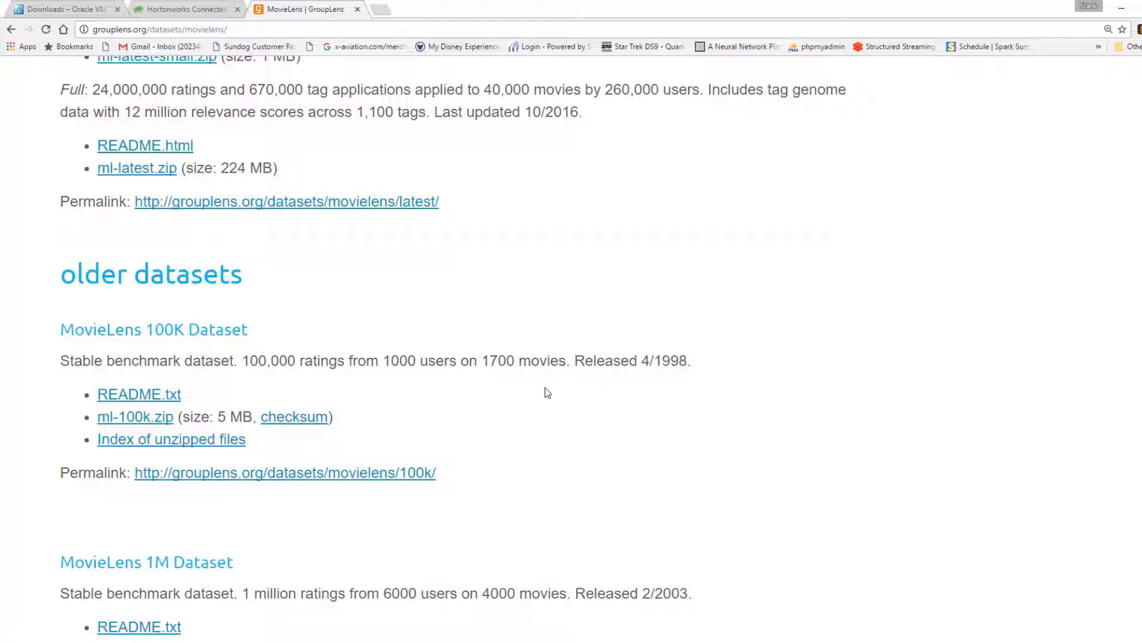
mouse_move(131, 428)
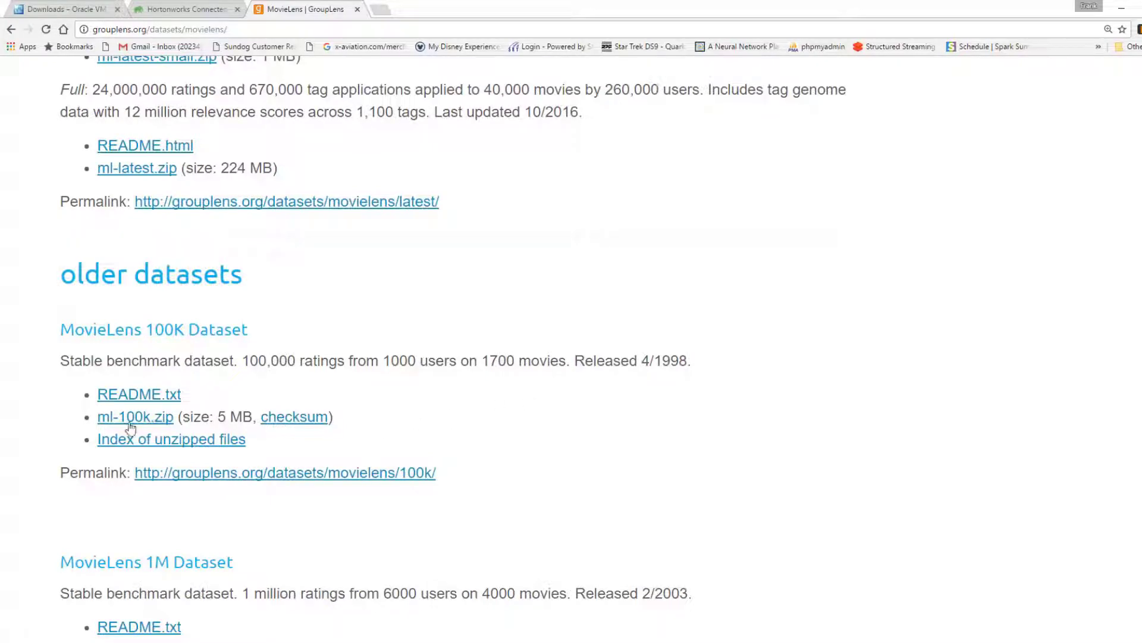
mouse_move(135, 417)
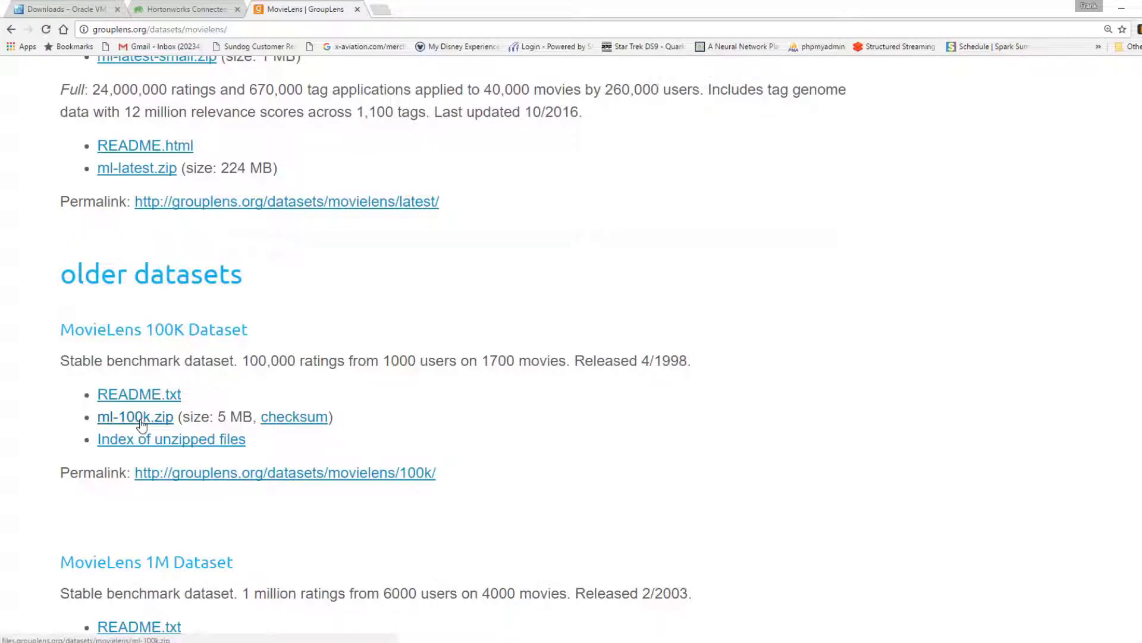
click(135, 416)
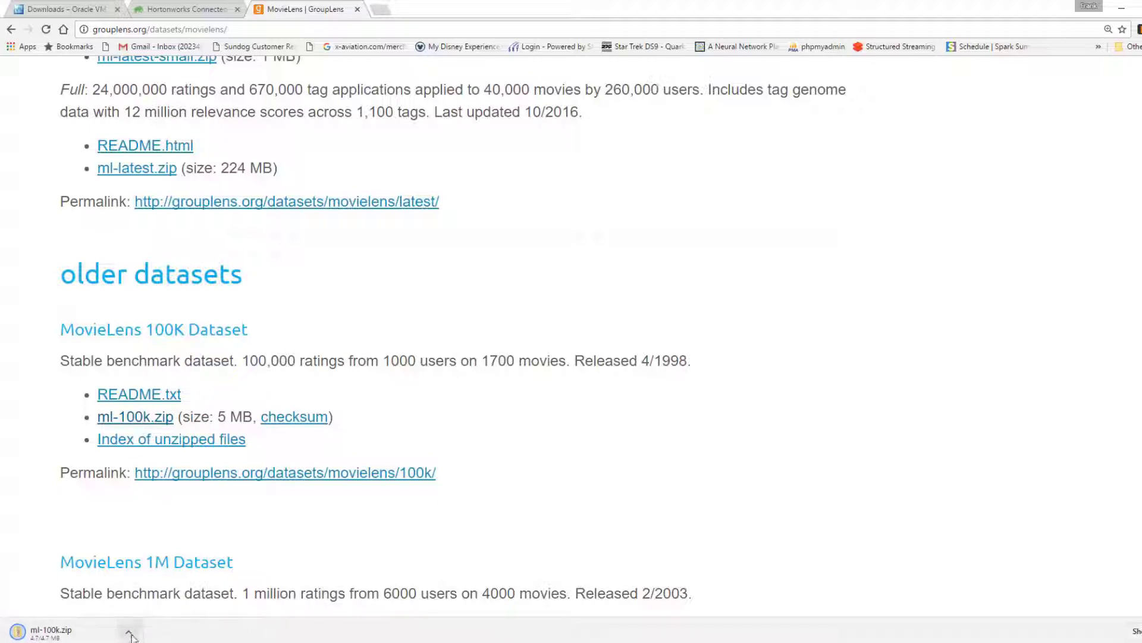
click(130, 630)
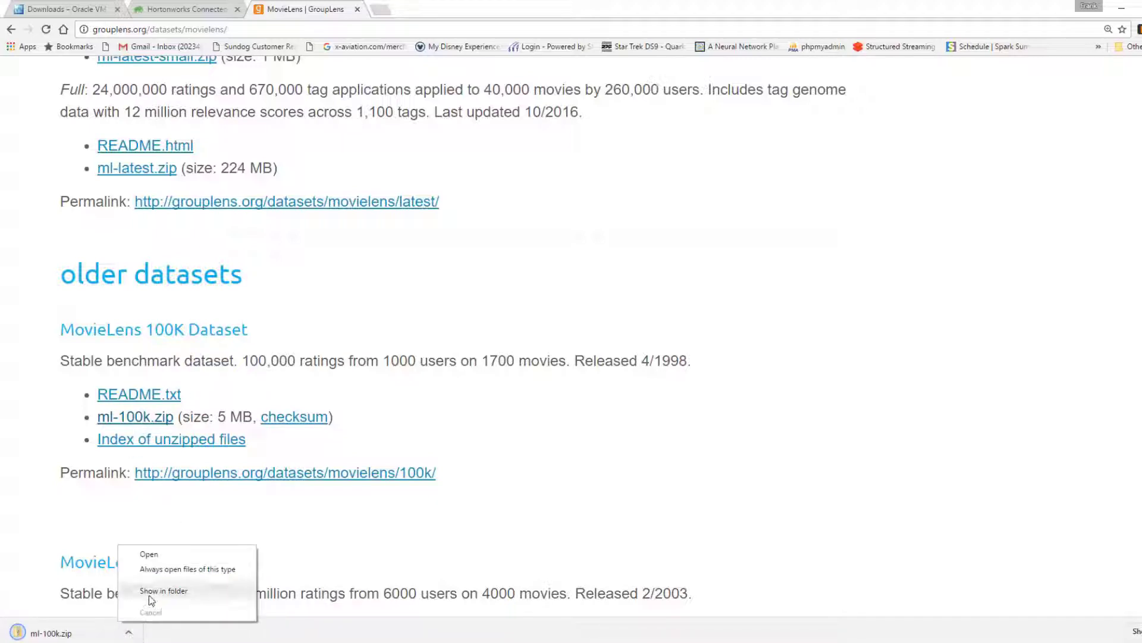
click(163, 590)
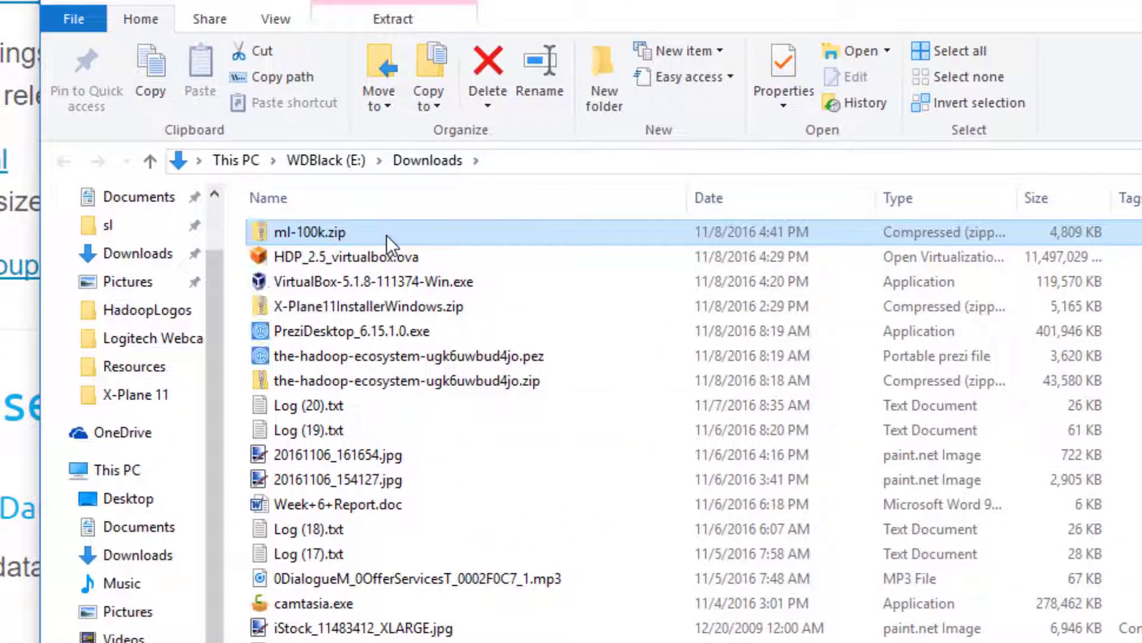
- Extract ml-100k.zip, open the ml-100k folder and select u.data
right_click(308, 231)
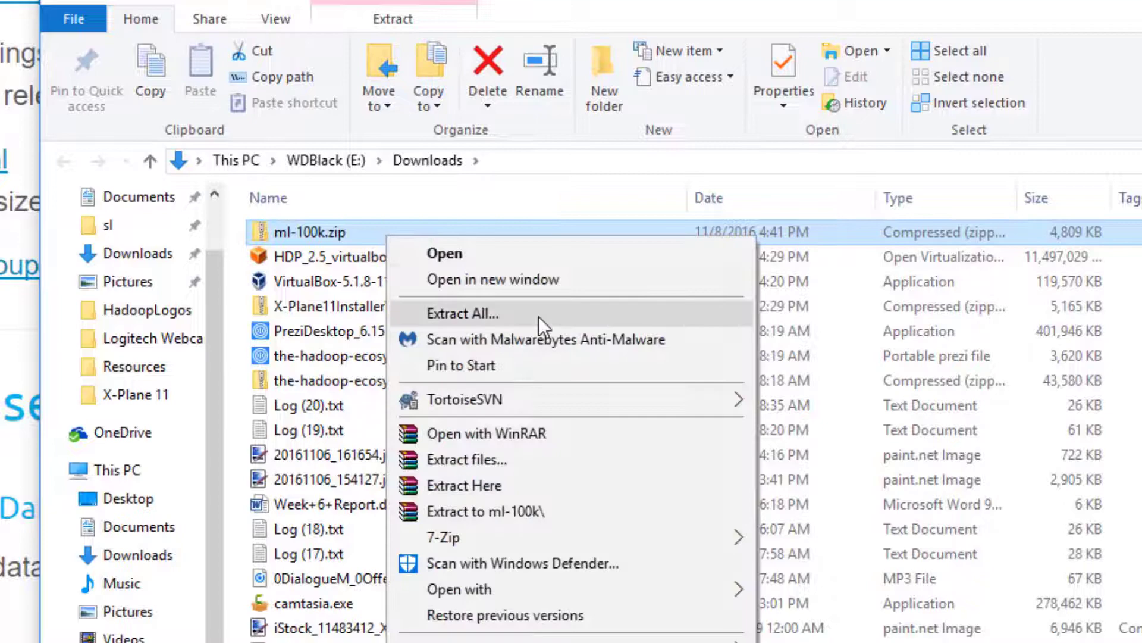
click(461, 312)
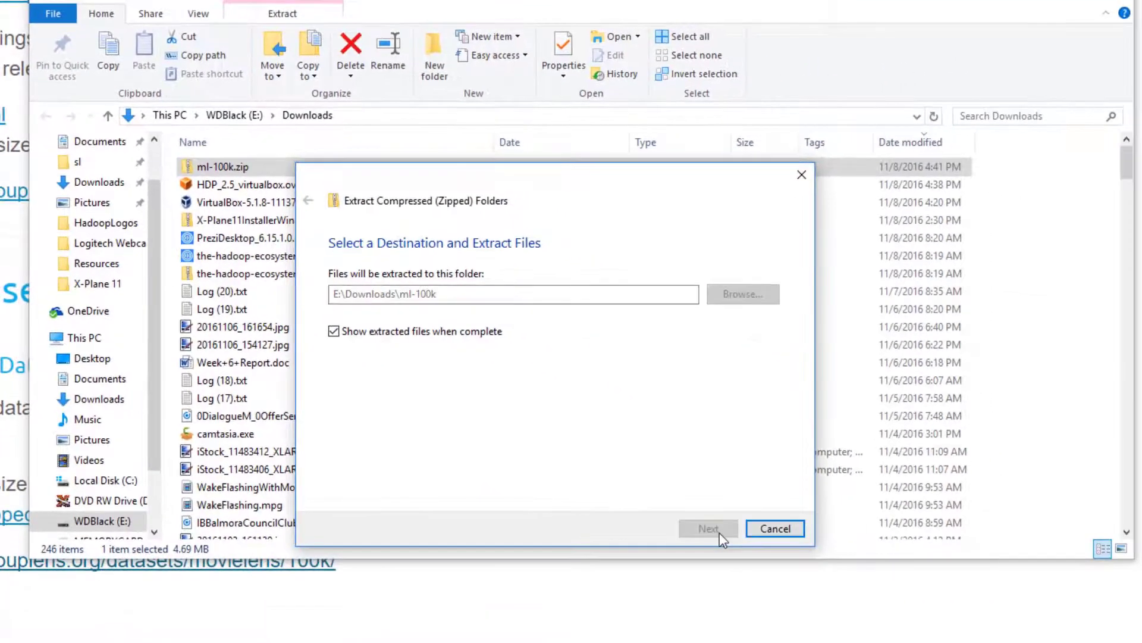
click(708, 528)
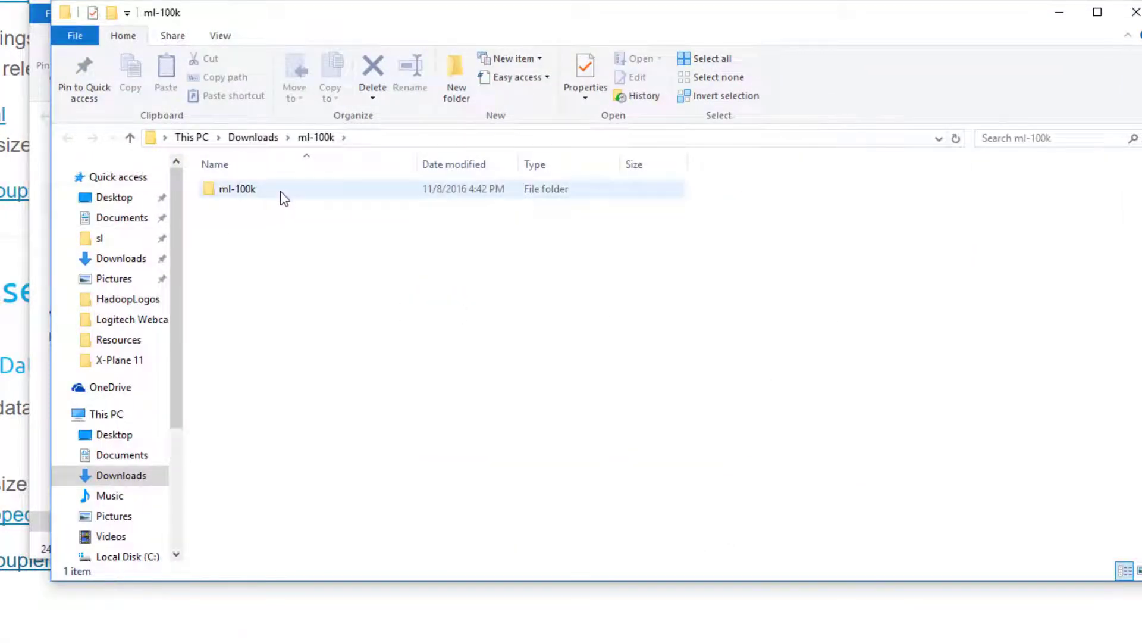
double_click(238, 188)
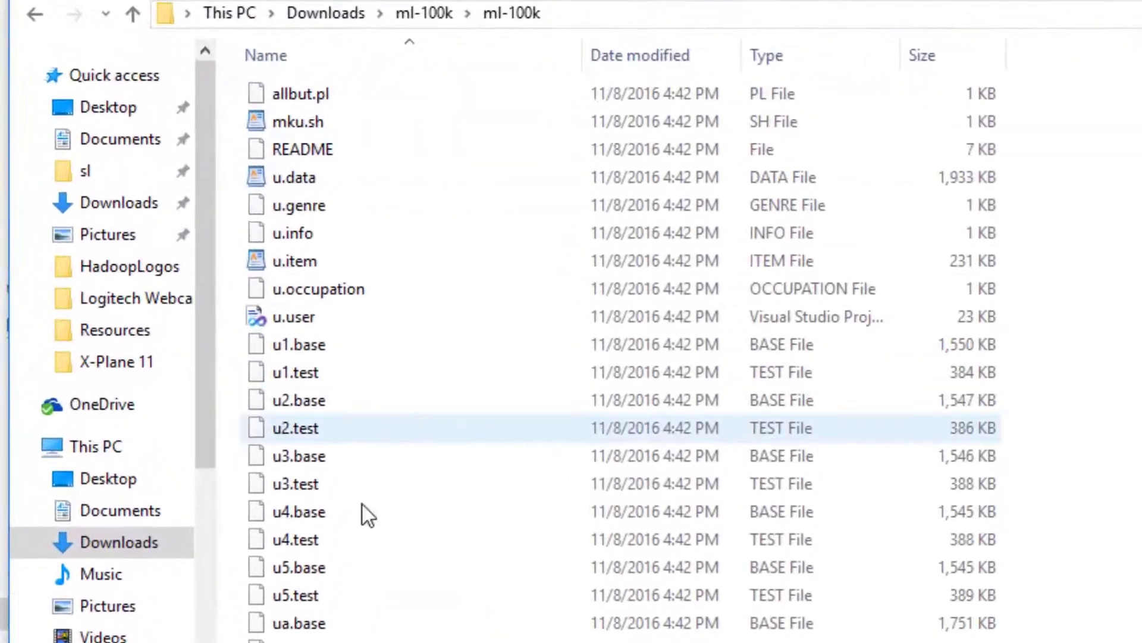
click(294, 177)
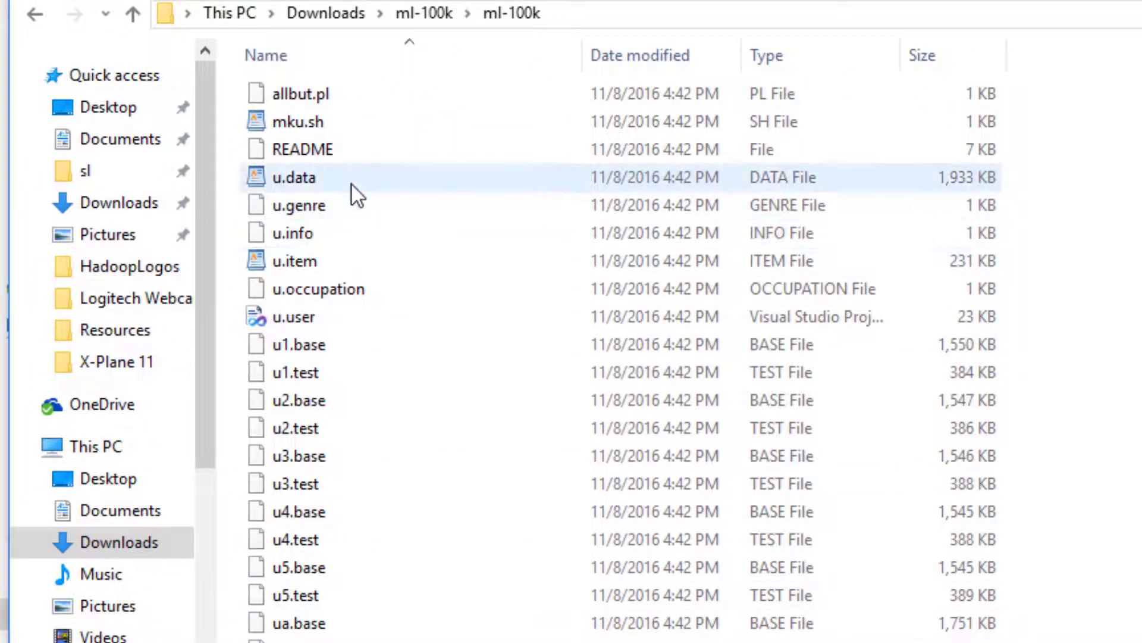
mouse_move(445, 195)
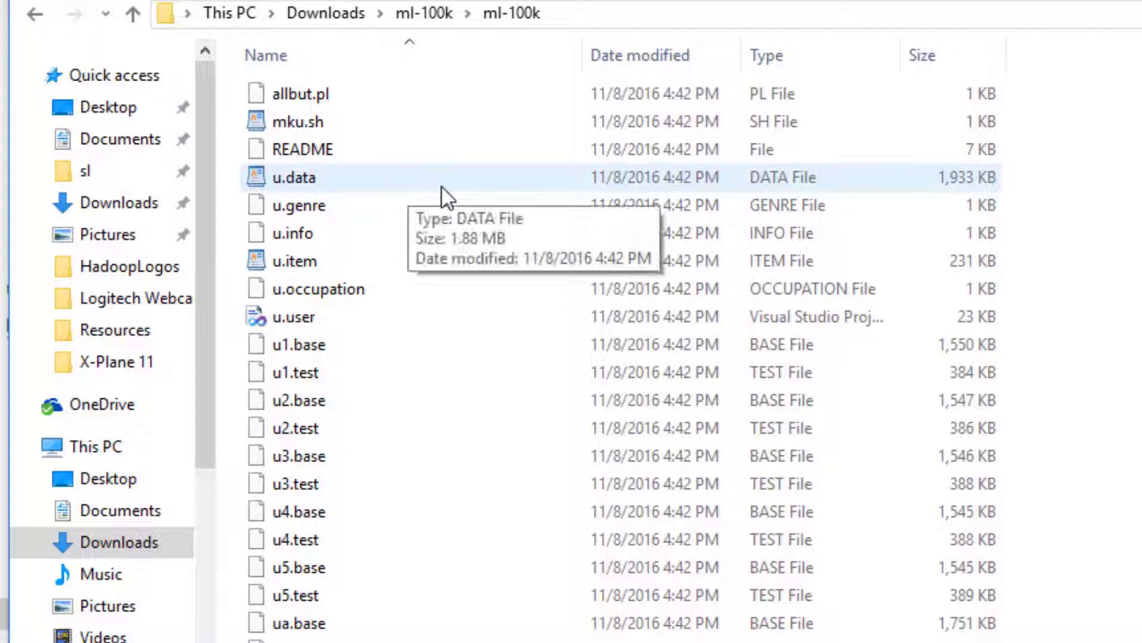
mouse_move(364, 191)
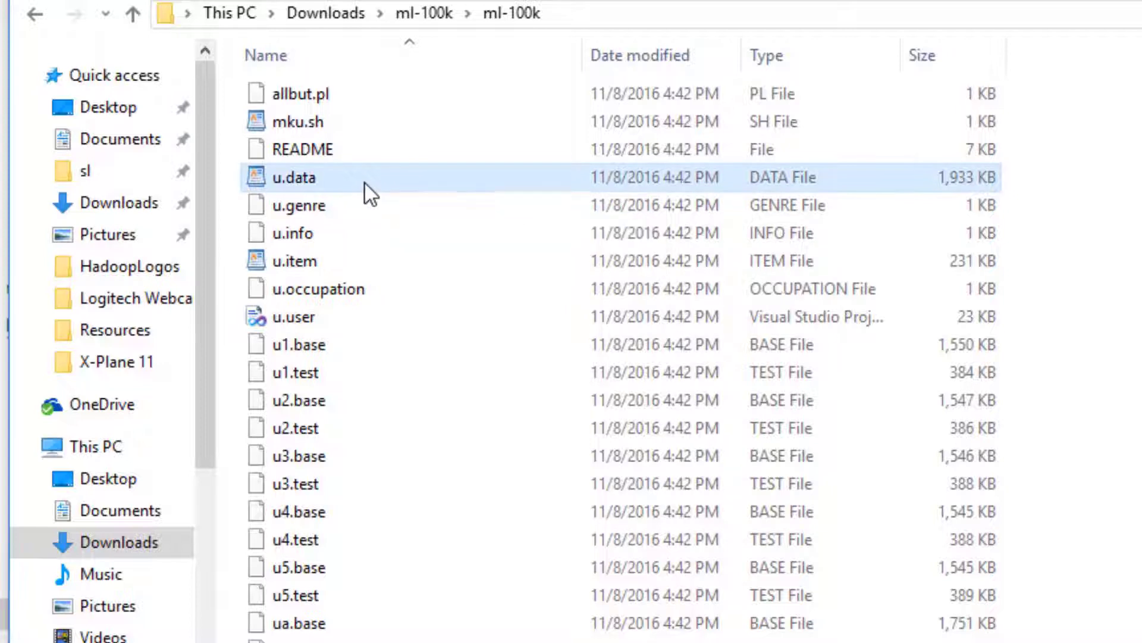
double_click(292, 177)
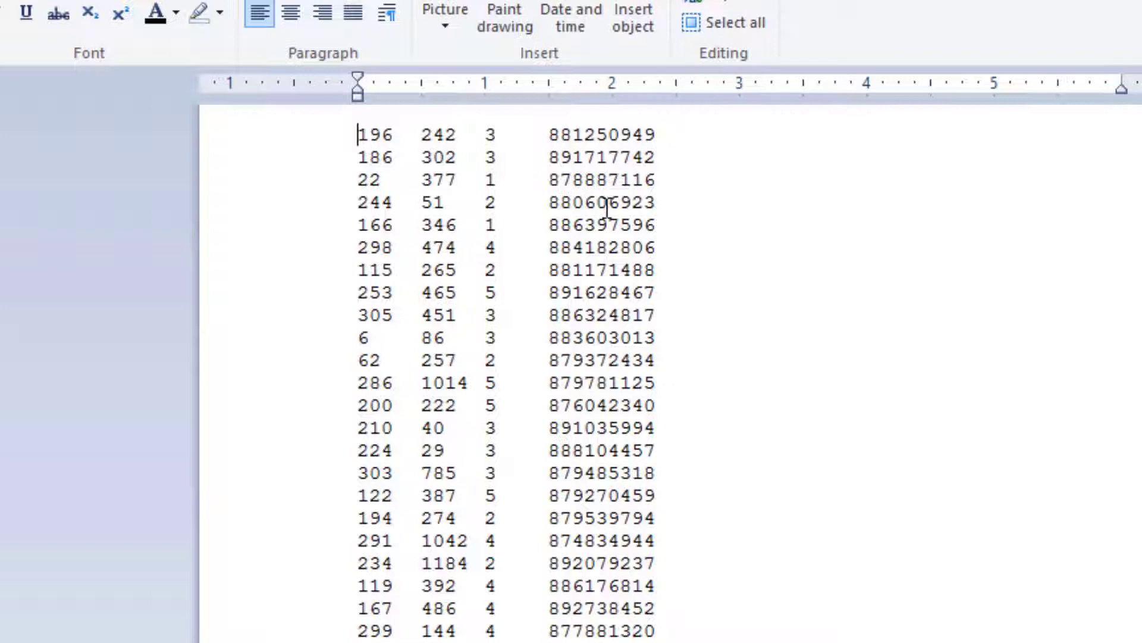
mouse_move(305, 137)
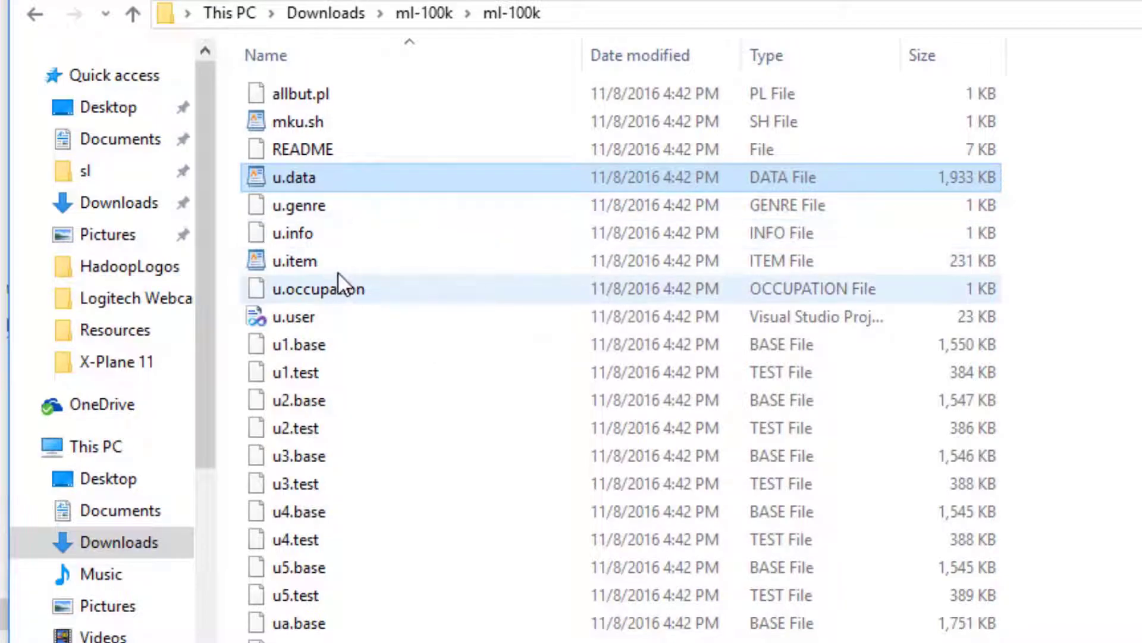
click(293, 260)
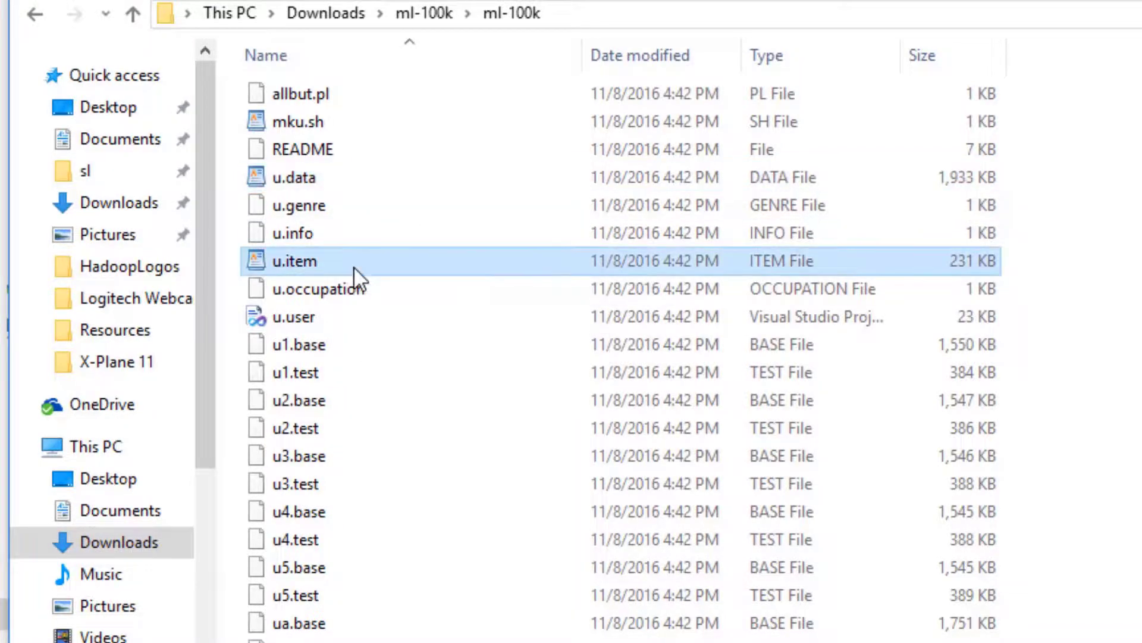
- Open u.item in WordPad to view movie titles, release dates and IMDb links
double_click(292, 260)
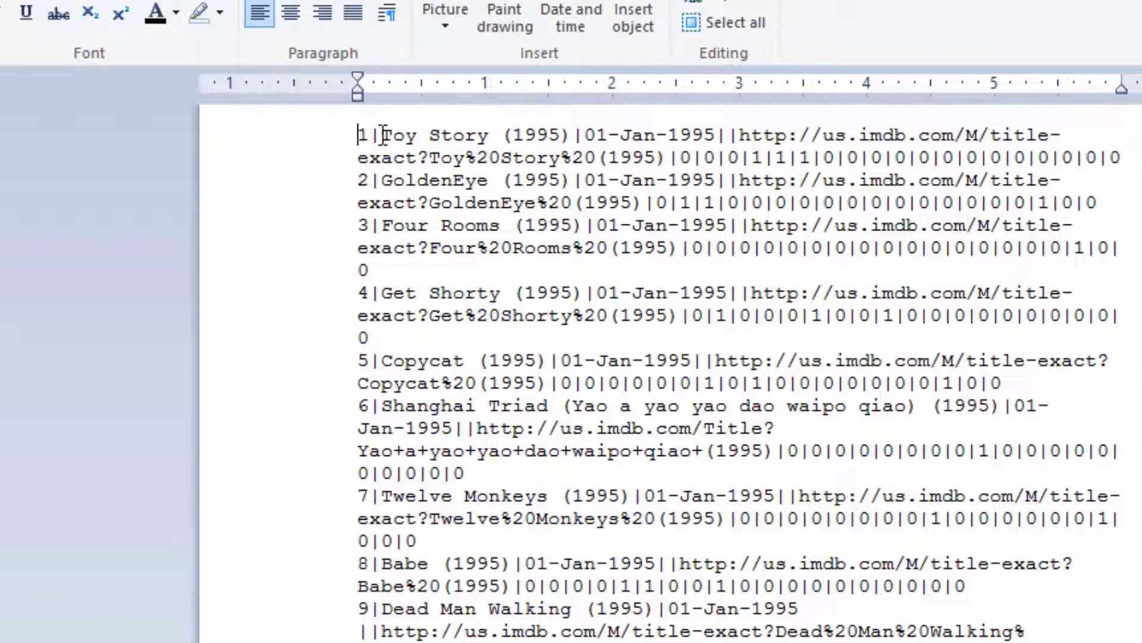
mouse_move(332, 197)
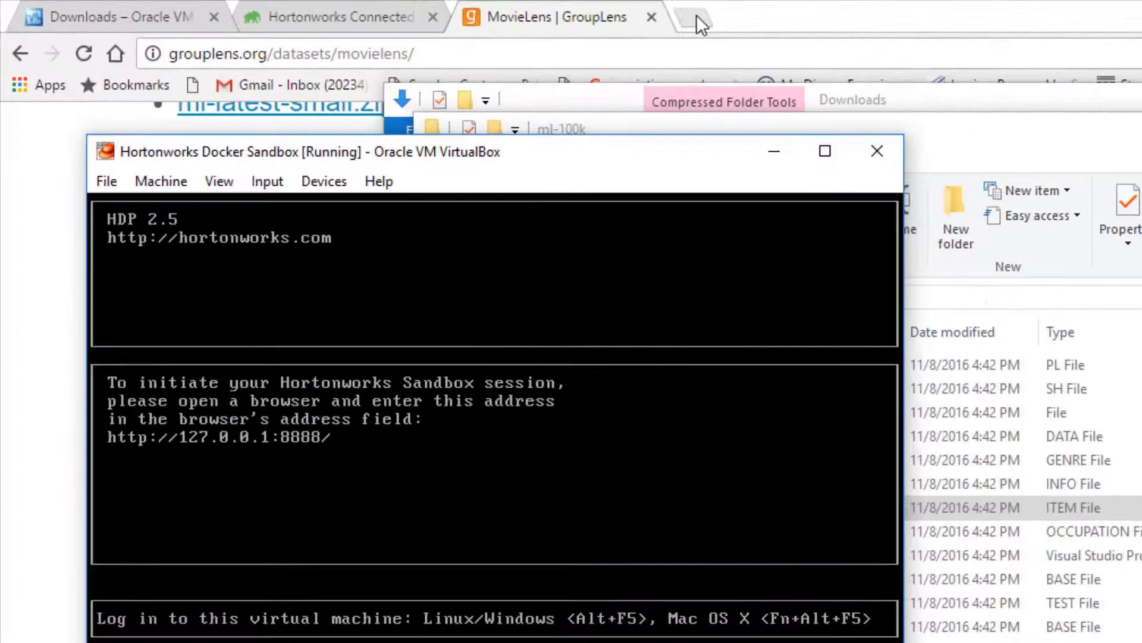
- Open a new Chrome tab while the Hortonworks Sandbox VM runs at 127.0.0.1:8888
click(692, 16)
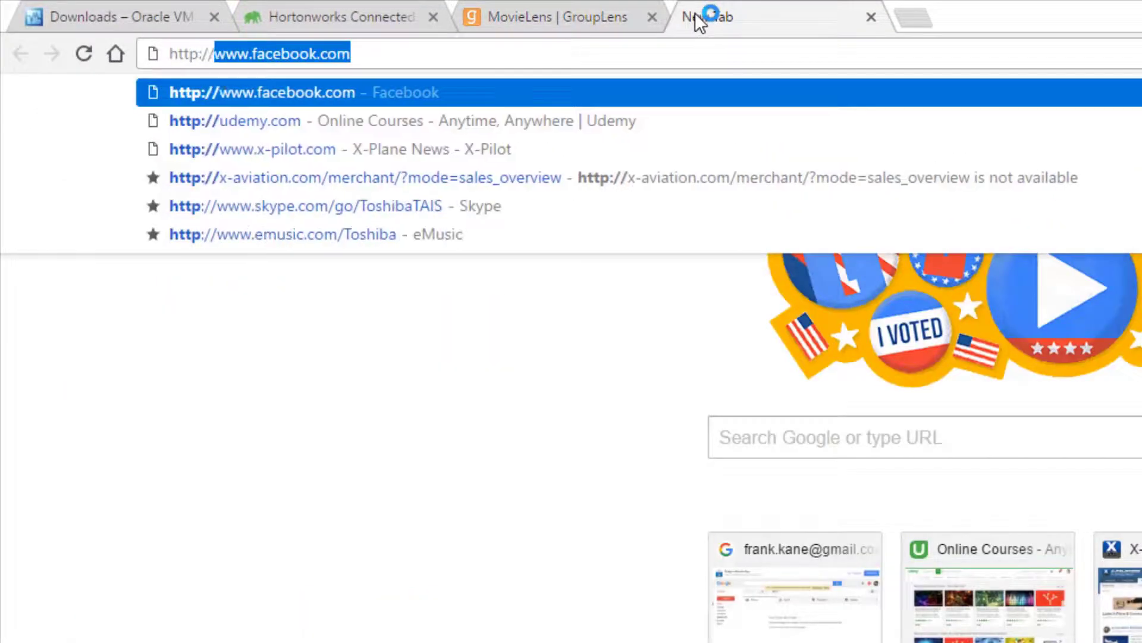
text(http://127.0.0.1:8888)
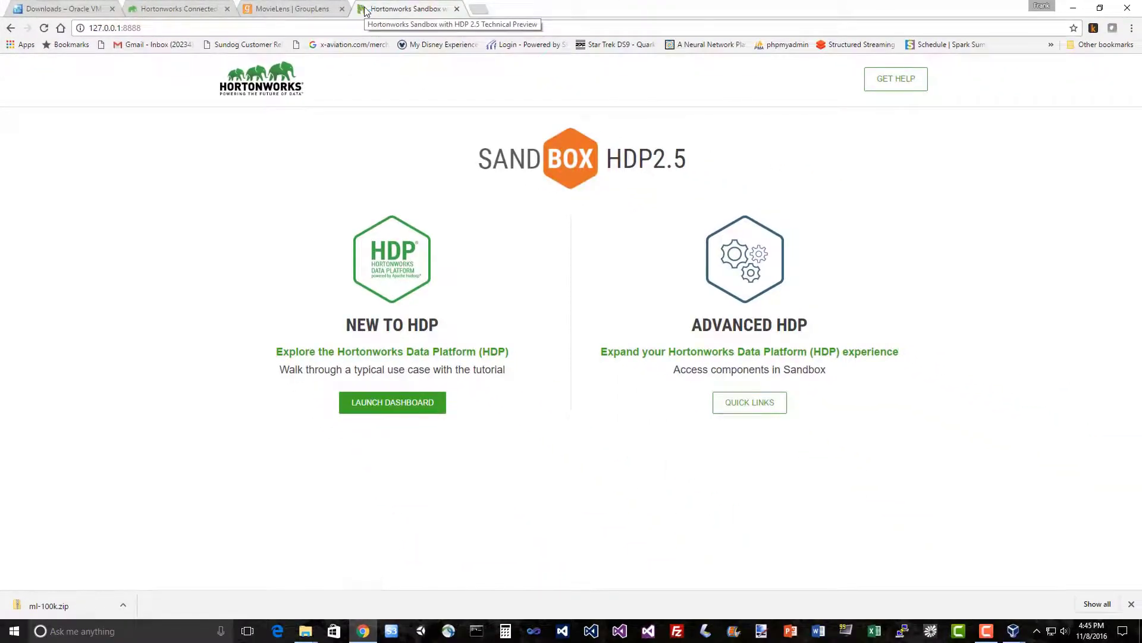
click(392, 402)
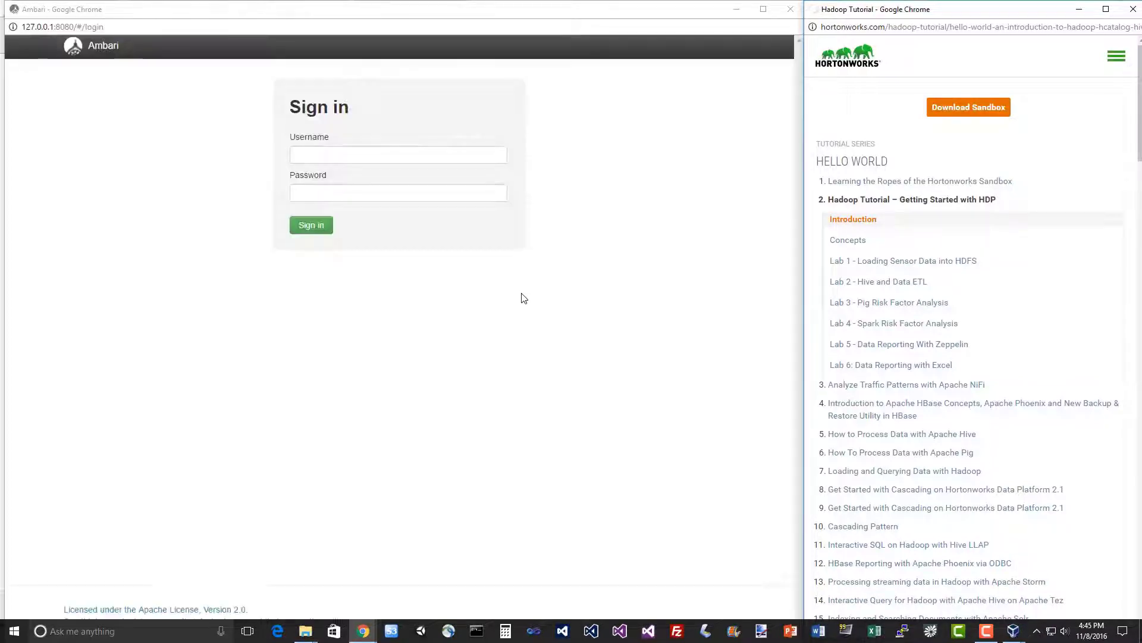
mouse_move(878, 220)
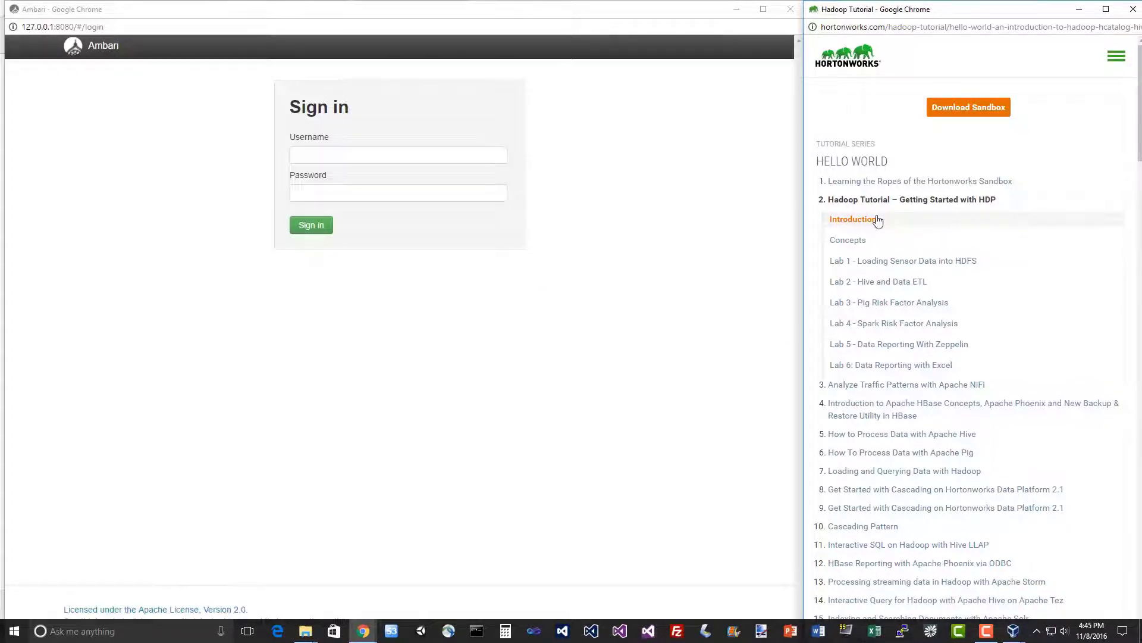
mouse_move(884, 530)
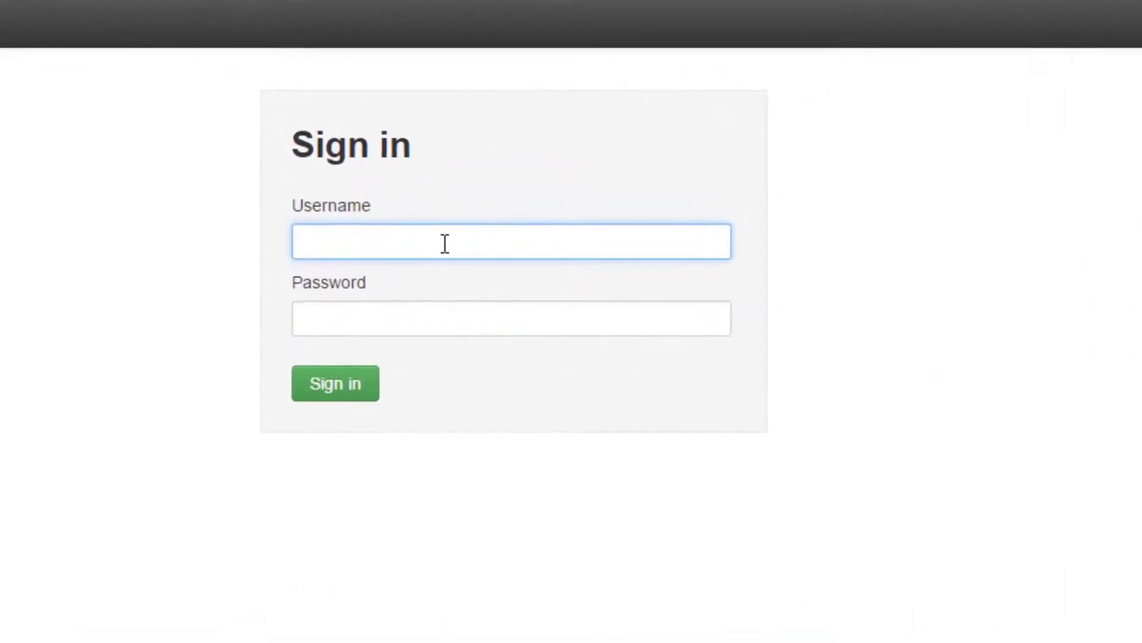
text(maria_dev)
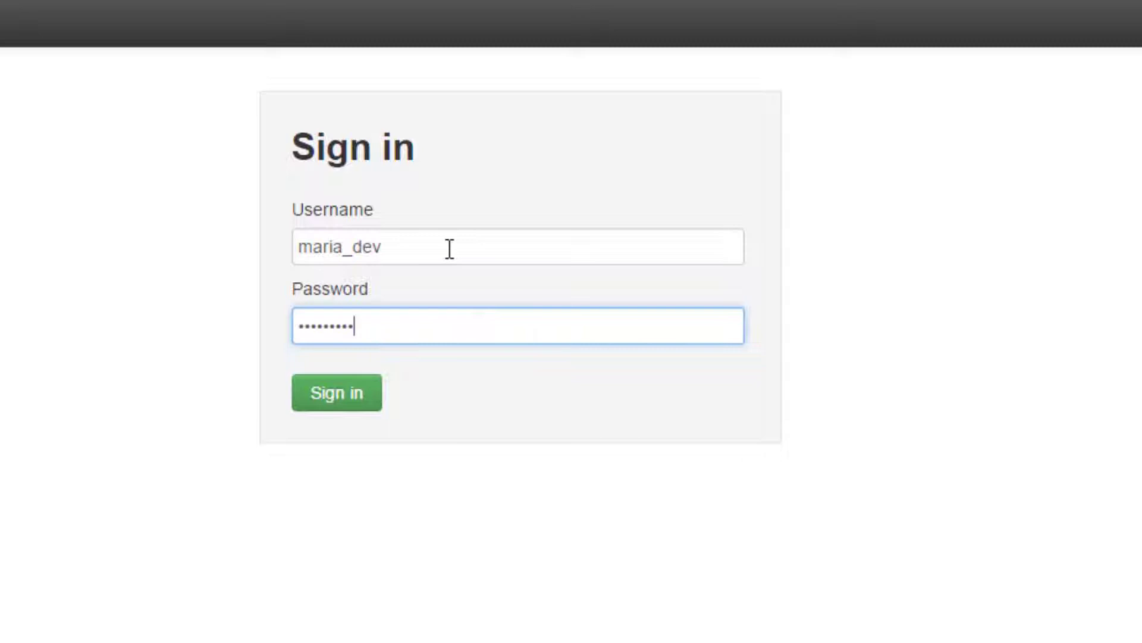
- Sign in as maria_dev to load the Ambari dashboard, then switch to File Explorer
click(336, 393)
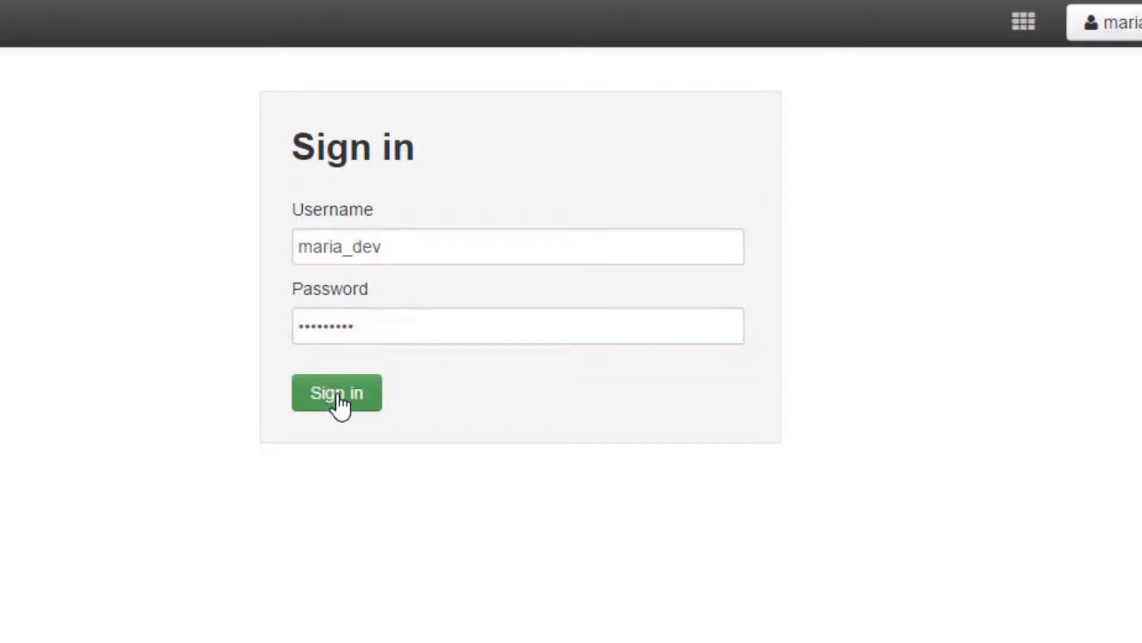
click(336, 392)
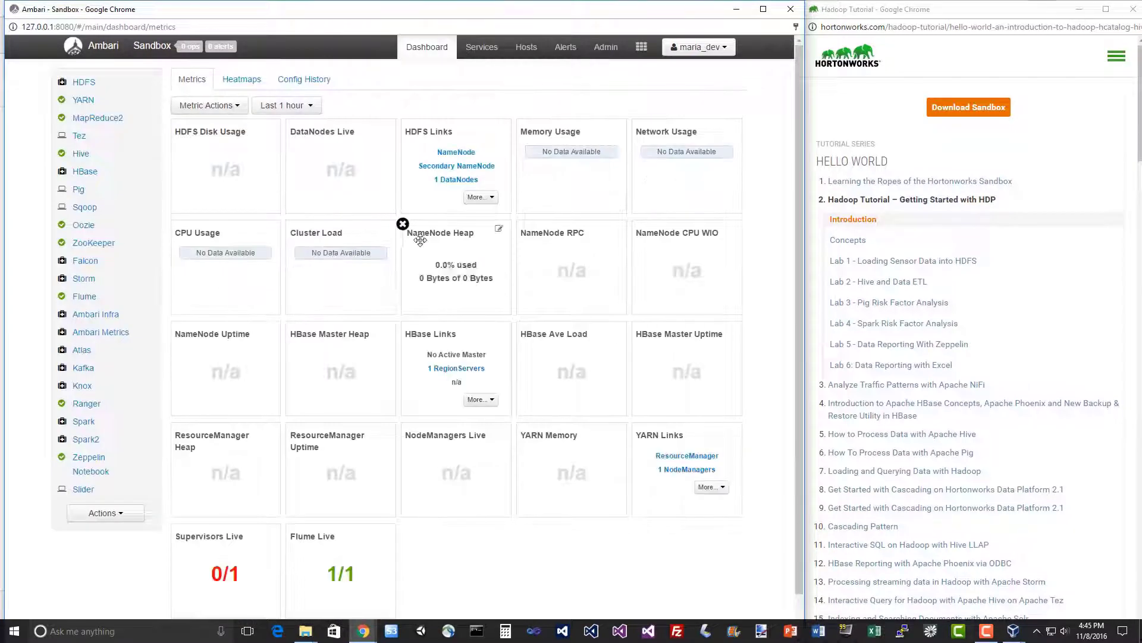
mouse_move(770, 231)
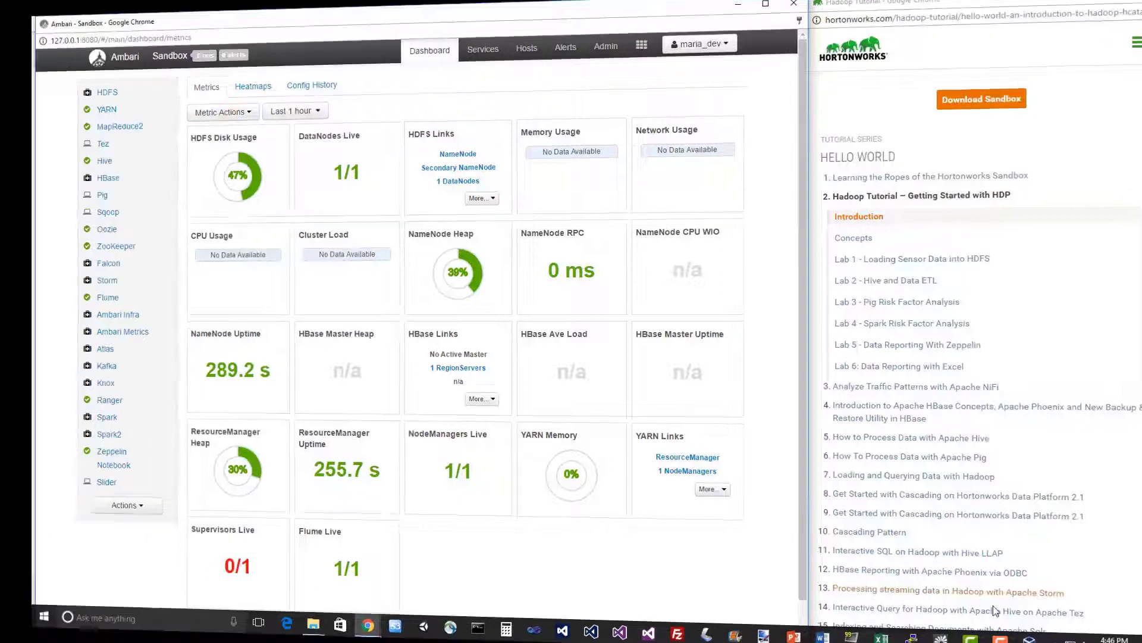
click(765, 5)
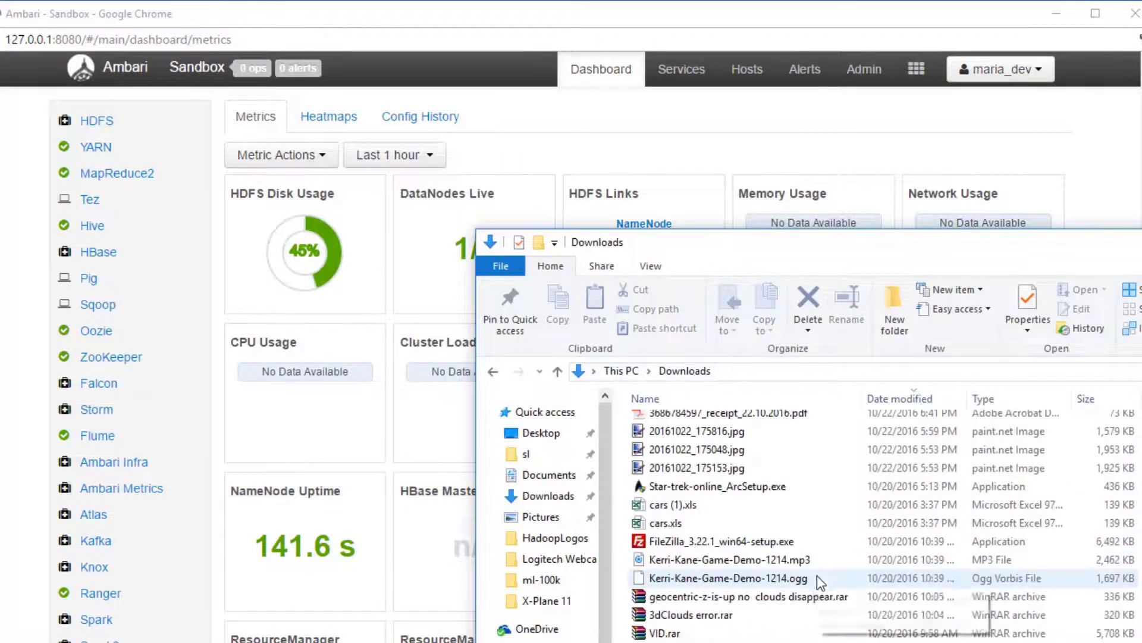
- Open the ml-100k folder in Downloads and view u.data and u.item in WordPad
scroll(down, 3)
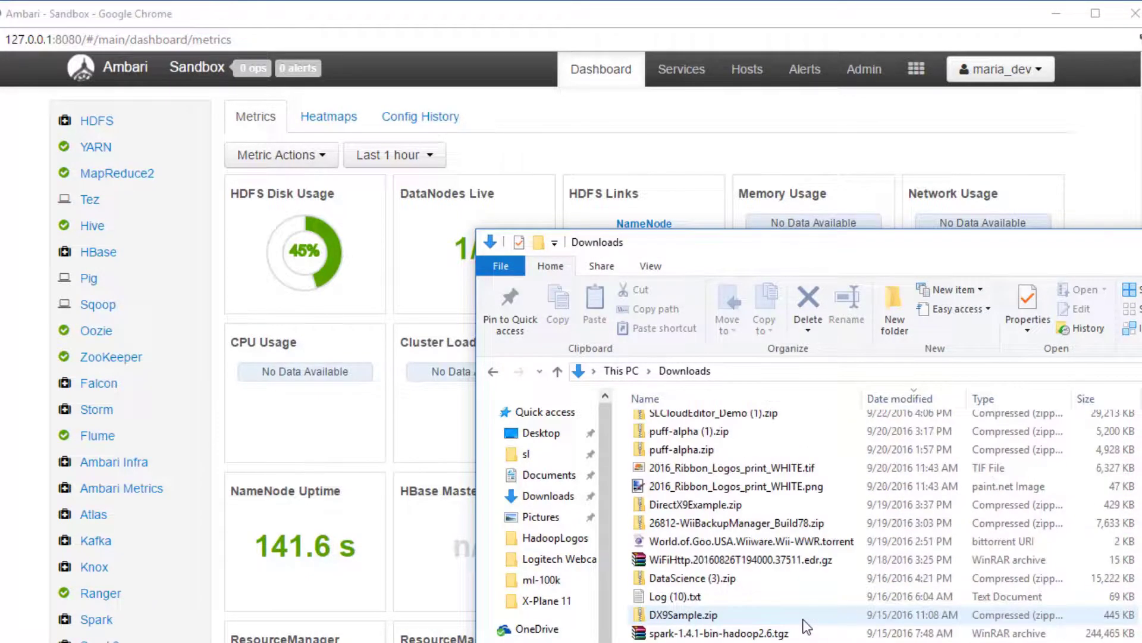
scroll(down, 3)
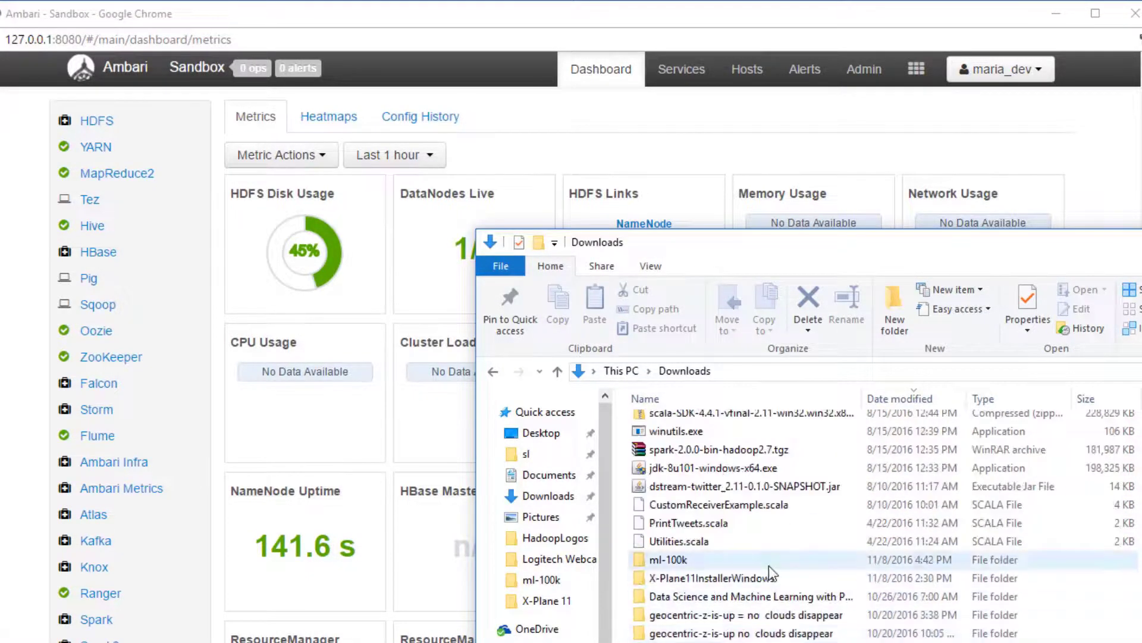
double_click(668, 558)
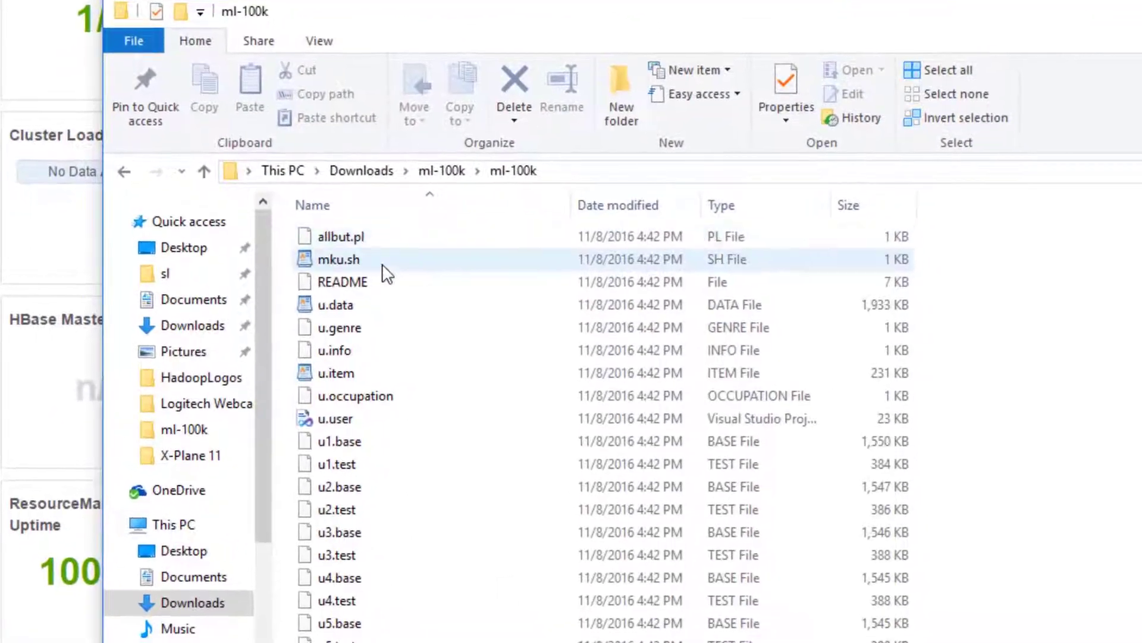
click(335, 305)
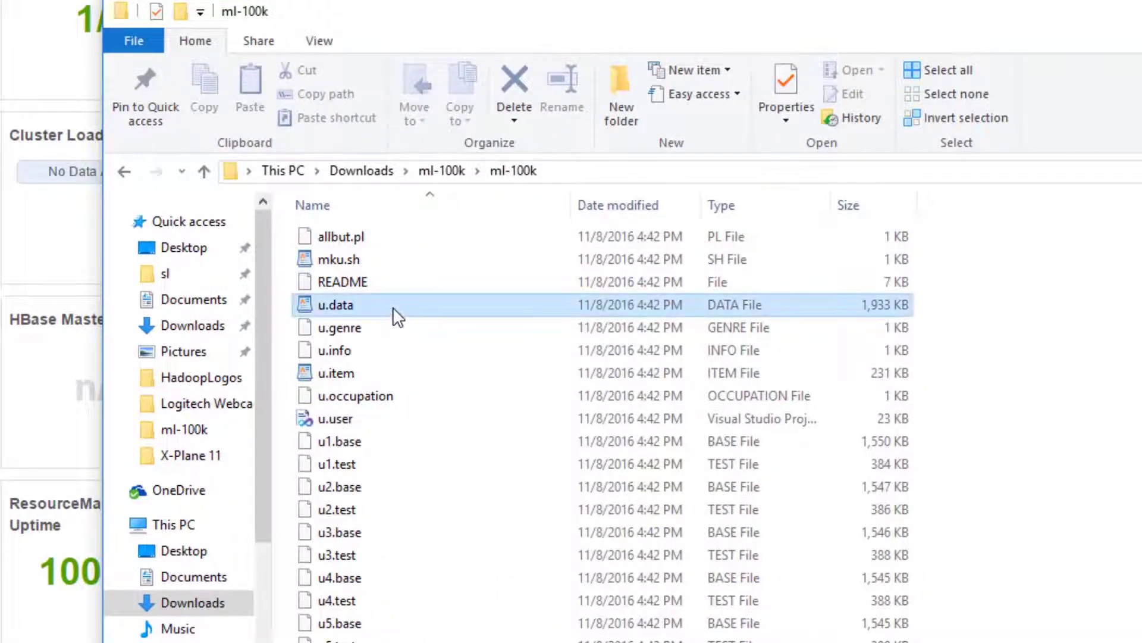
double_click(335, 305)
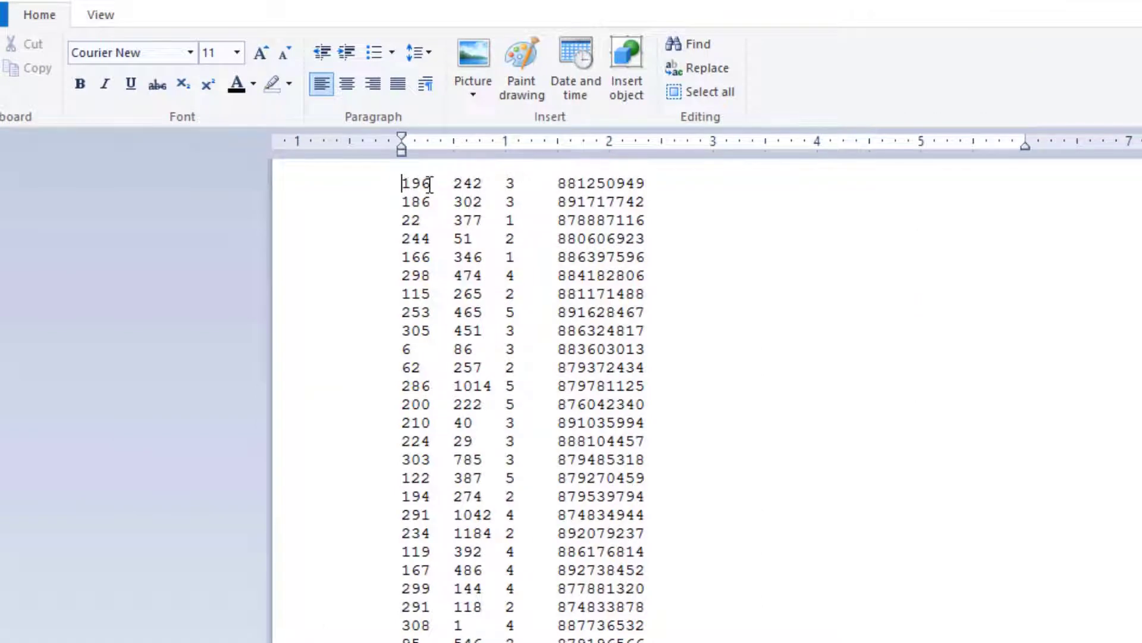
mouse_move(421, 162)
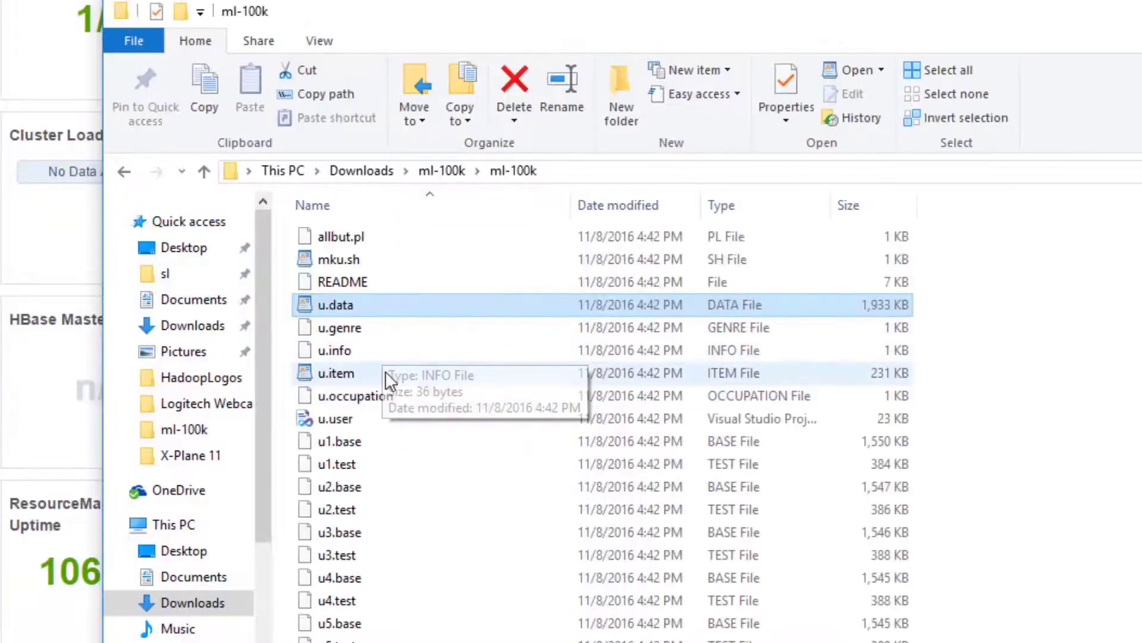
double_click(336, 373)
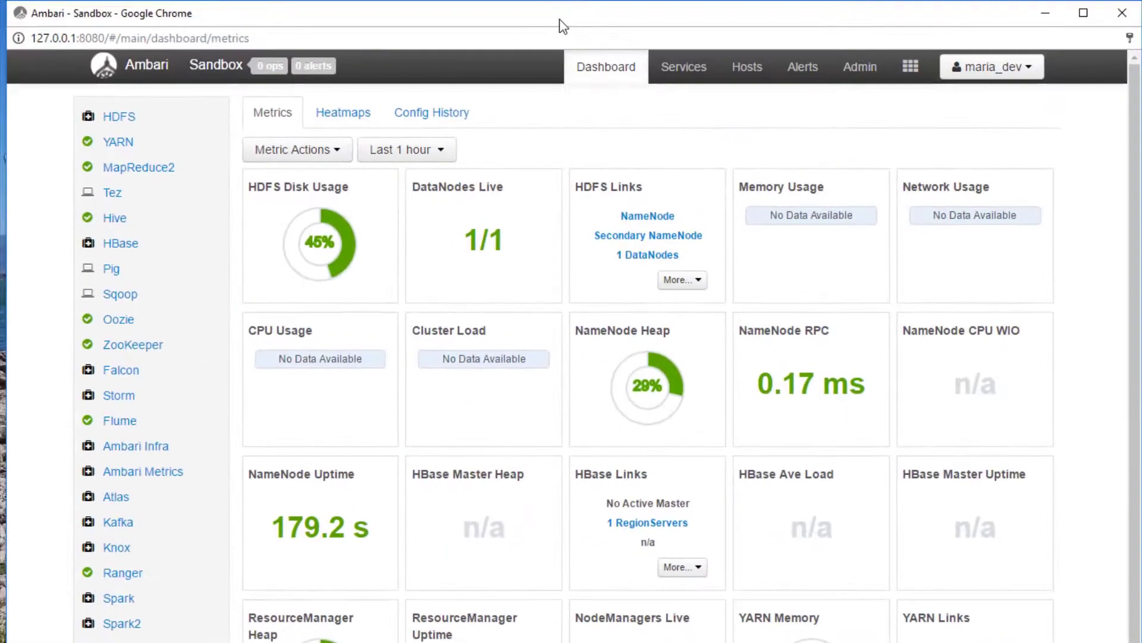
mouse_move(928, 159)
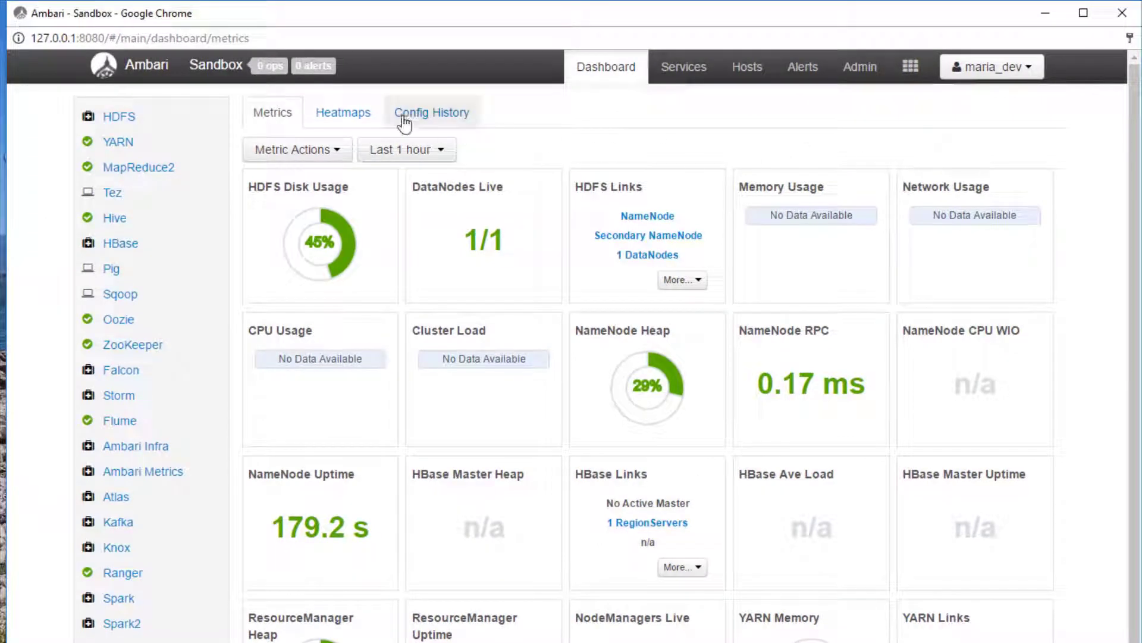
mouse_move(862, 111)
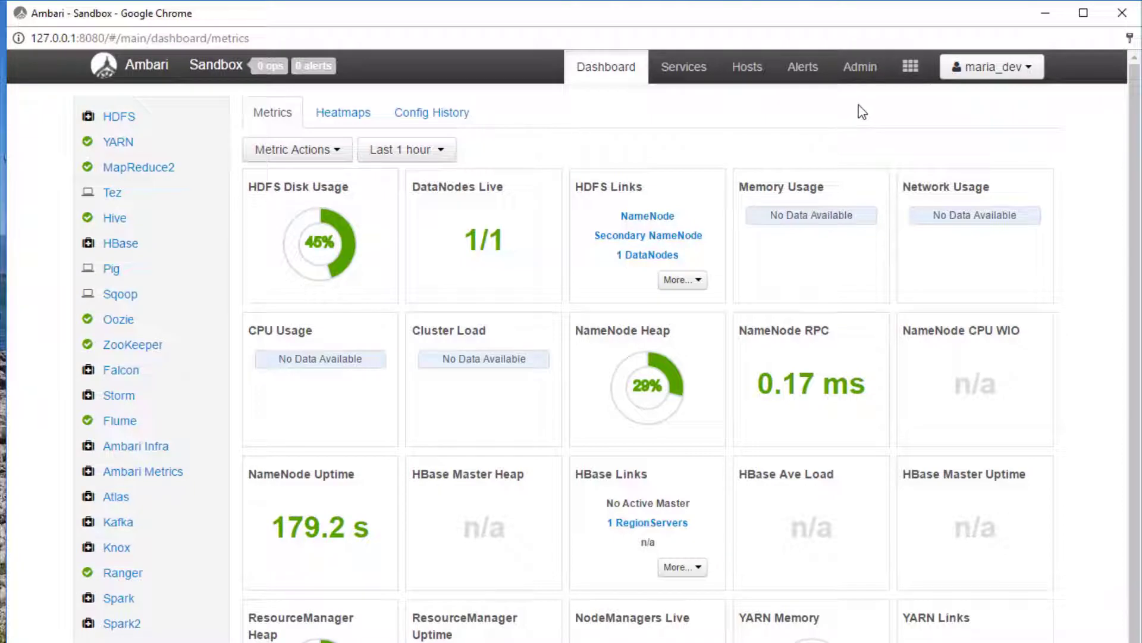
- Open Hive View from the Ambari views menu and go to its Query editor
click(909, 66)
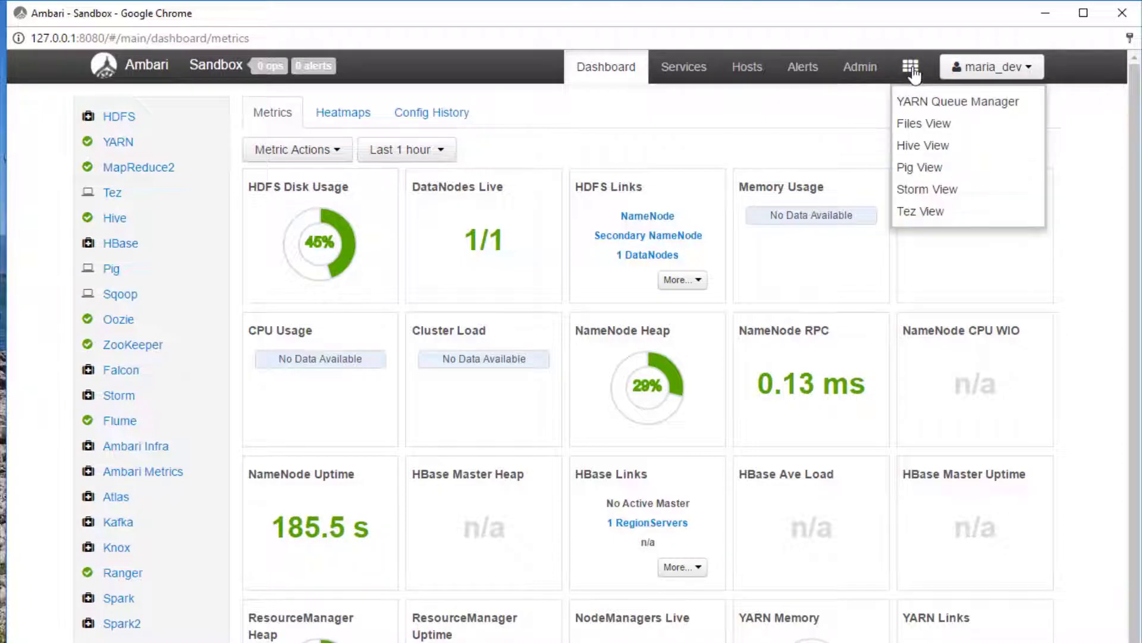
mouse_move(952, 153)
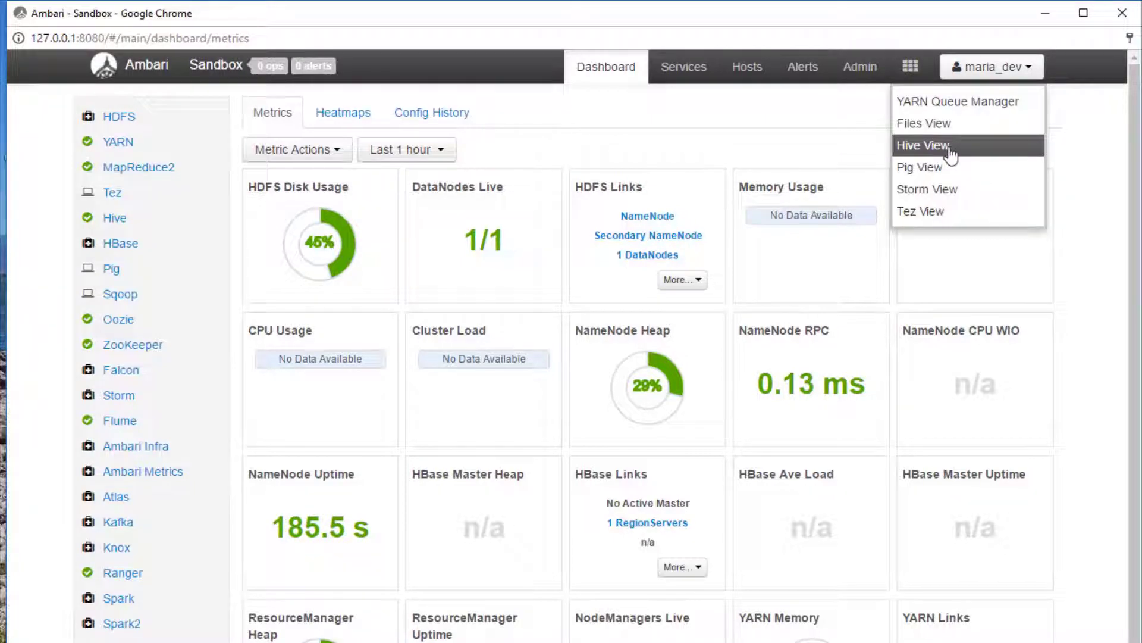
click(922, 145)
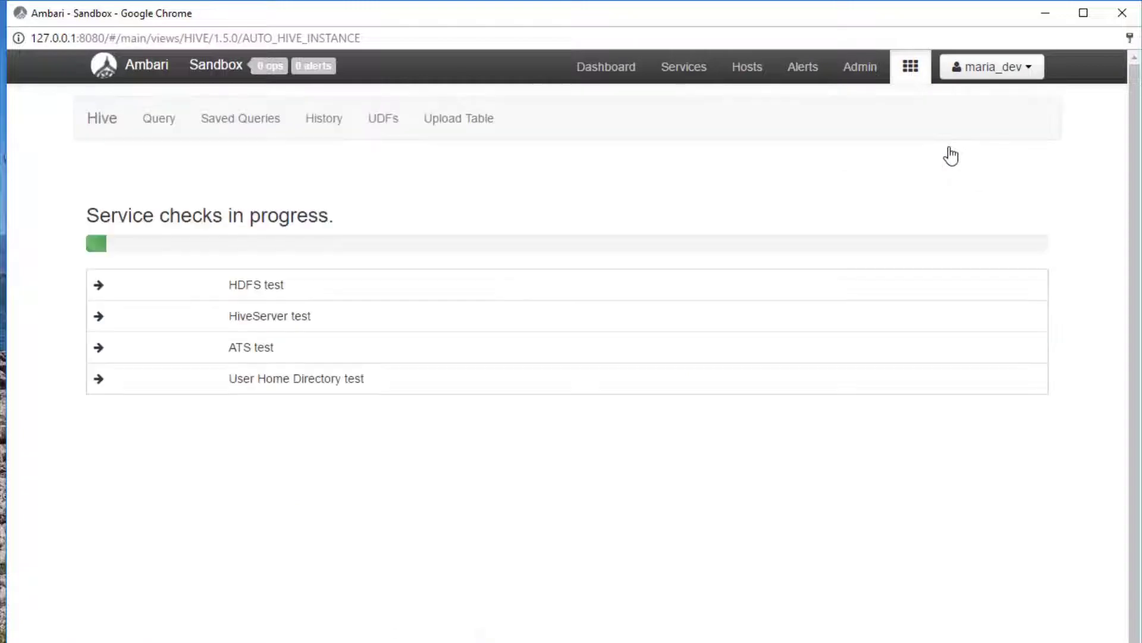
mouse_move(573, 188)
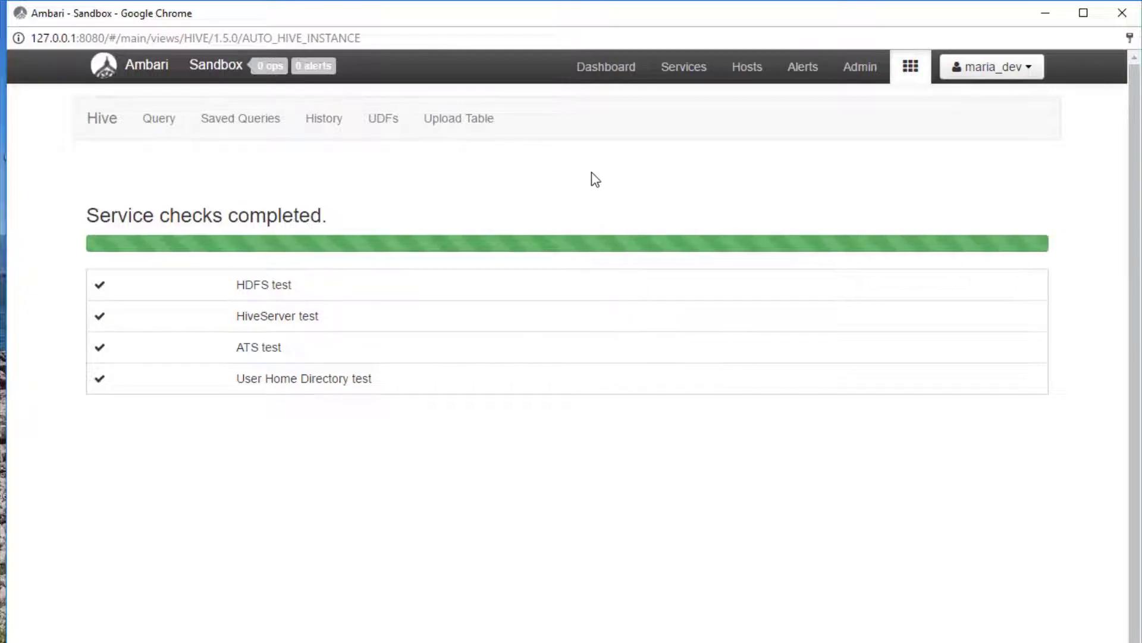
click(158, 118)
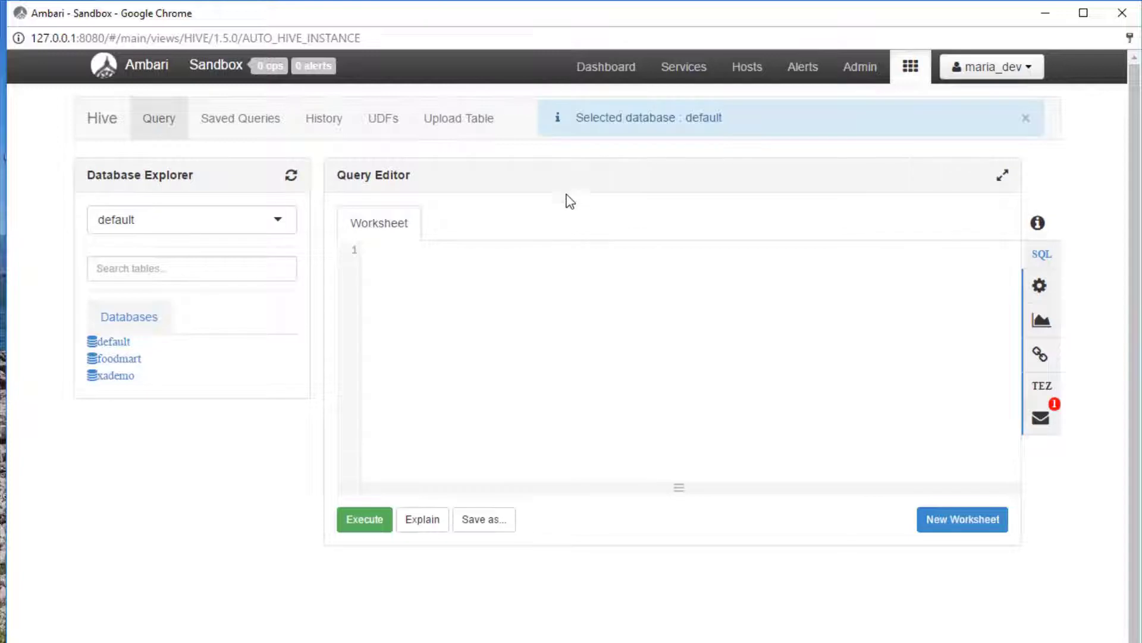
mouse_move(490, 317)
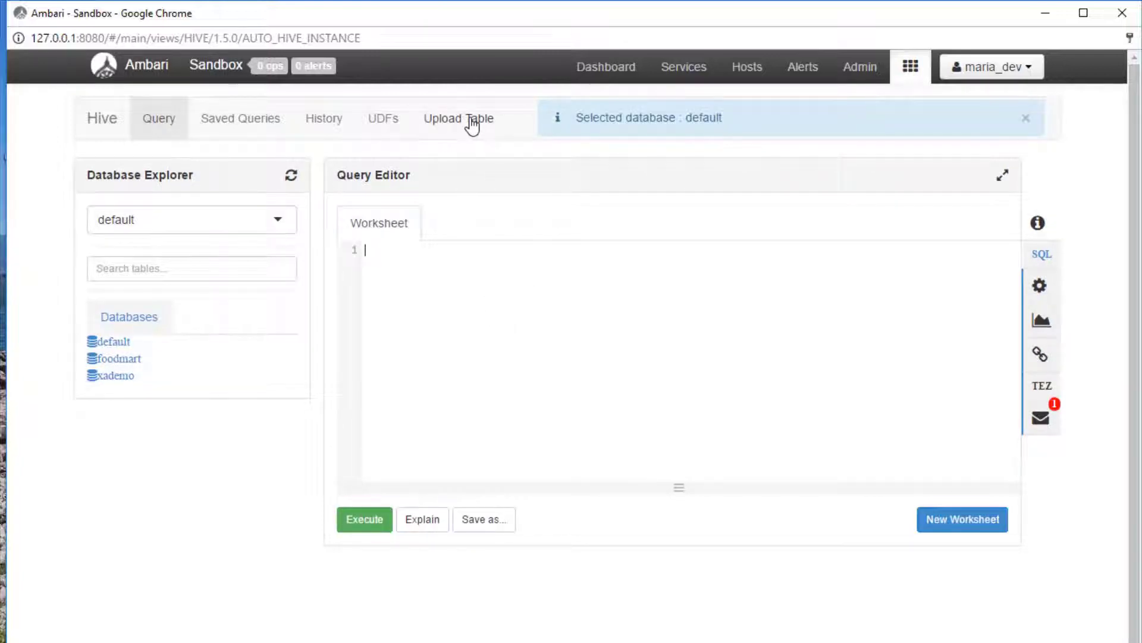
- Switch the Hive view to the Upload Table page for a local CSV file
click(458, 117)
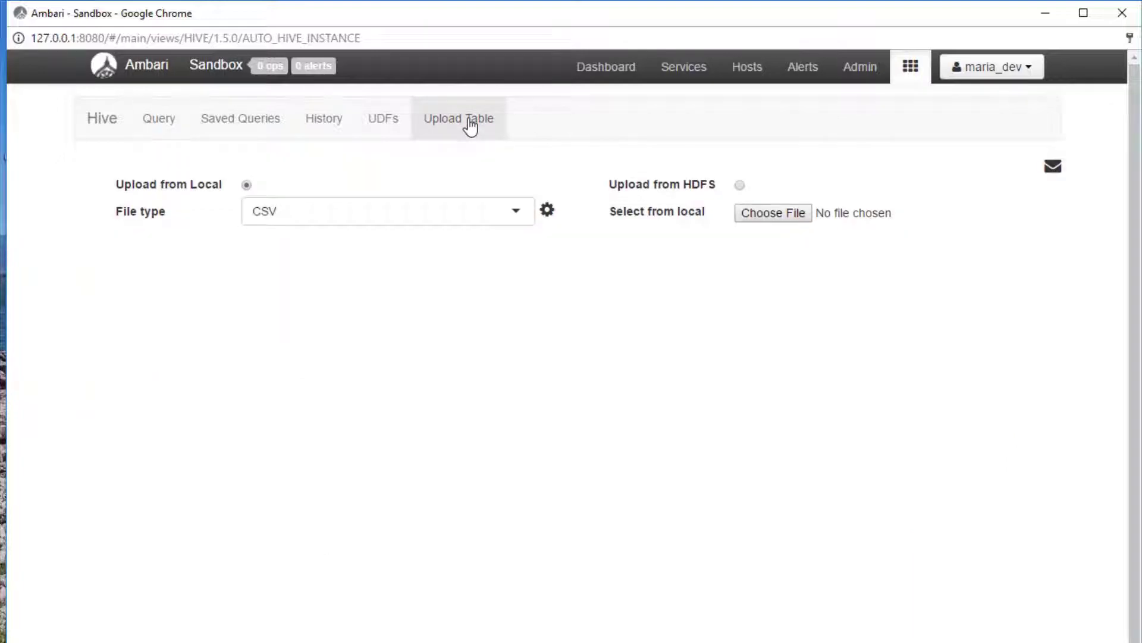
mouse_move(503, 272)
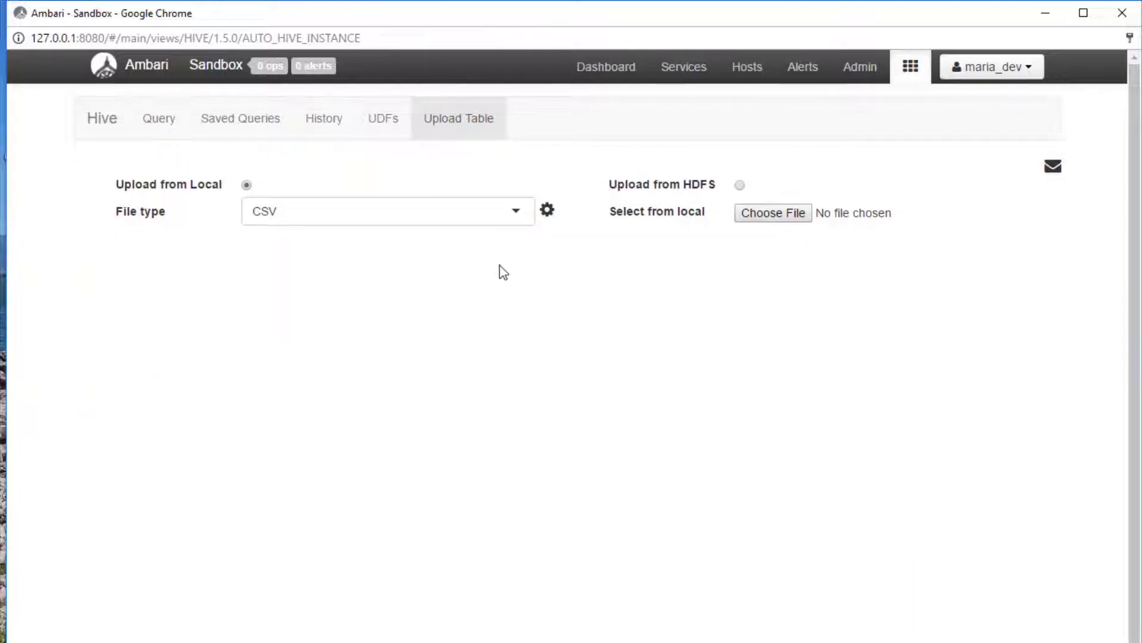
mouse_move(292, 220)
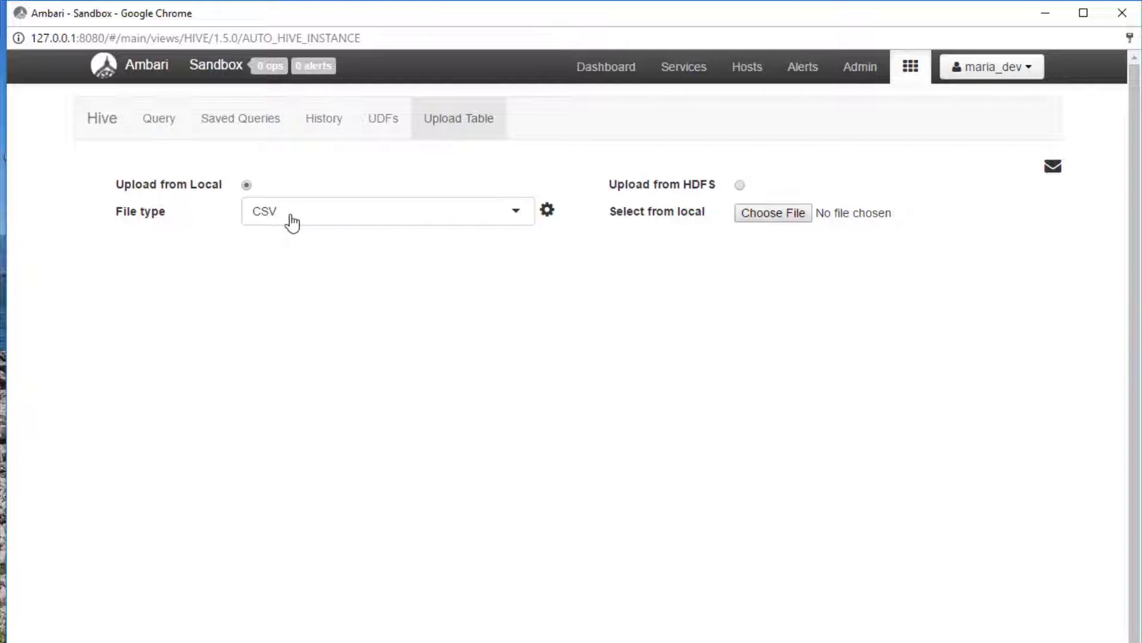
mouse_move(312, 221)
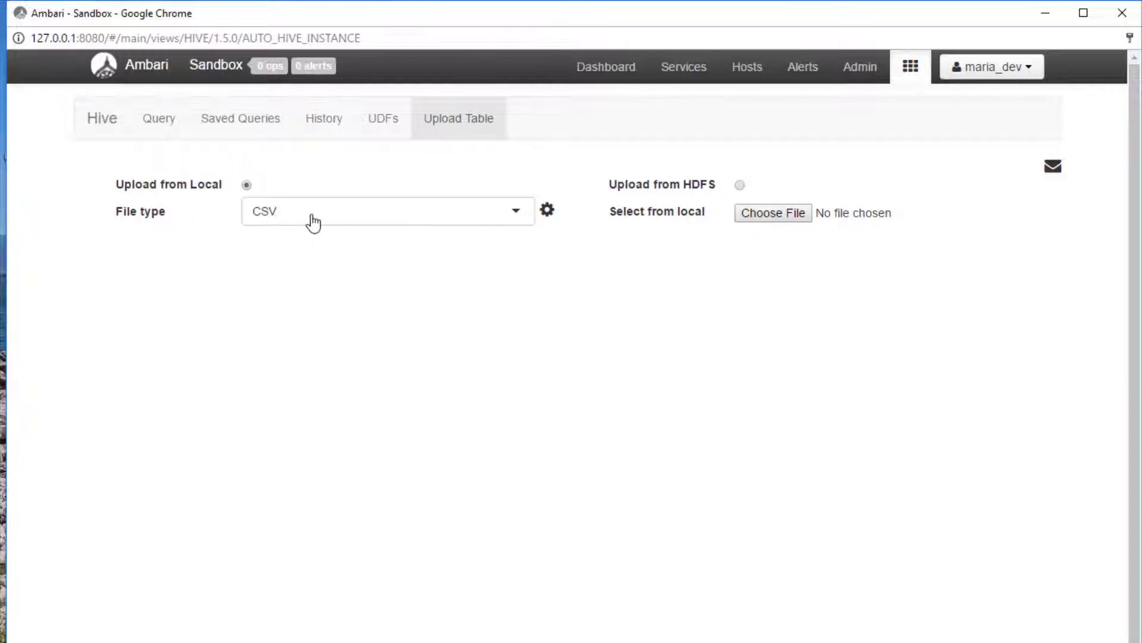
mouse_move(378, 221)
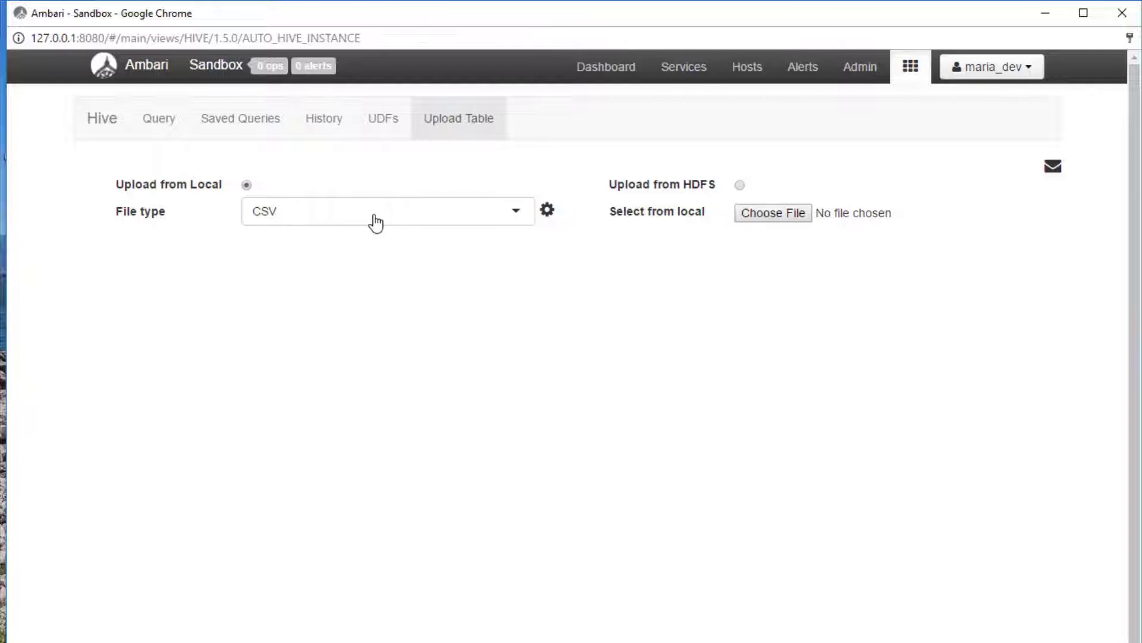
mouse_move(548, 212)
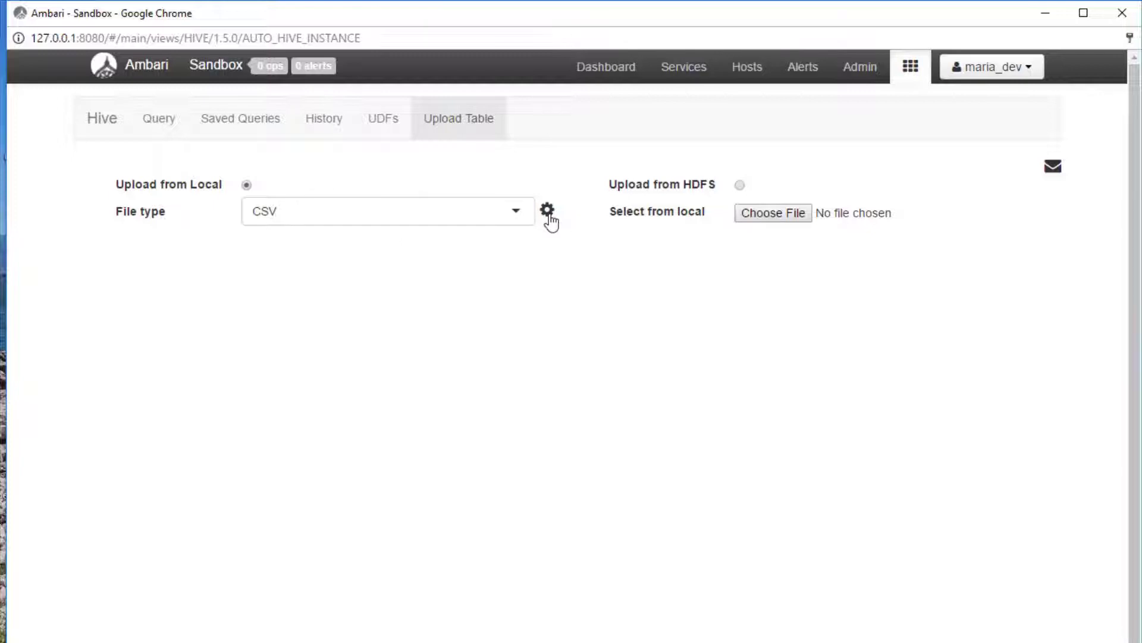
- Set the CSV Field Delimiter to 9 TAB (horizontal tab) and close the settings
click(547, 211)
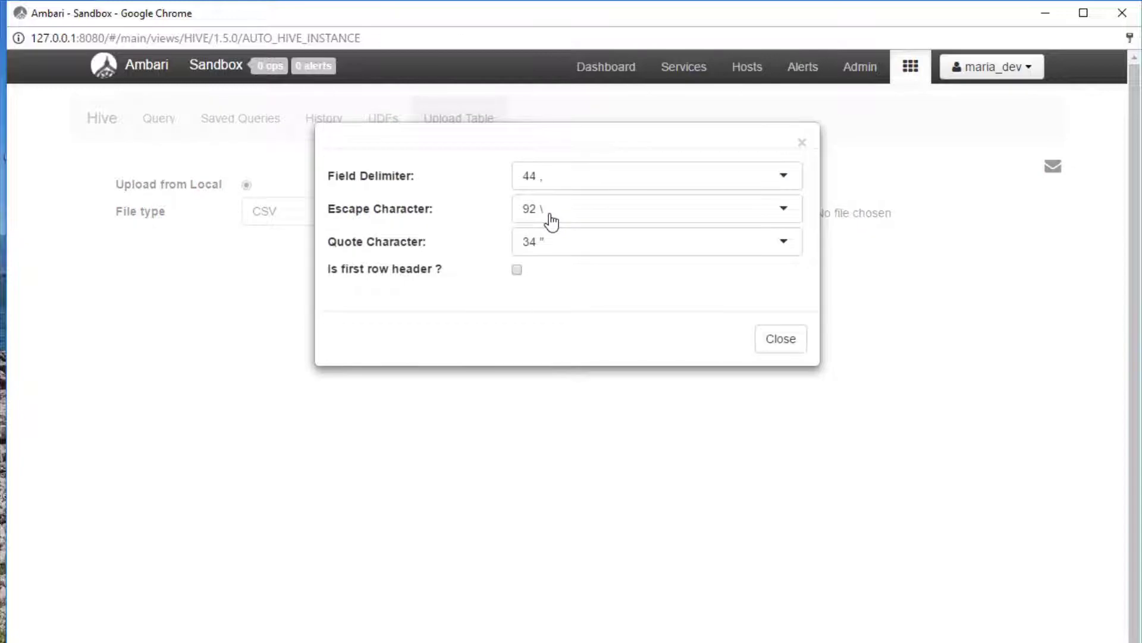
mouse_move(779, 179)
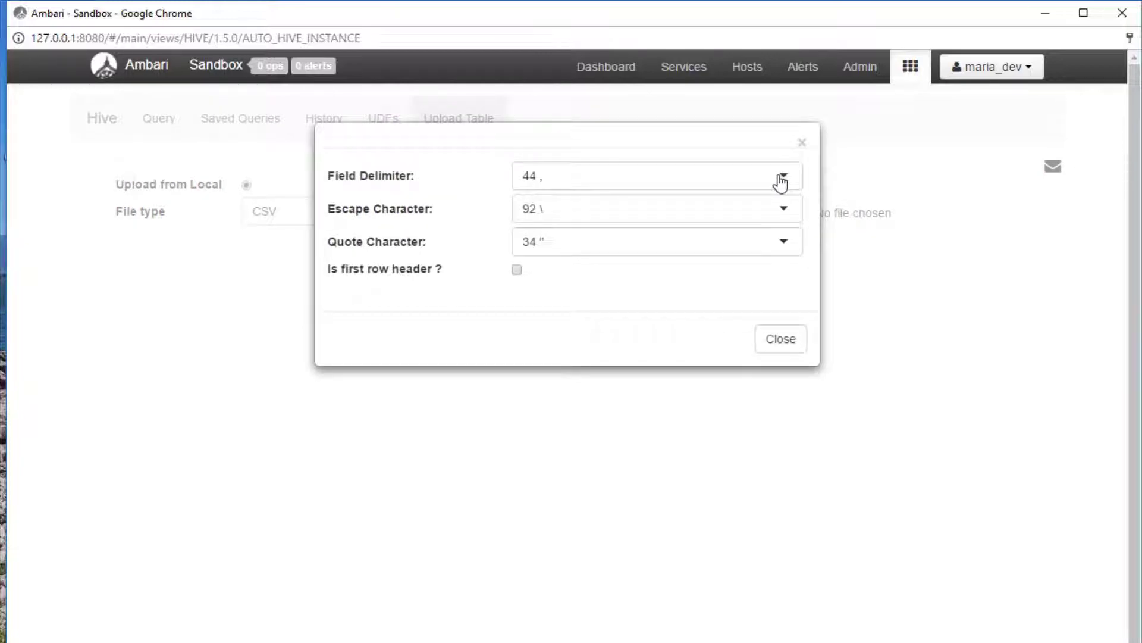
click(781, 175)
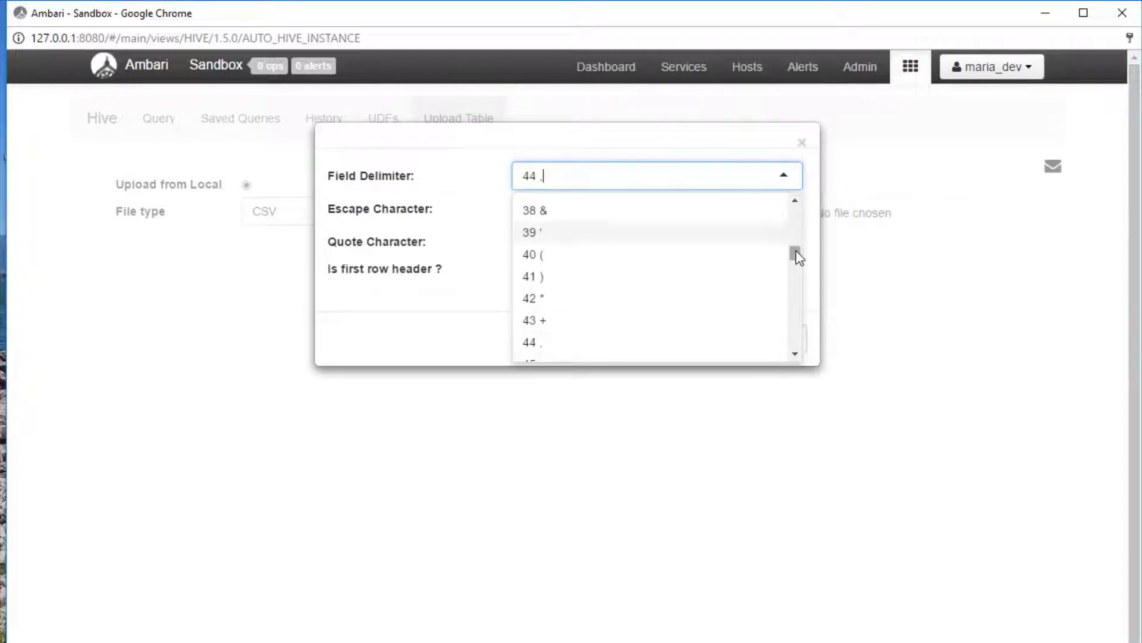
scroll(up, 3)
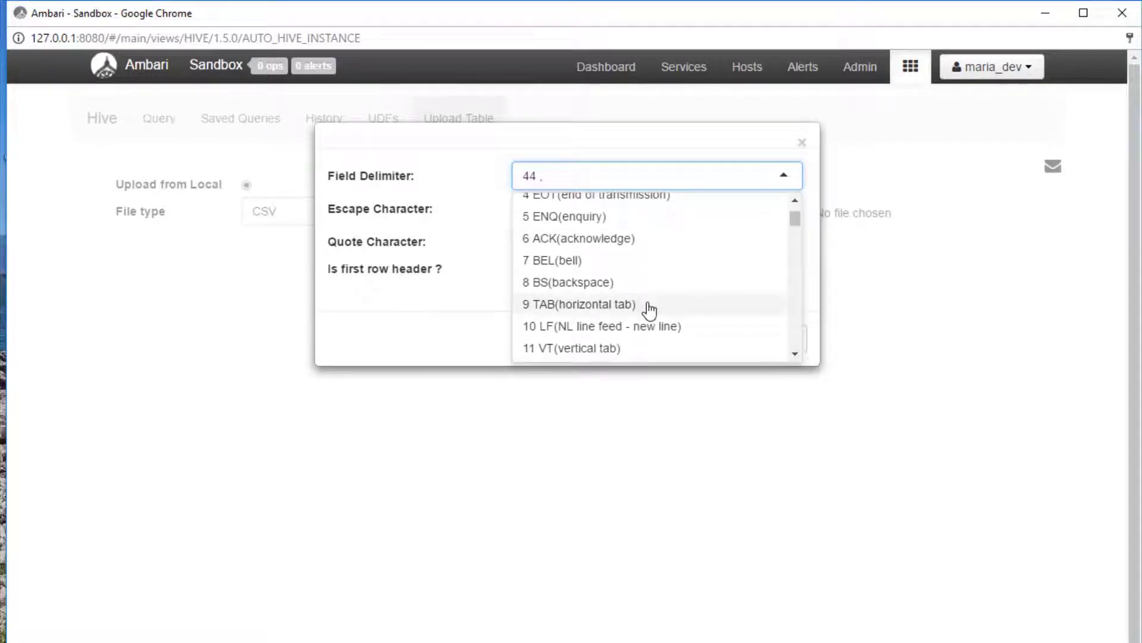
click(577, 304)
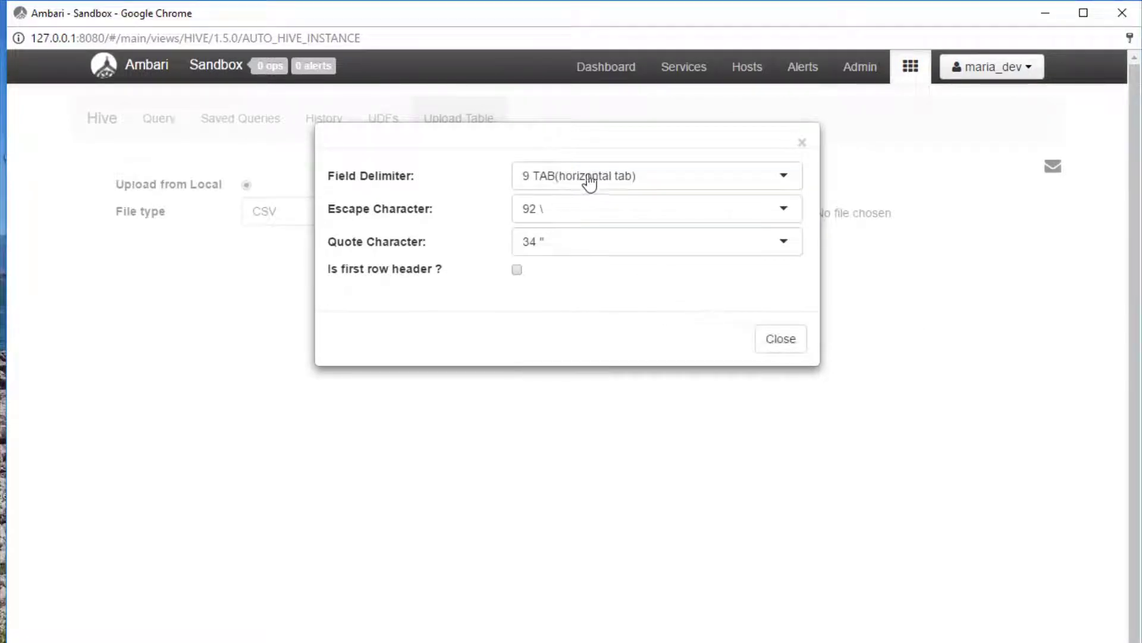
click(780, 338)
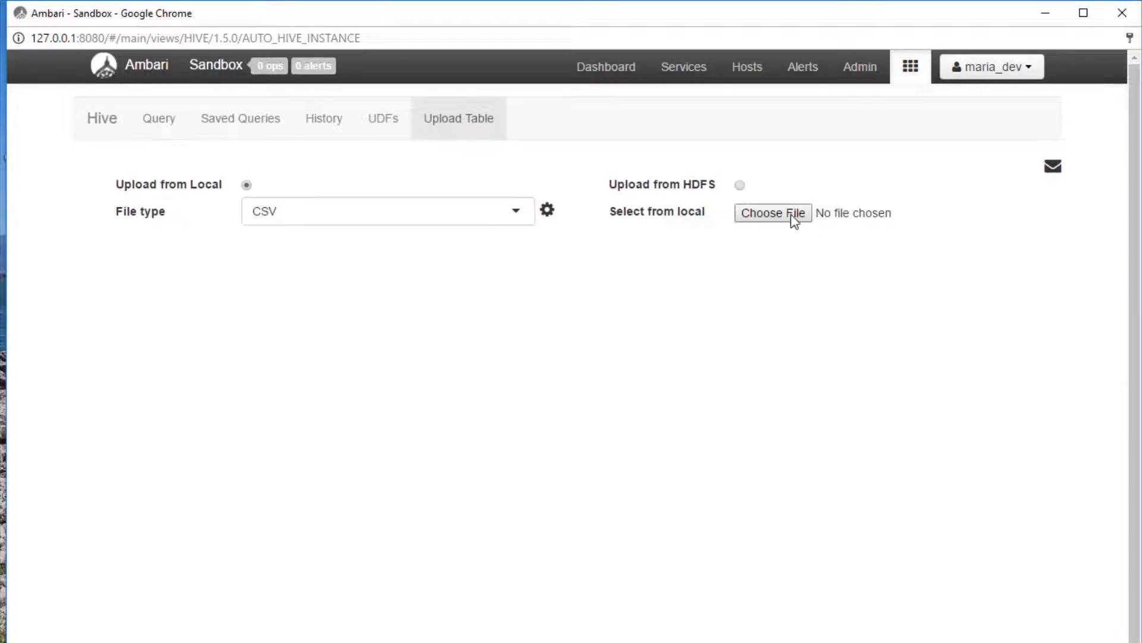
- Choose u.data from Downloads > ml-100k > ml-100k as the upload file
click(773, 213)
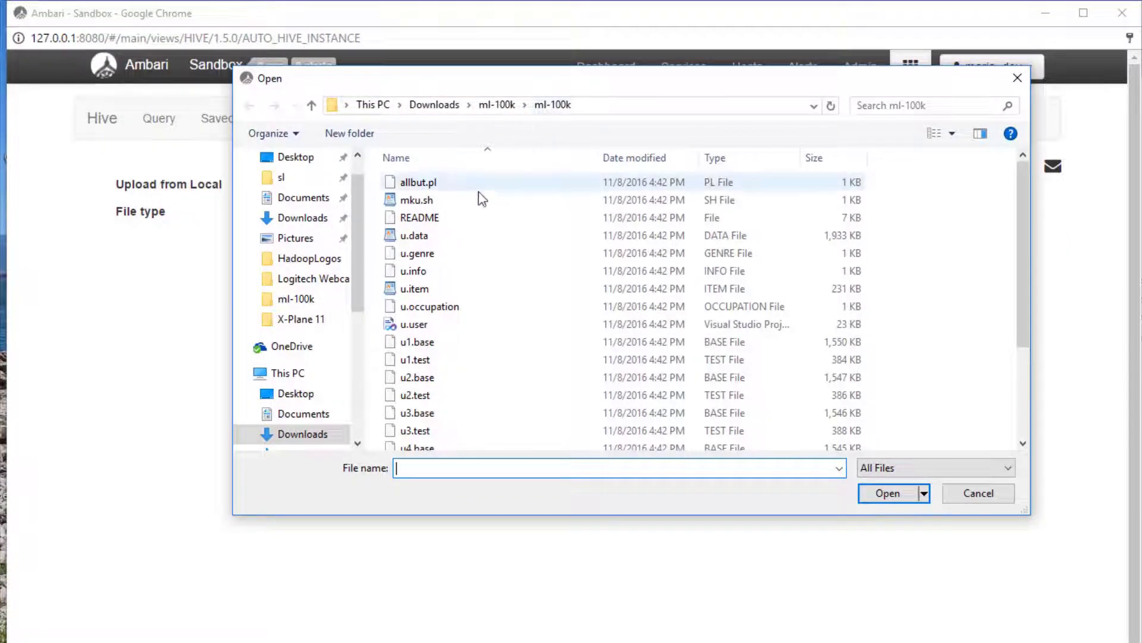
click(415, 236)
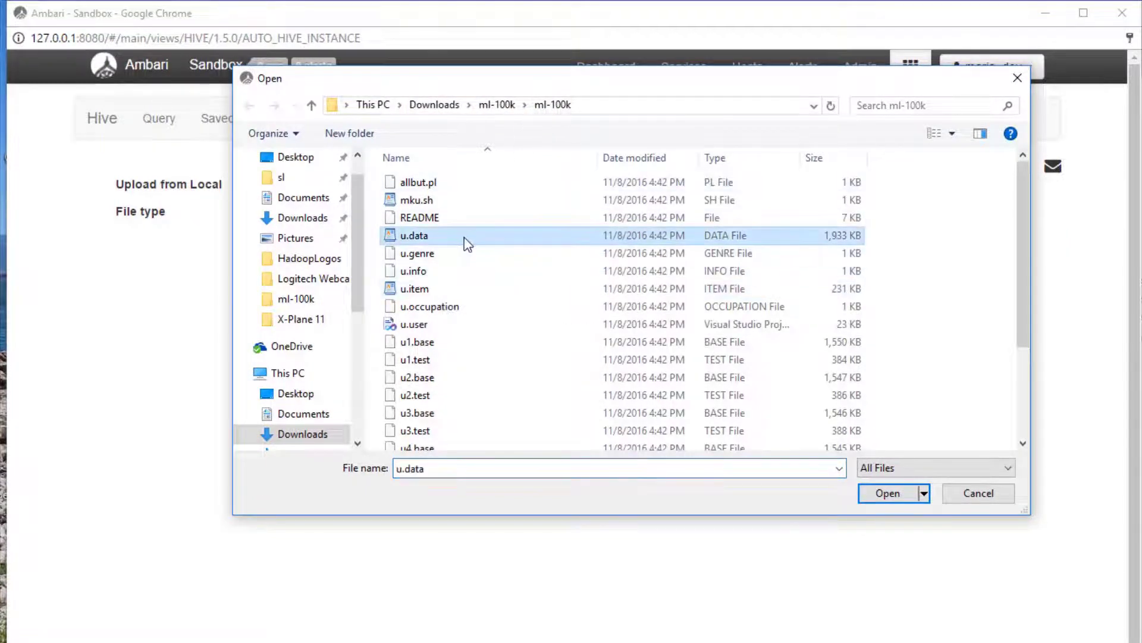
click(886, 493)
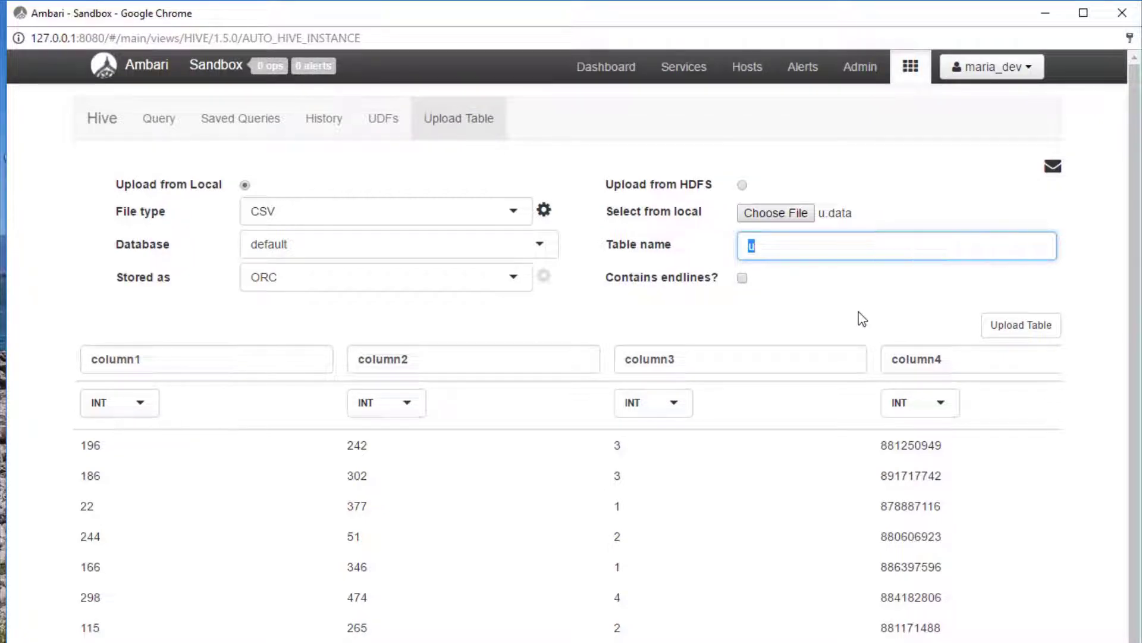
- Name the table ratings with columns user_id, movie_id, rating, rating_time, and upload it
text(ratings)
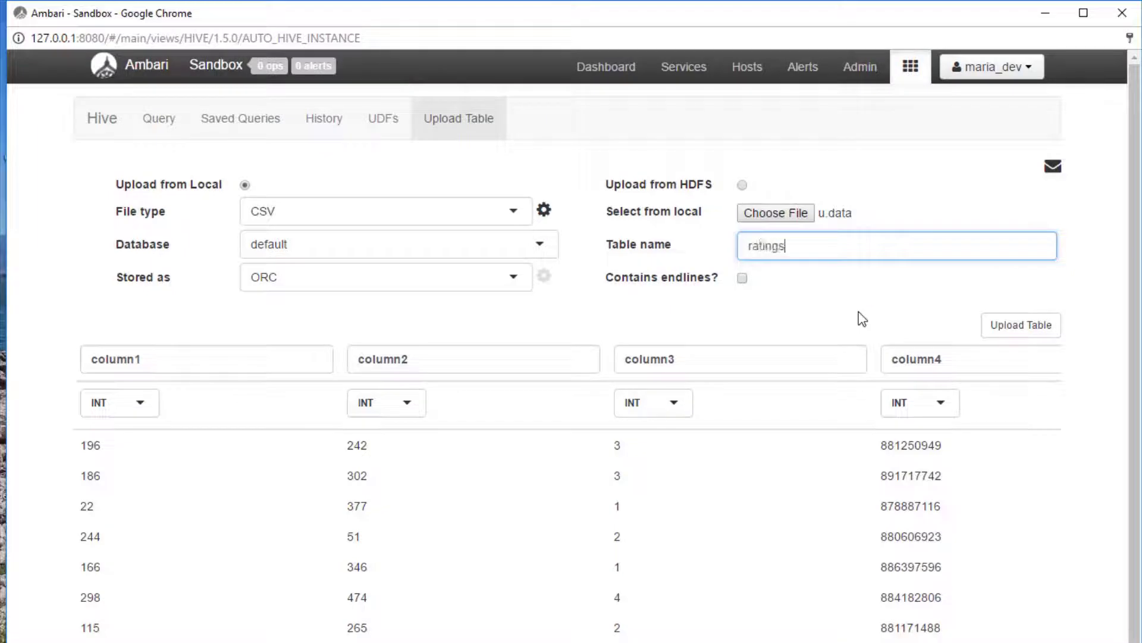
mouse_move(197, 351)
text(rat)
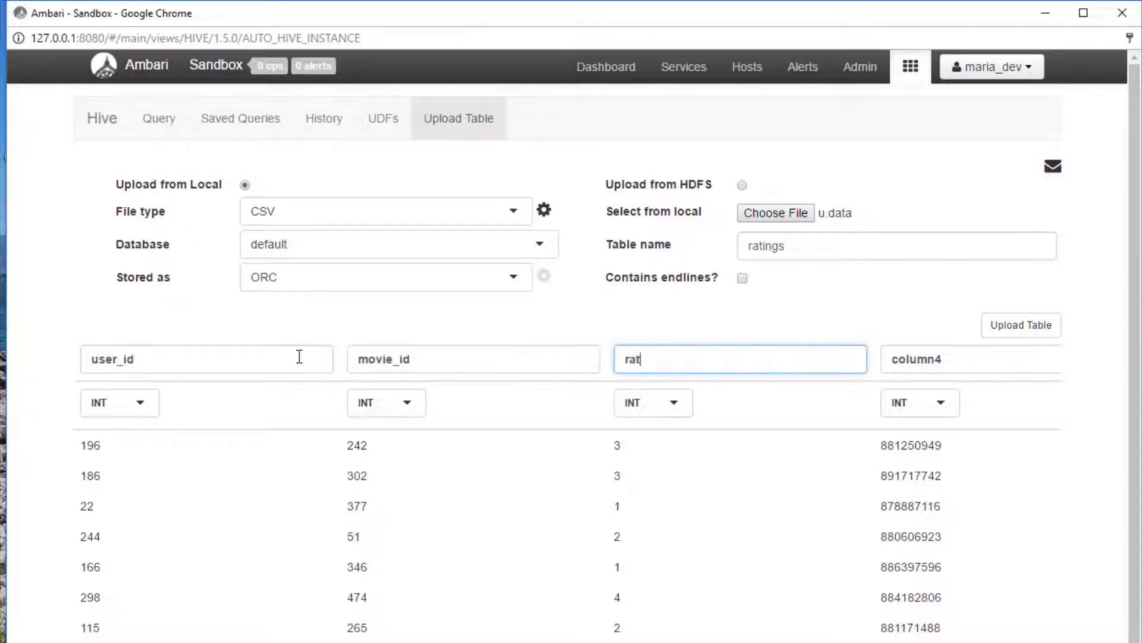
text(ing)
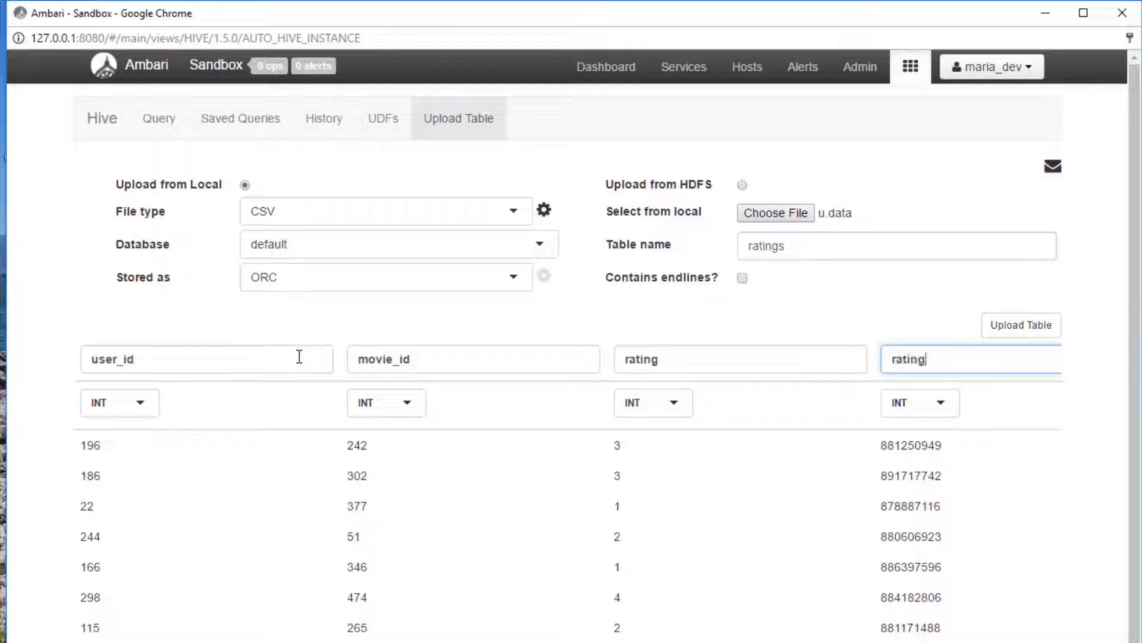
text(_time)
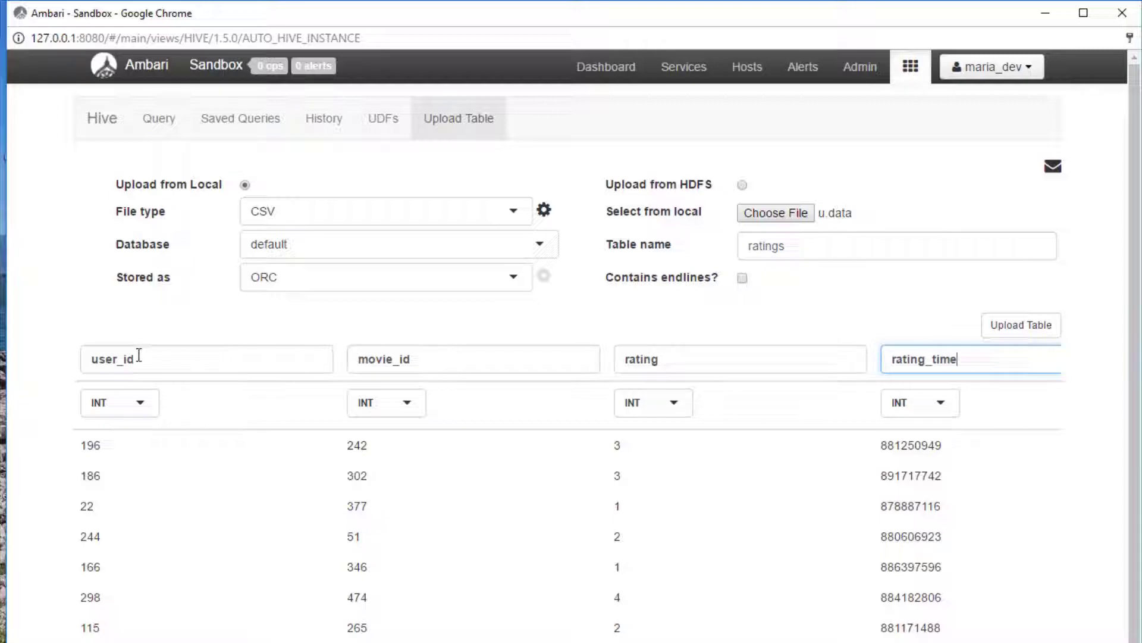
mouse_move(658, 382)
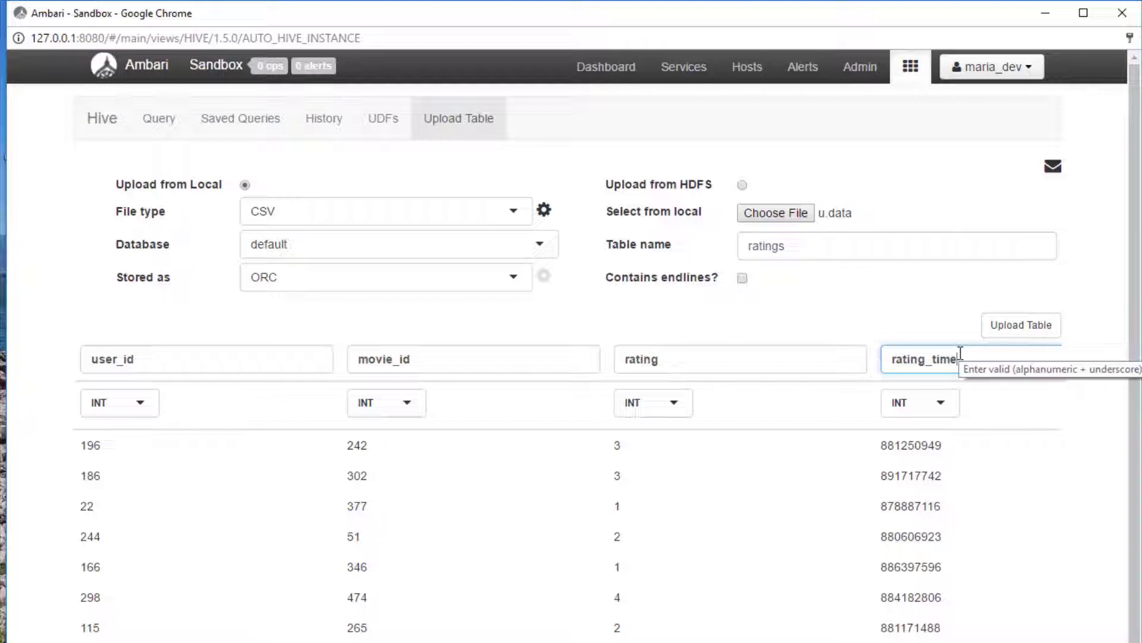
mouse_move(1015, 343)
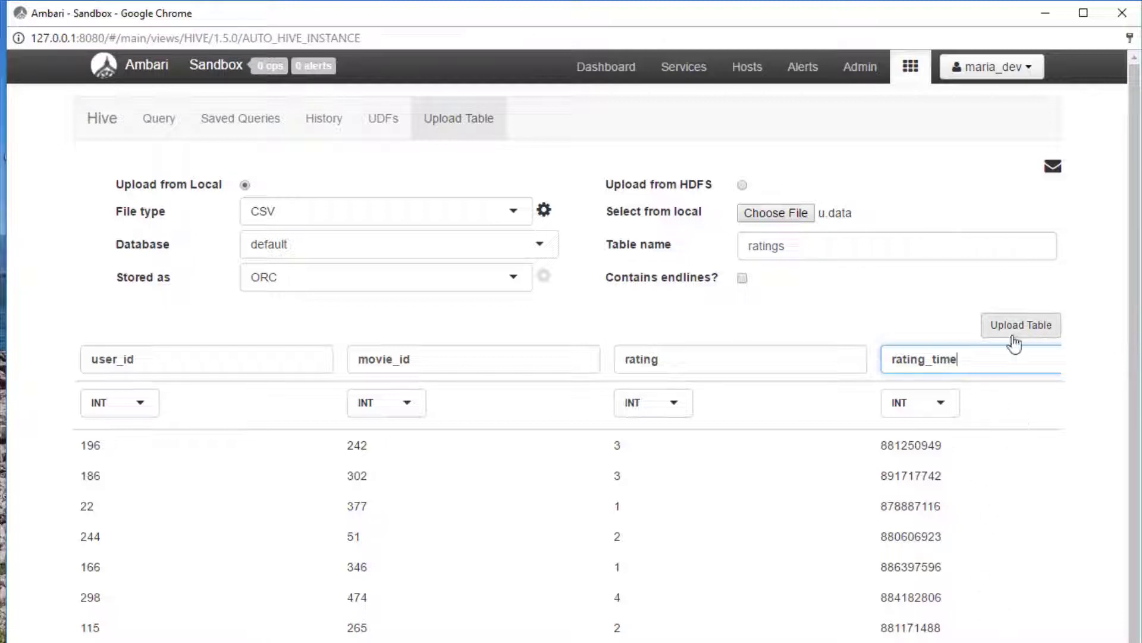
mouse_move(1036, 336)
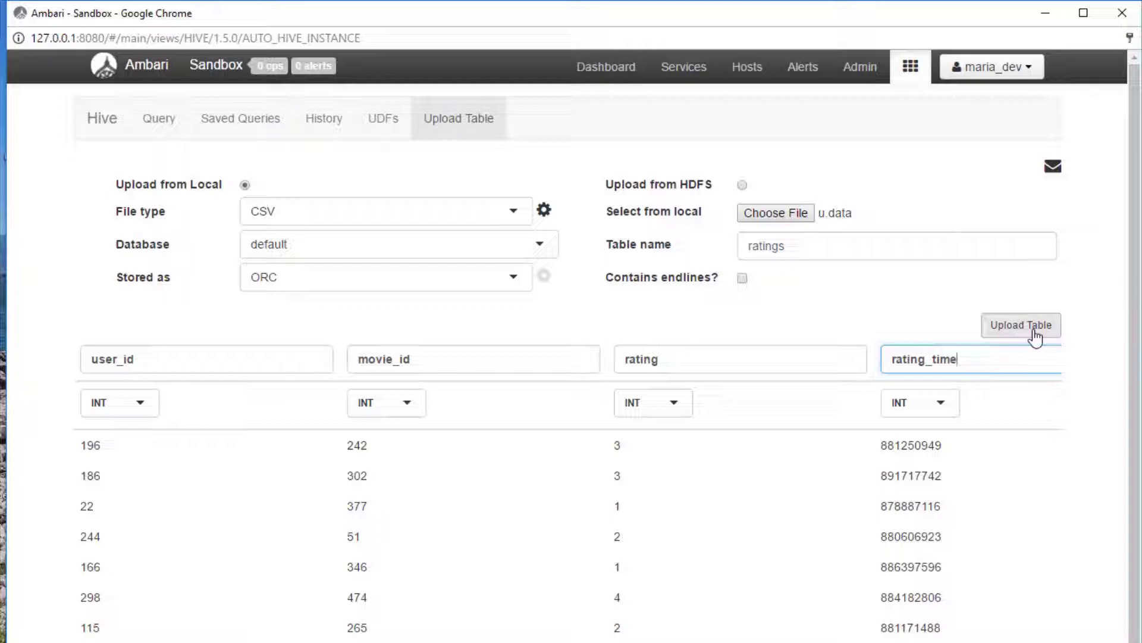
click(1020, 324)
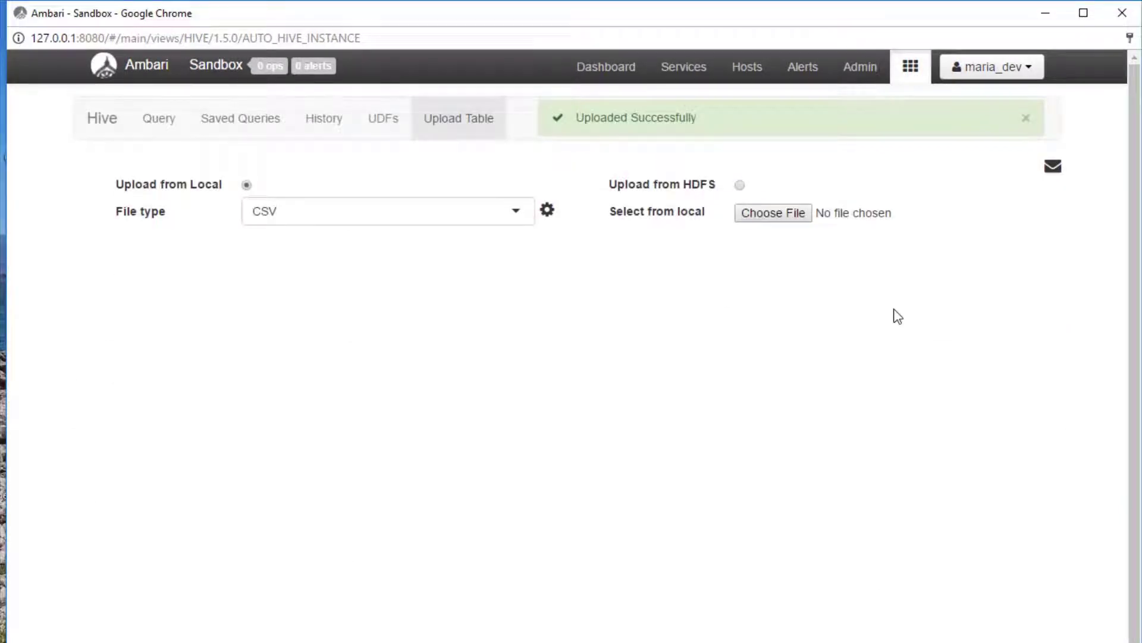
mouse_move(836, 322)
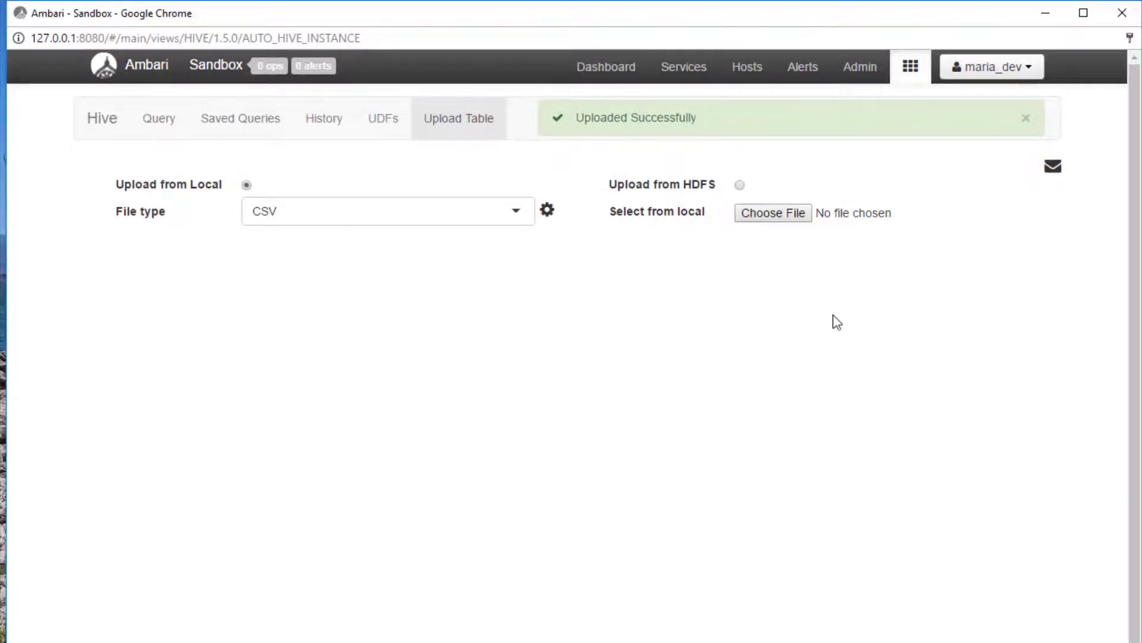
- Switch the Field Delimiter to 124 | and browse ml-100k for u.item
click(546, 211)
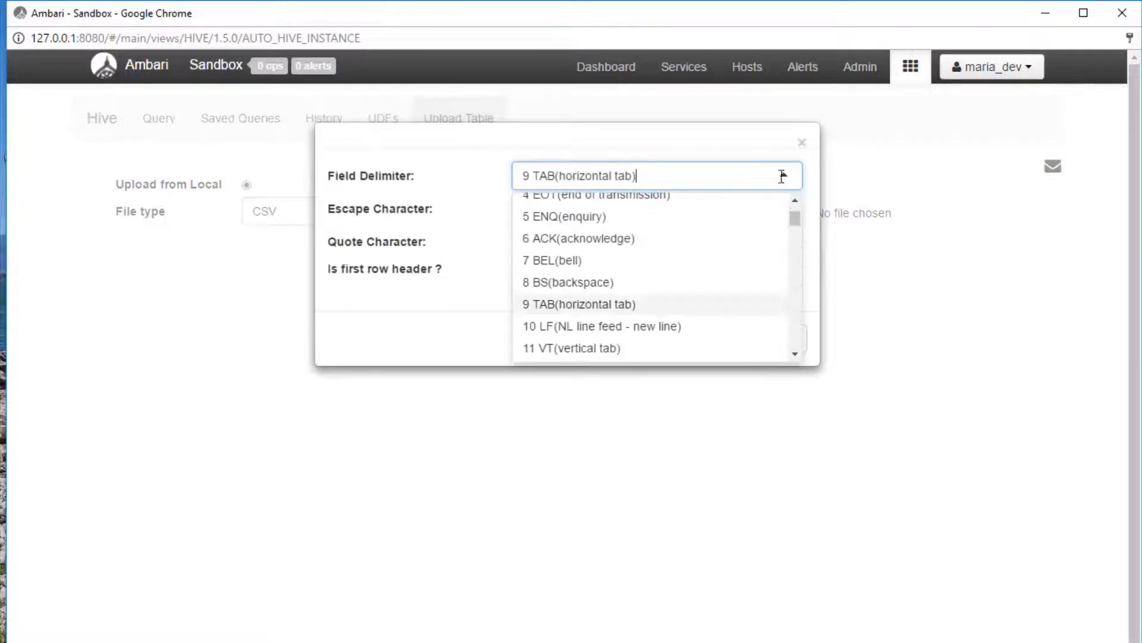
scroll(down, 3)
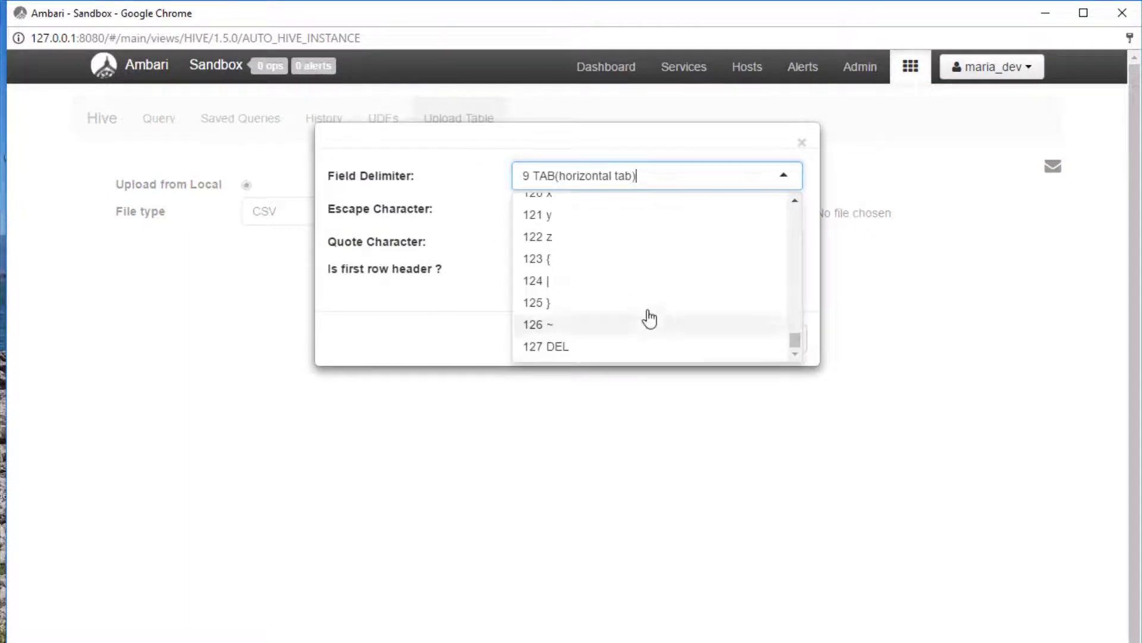
click(536, 281)
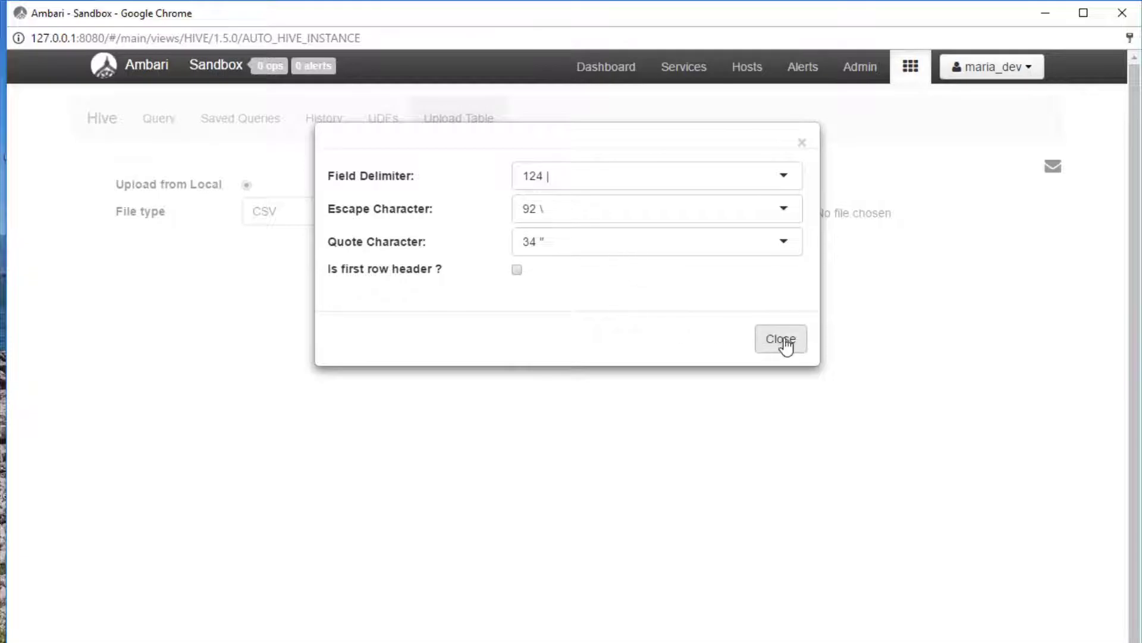
click(780, 340)
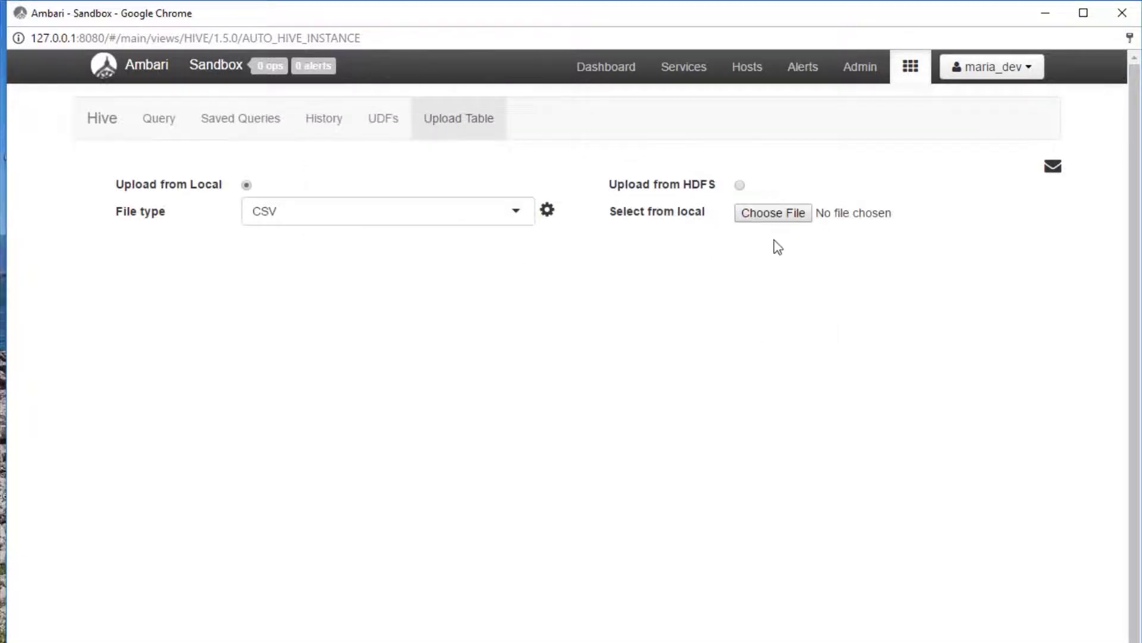
click(773, 213)
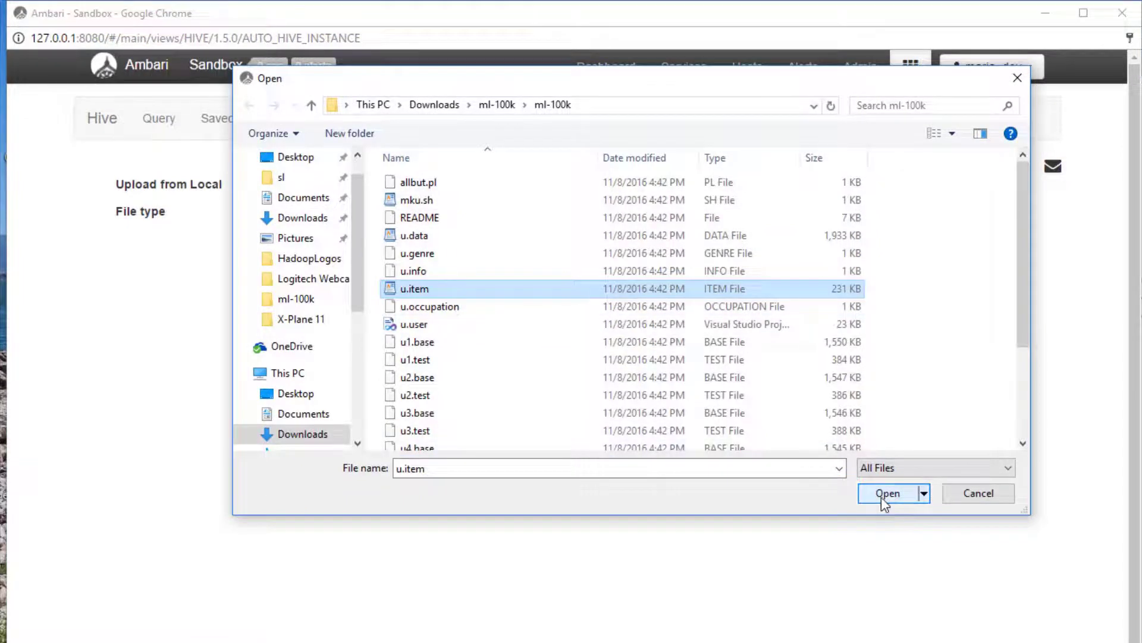
- Load u.item as table movie_names with movie_id and name columns, then upload it
click(887, 494)
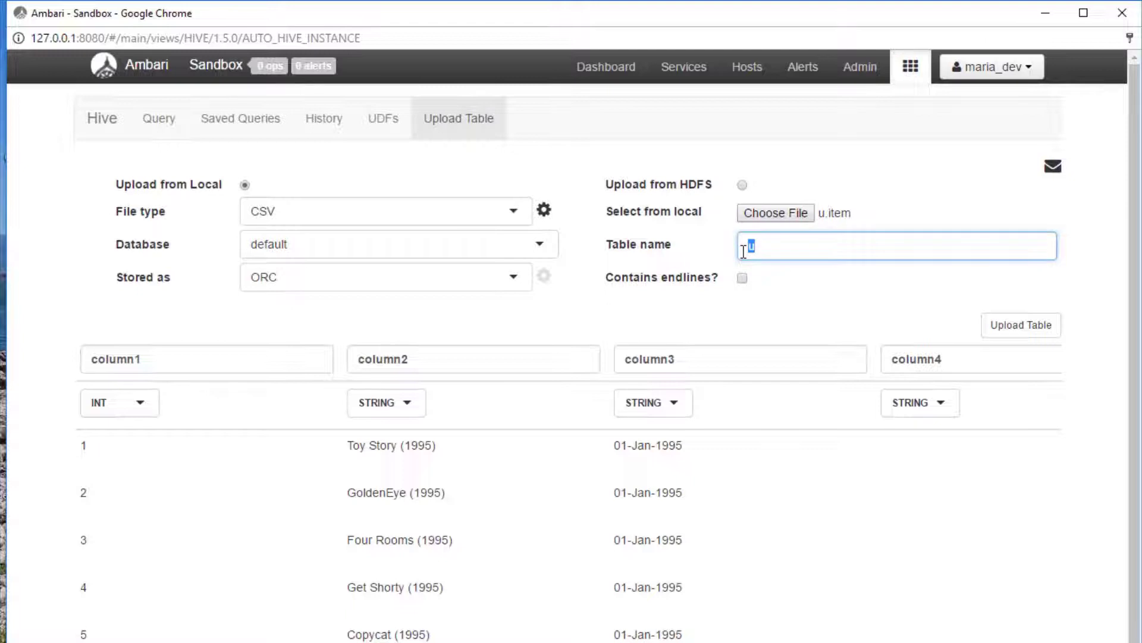
text(movie_n)
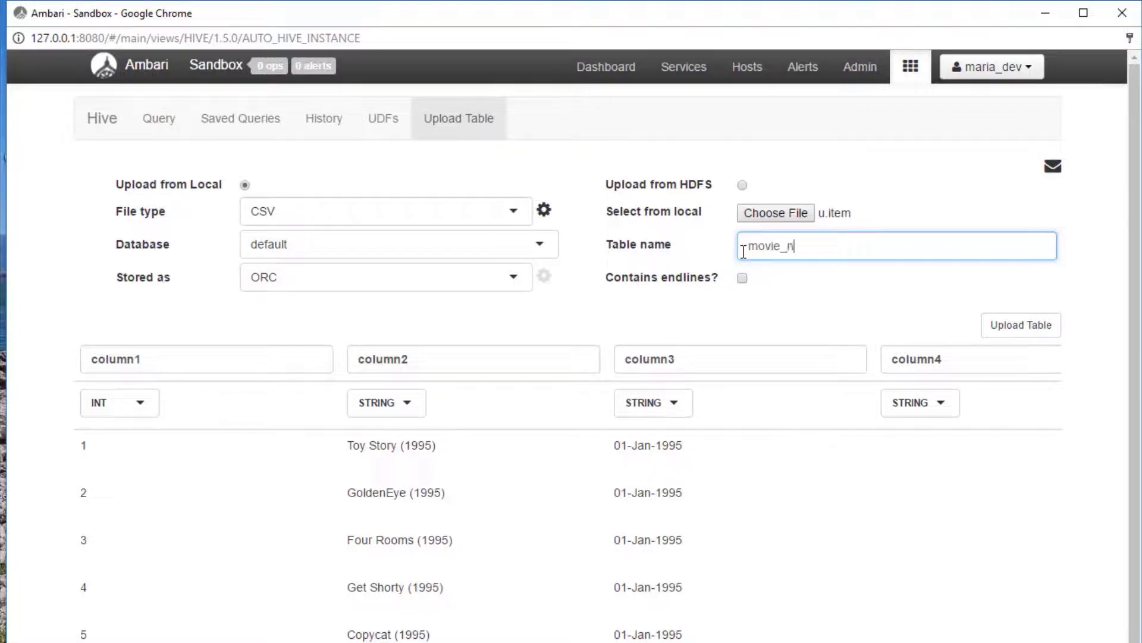
text(ames)
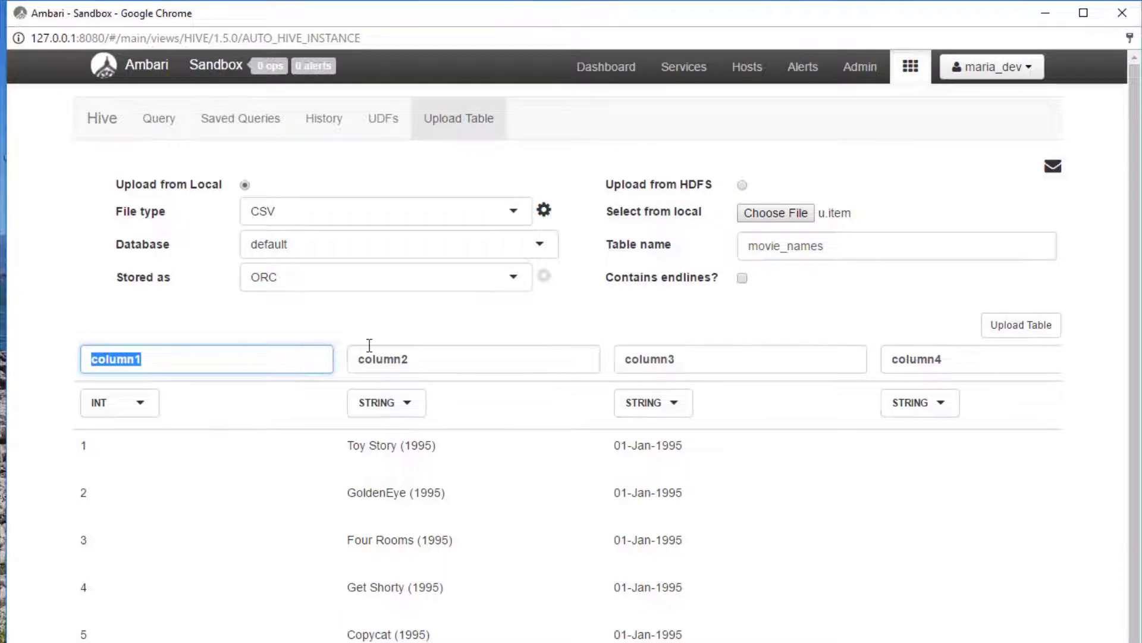
text(movie_id)
click(473, 359)
text(n)
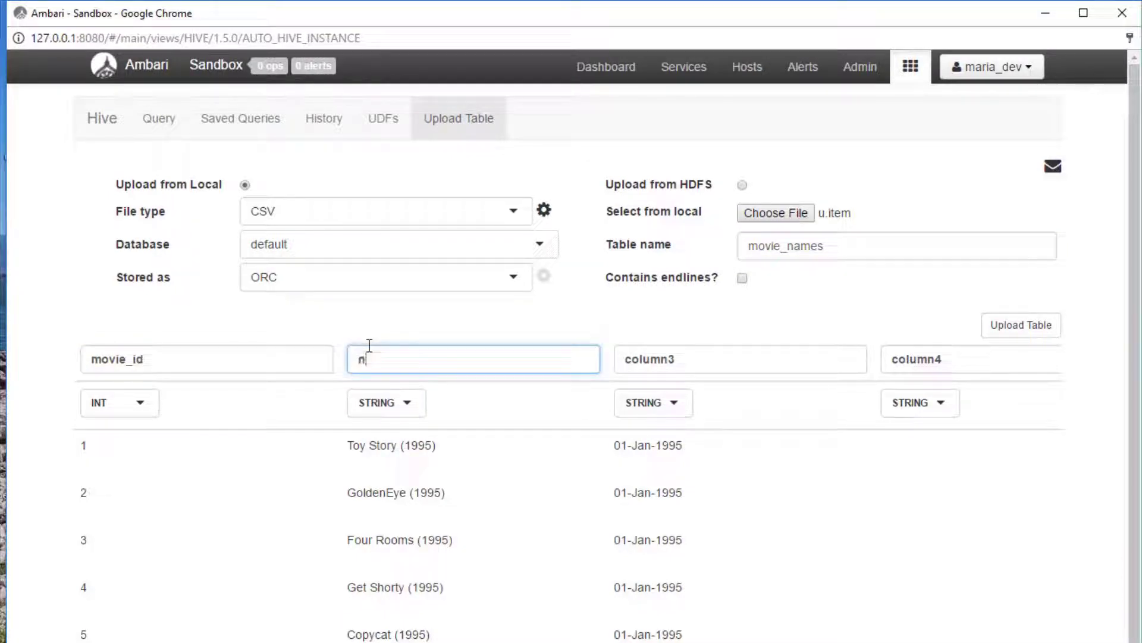
text(ame)
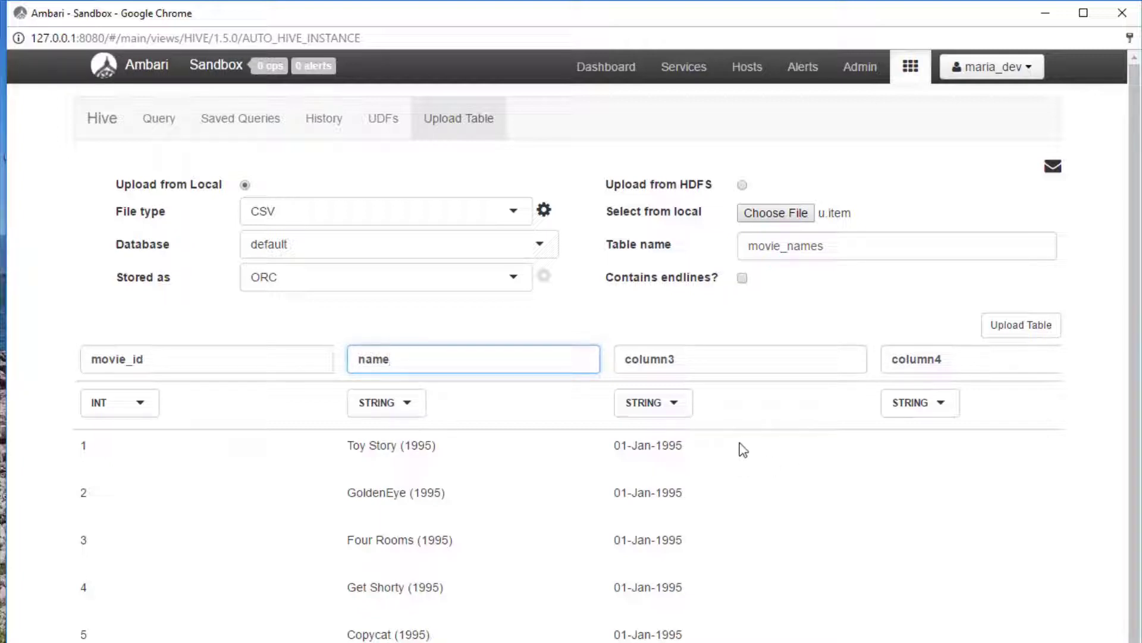
mouse_move(1020, 325)
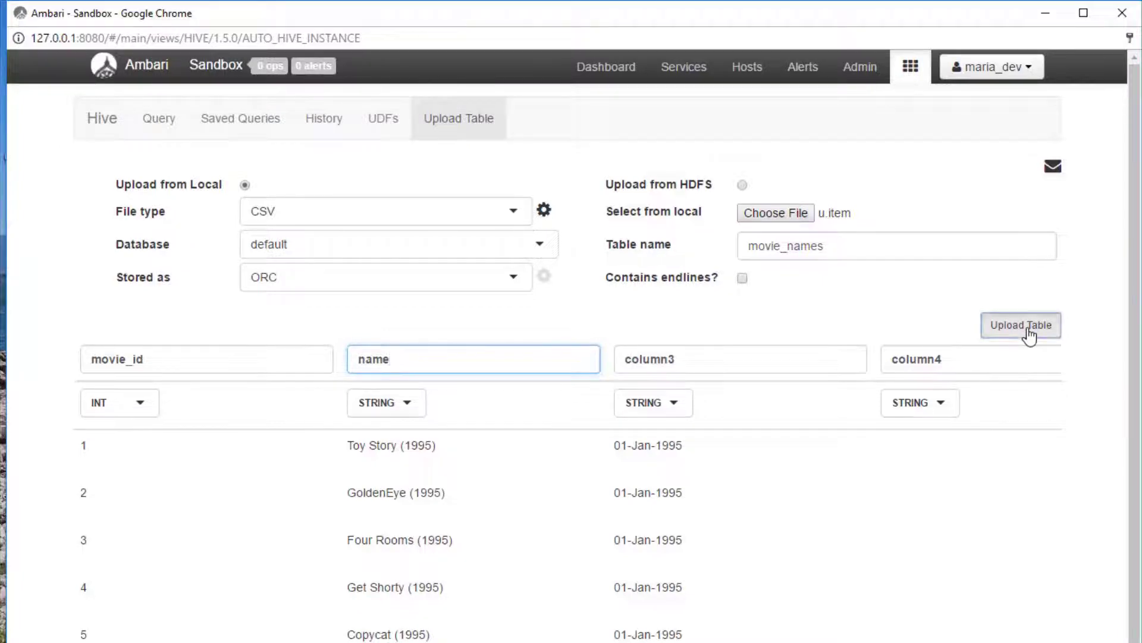
click(1021, 325)
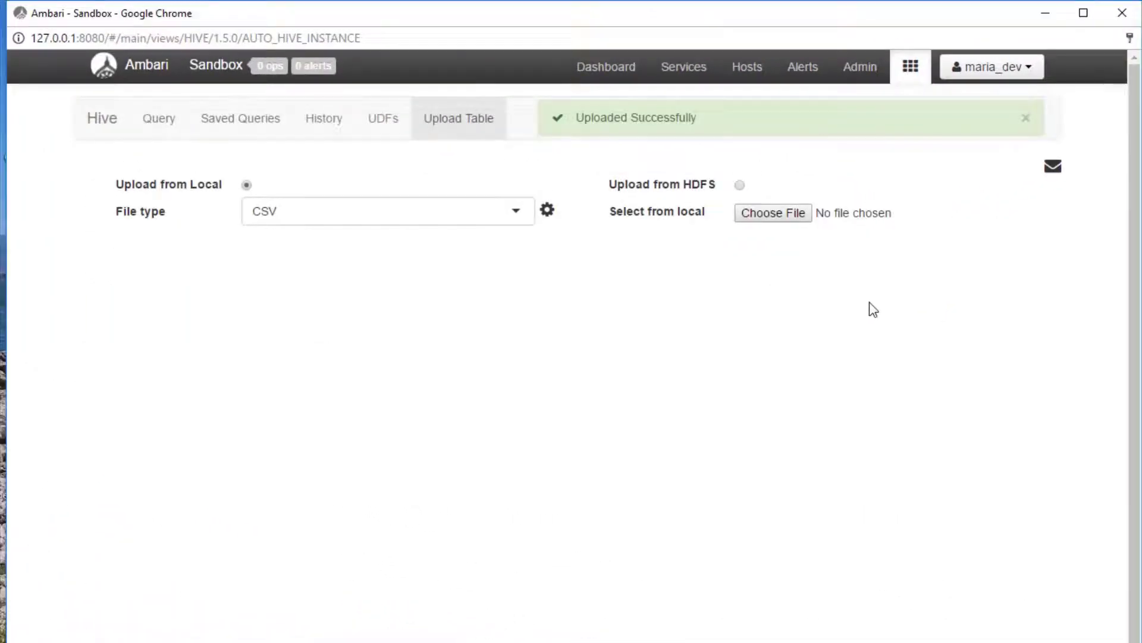
mouse_move(737, 325)
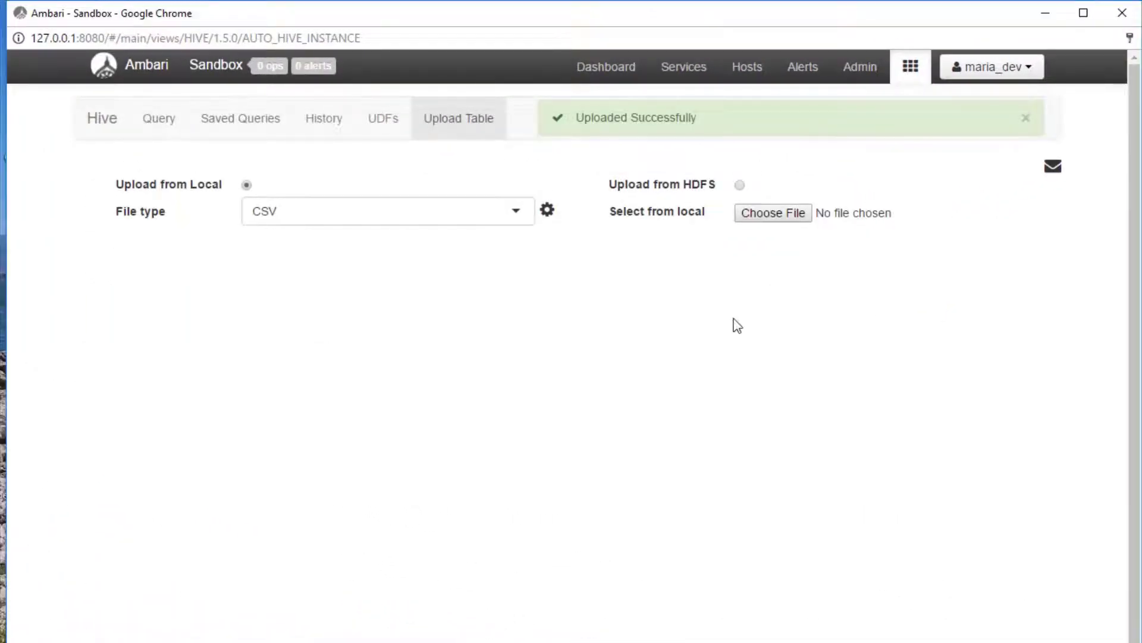
- Dismiss the Uploaded Successfully notice and return to the Hive Query editor
click(1026, 118)
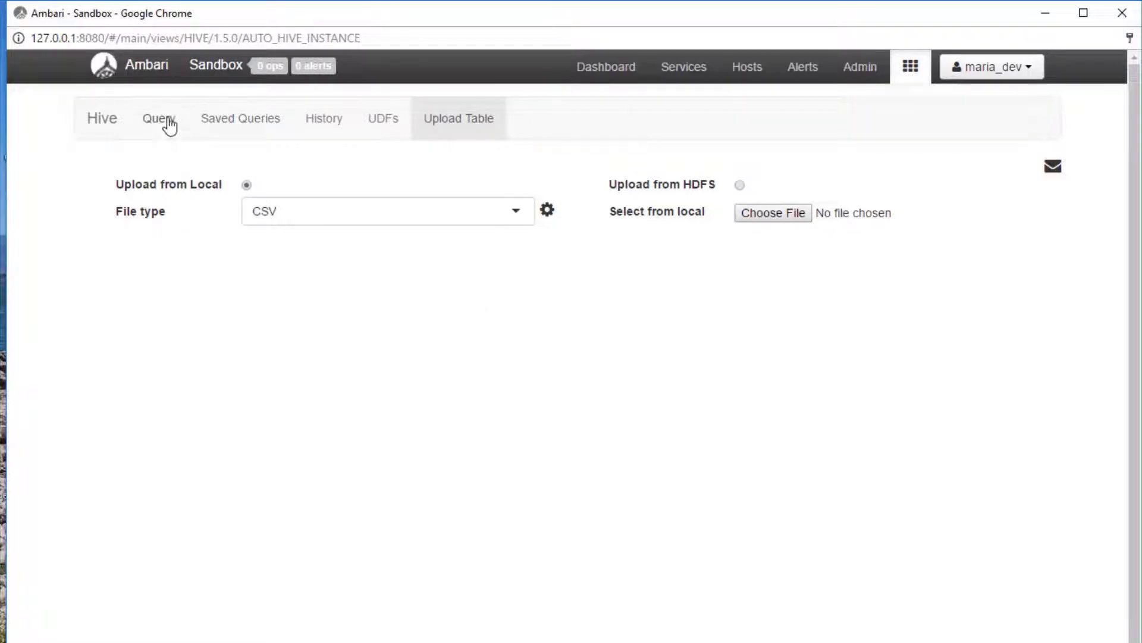
click(158, 117)
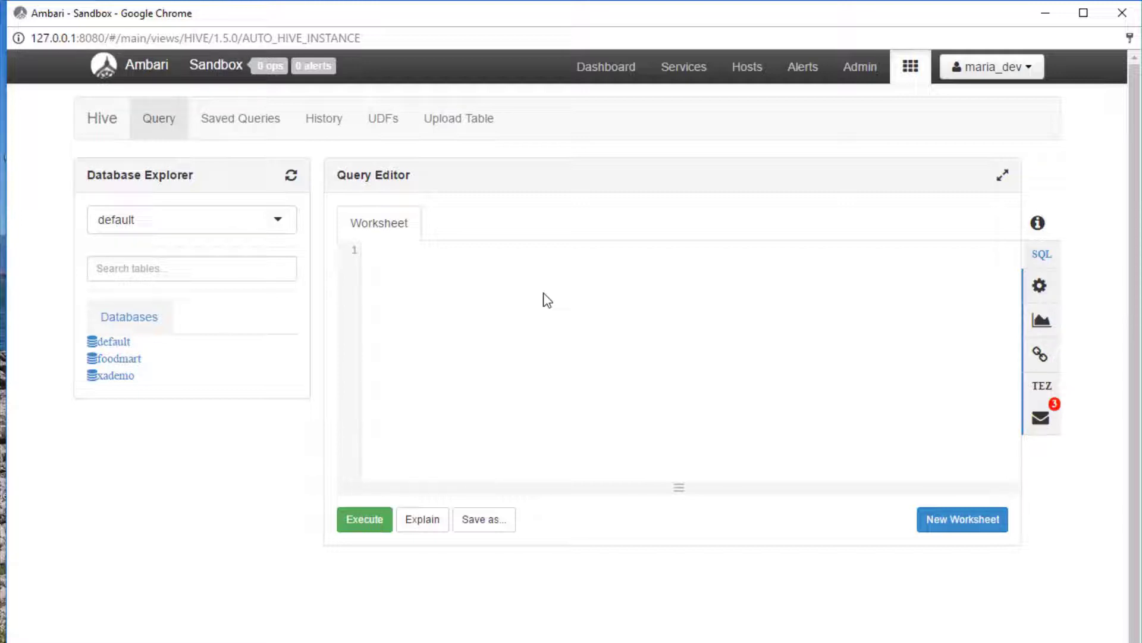
- Start the query with SELECT and expand the default database's movie_names and ratings columns
text(SELECT)
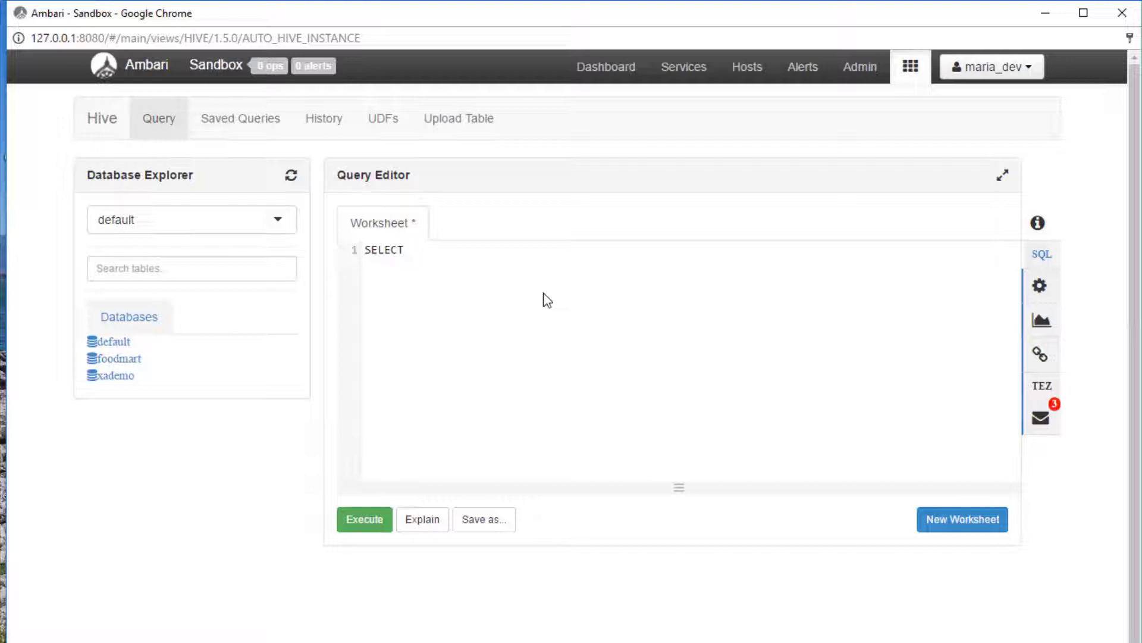
mouse_move(113, 341)
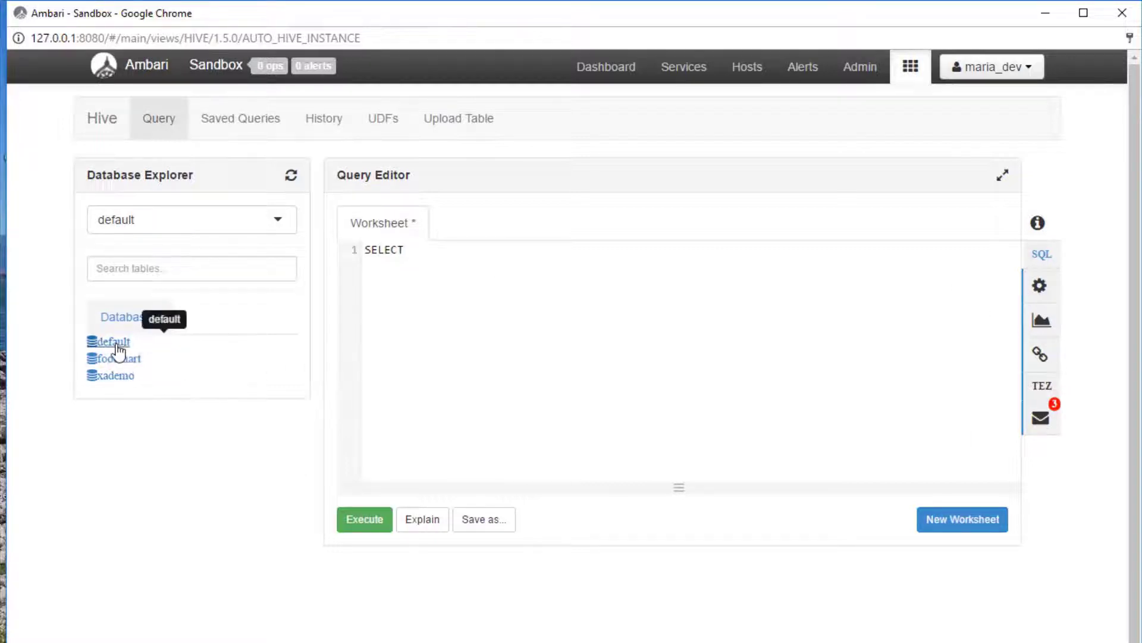
click(114, 341)
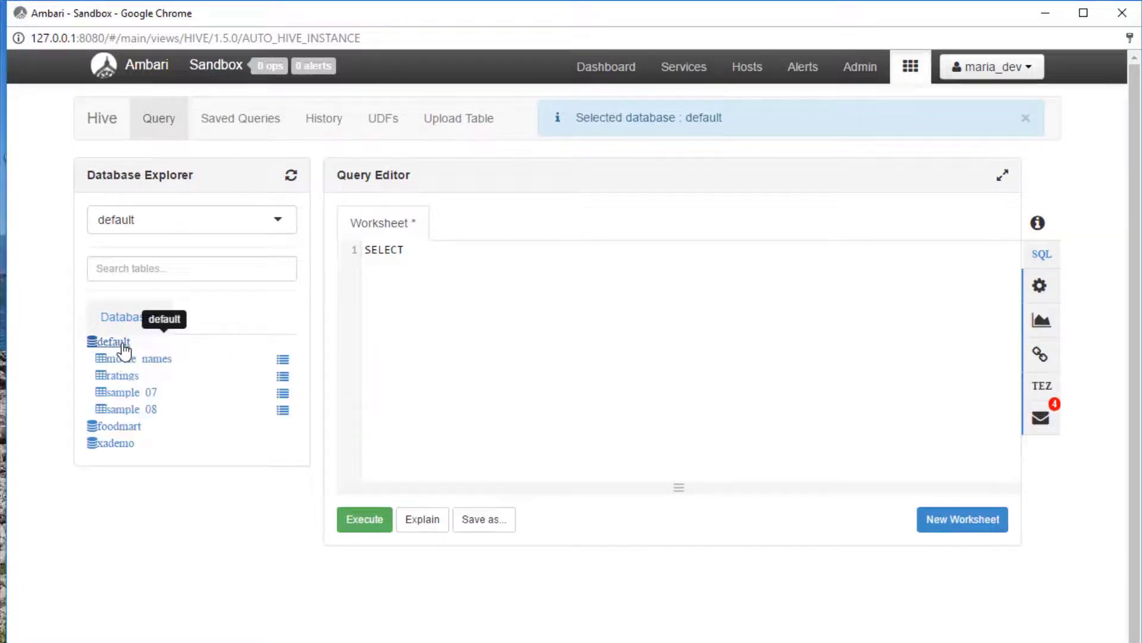
mouse_move(110, 363)
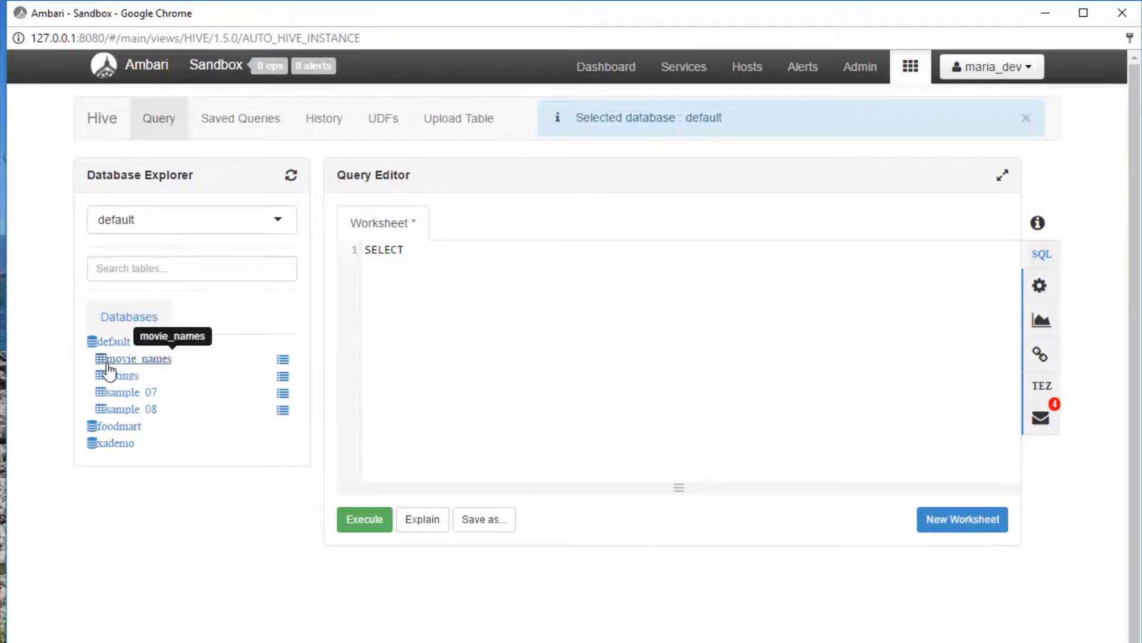
click(137, 358)
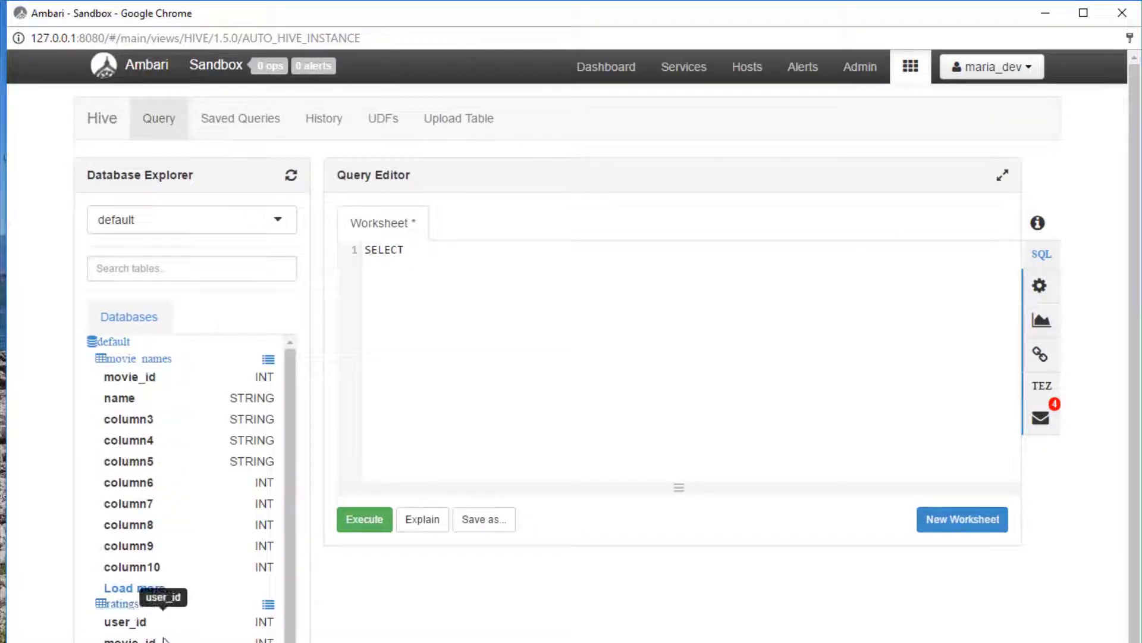
scroll(down, 3)
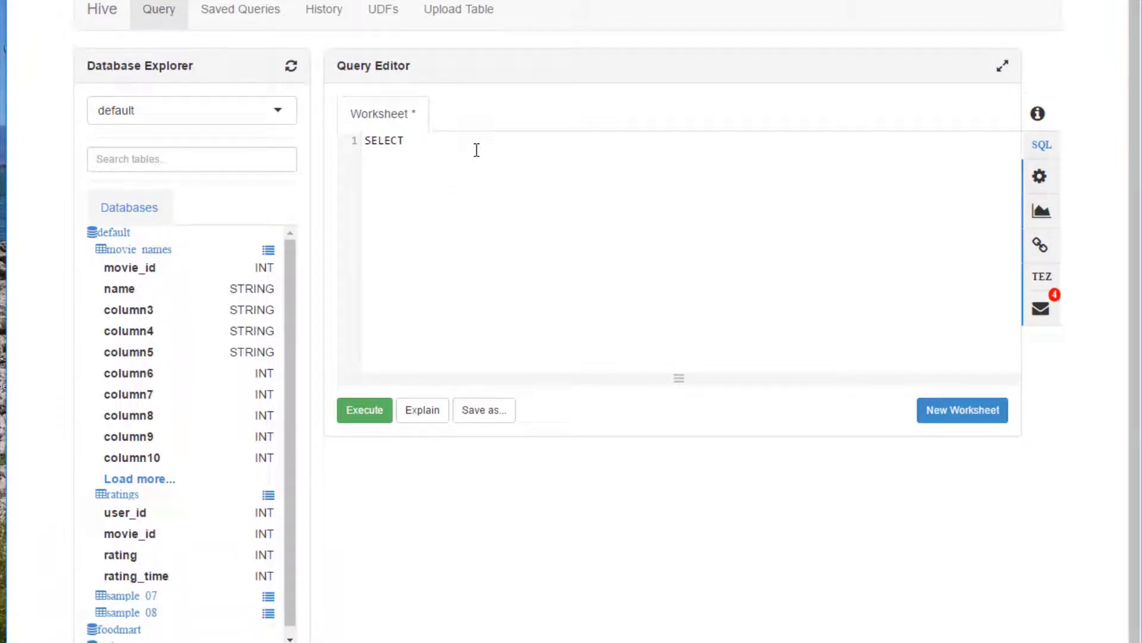
- Write SELECT movie_id, count(movie_id) as ratingCount FROM ratings in the worksheet
text(movie)
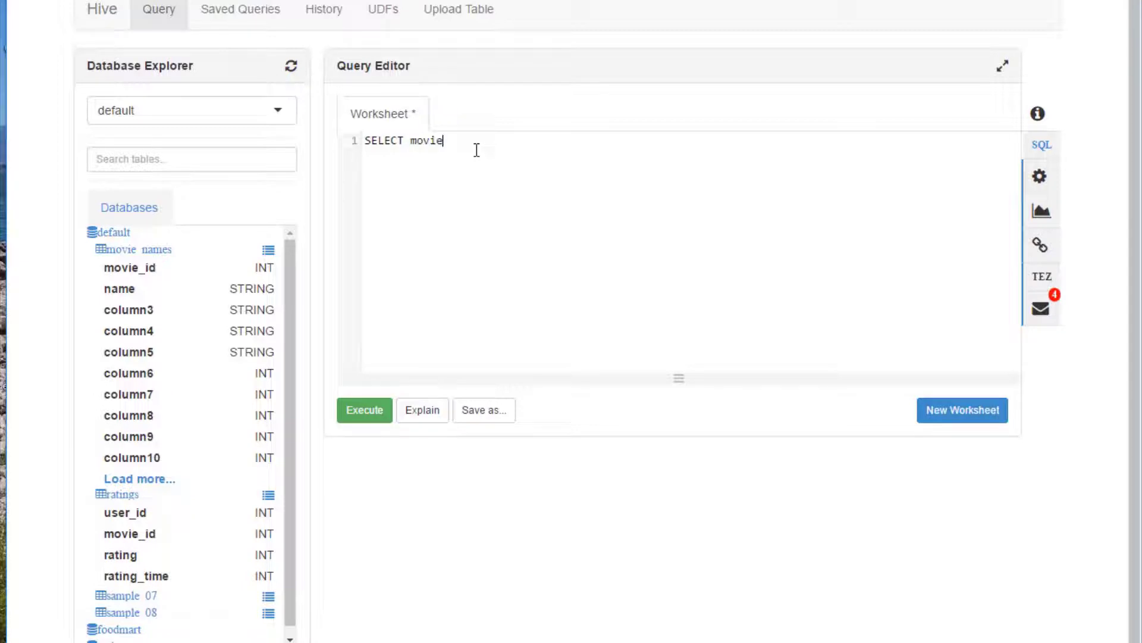
text(_id, cou)
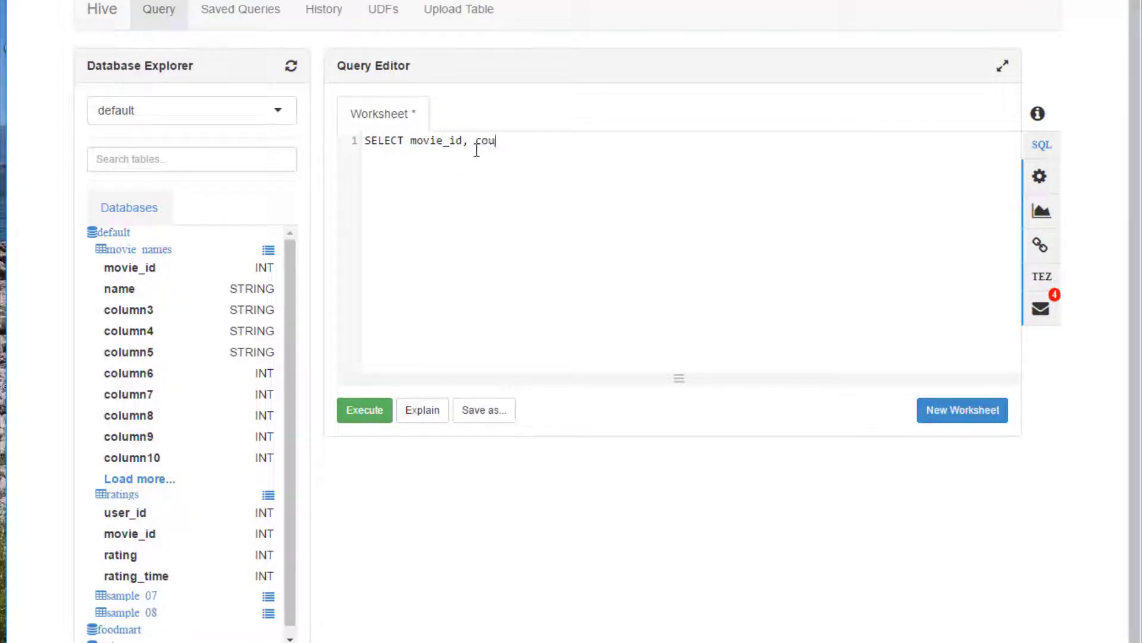
text(nt(movi)
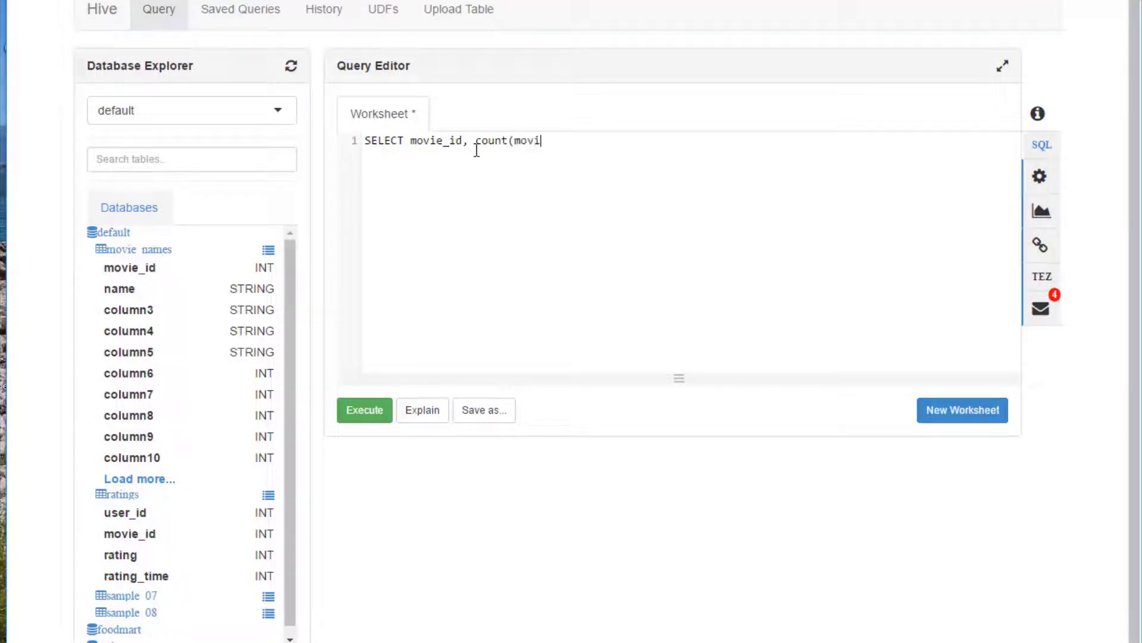
text(e_id))
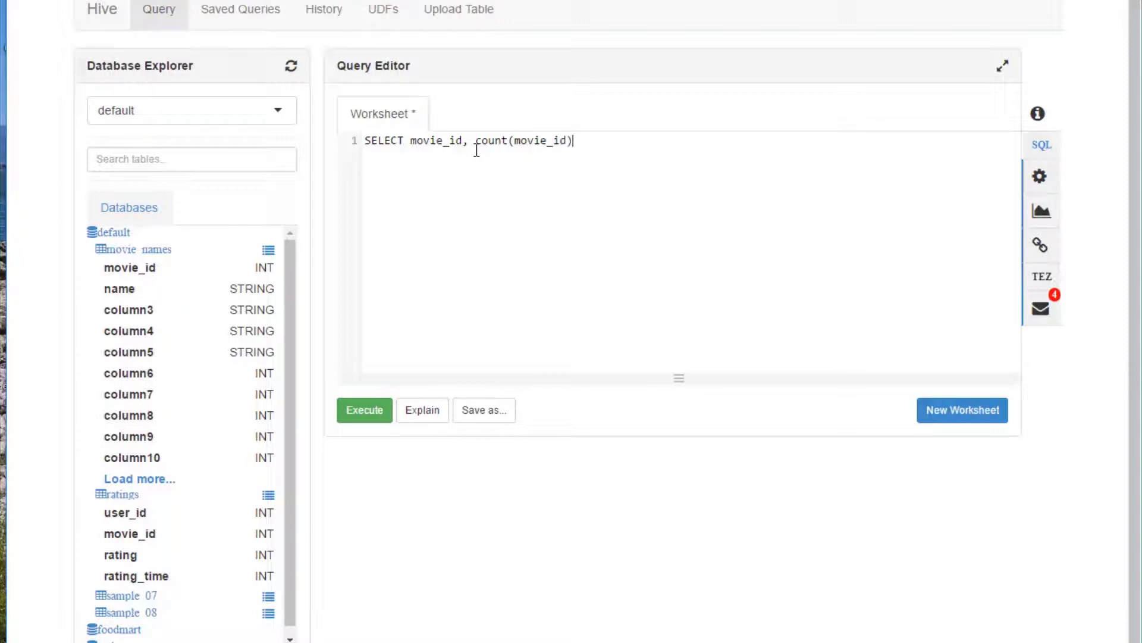
mouse_move(550, 203)
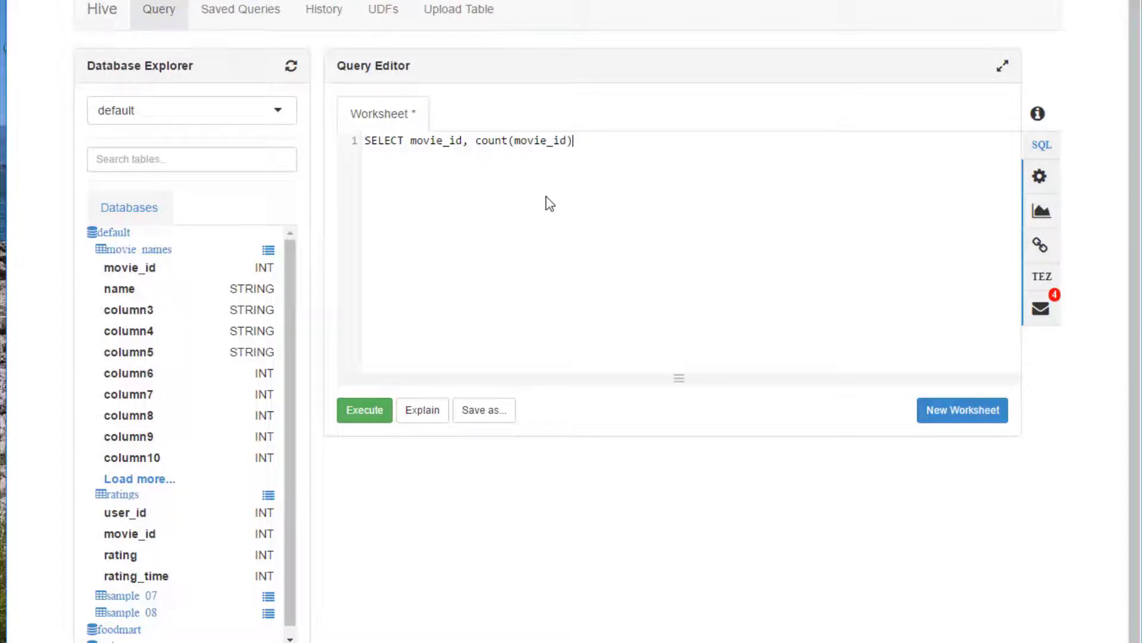
text(as)
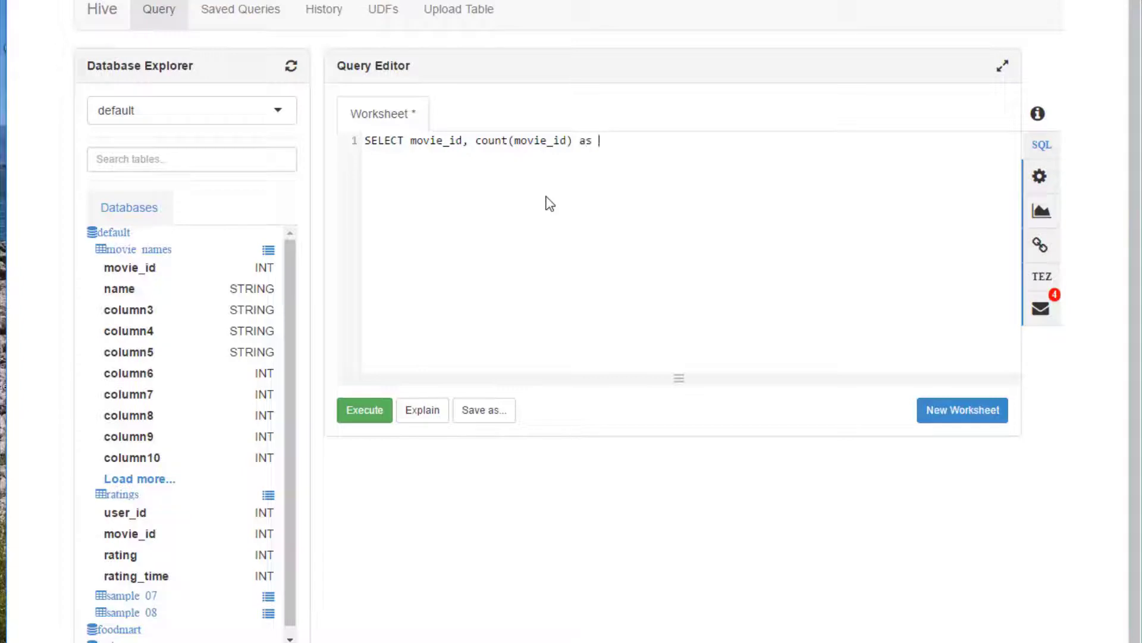
text(ratingCou)
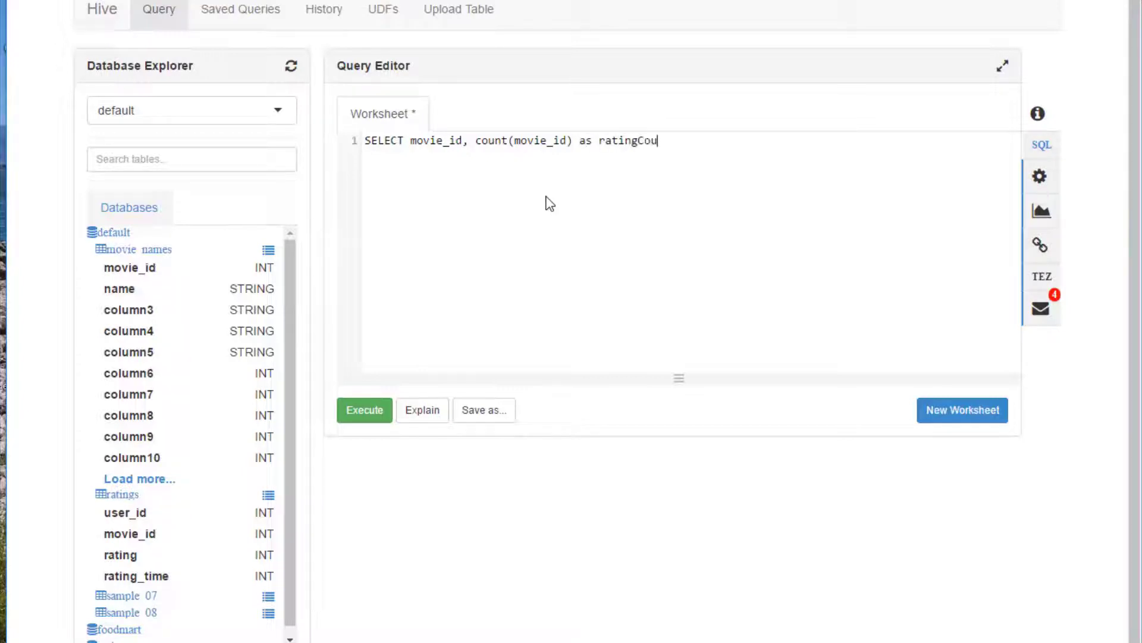
text(nt)
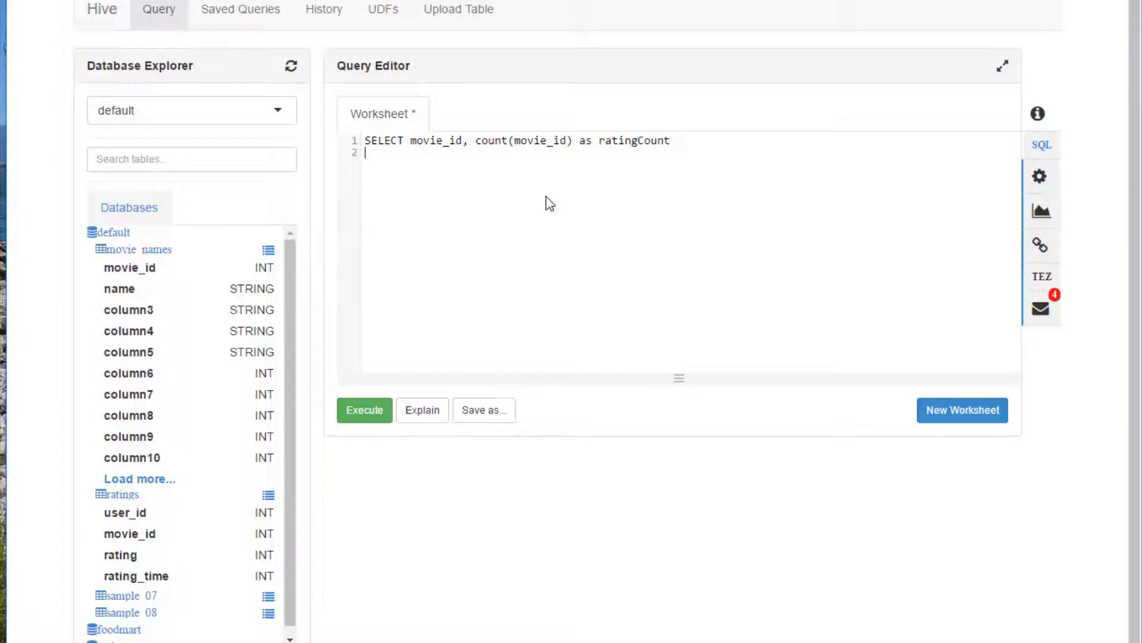
text(FROM)
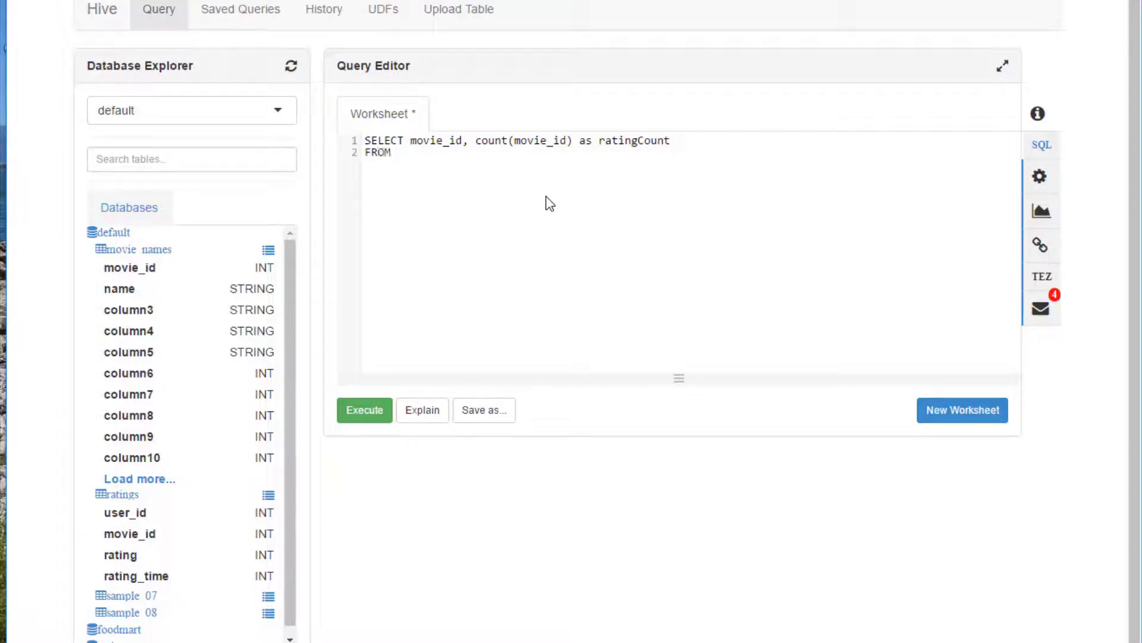
text(ratings)
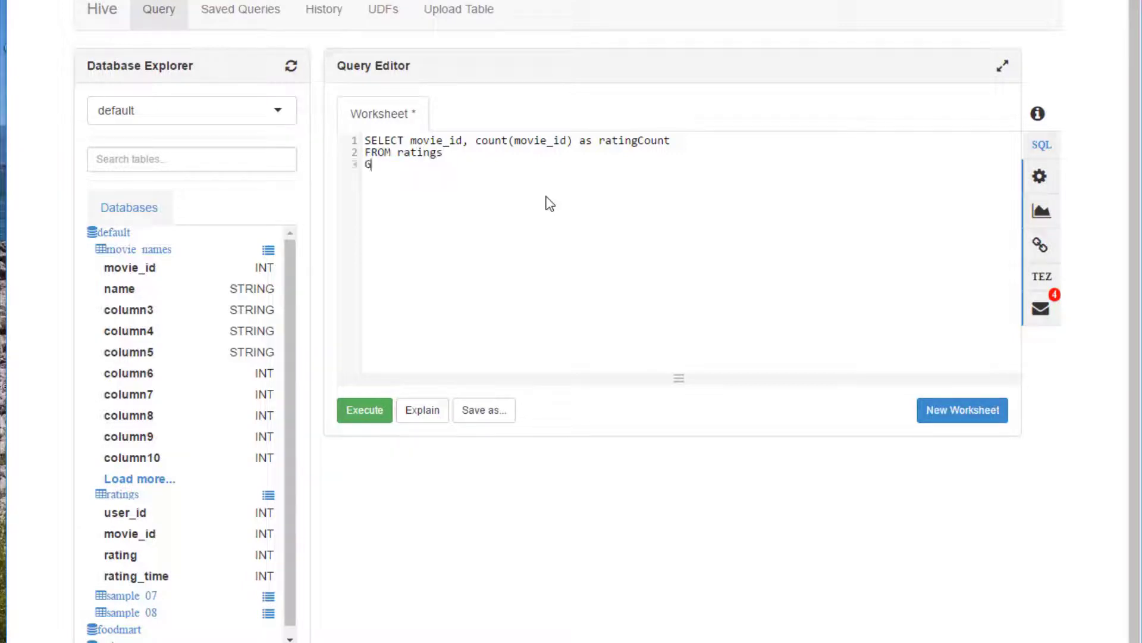
- Add GROUP BY movie_id ORDER BY ratingCount DESC and execute the query
text(ROUP BY mvo)
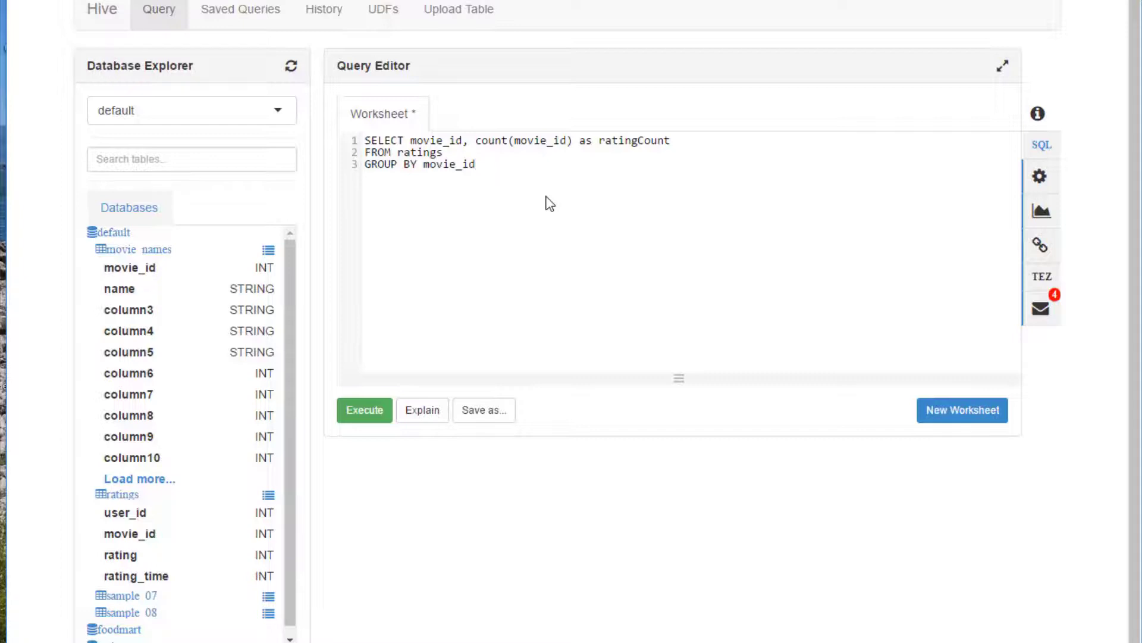
key(Return)
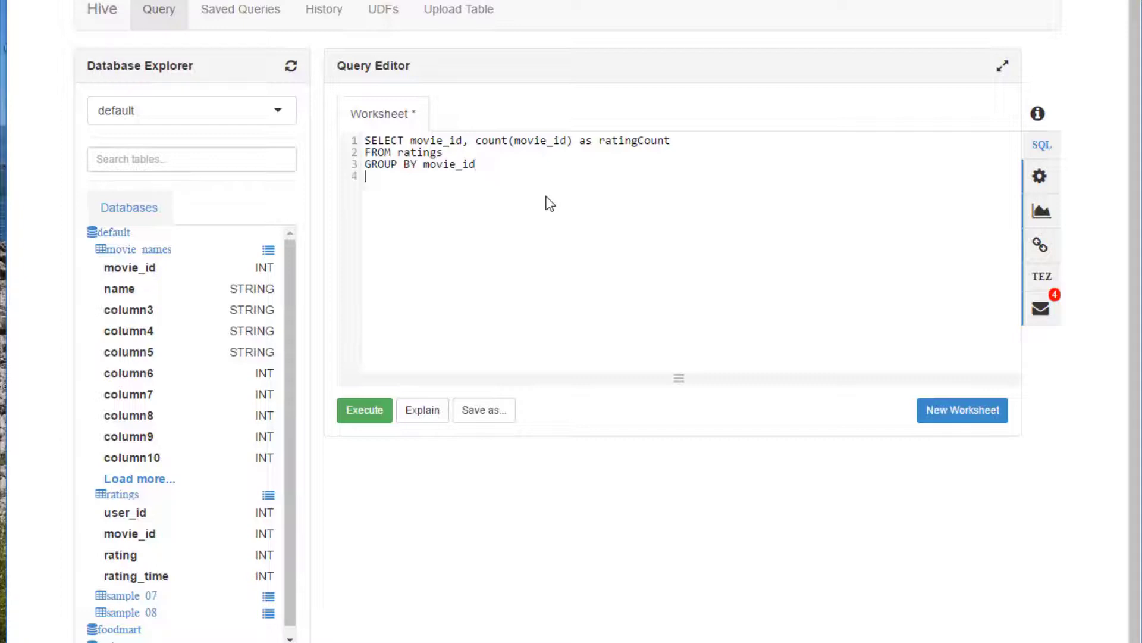
text(ORDER BY ratingCount)
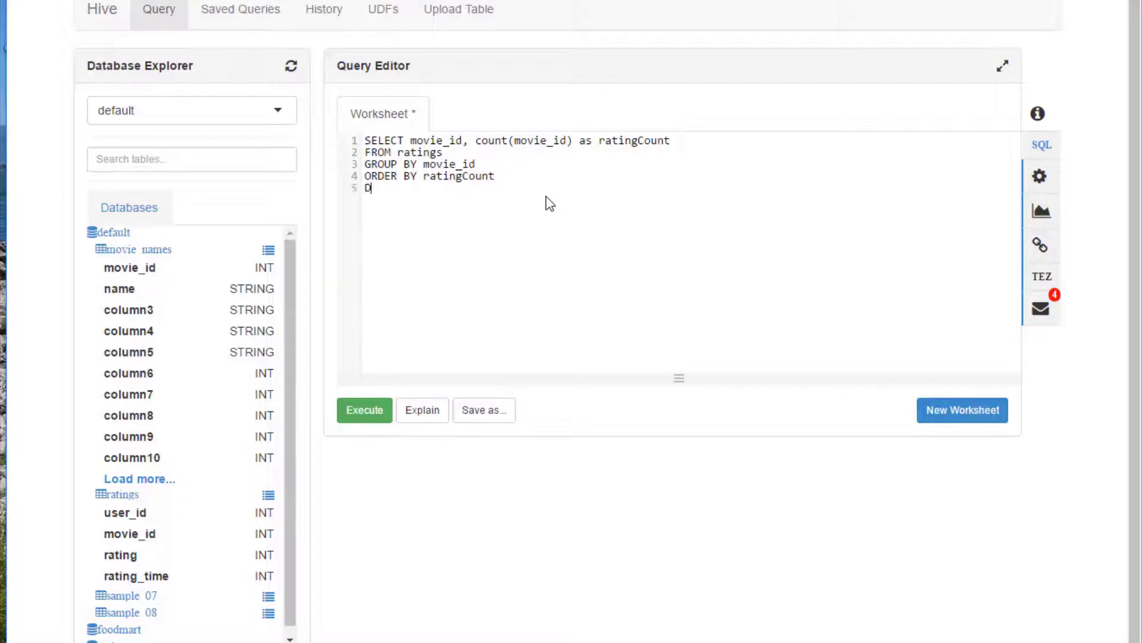
text(ESC)
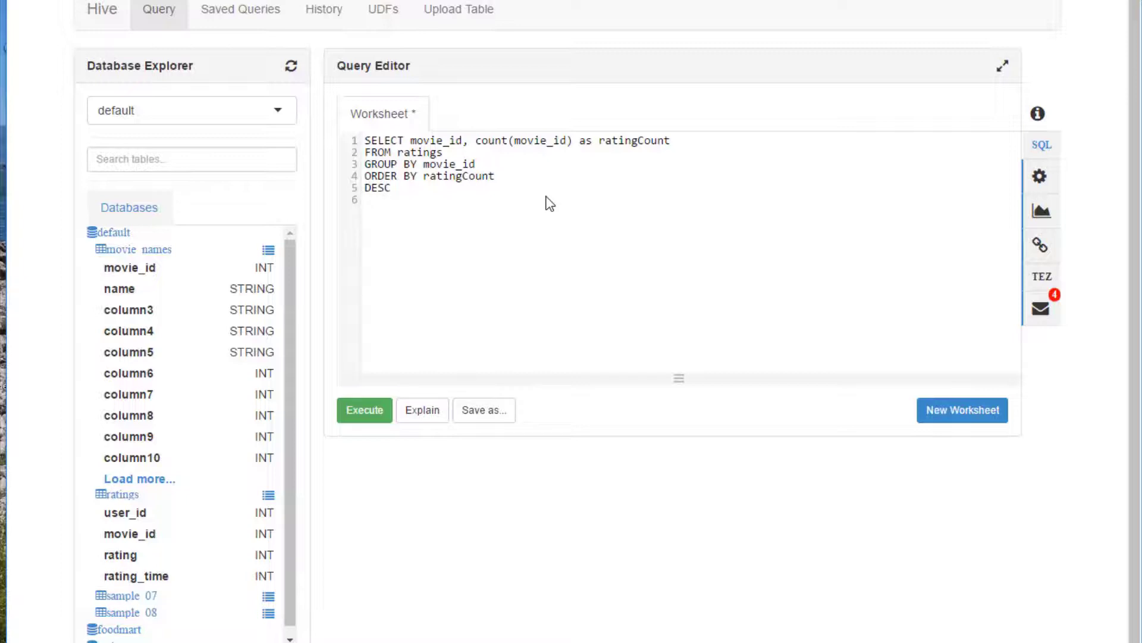
click(367, 200)
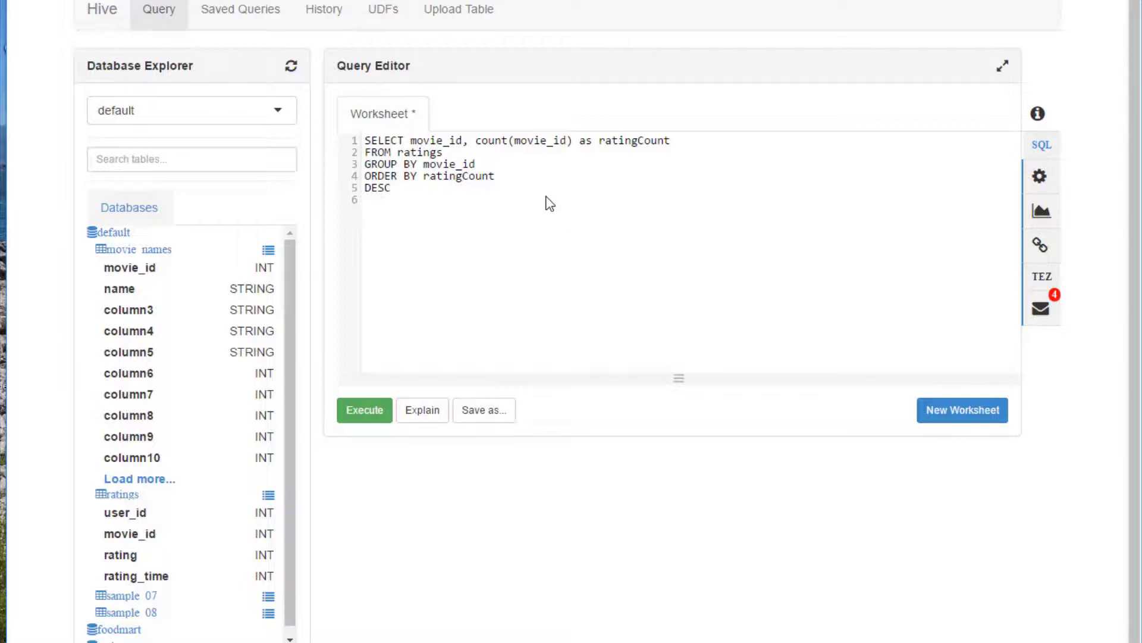
click(364, 410)
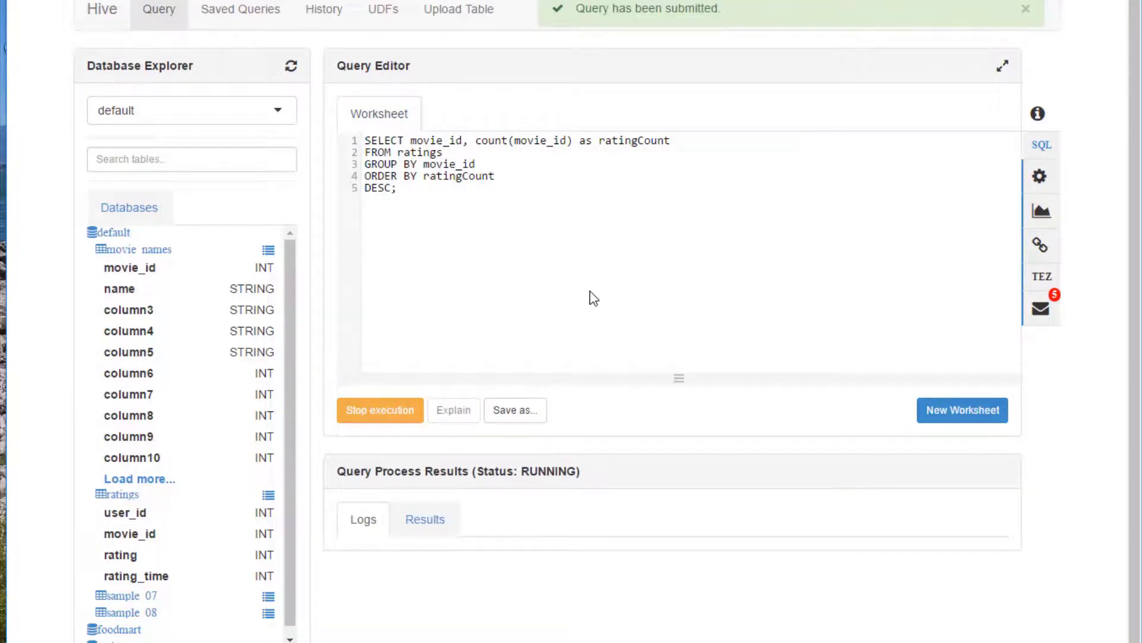
click(1025, 9)
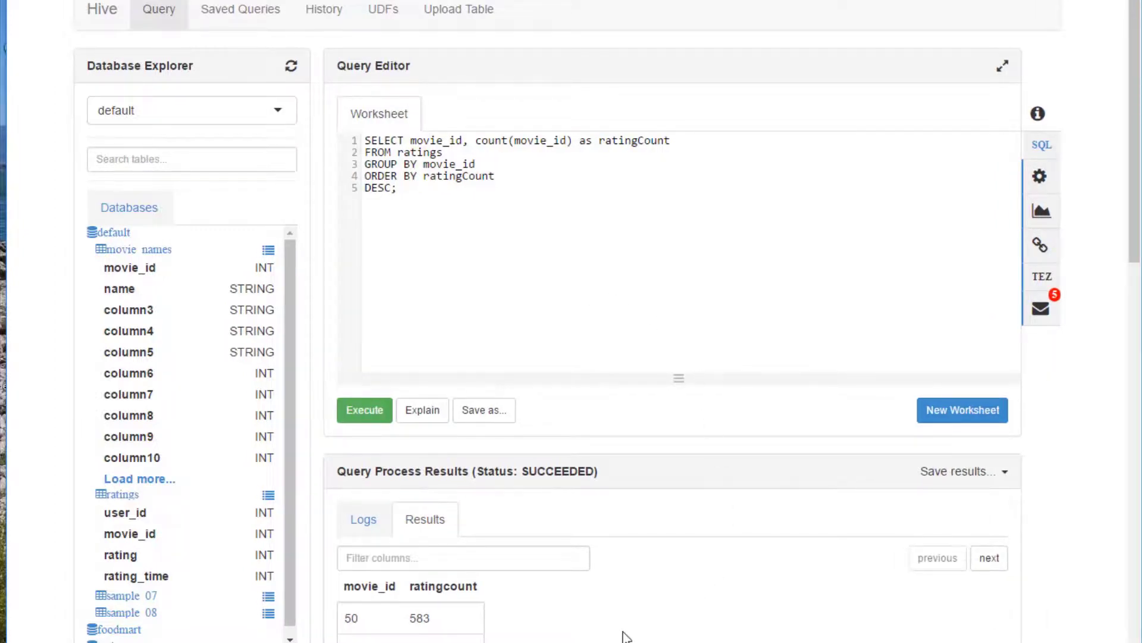
scroll(down, 3)
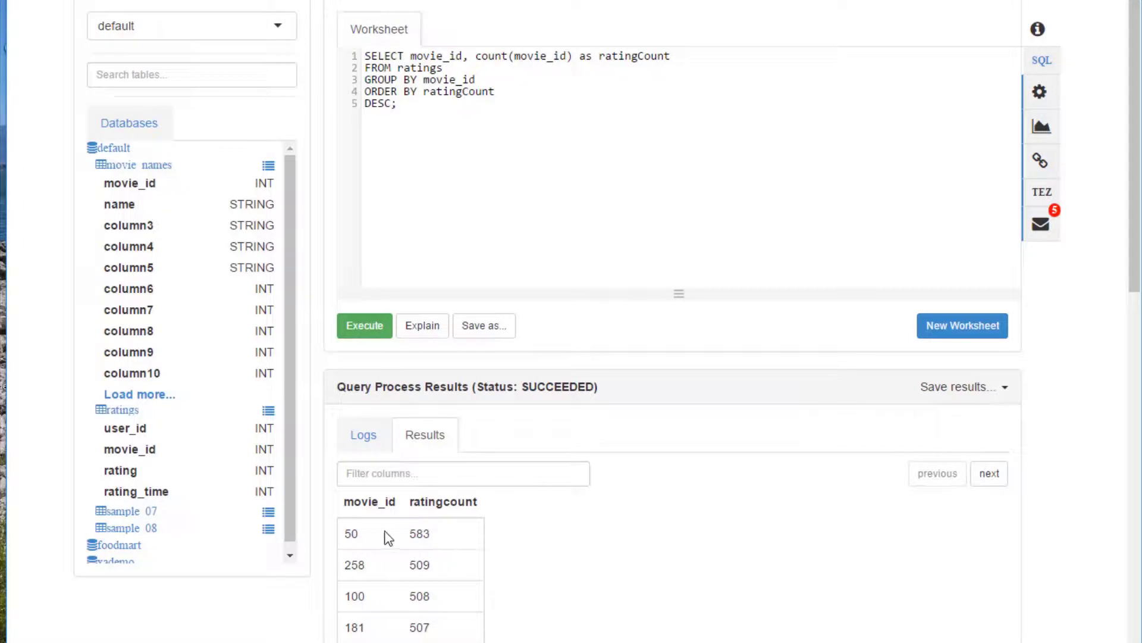
mouse_move(630, 584)
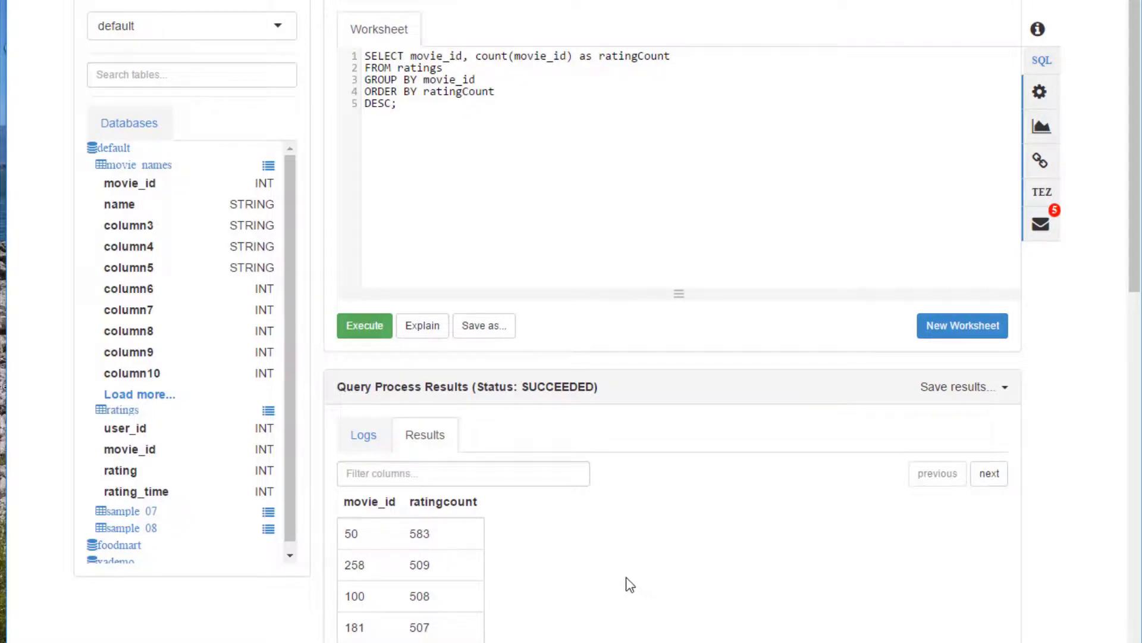
scroll(up, 3)
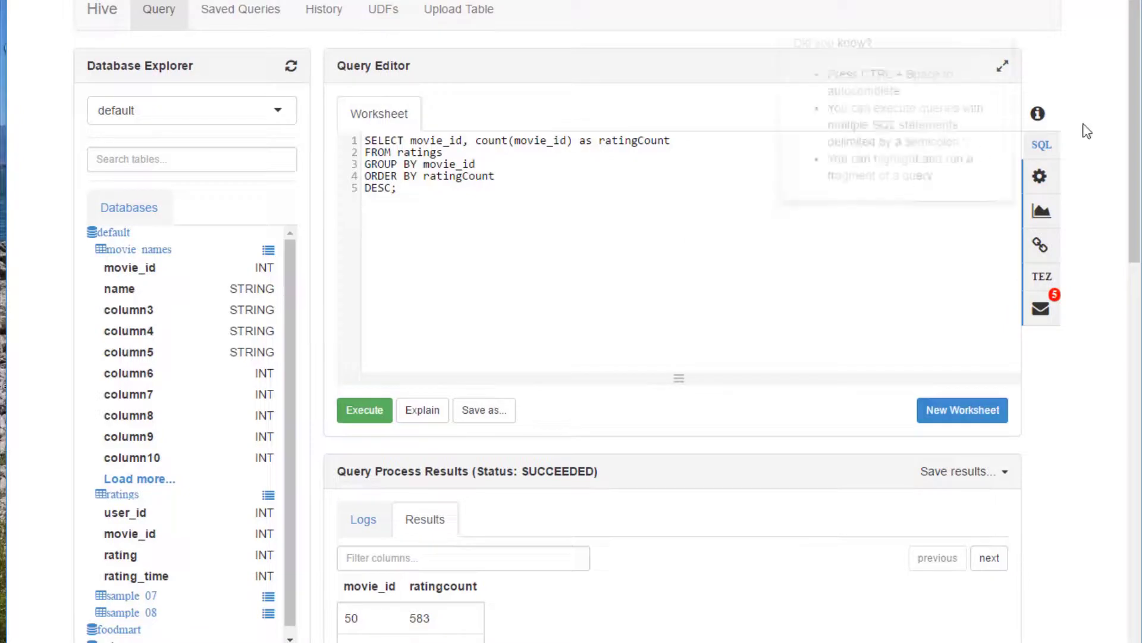
mouse_move(1042, 144)
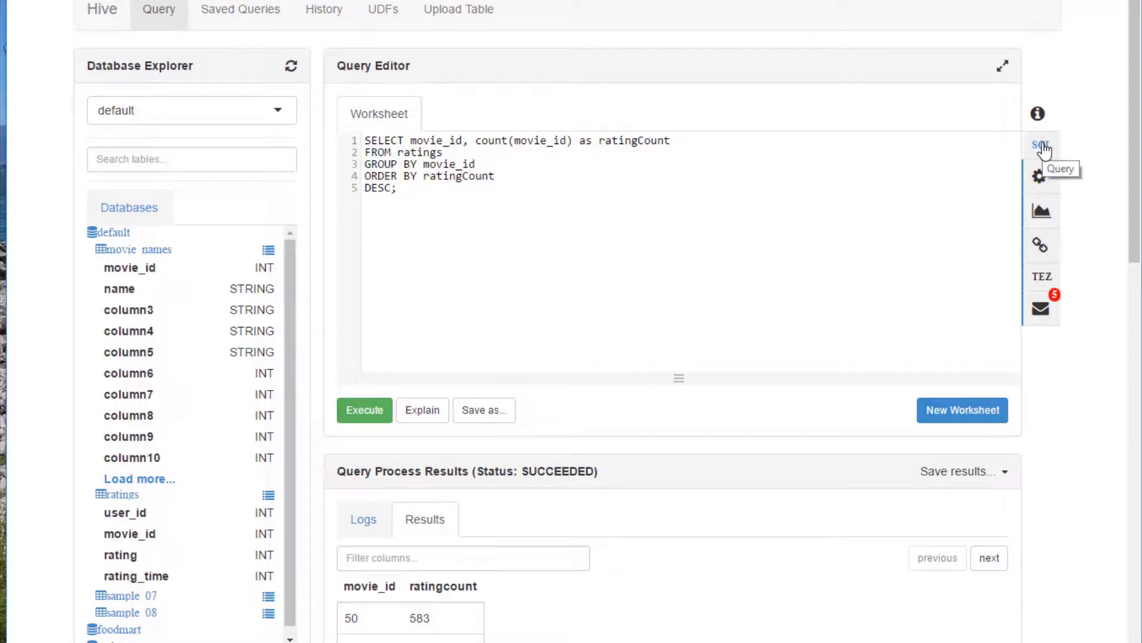
mouse_move(1042, 215)
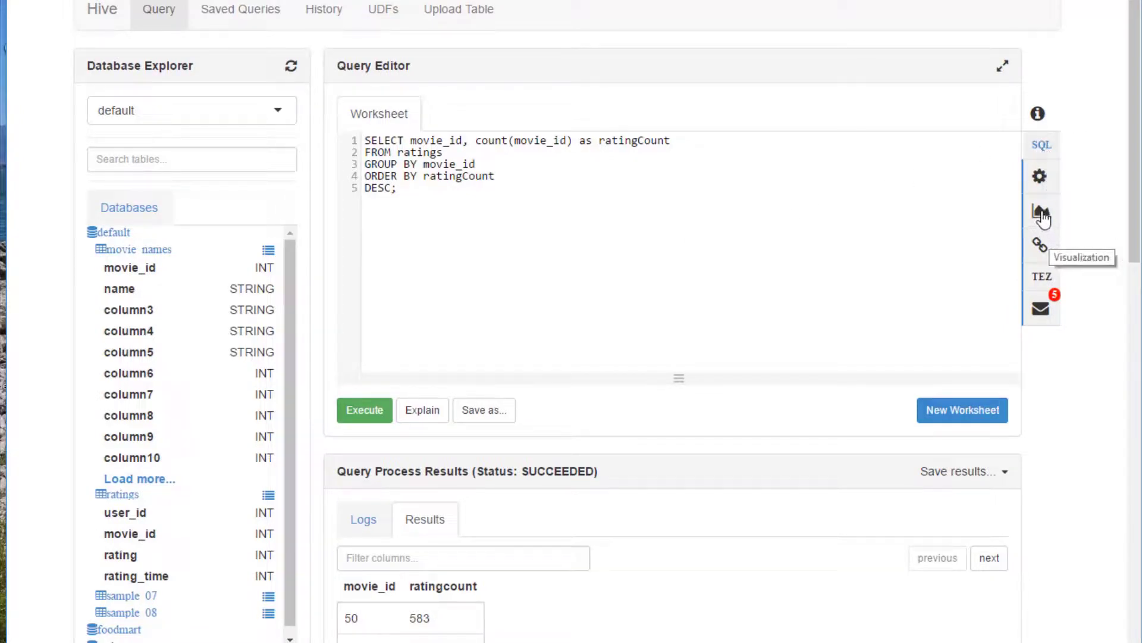
- Build a chart with movie_id on the x axis and ratingcount on the y axis
click(1040, 213)
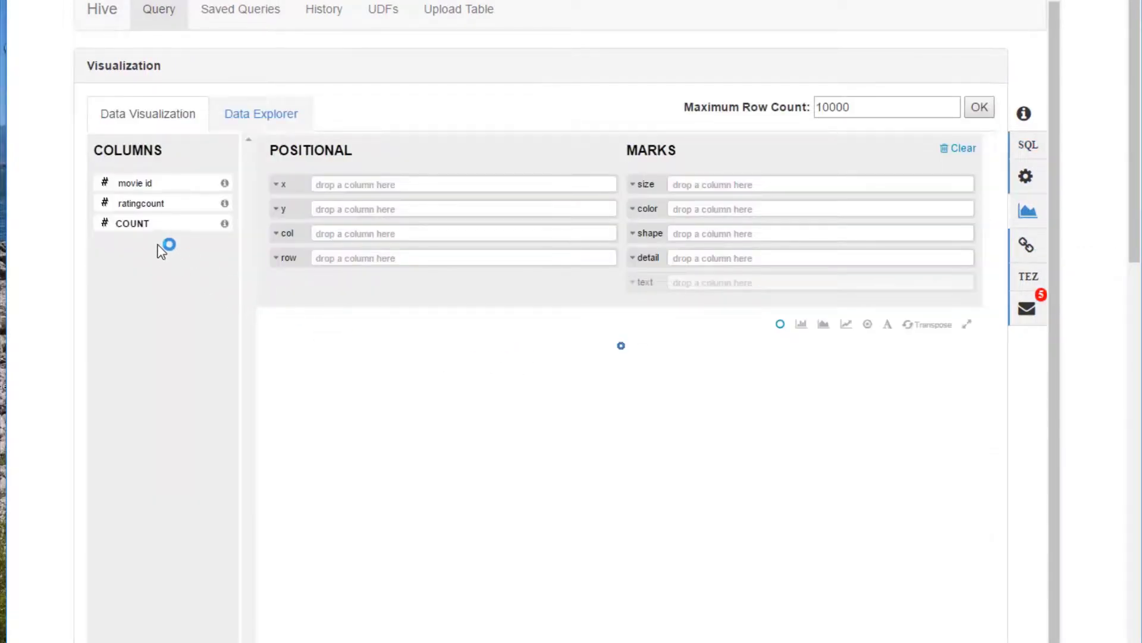
mouse_move(135, 182)
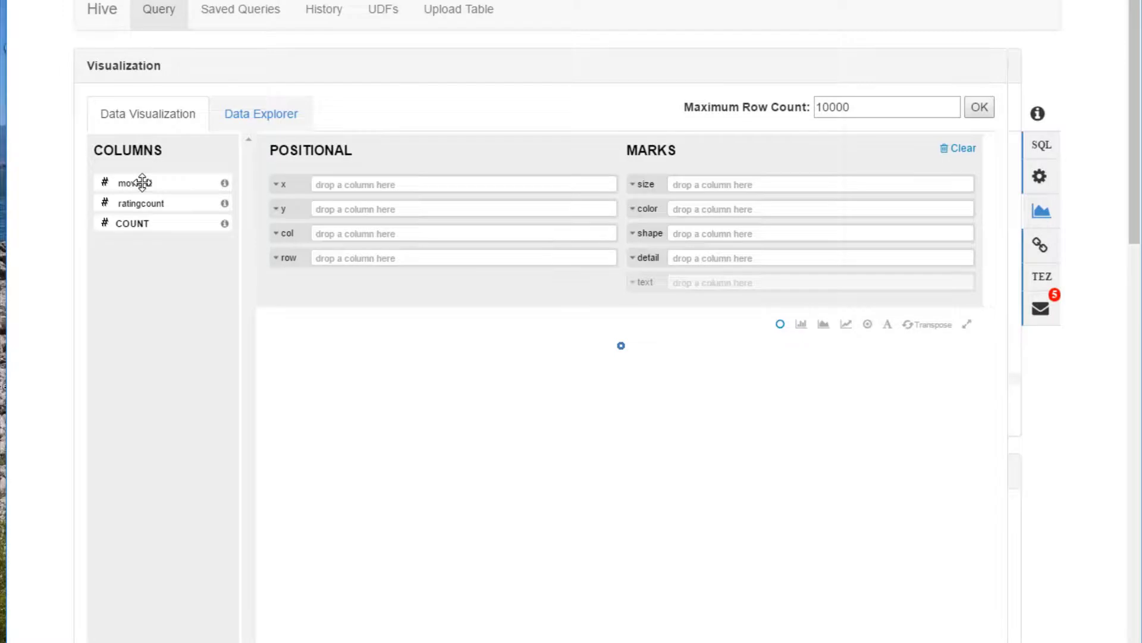
drag(135, 182, 464, 184)
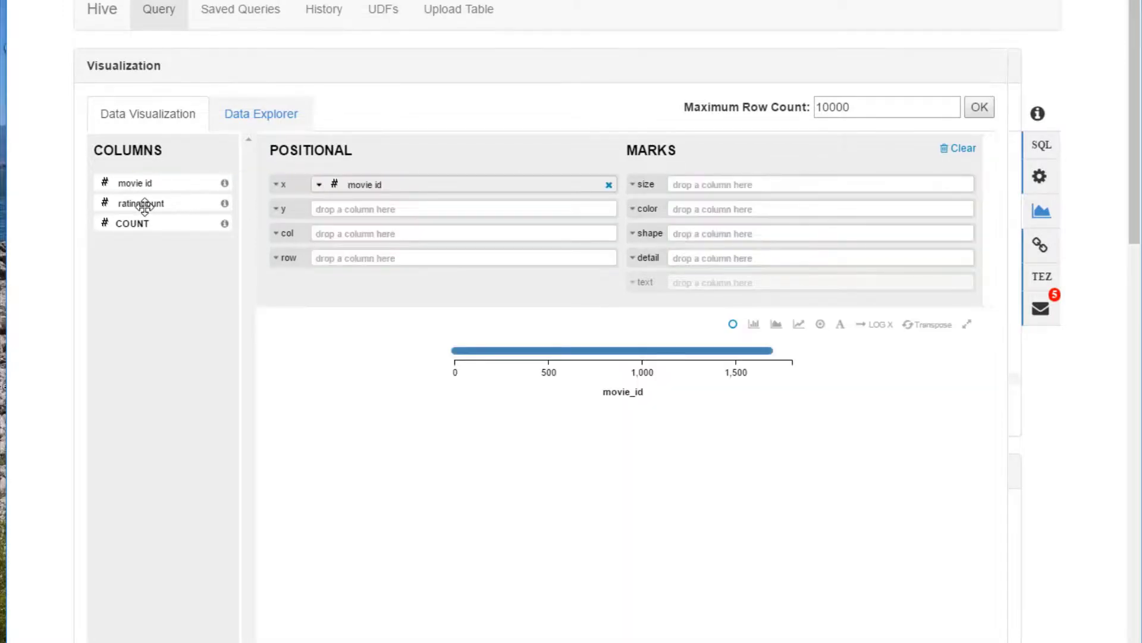
drag(140, 203, 464, 208)
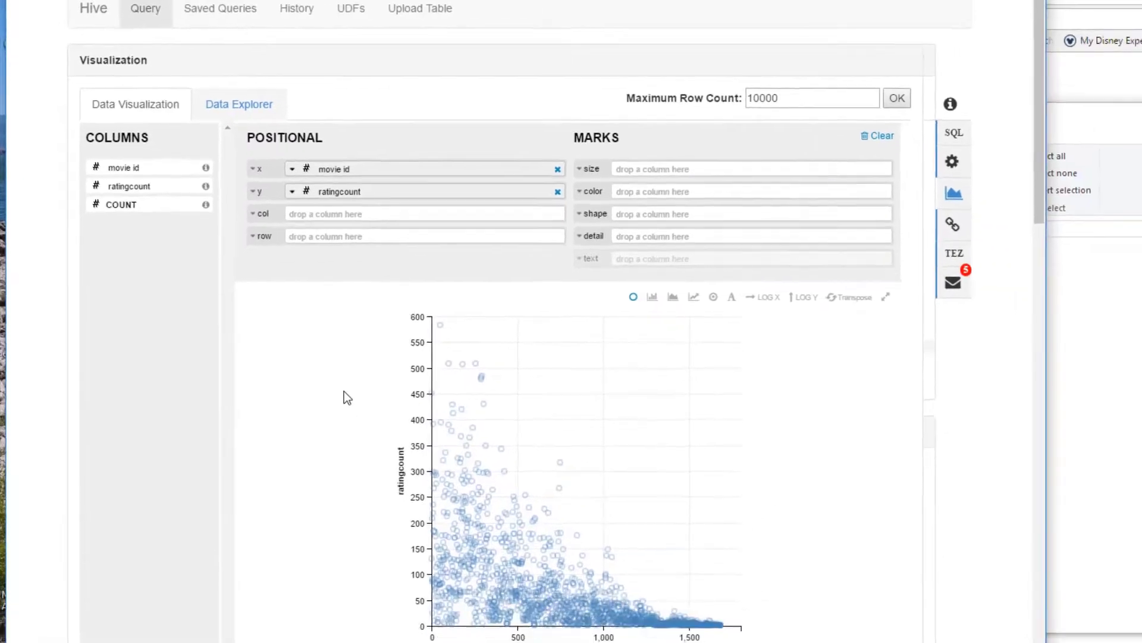
scroll(down, 3)
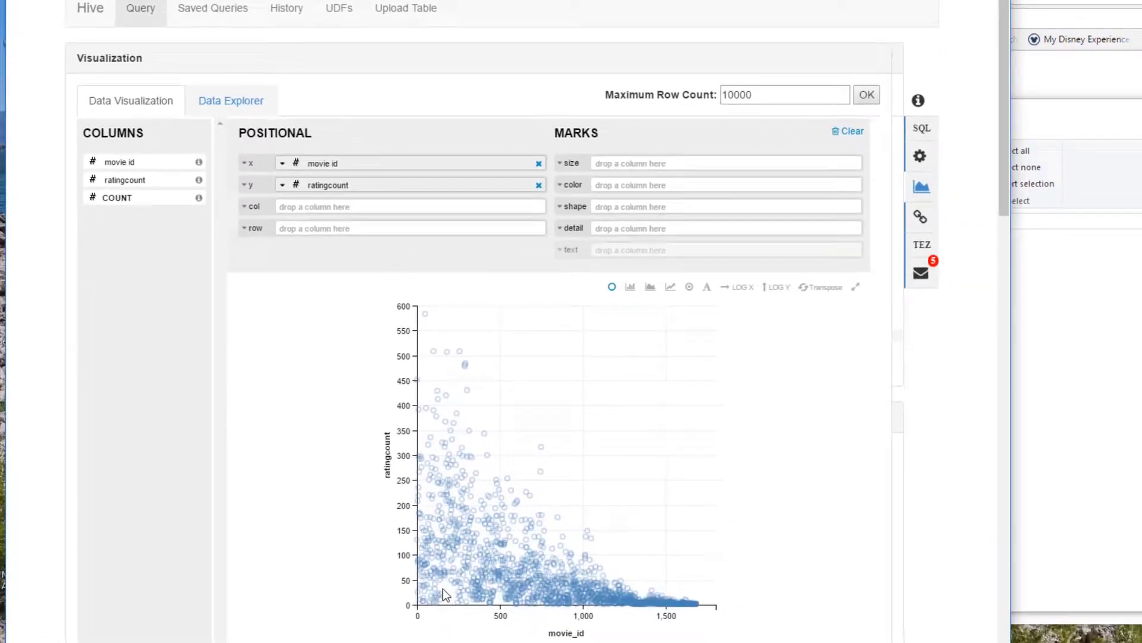
mouse_move(664, 609)
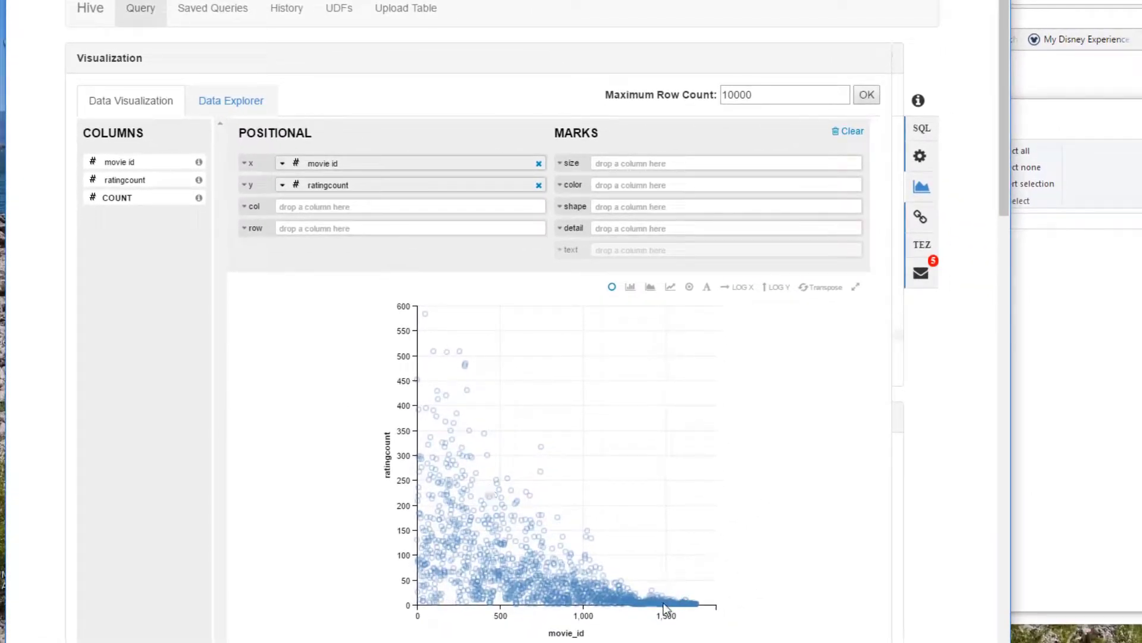
mouse_move(674, 610)
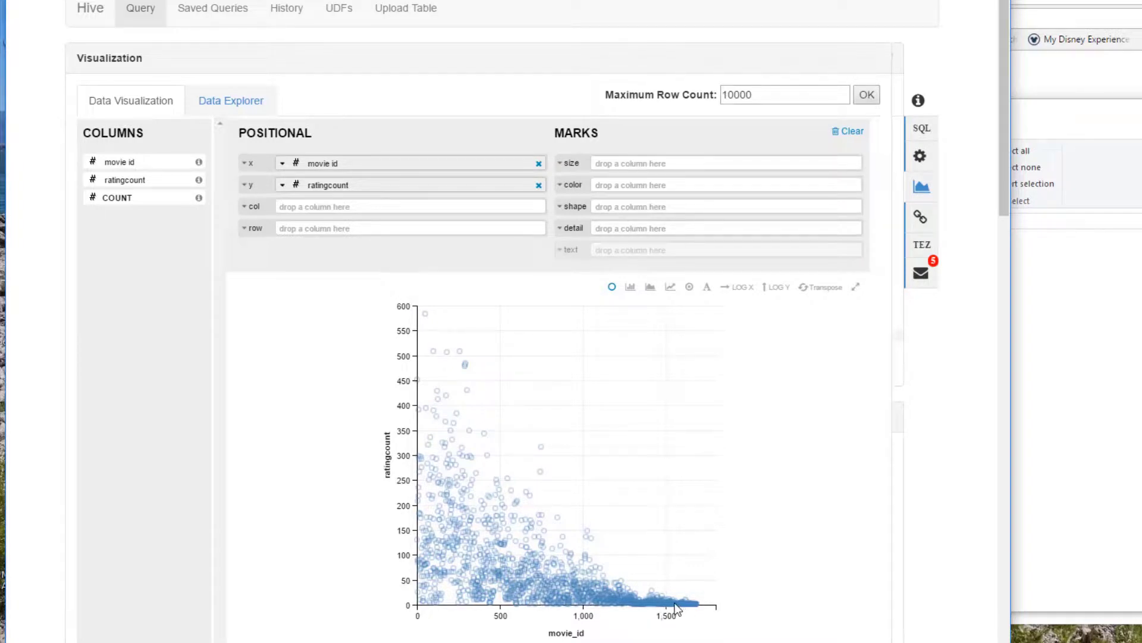
mouse_move(462, 603)
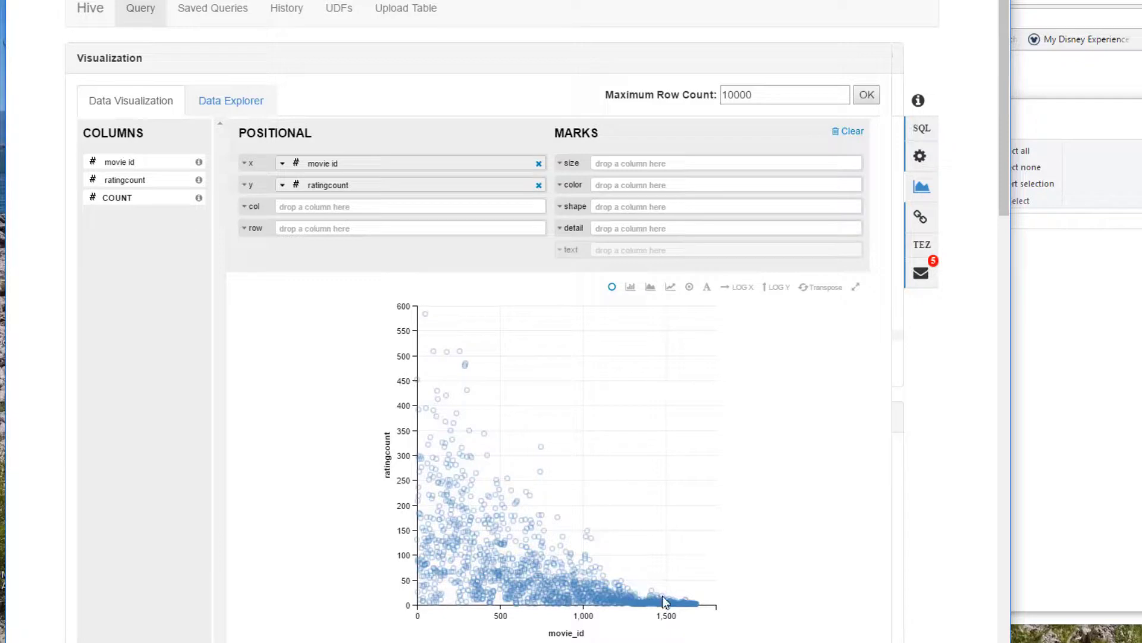
mouse_move(419, 568)
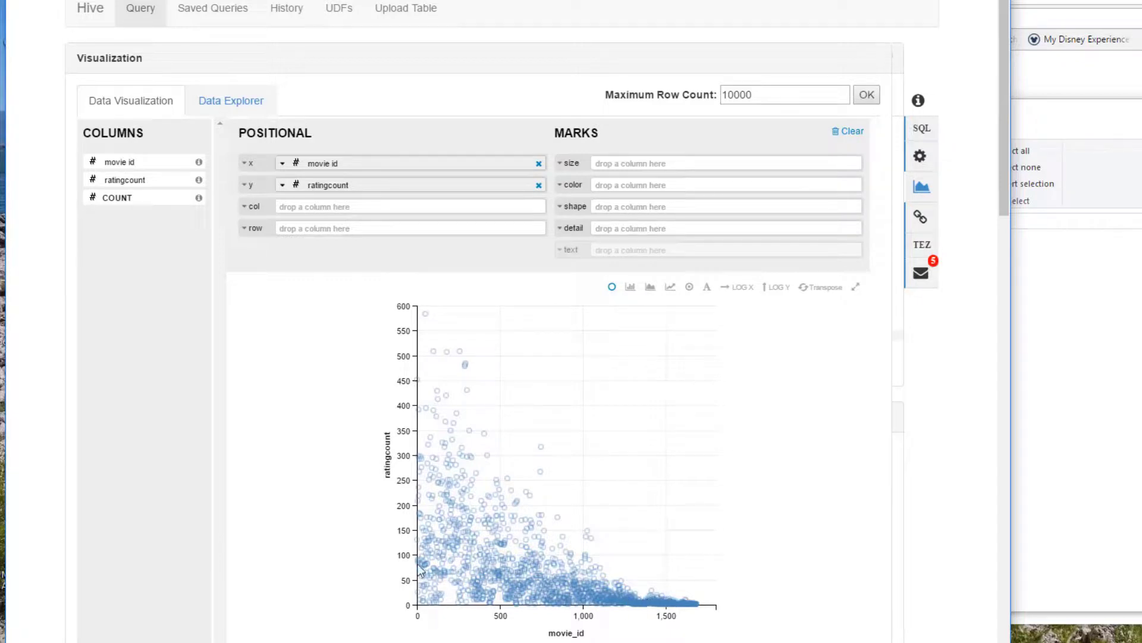
mouse_move(467, 632)
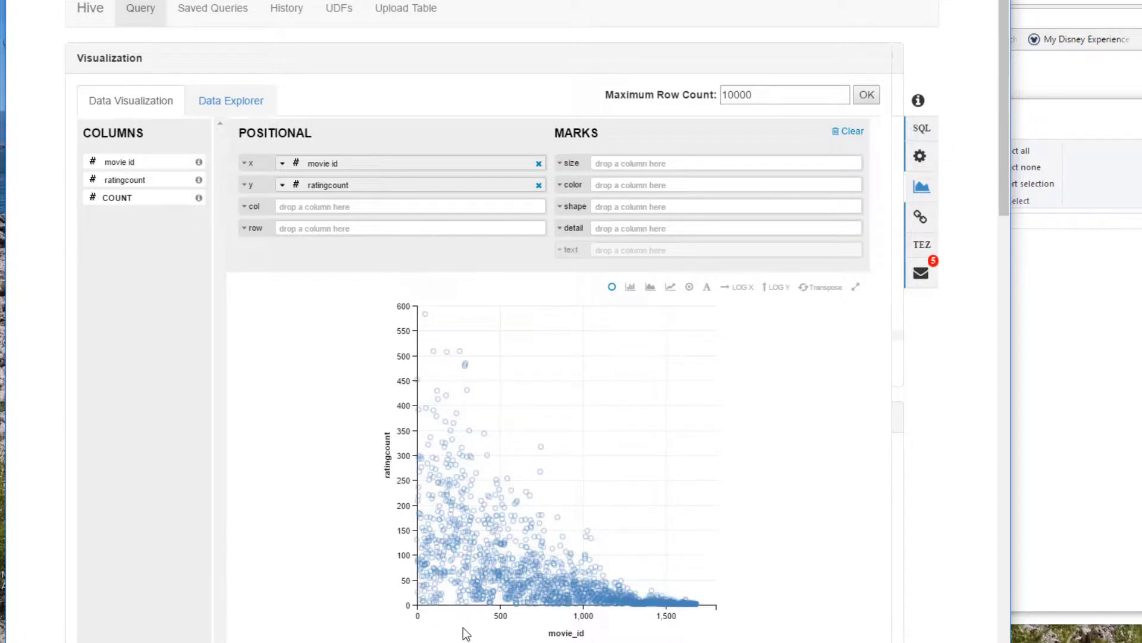
mouse_move(451, 468)
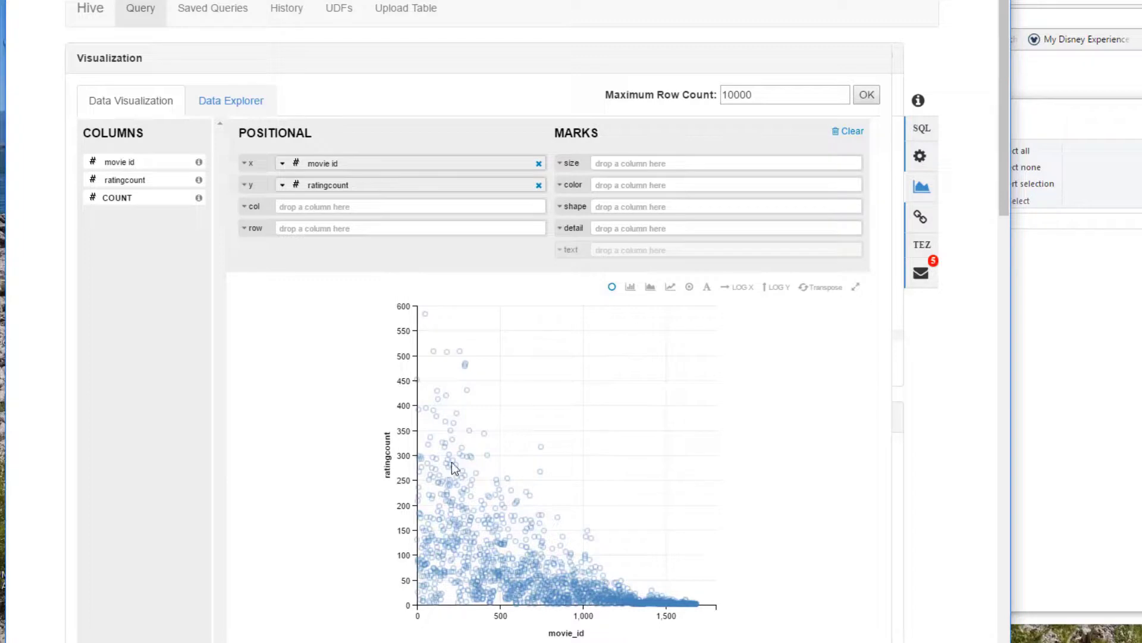
mouse_move(312, 386)
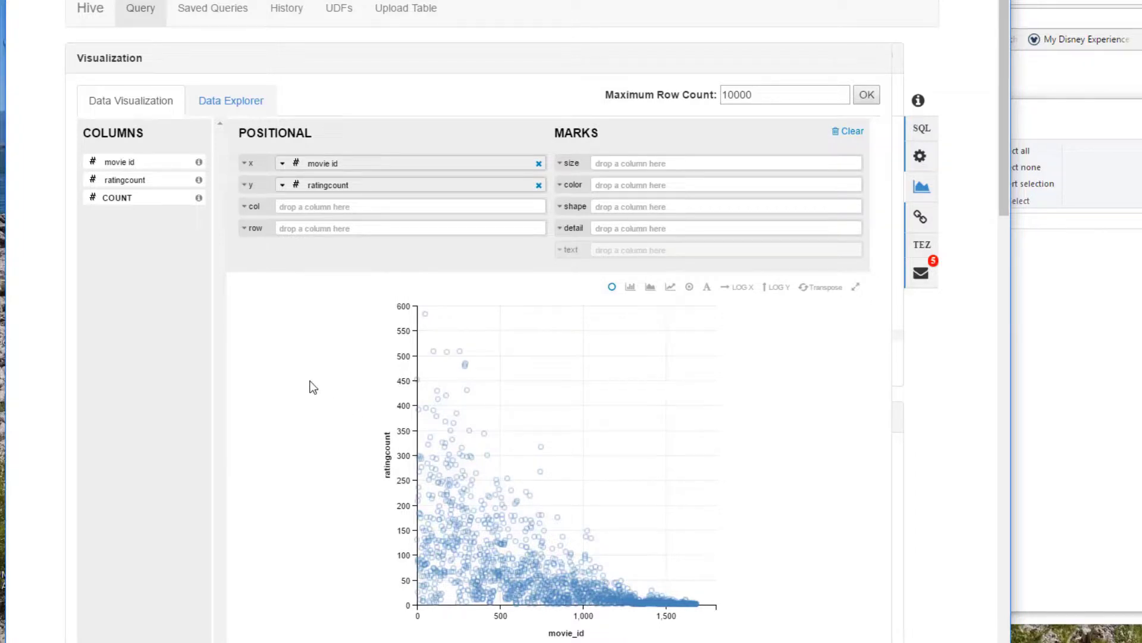
mouse_move(452, 551)
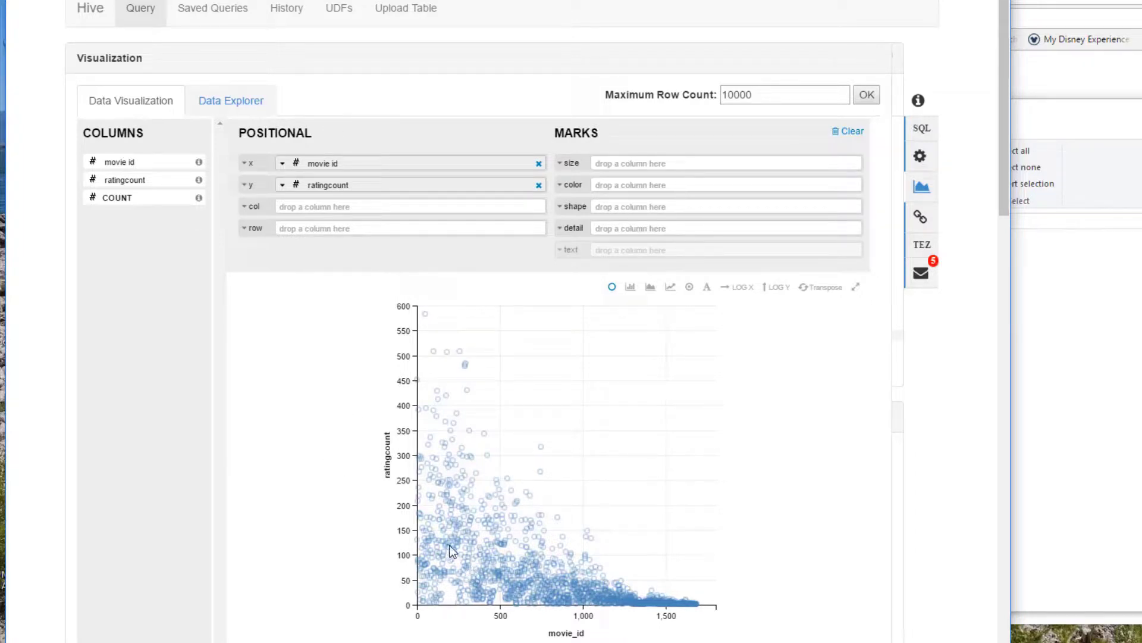
mouse_move(437, 324)
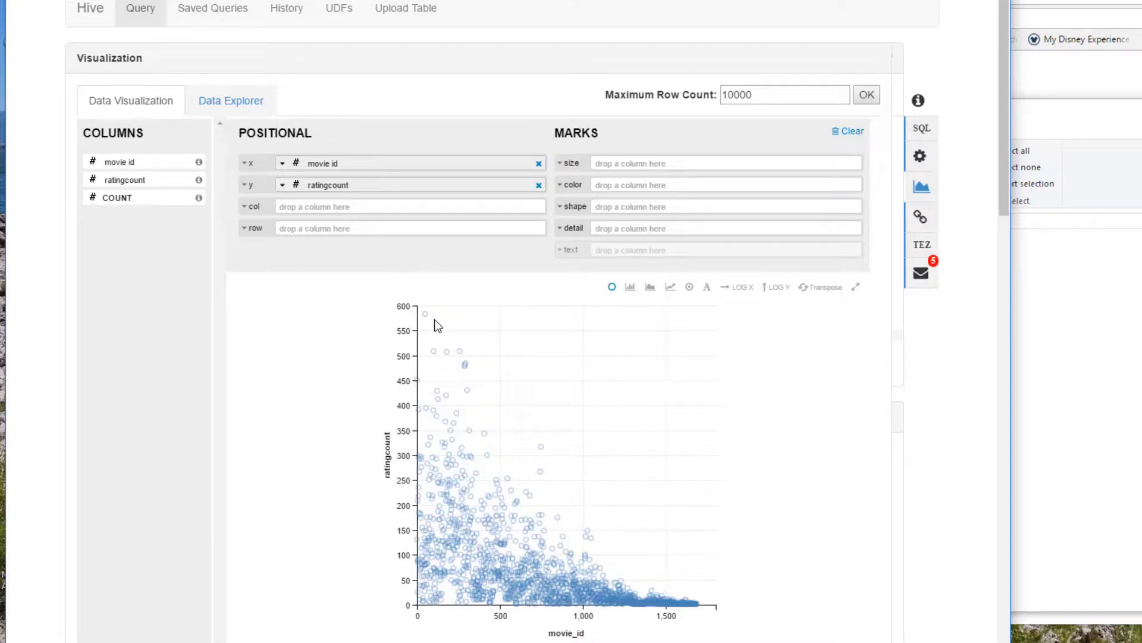
mouse_move(722, 235)
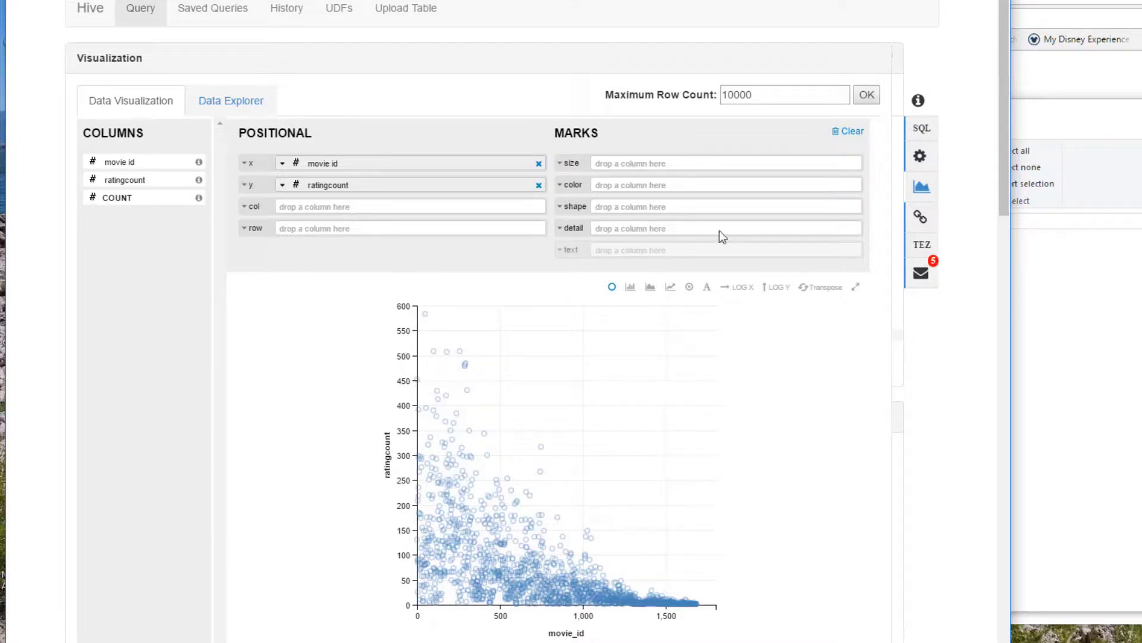
click(921, 128)
text(SELECT)
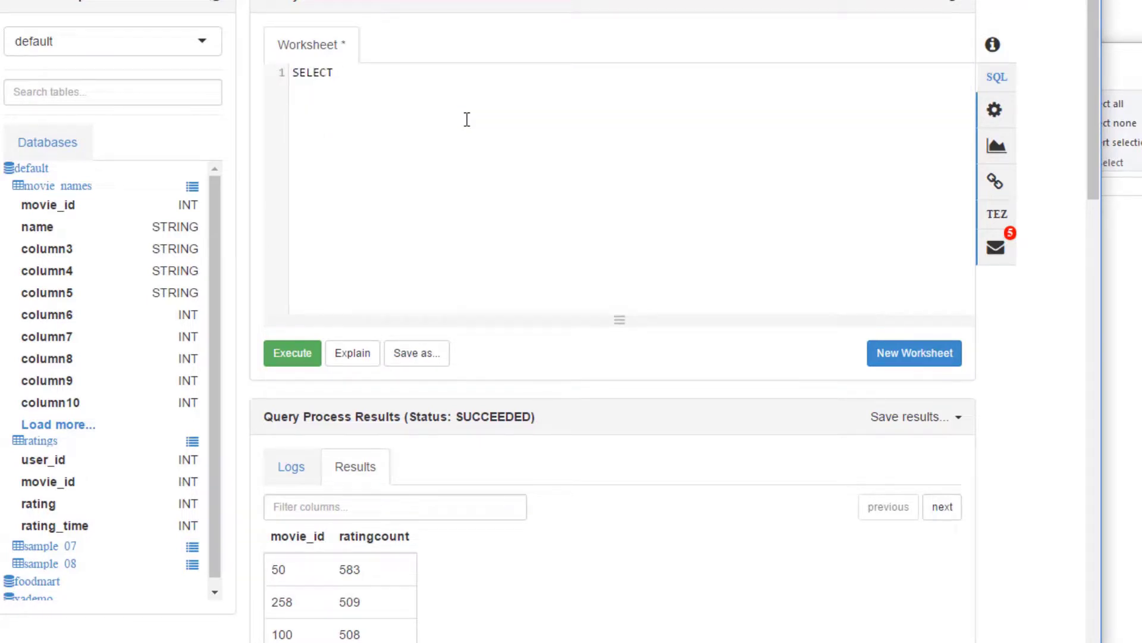
- Execute SELECT name FROM movie_names WHERE movie_id = 50
text(name)
text(FROM mo)
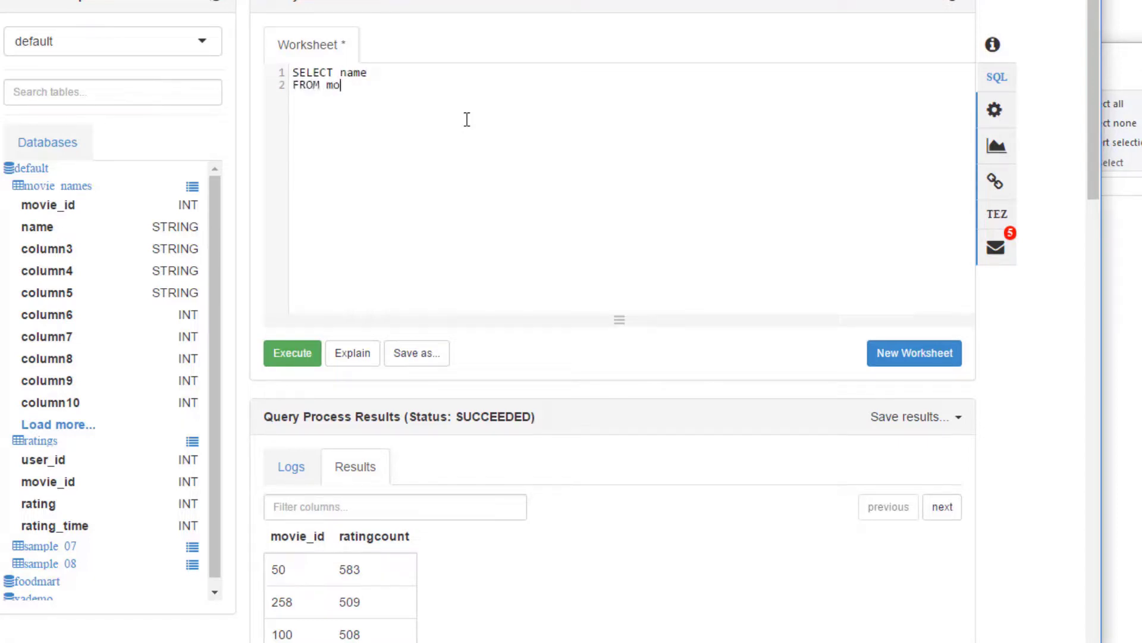
text(vie_names)
text(WHERE movie_id =)
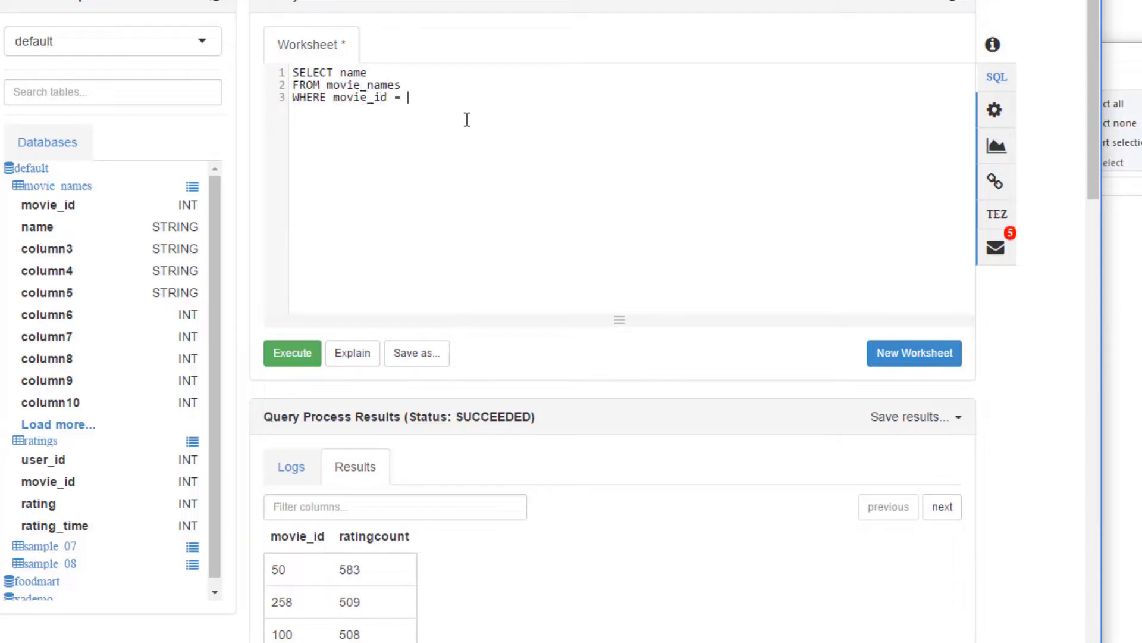
text(50)
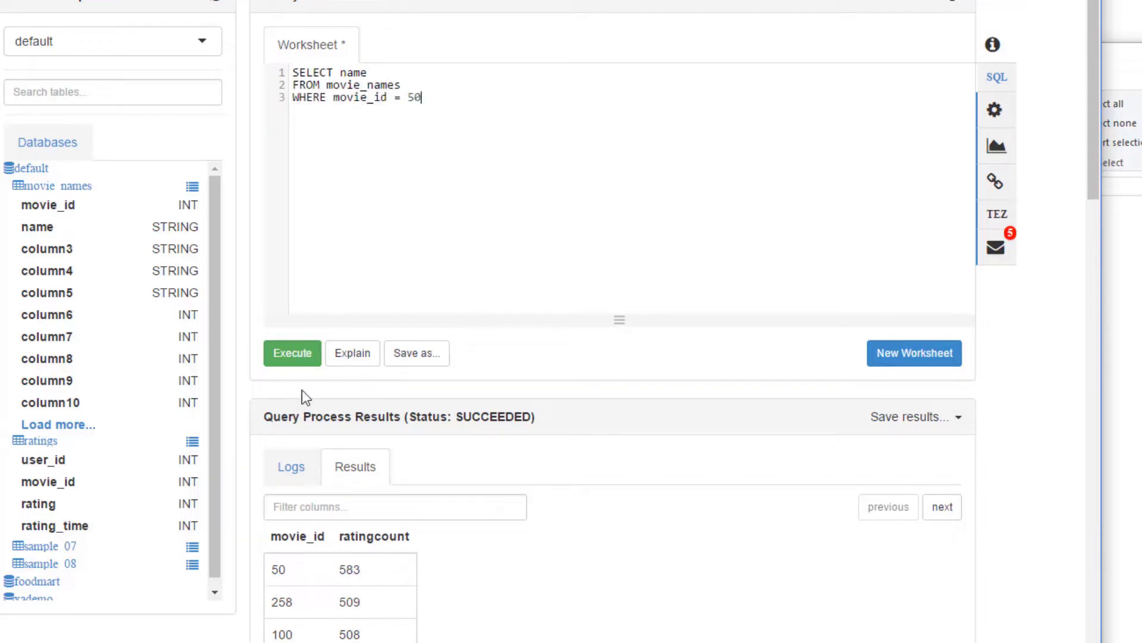
click(292, 353)
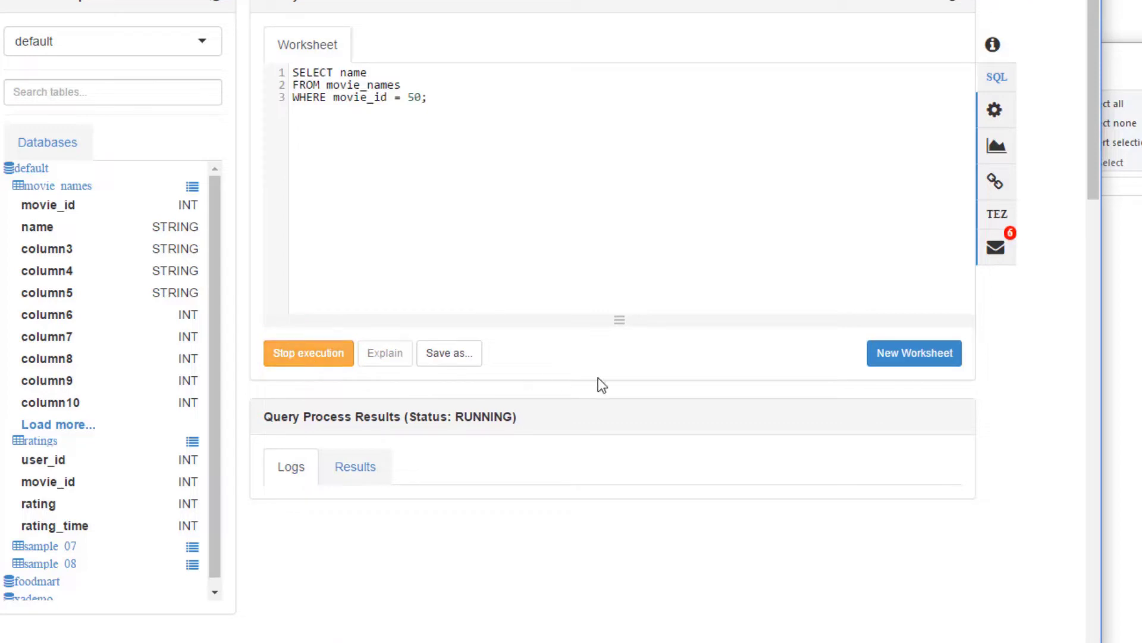